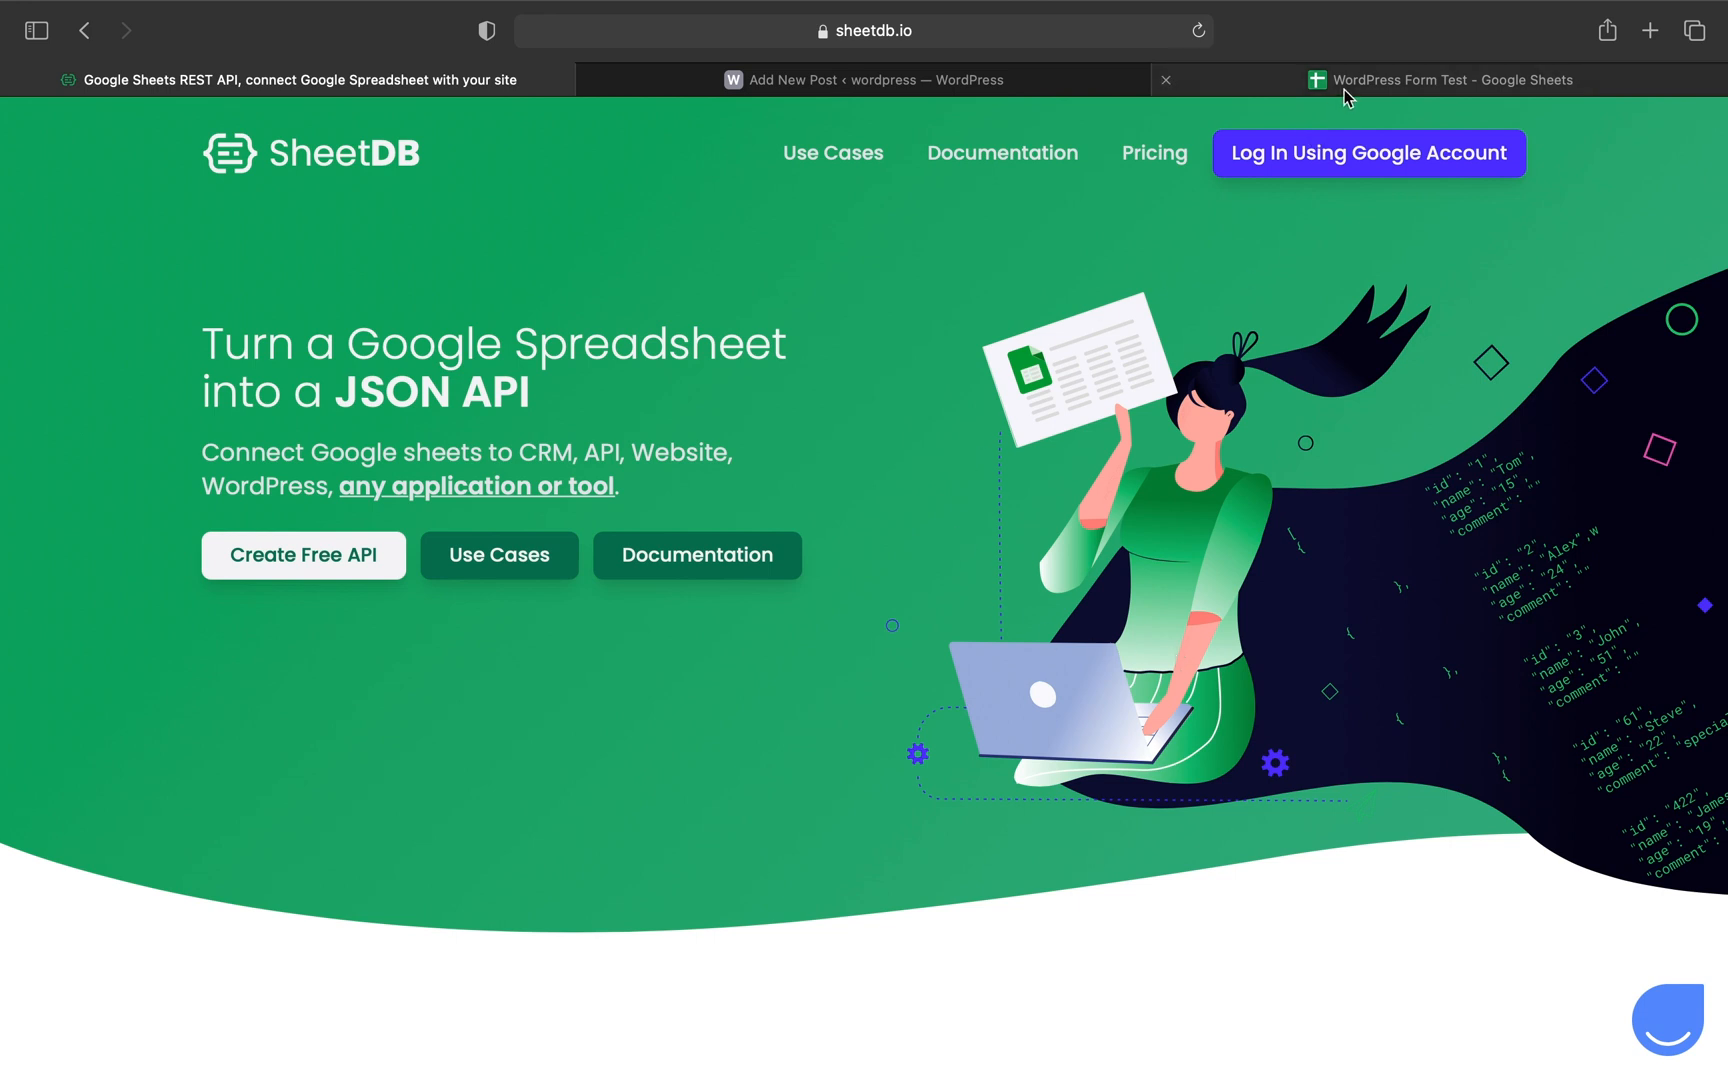
Copy the URL of the WordPress Form Test spreadsheet from its Google Sheets tab
left_click(1438, 80)
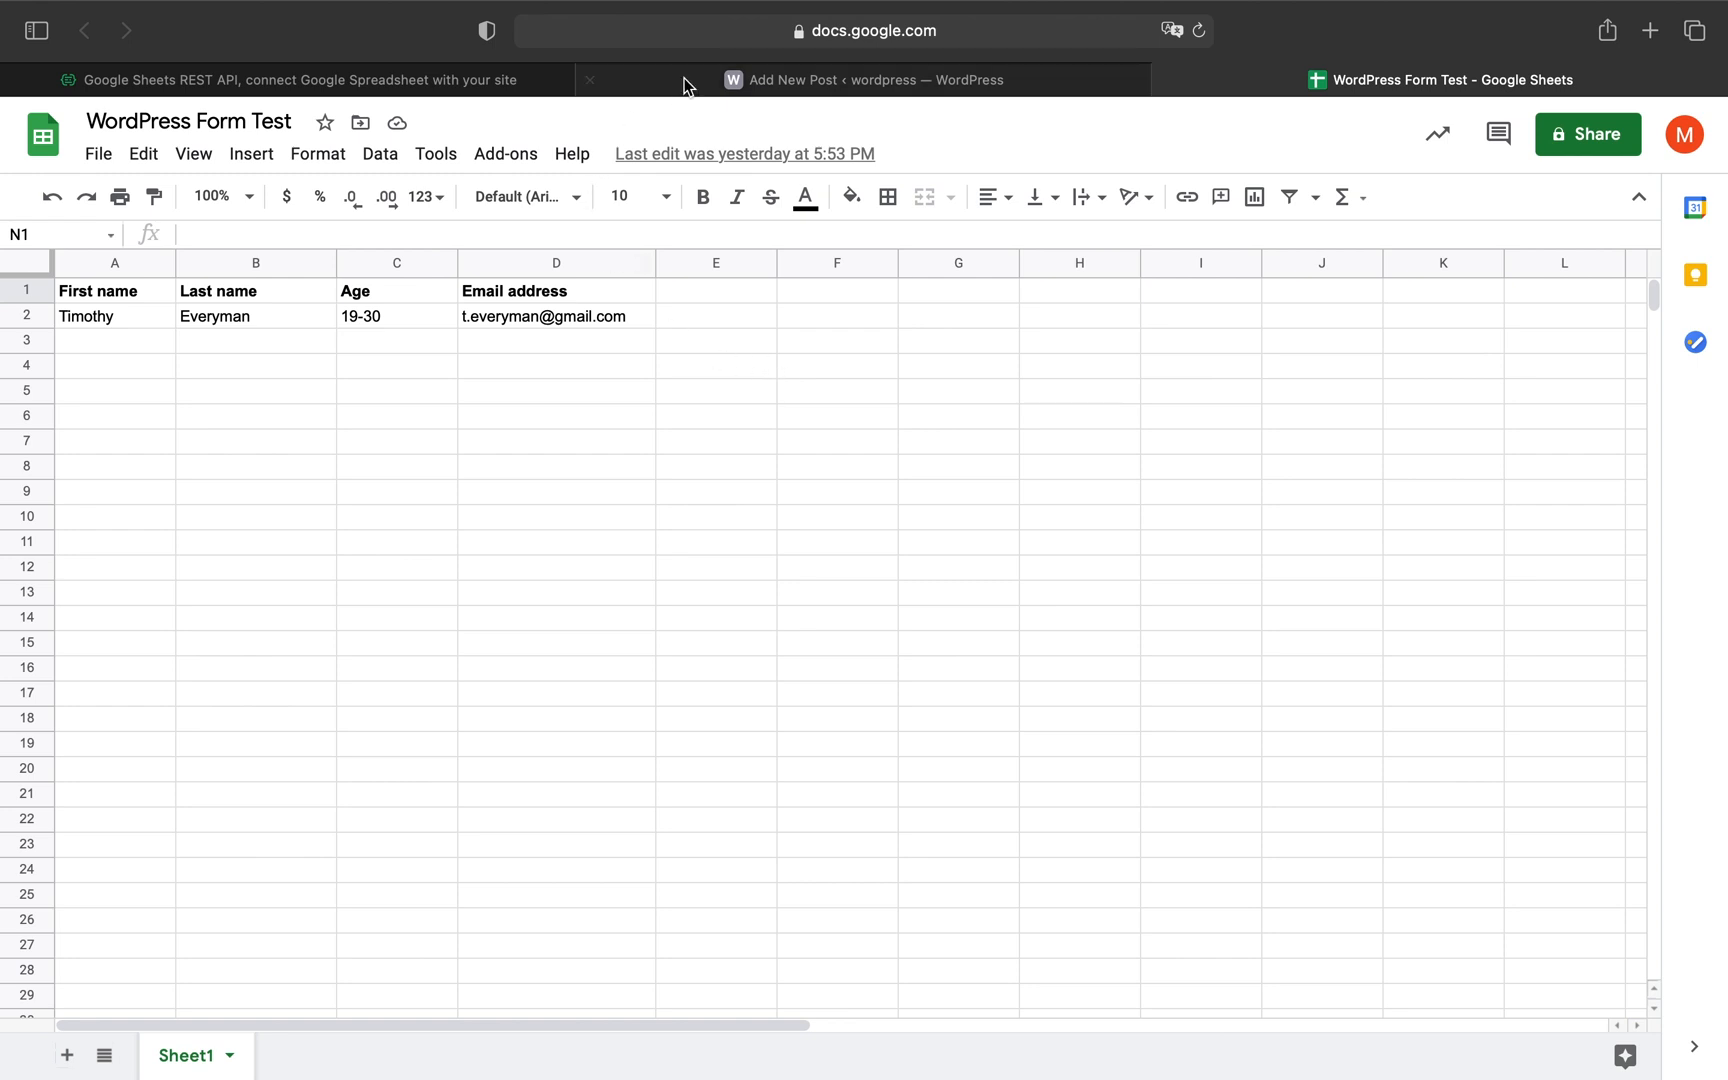
left_click(868, 30)
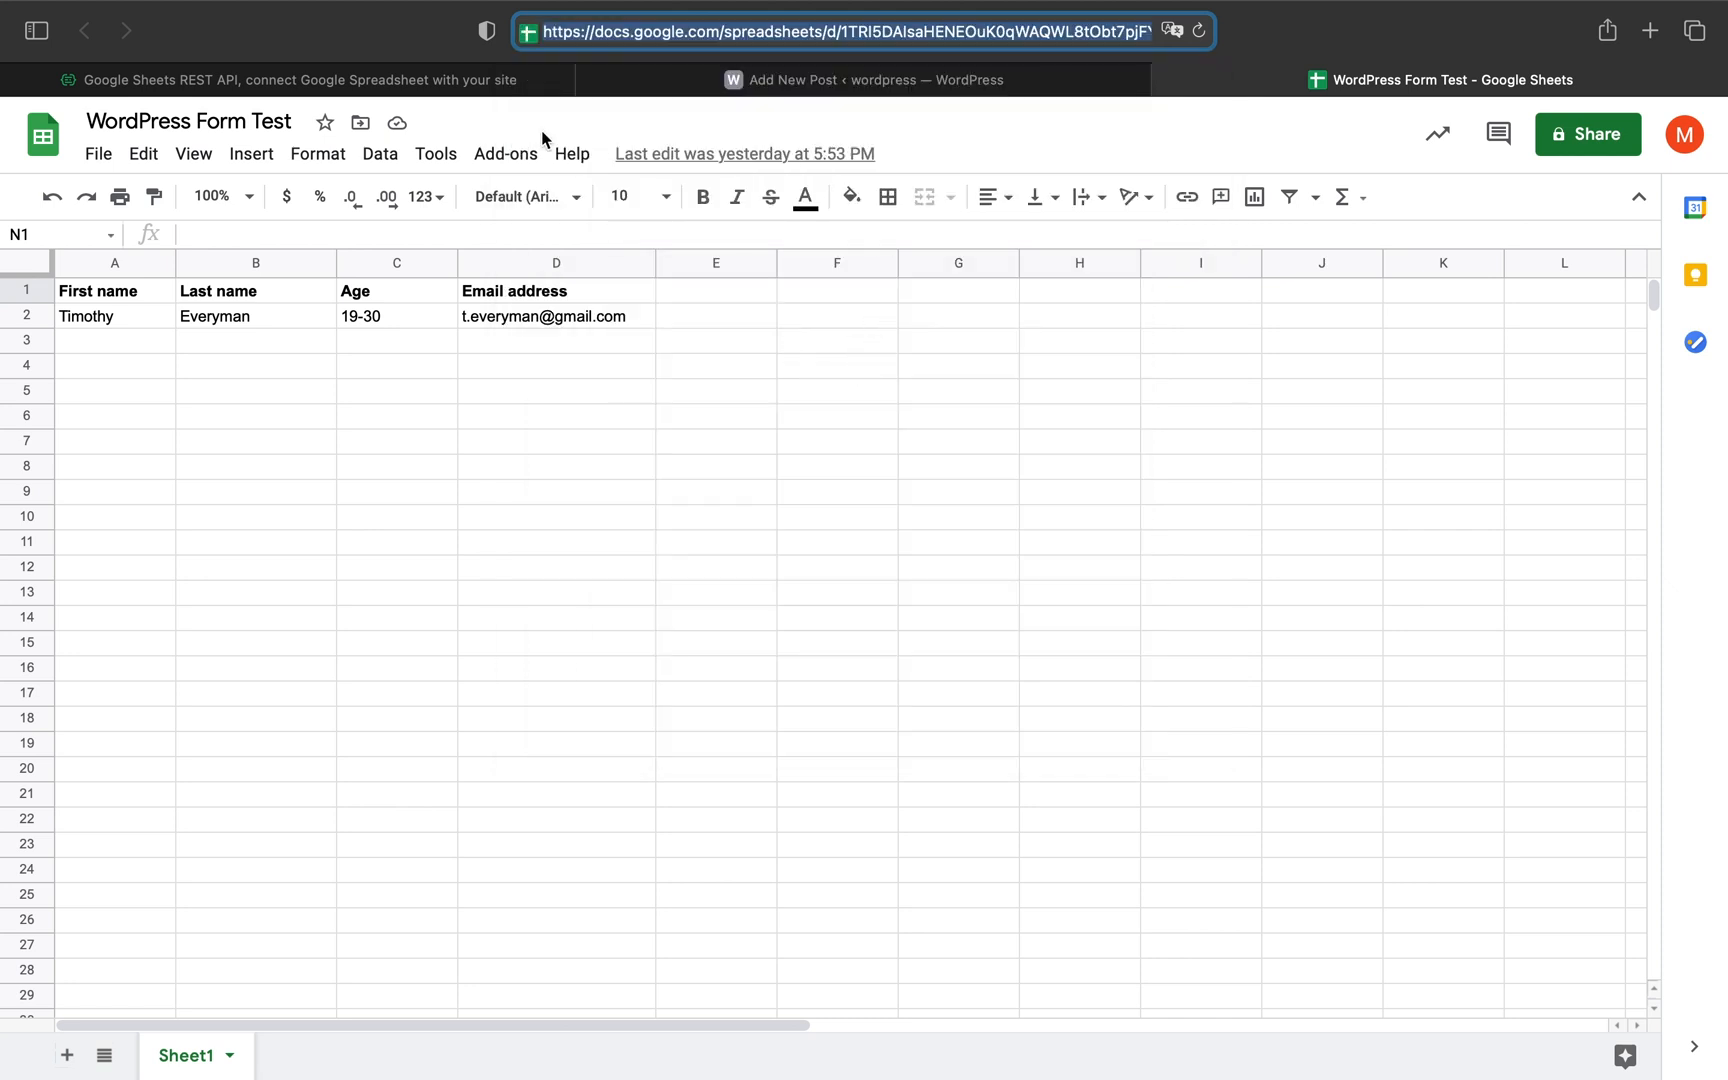
Sign in to SheetDB with Google and create an API from the pasted spreadsheet URL
left_click(300, 80)
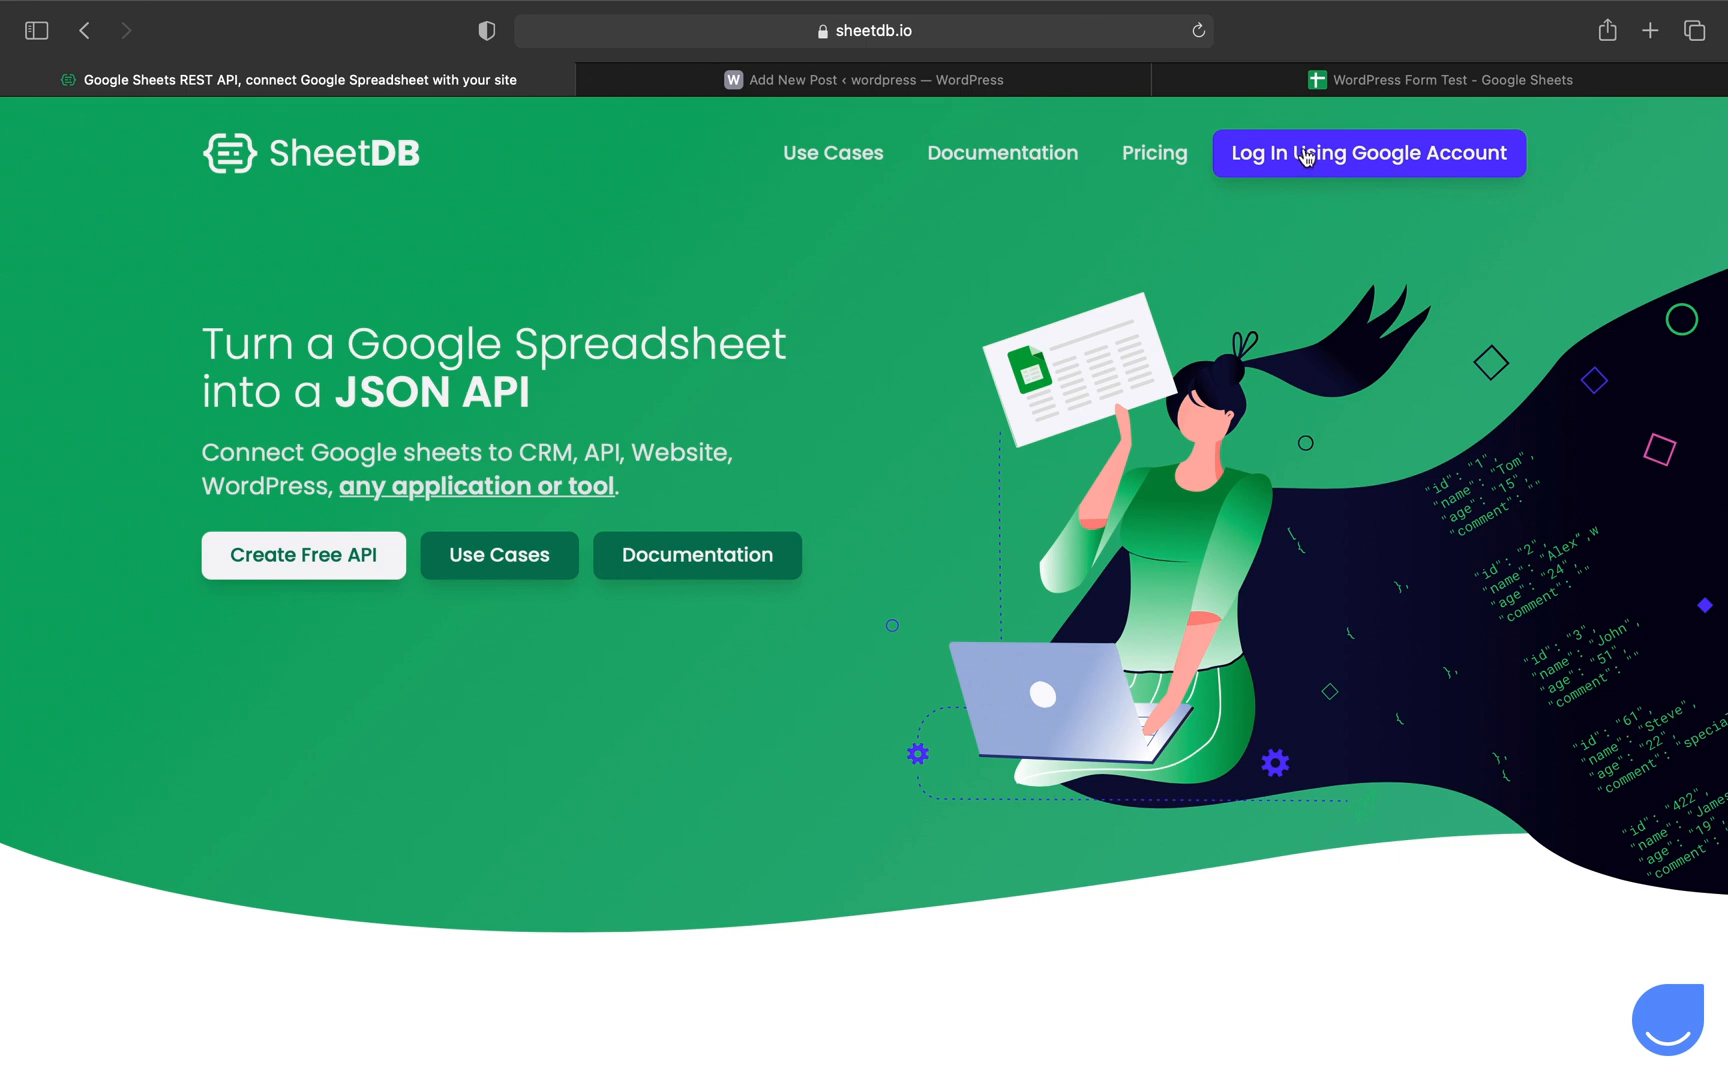
mouse_move(1311, 164)
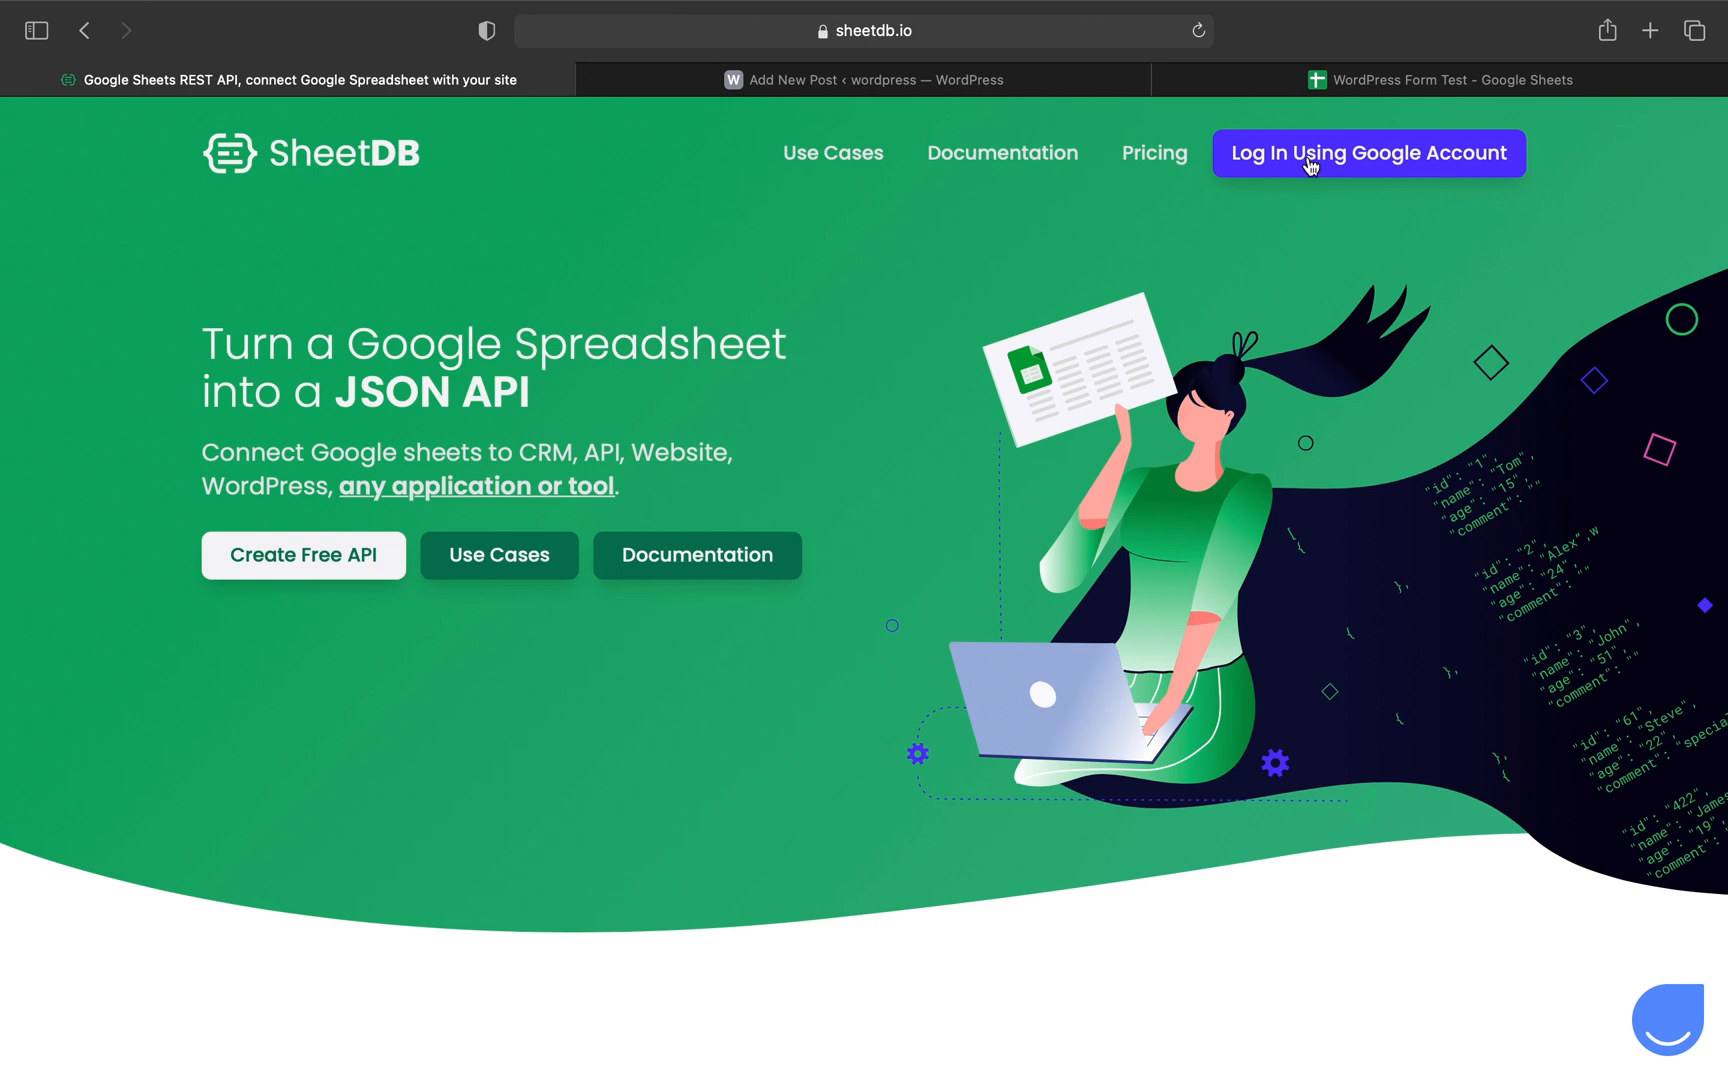
left_click(1369, 153)
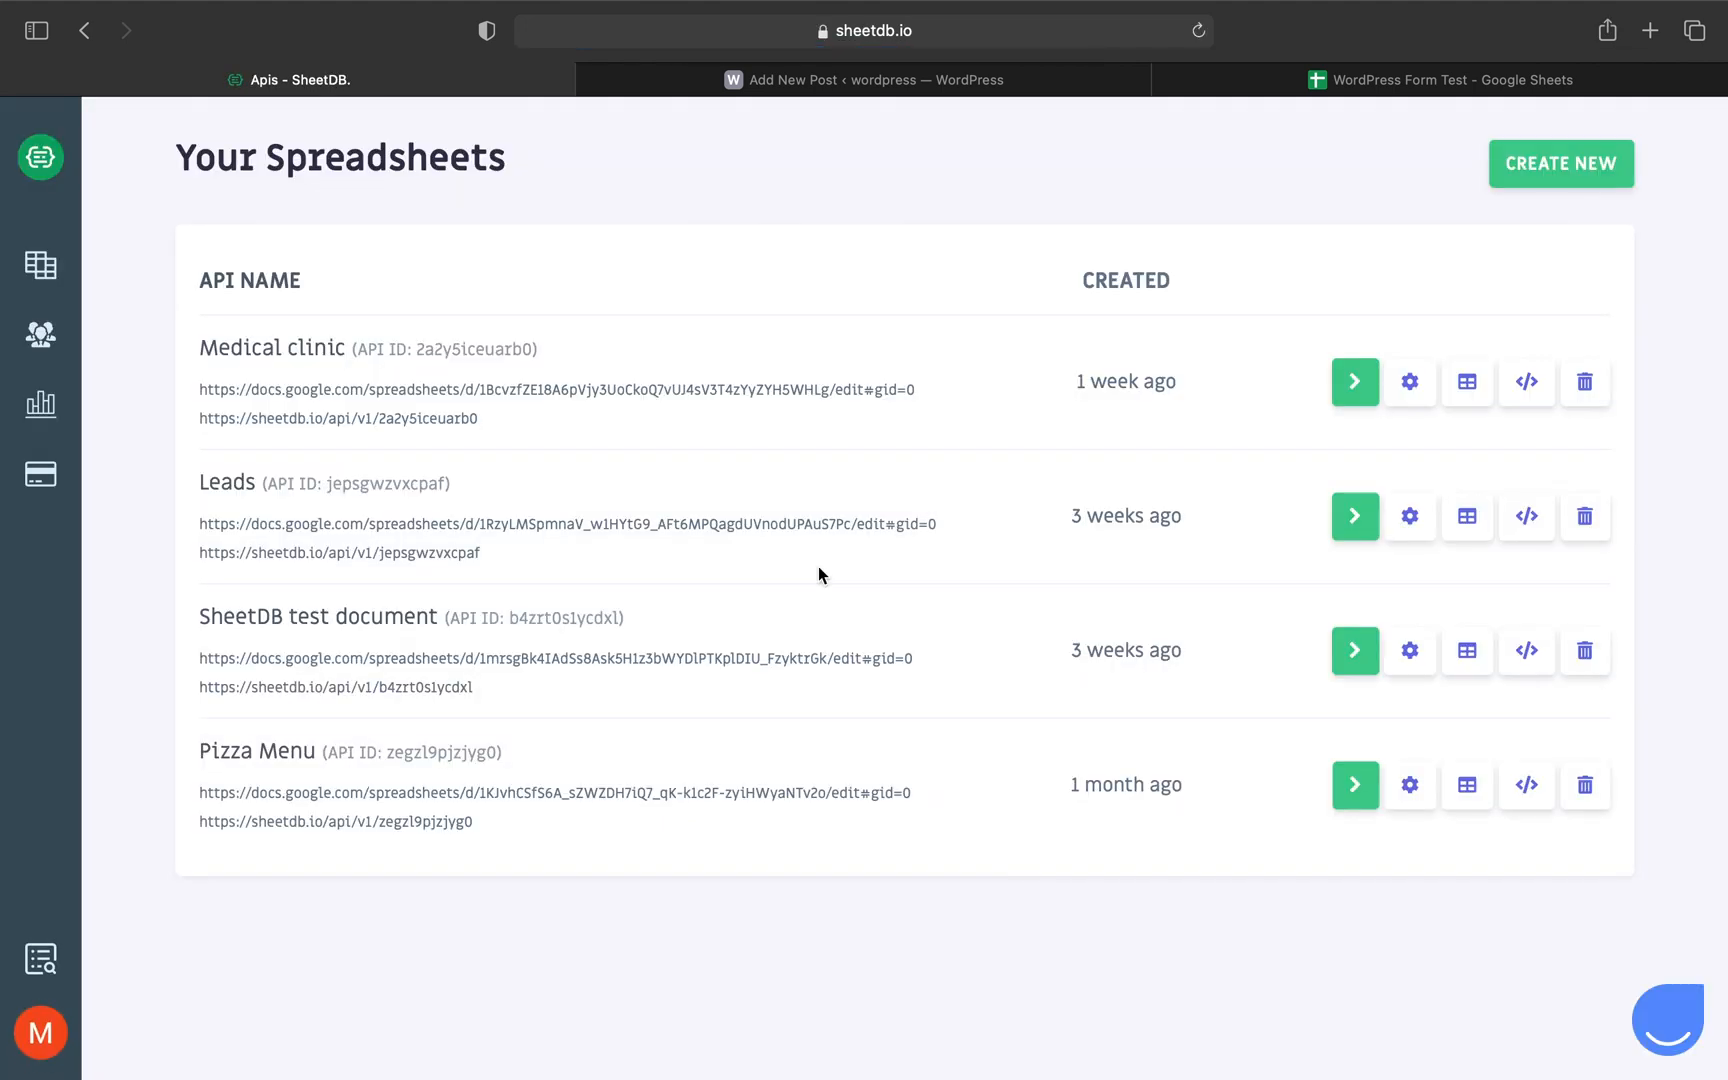
mouse_move(1148, 417)
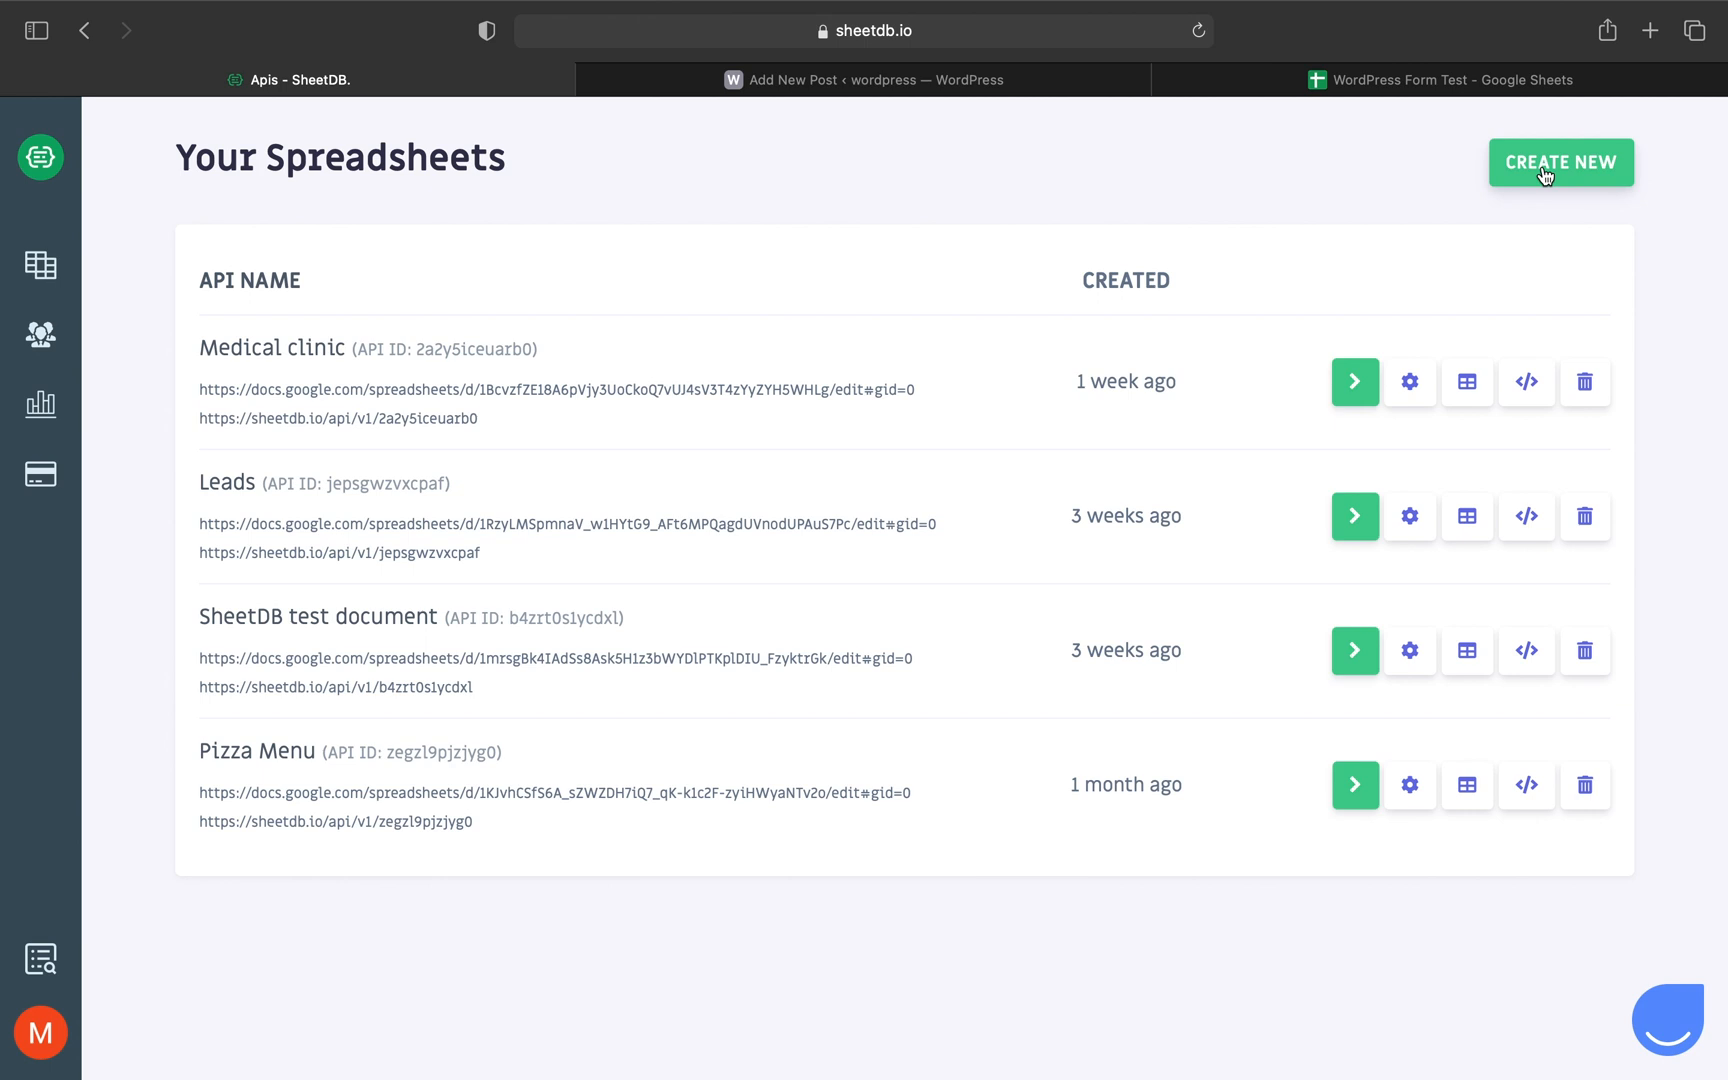
left_click(1561, 162)
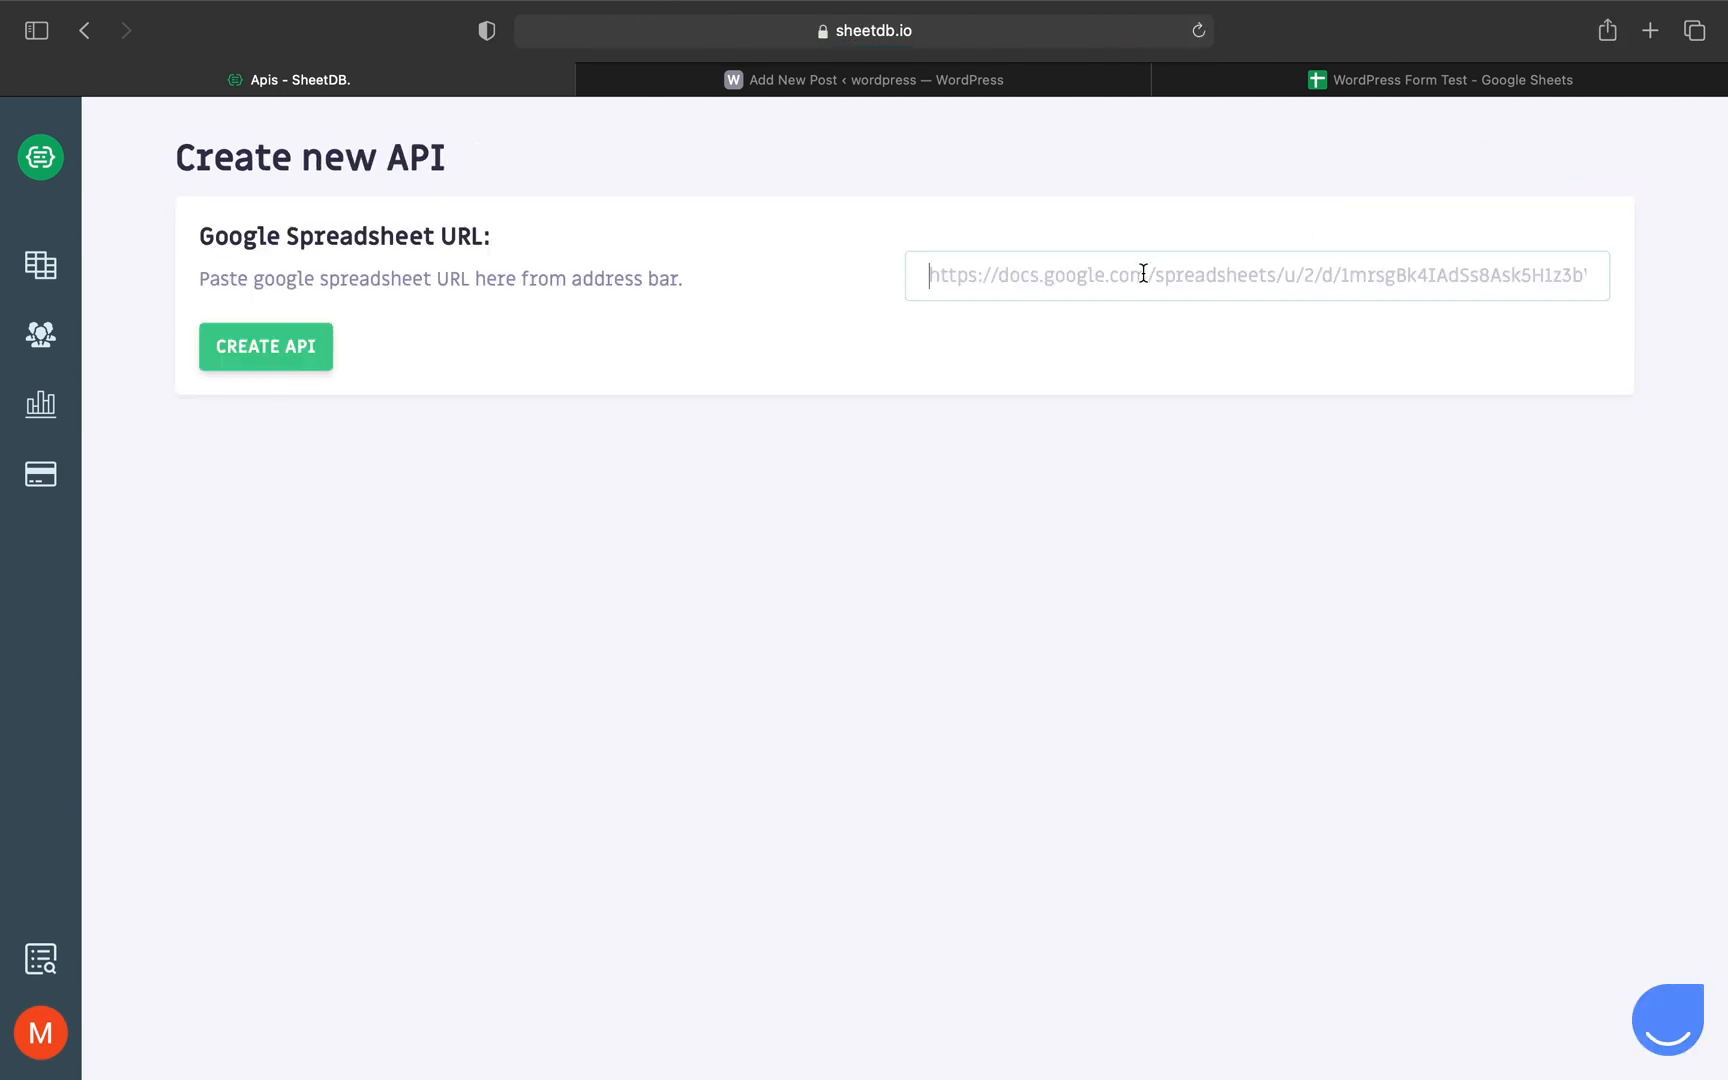
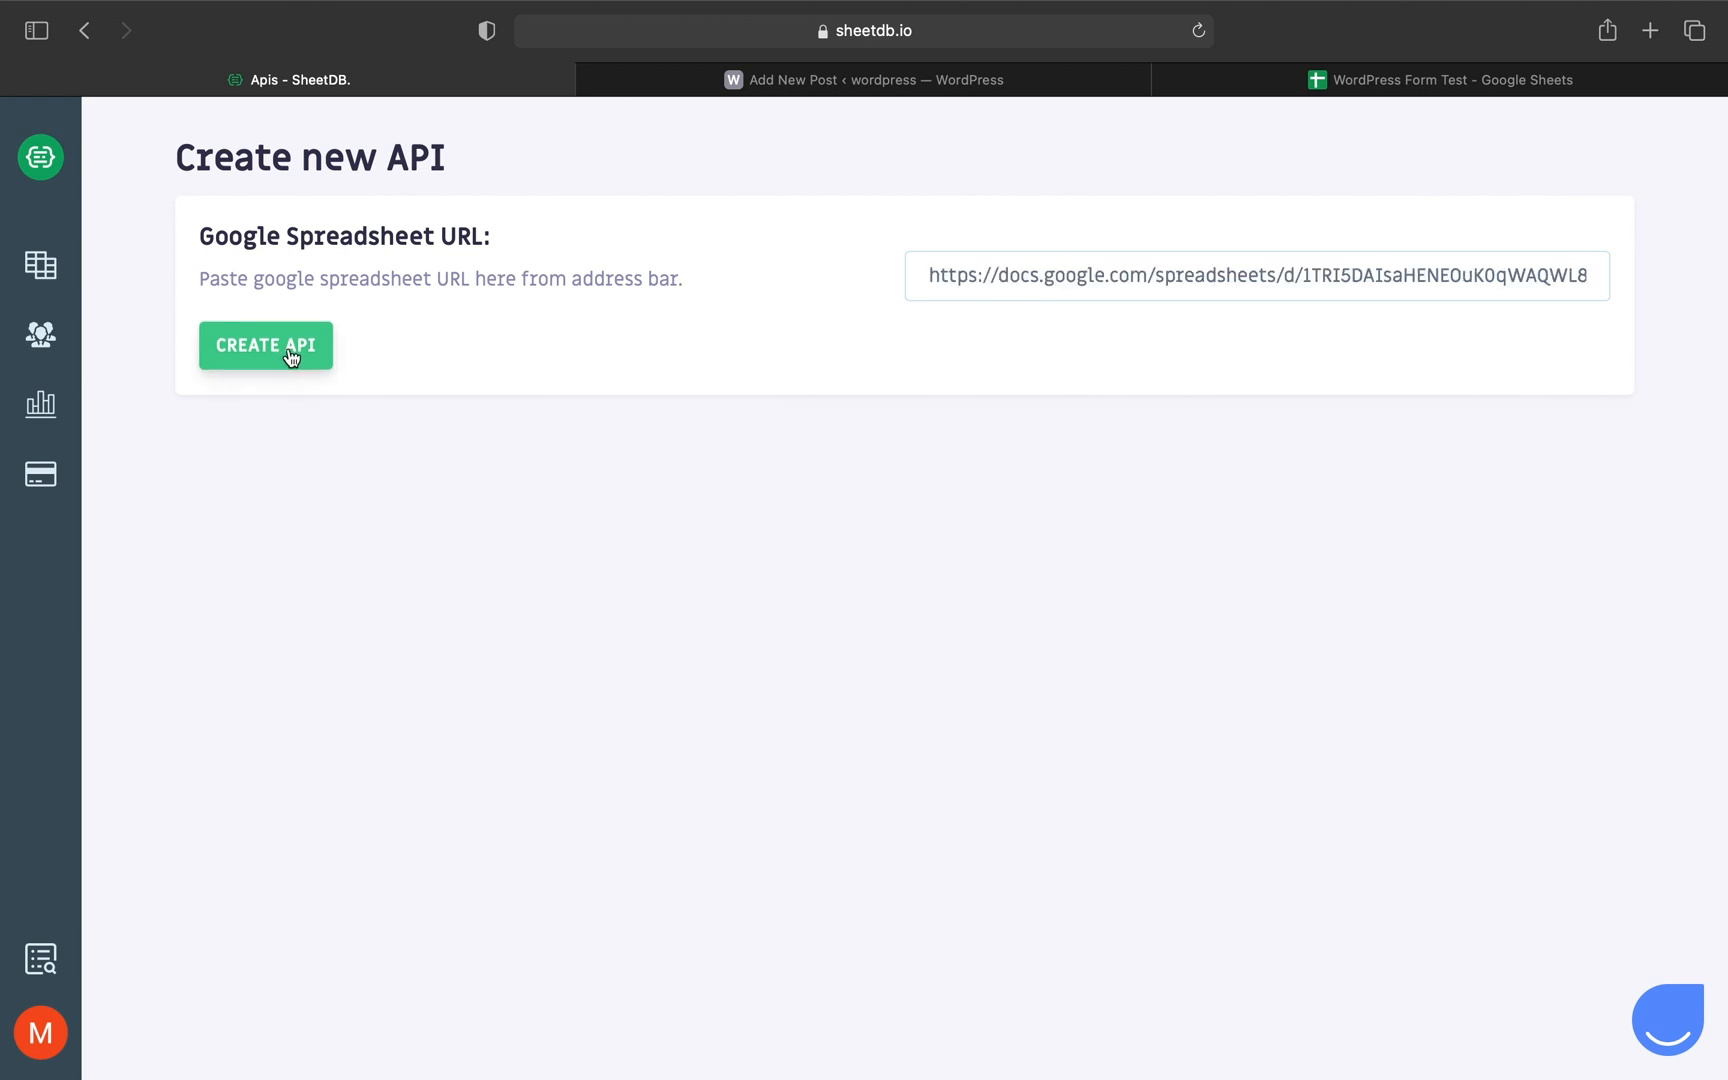
left_click(265, 345)
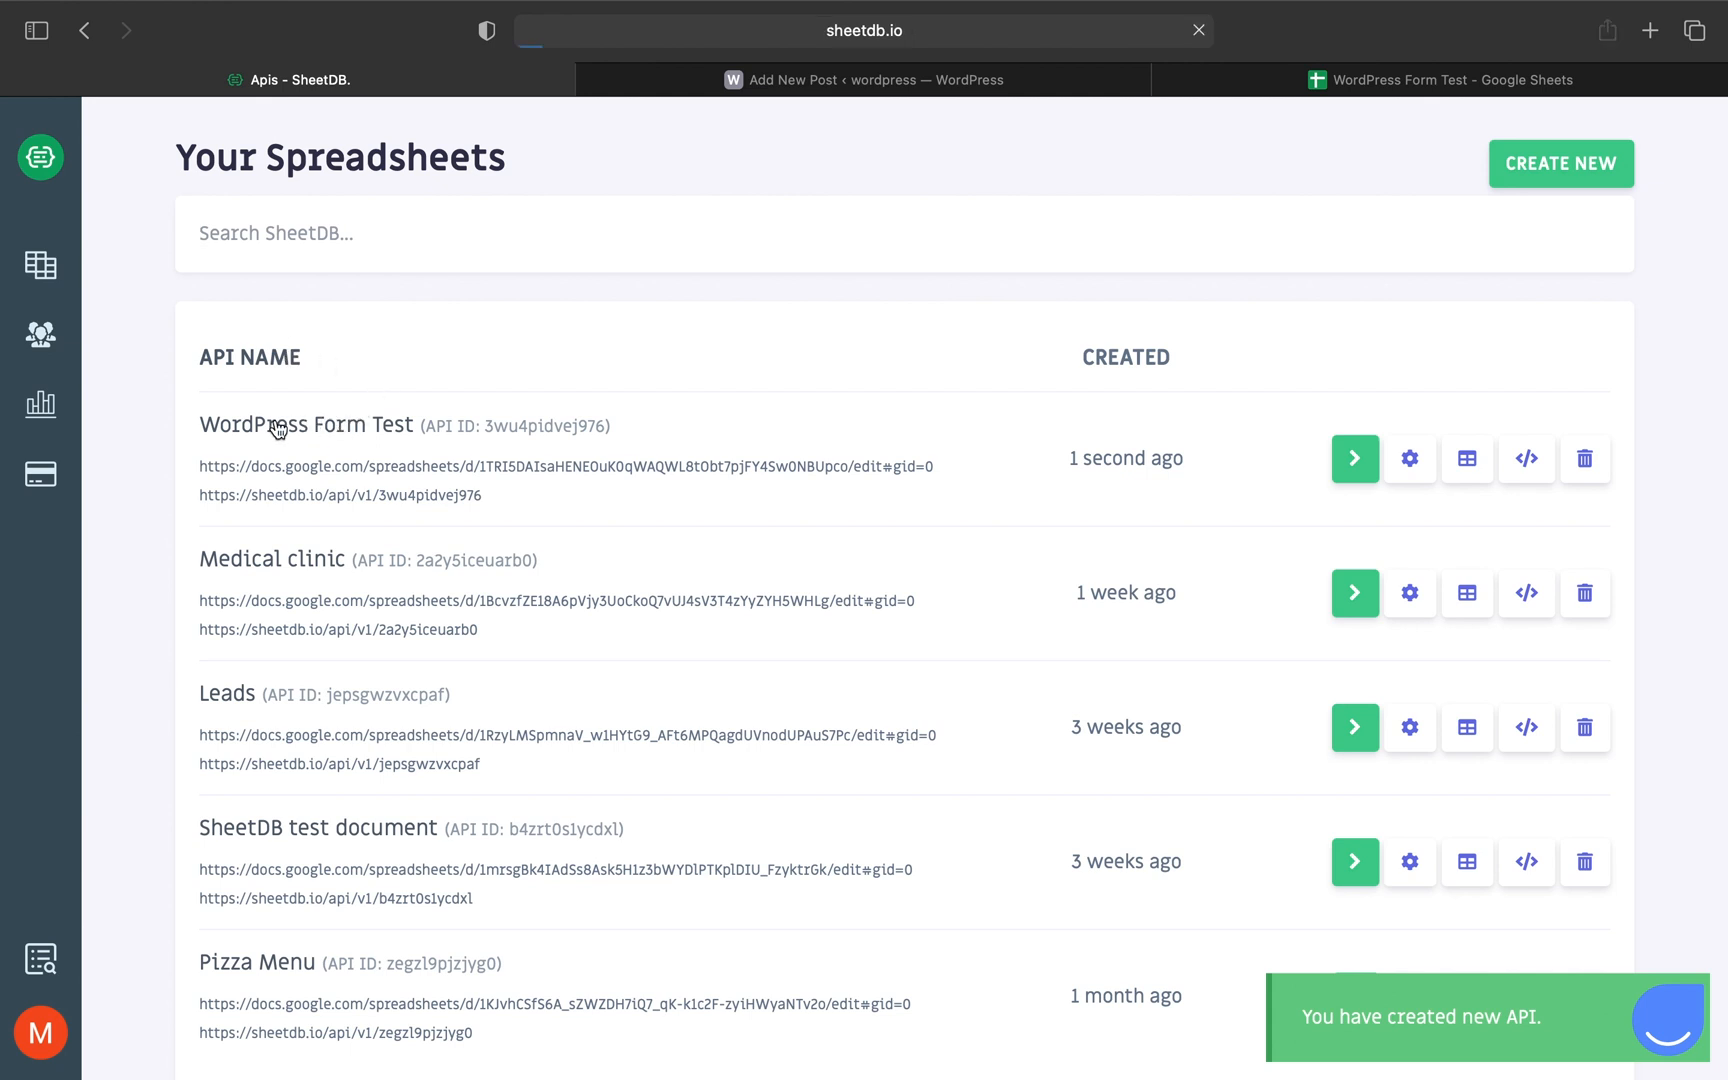
Open the WordPress Form Test entry from the Your Spreadsheets list
left_click(1355, 458)
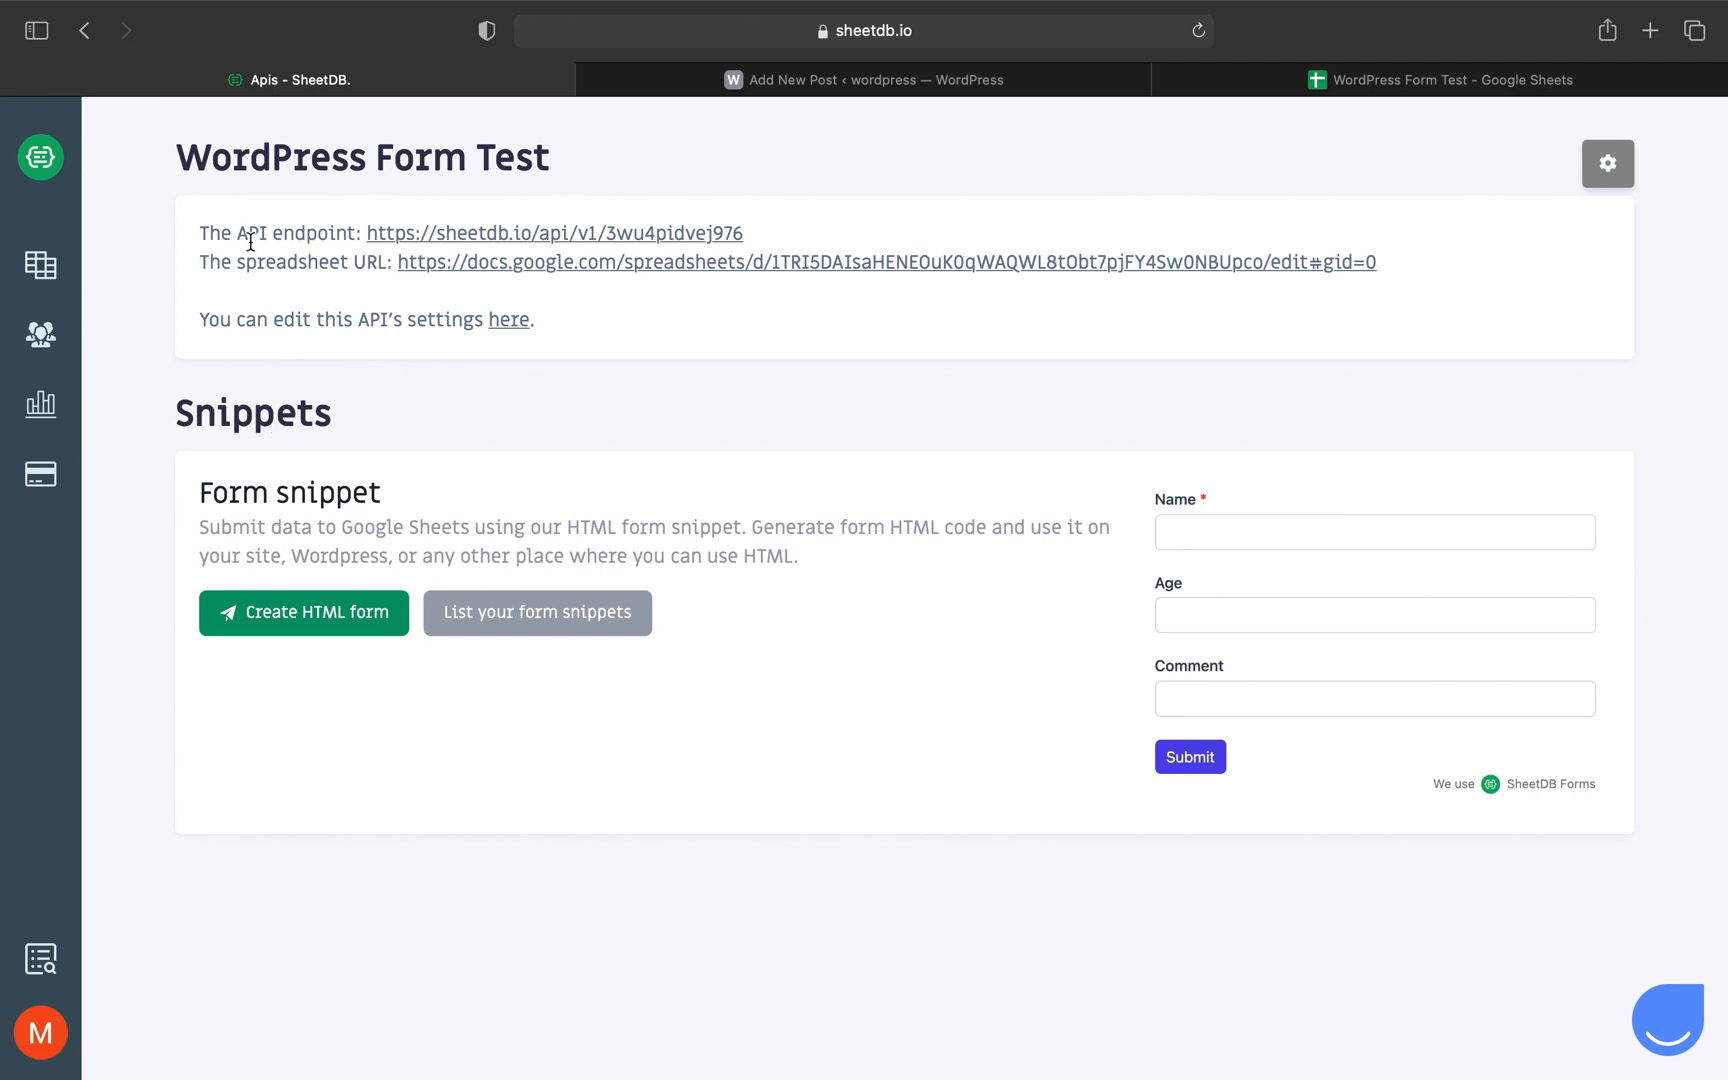
mouse_move(263, 262)
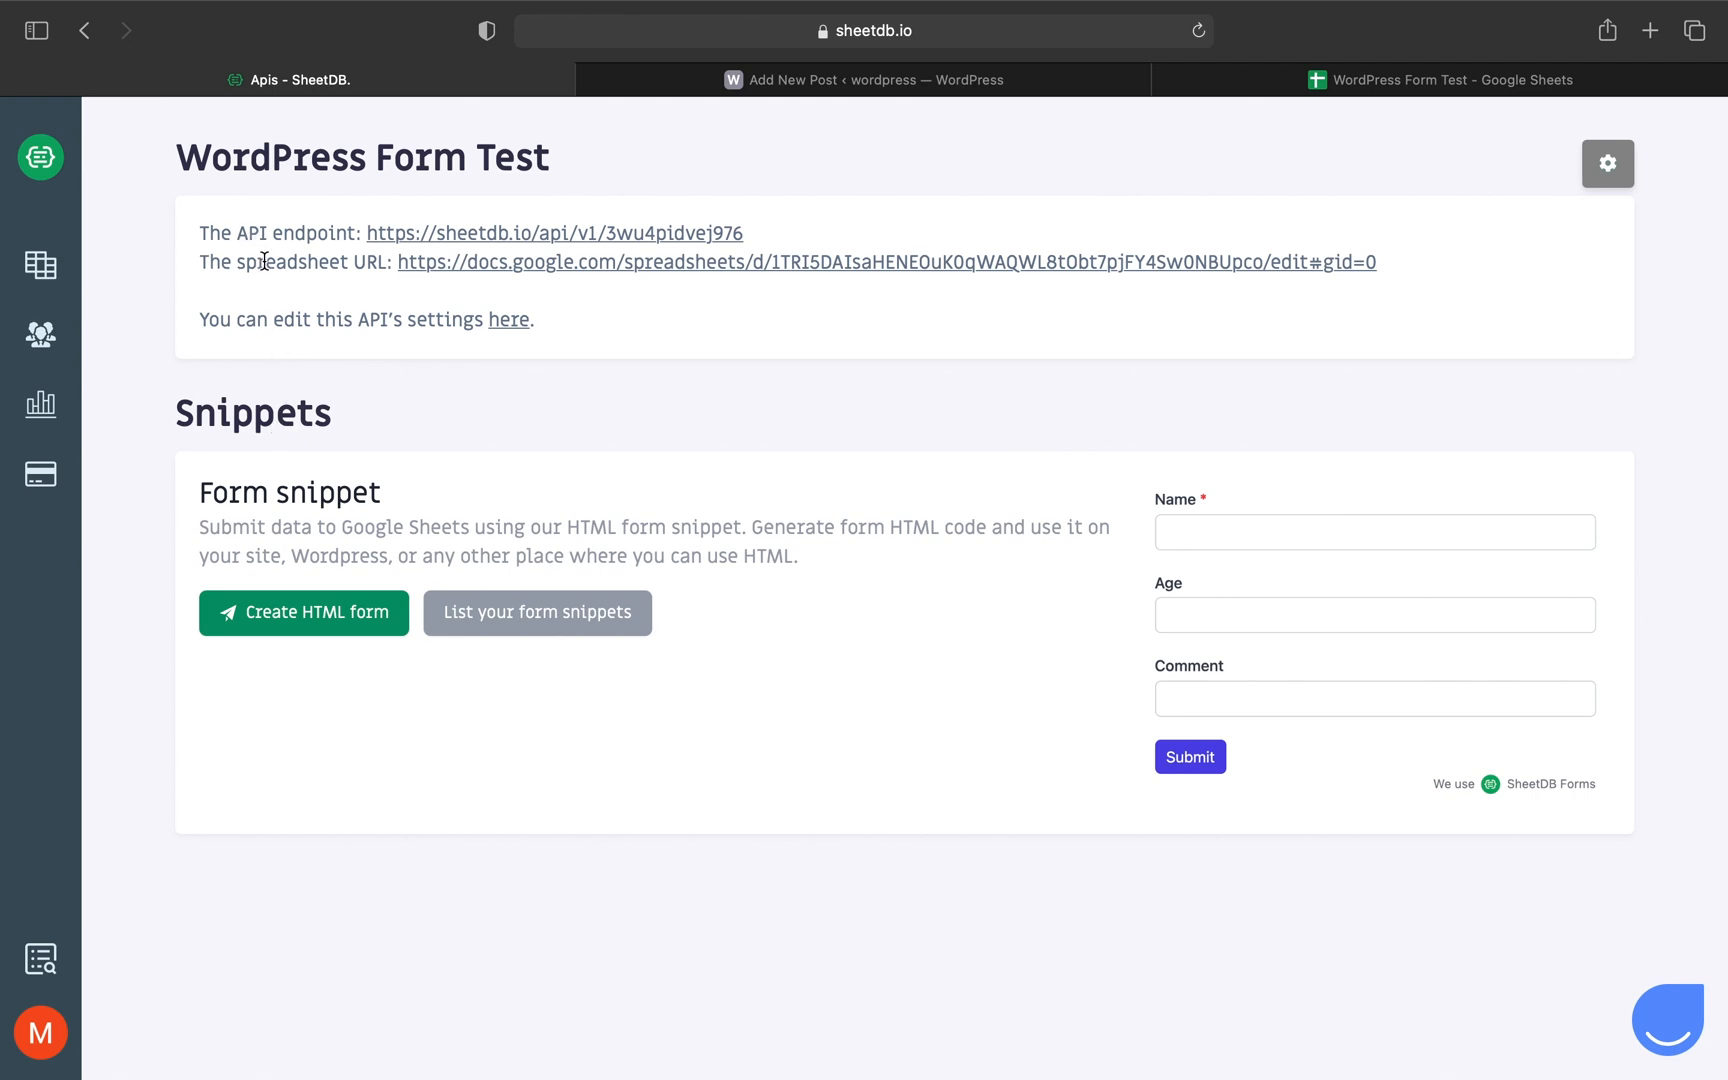
mouse_move(460, 467)
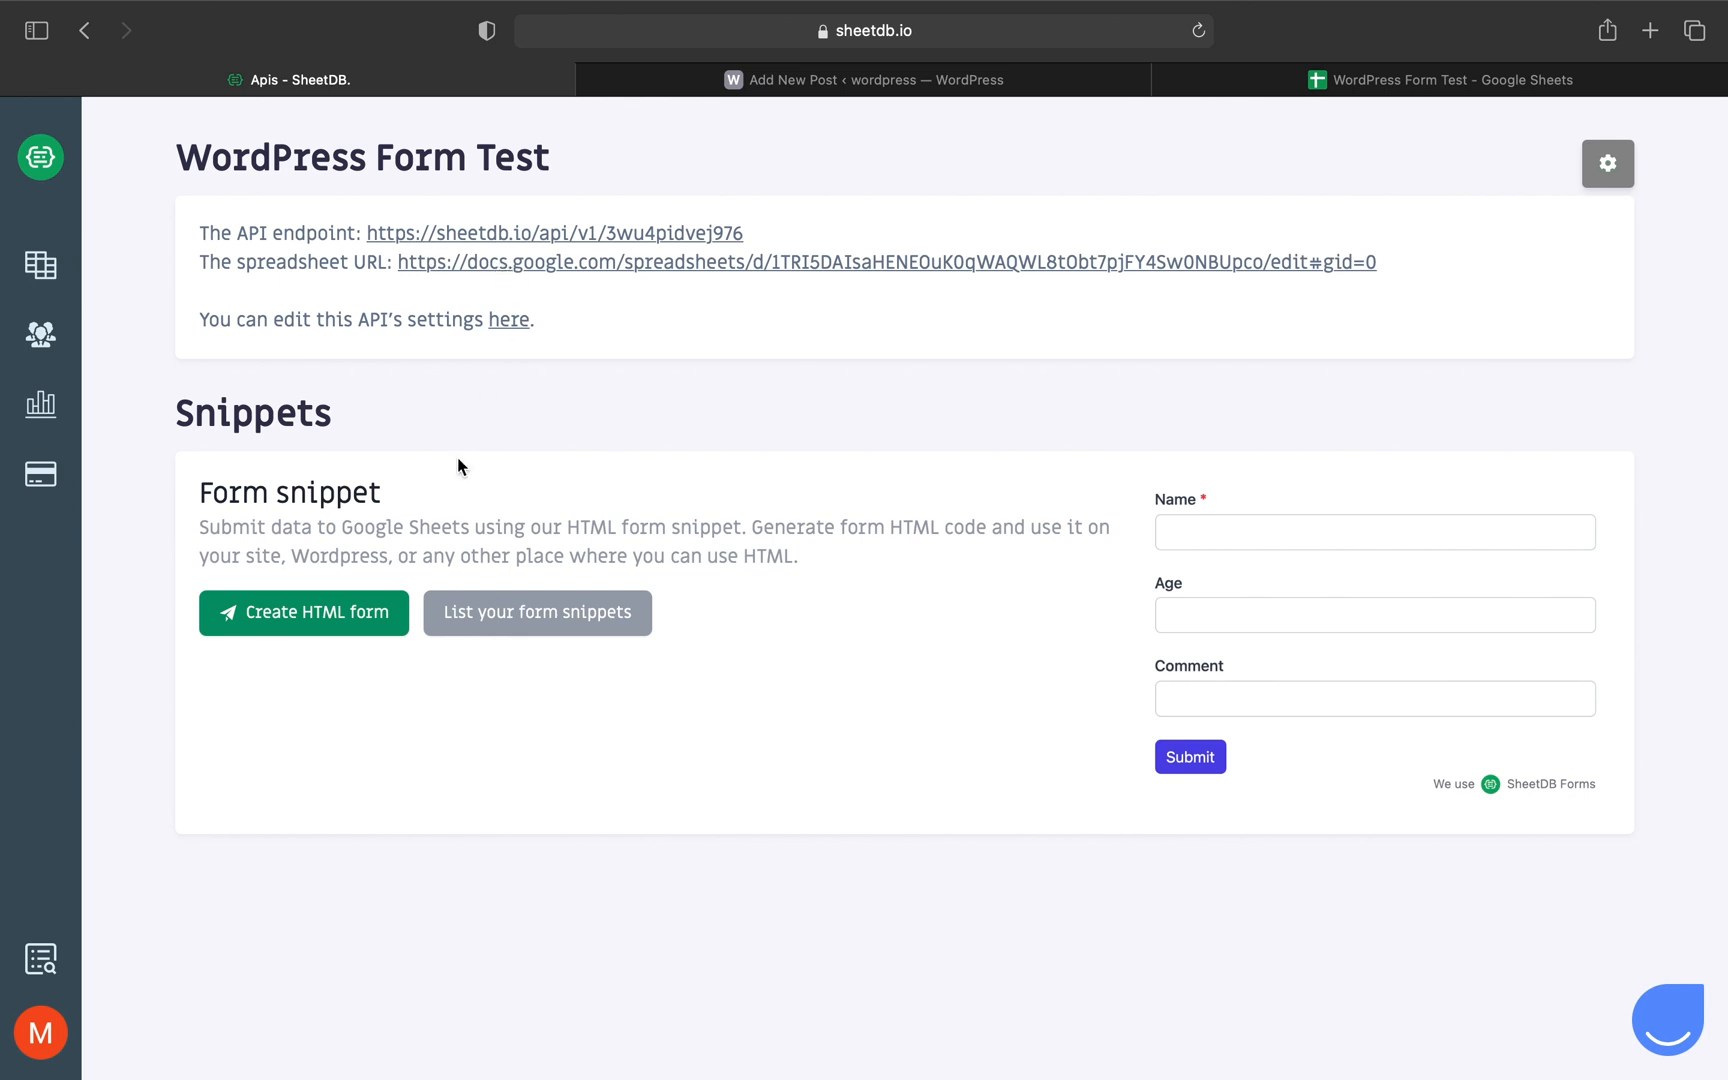
mouse_move(454, 484)
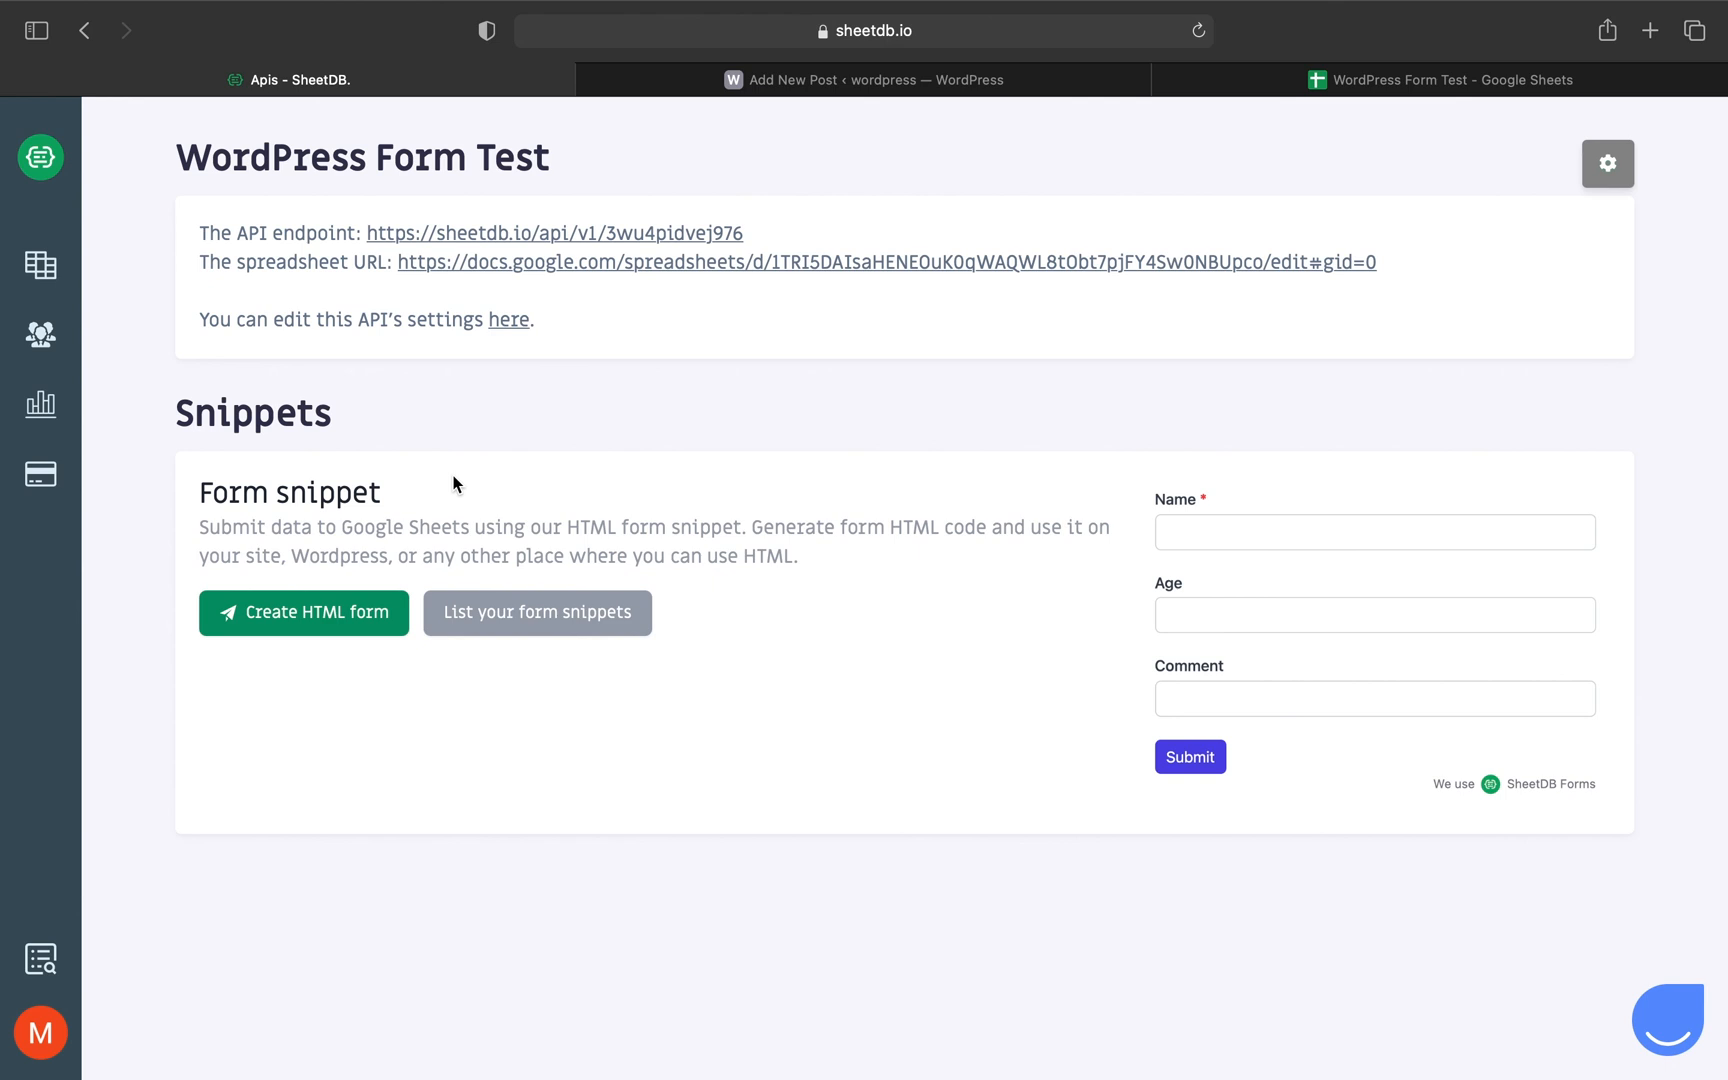
mouse_move(317, 615)
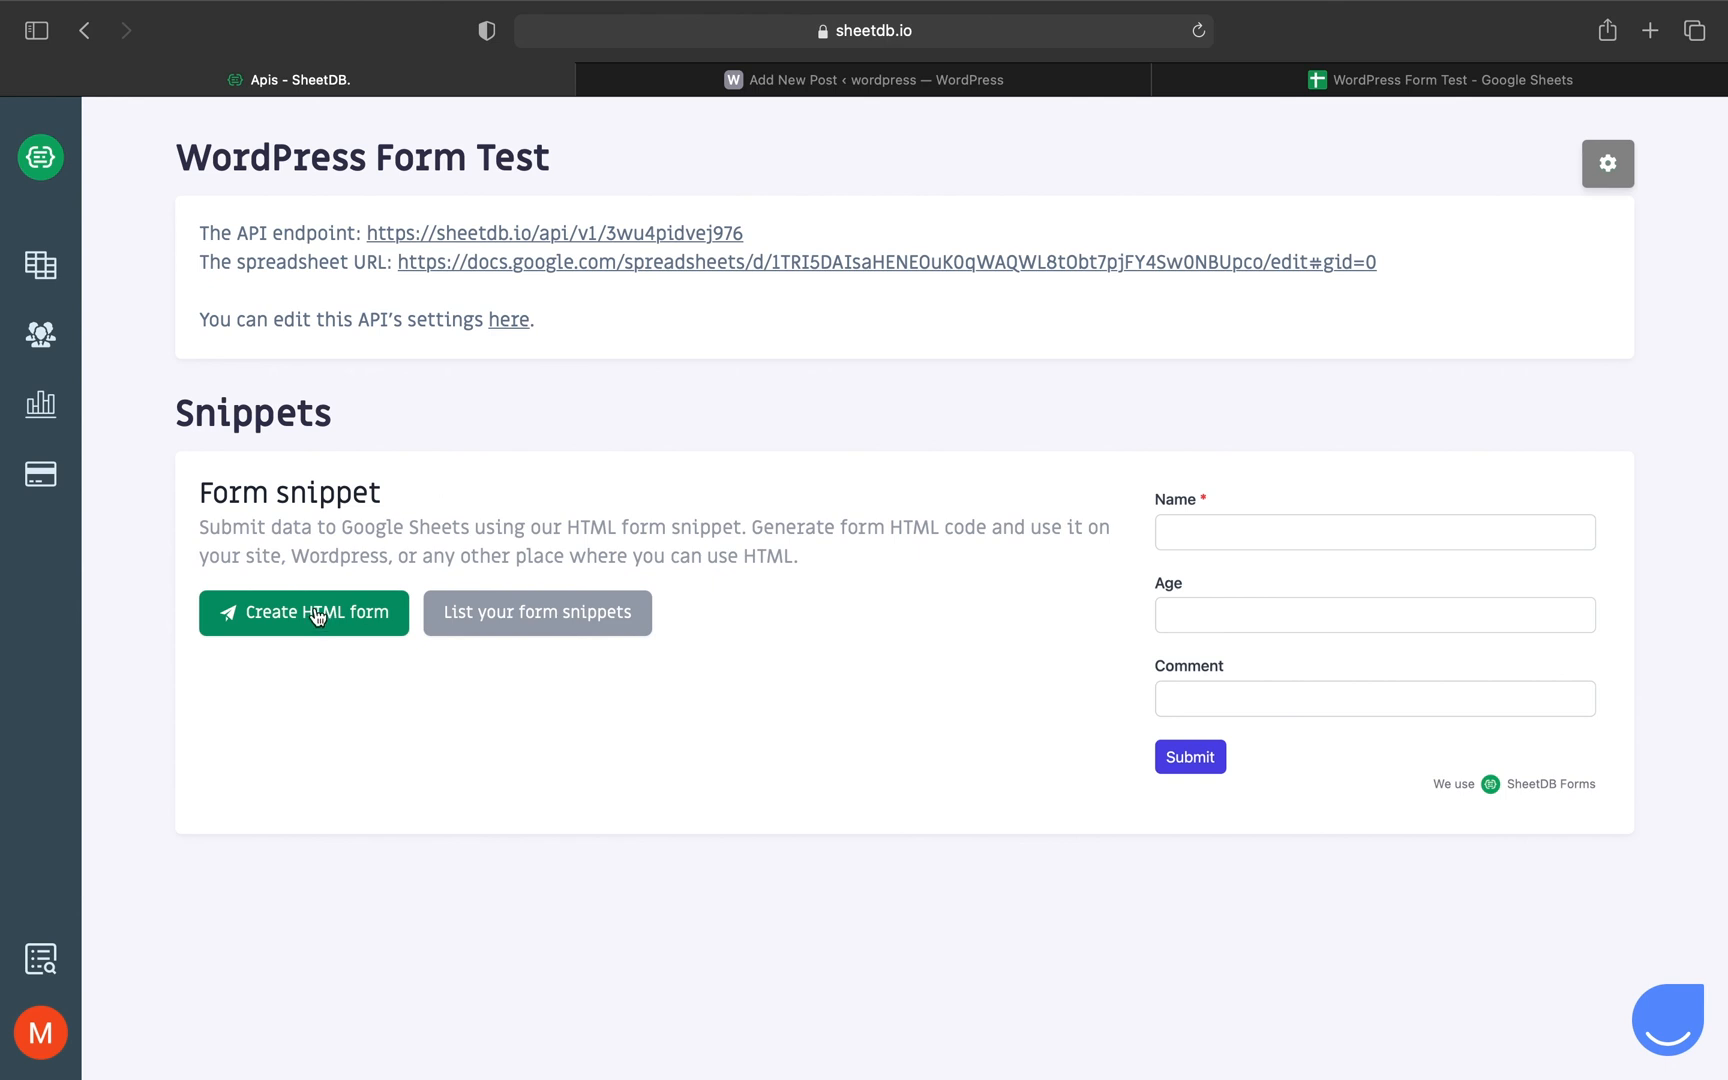
Start an HTML form and review its column options, form settings and live preview
left_click(303, 613)
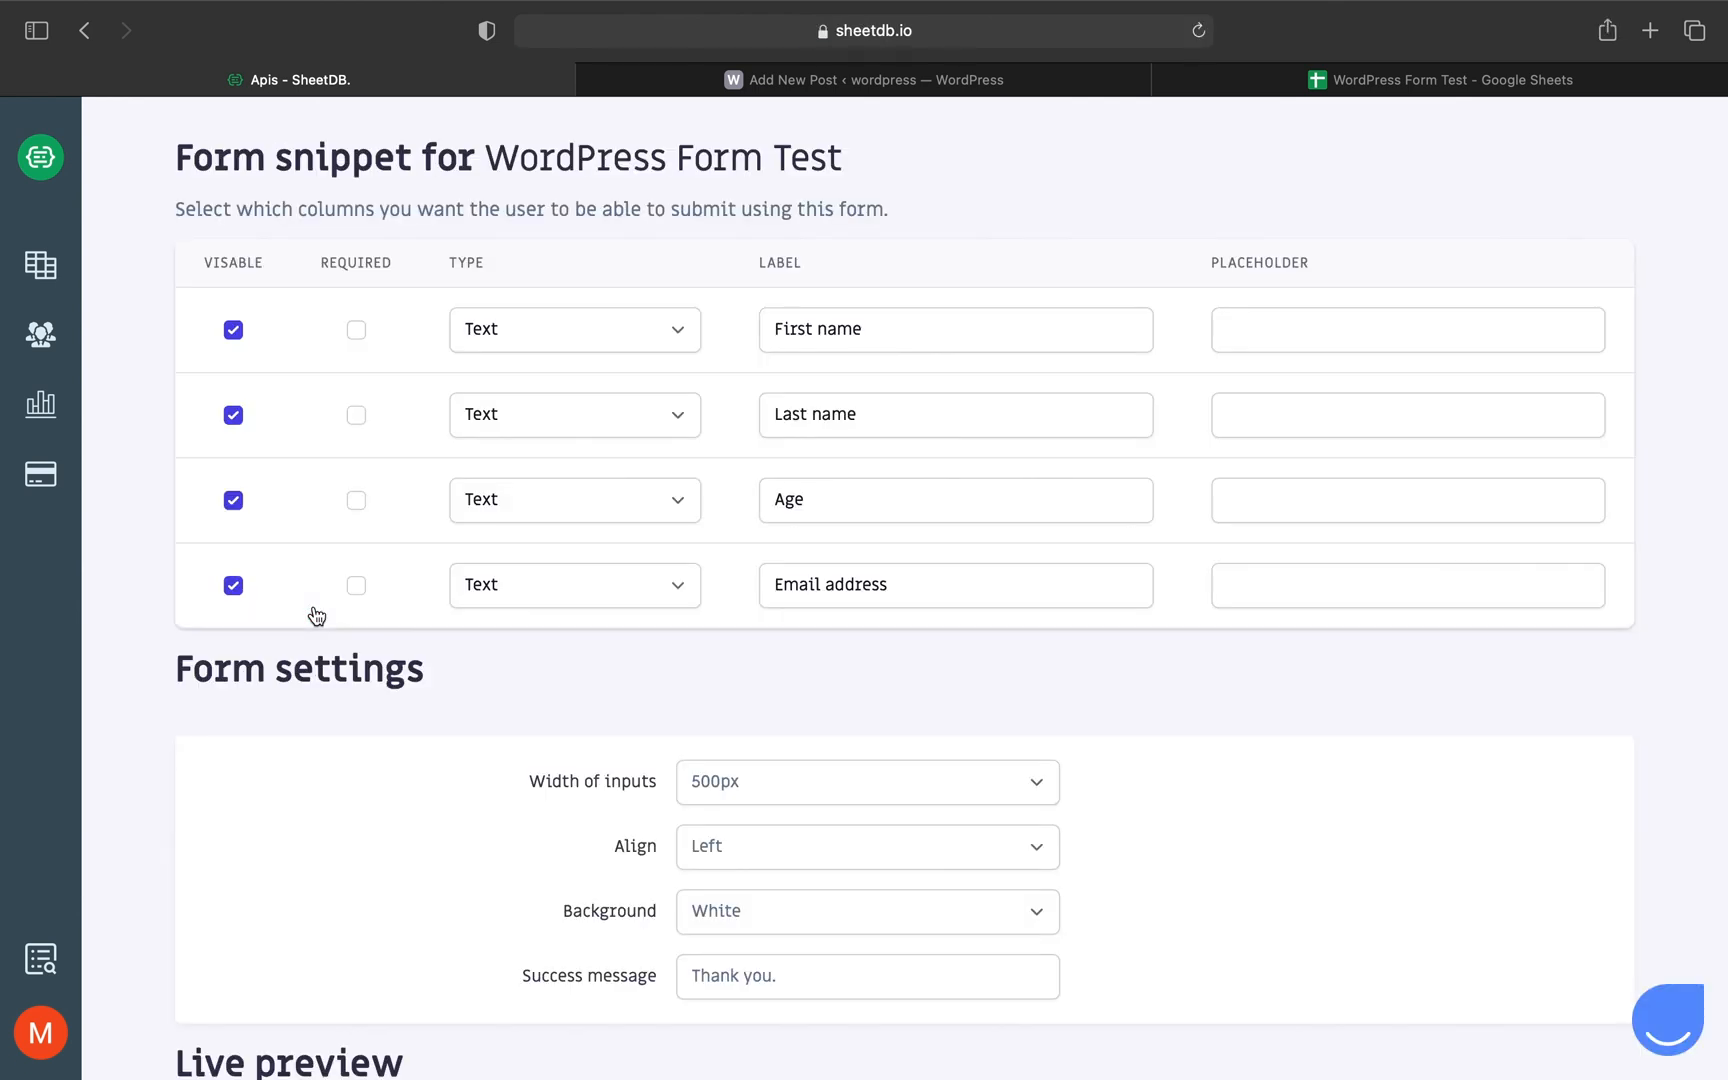
mouse_move(604, 647)
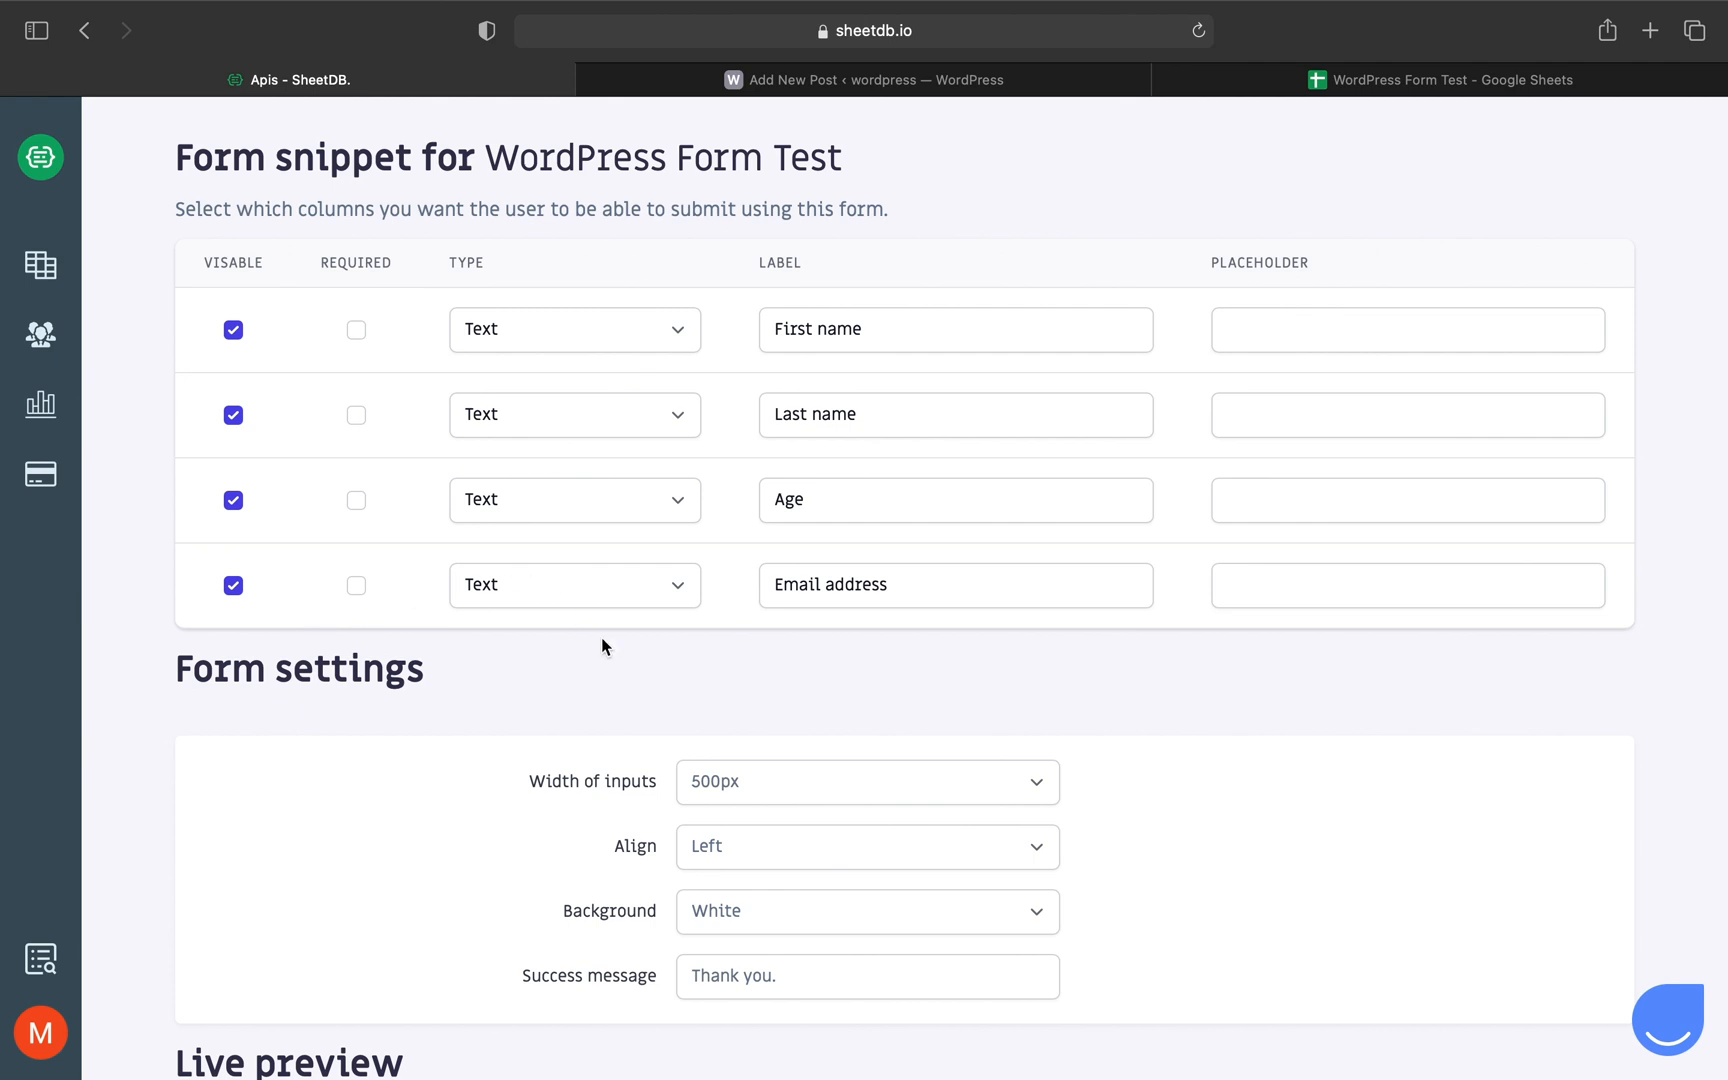
mouse_move(601, 378)
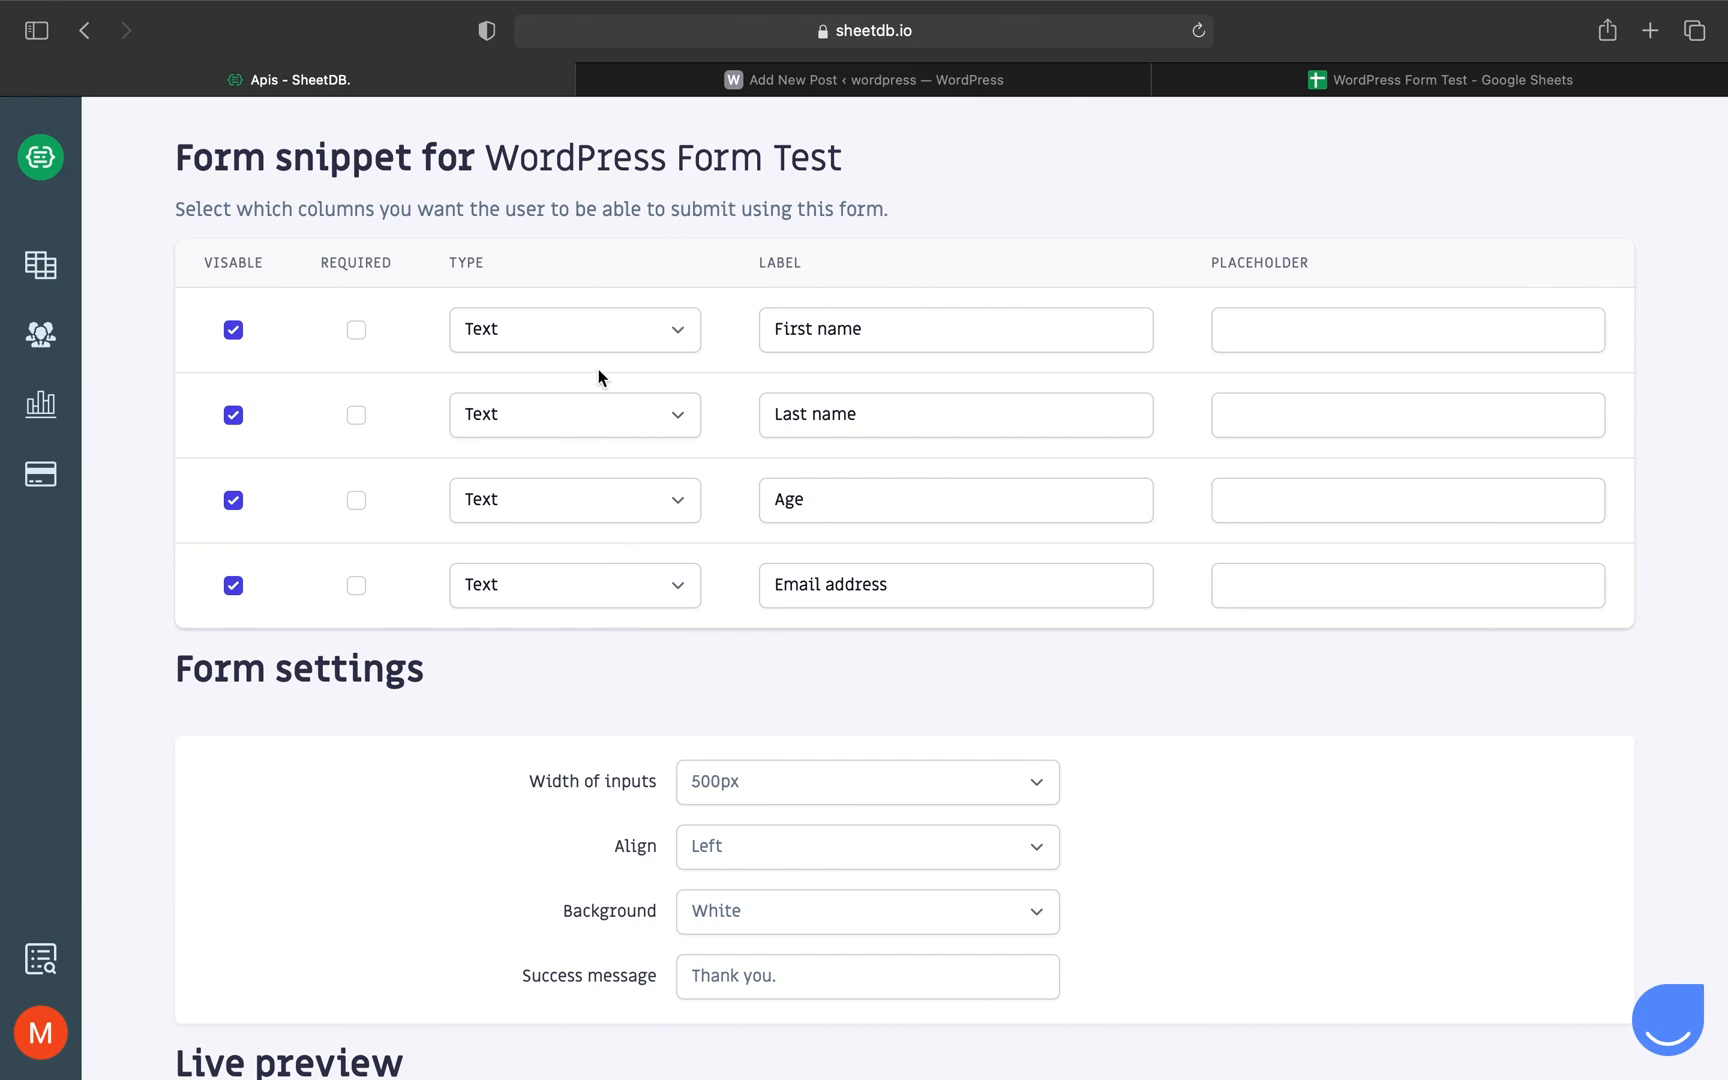
scroll("down", 3)
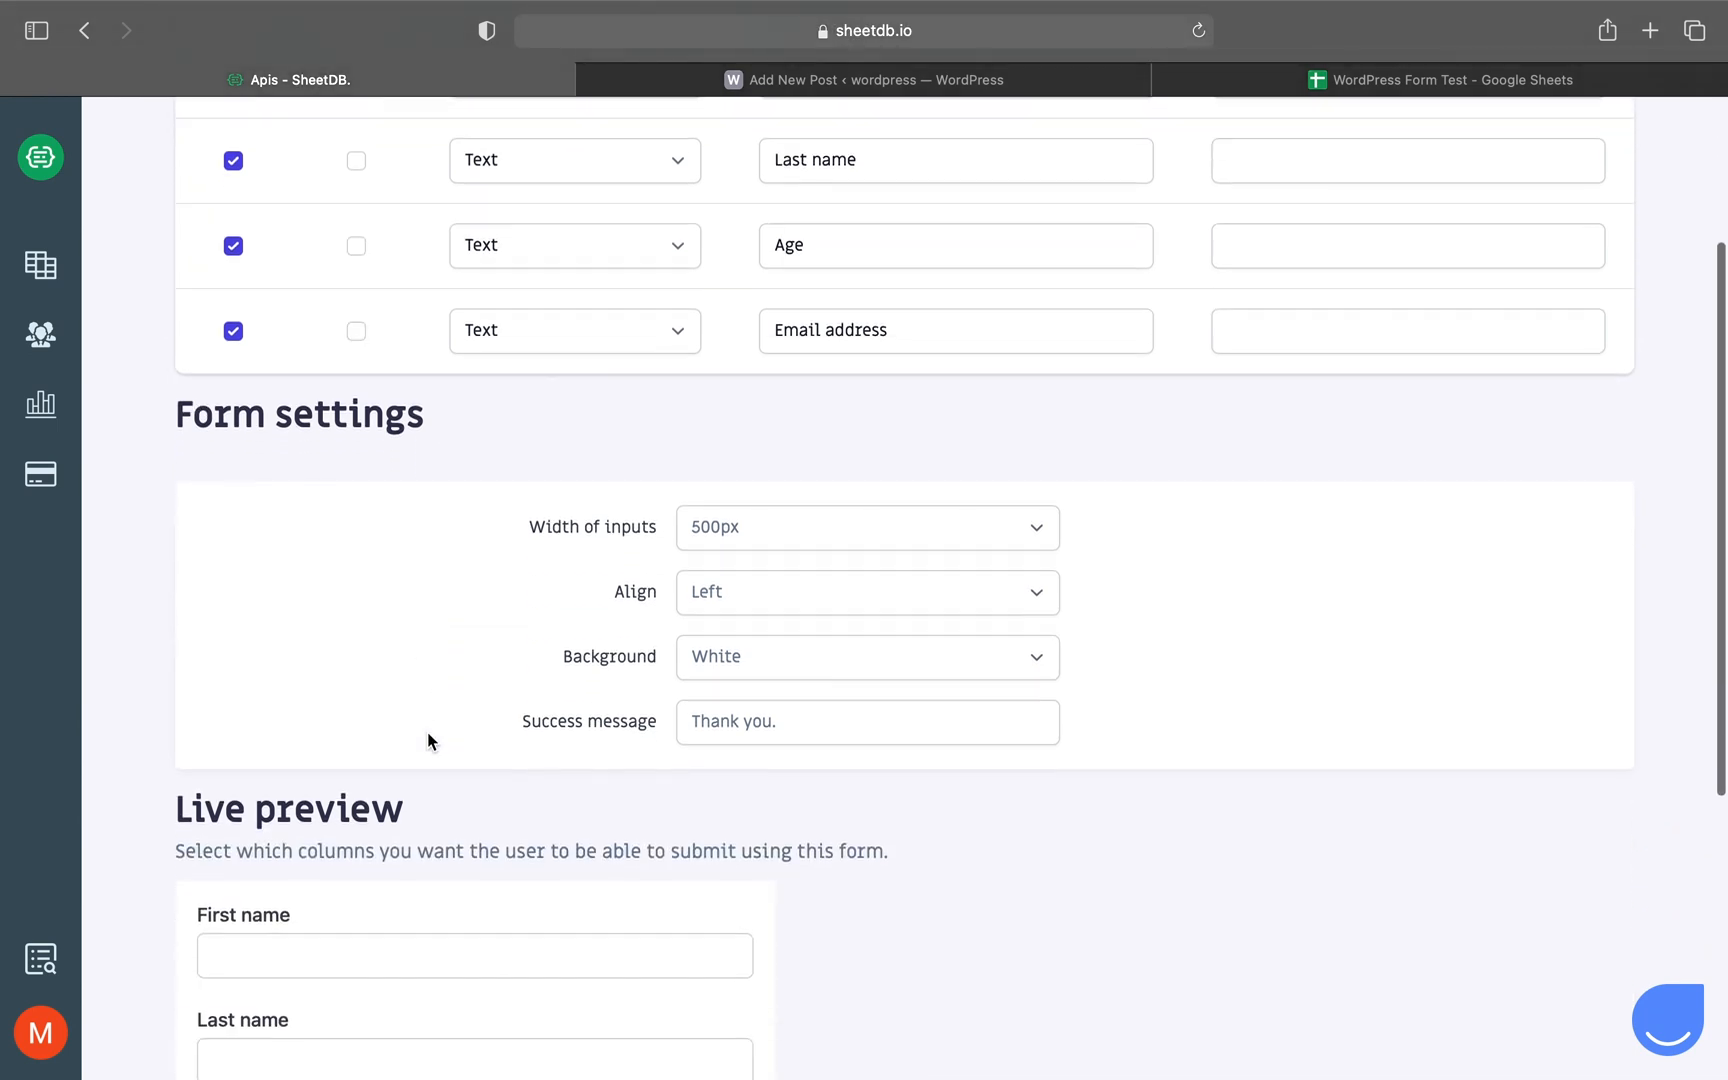
scroll("down", 3)
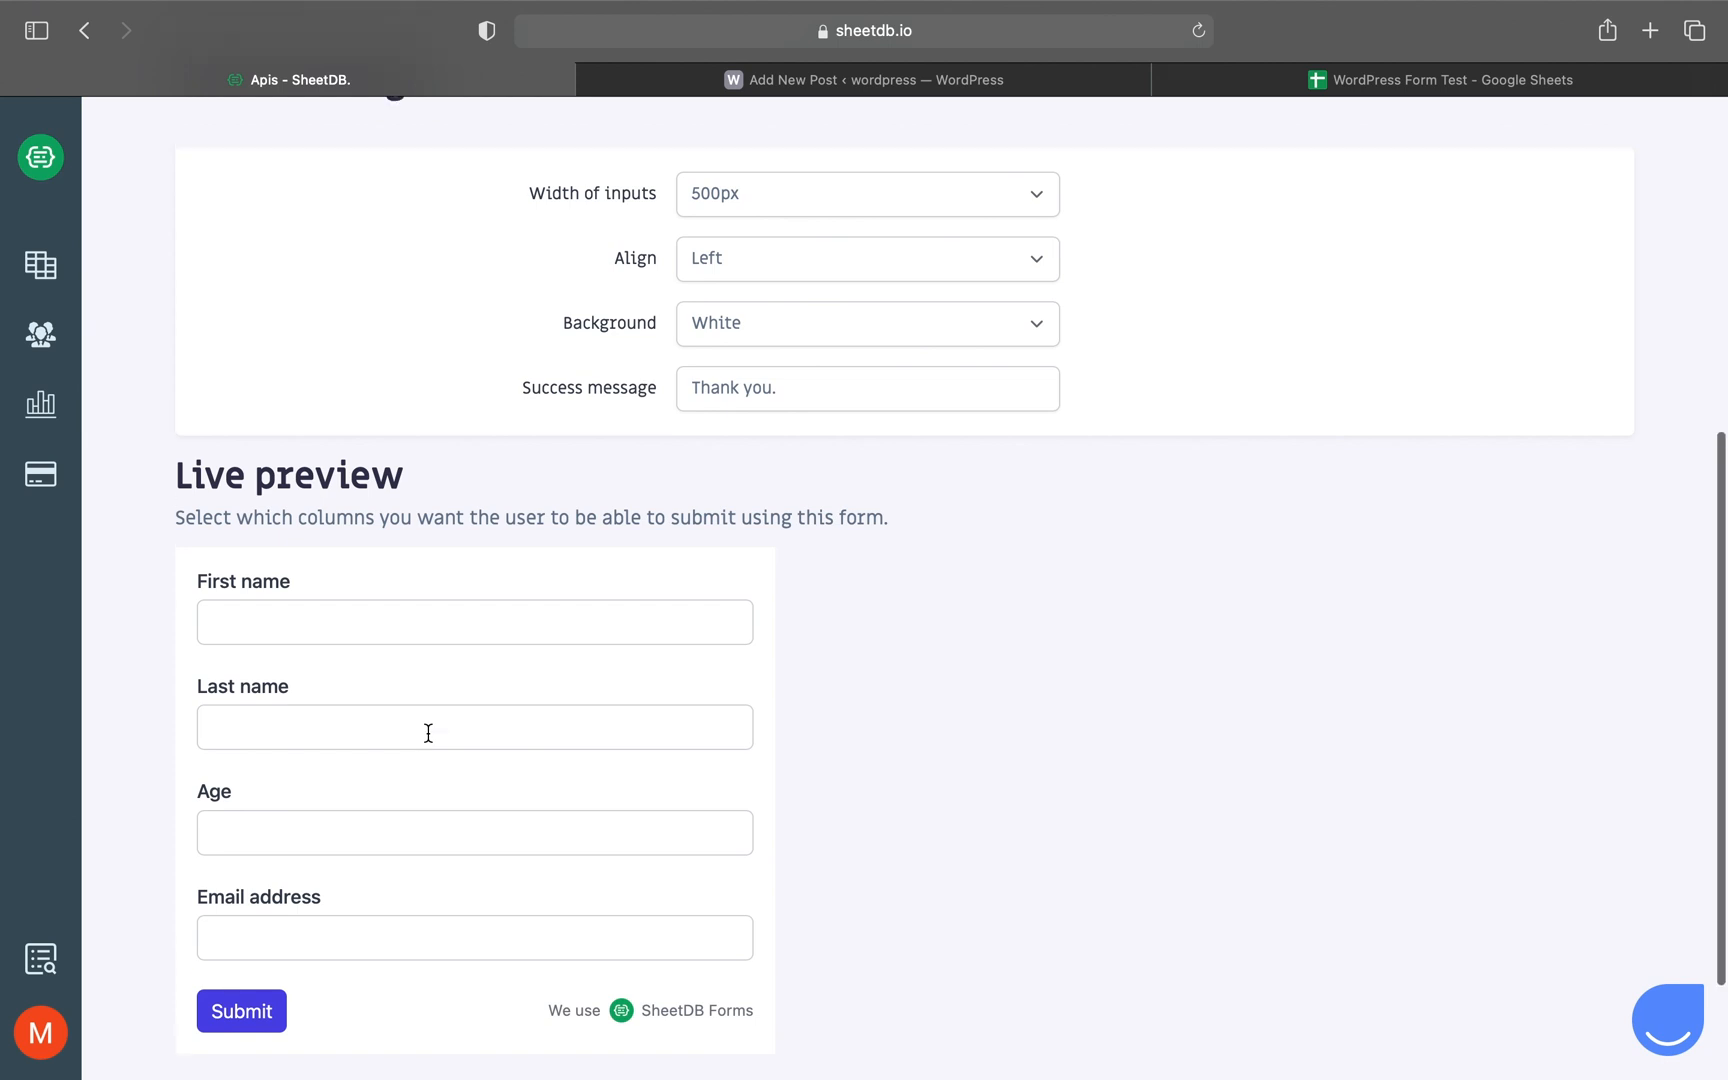
scroll("up", 3)
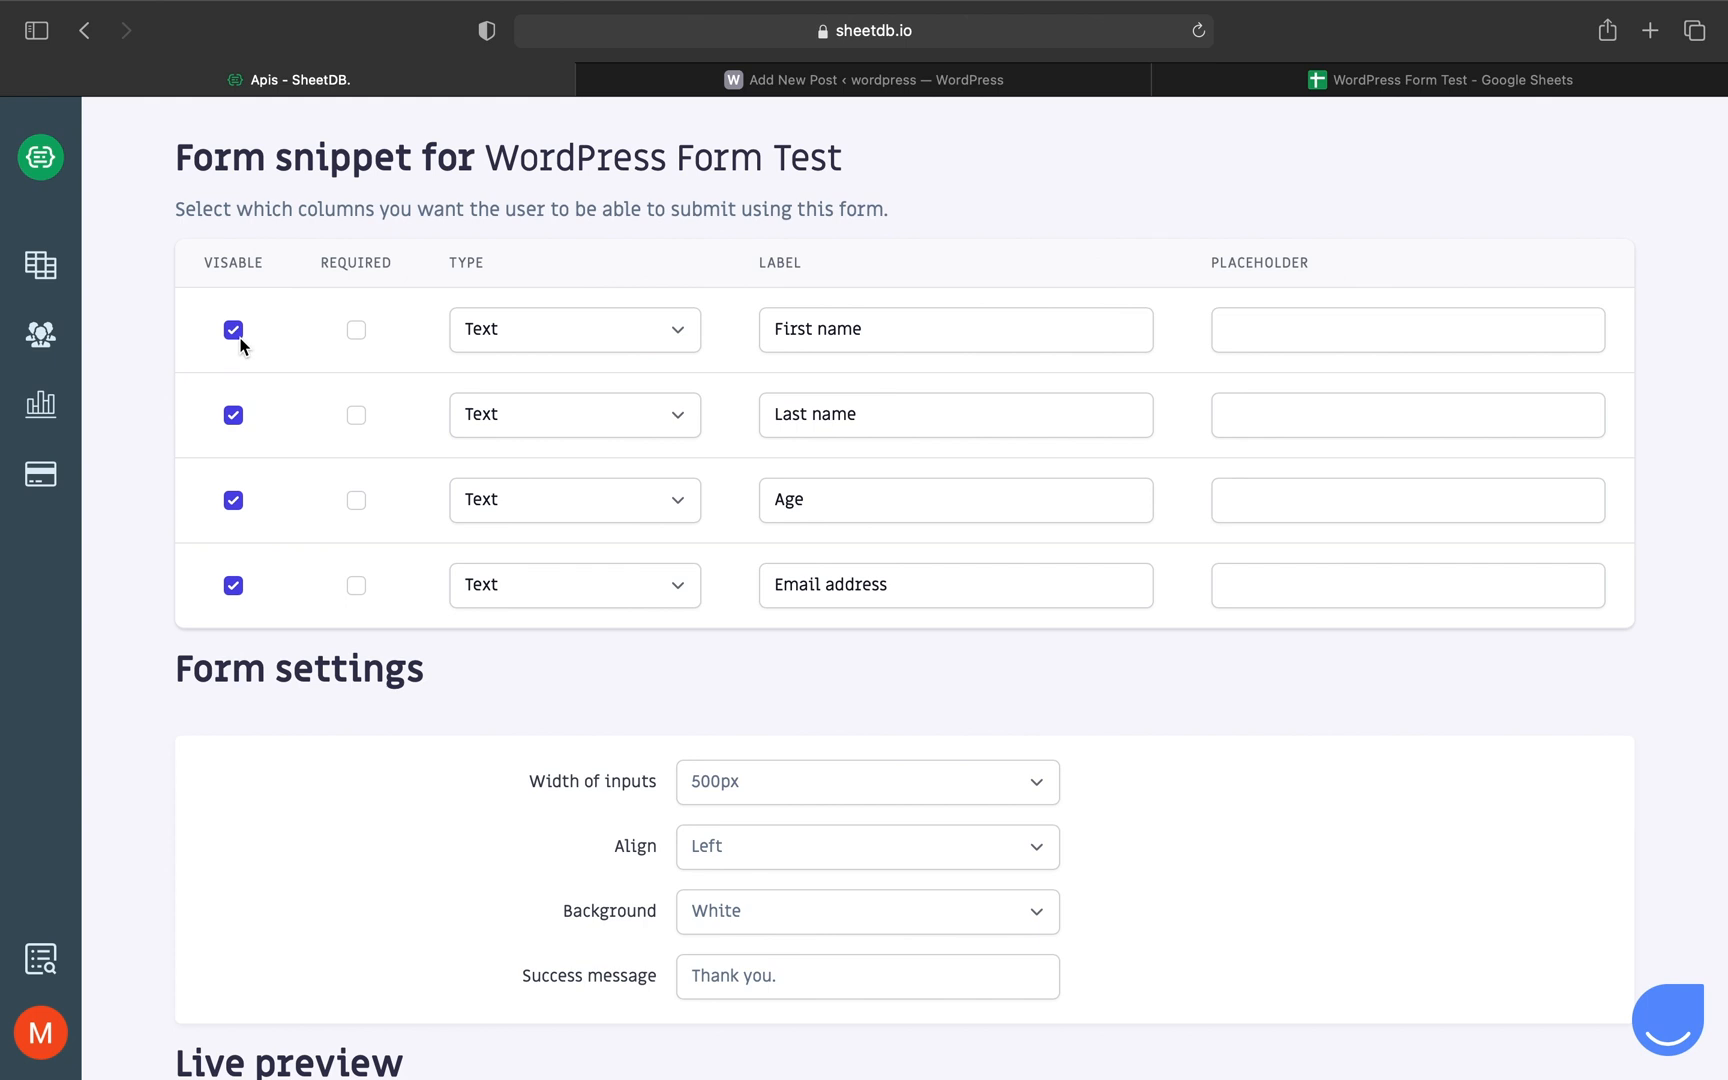
mouse_move(303, 538)
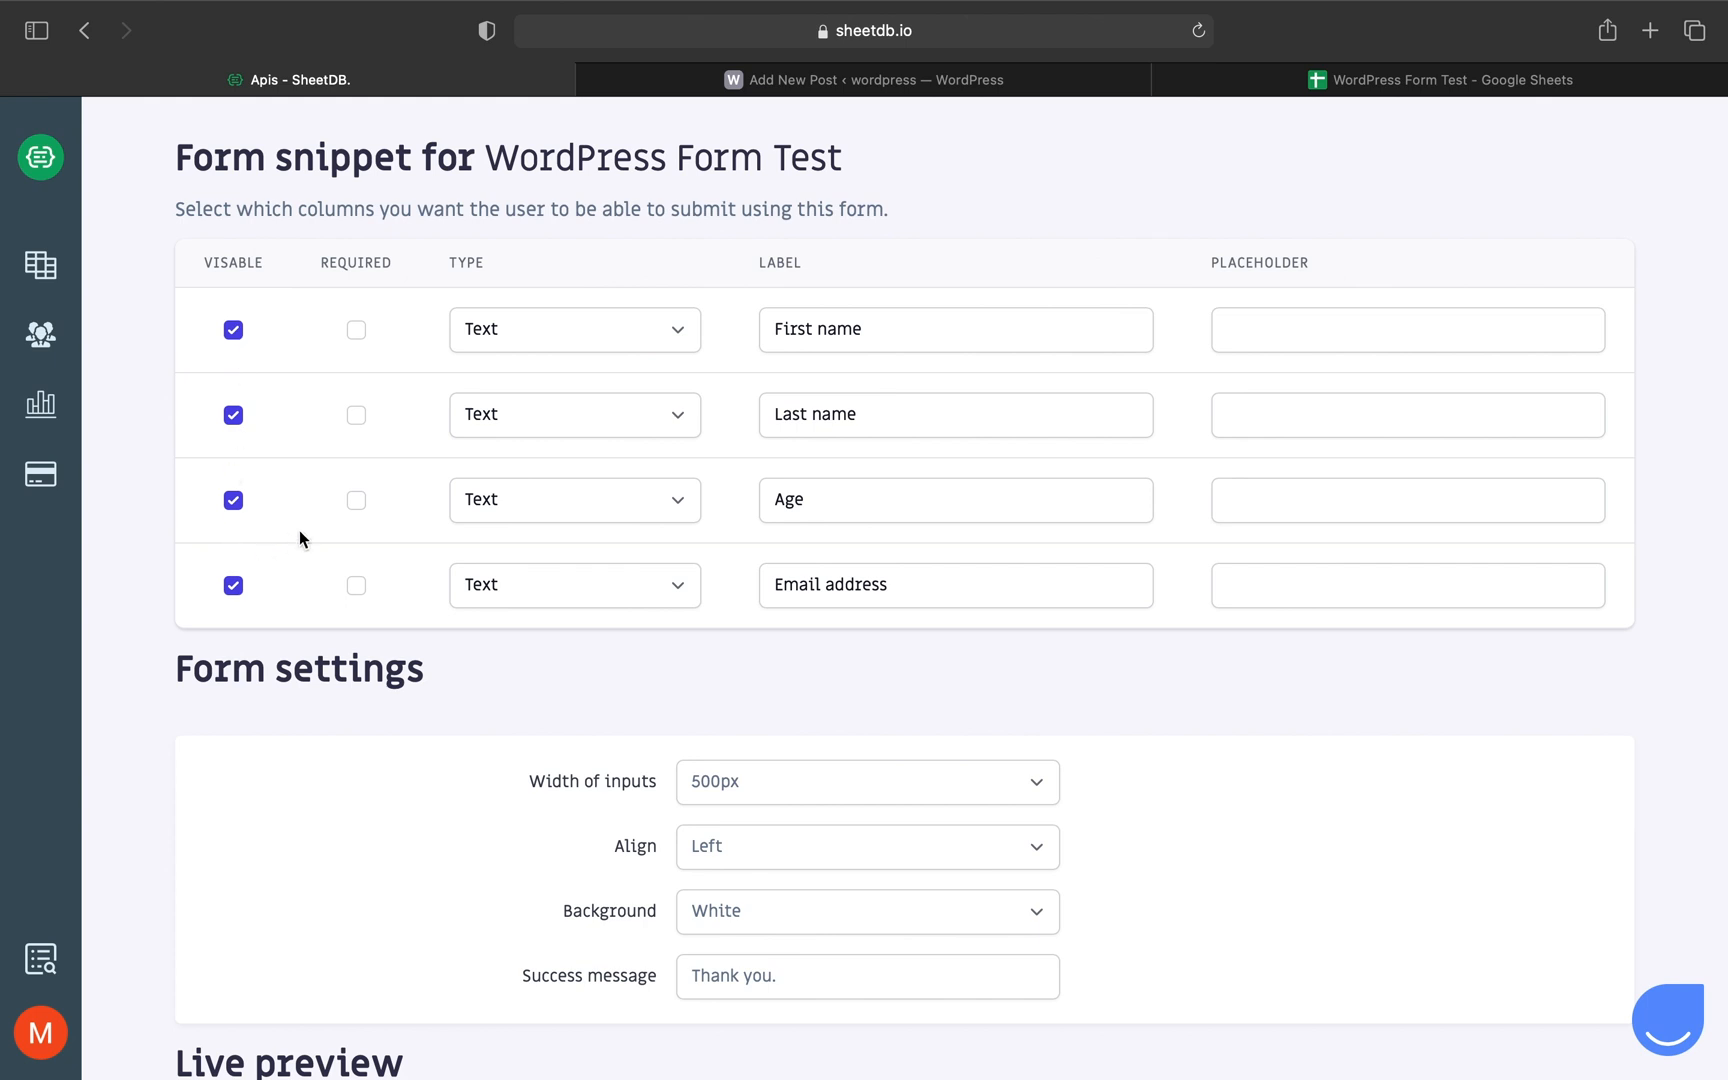
mouse_move(345, 473)
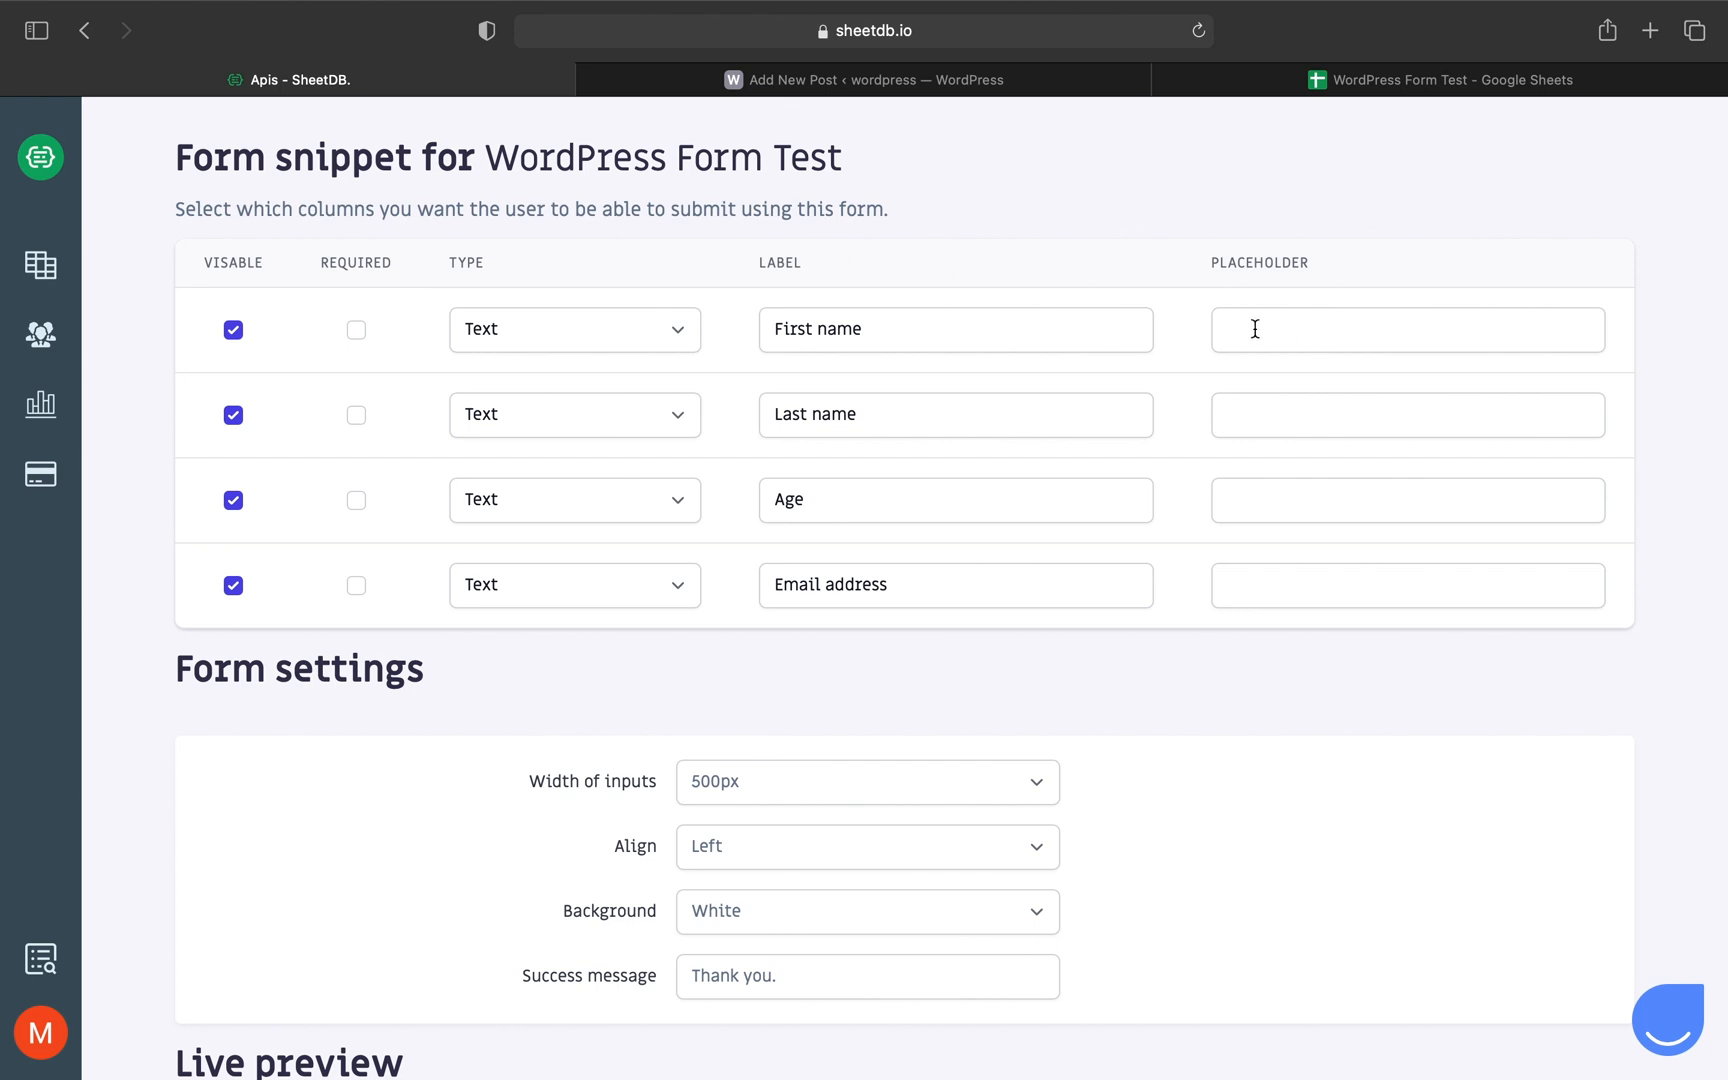
mouse_move(1059, 323)
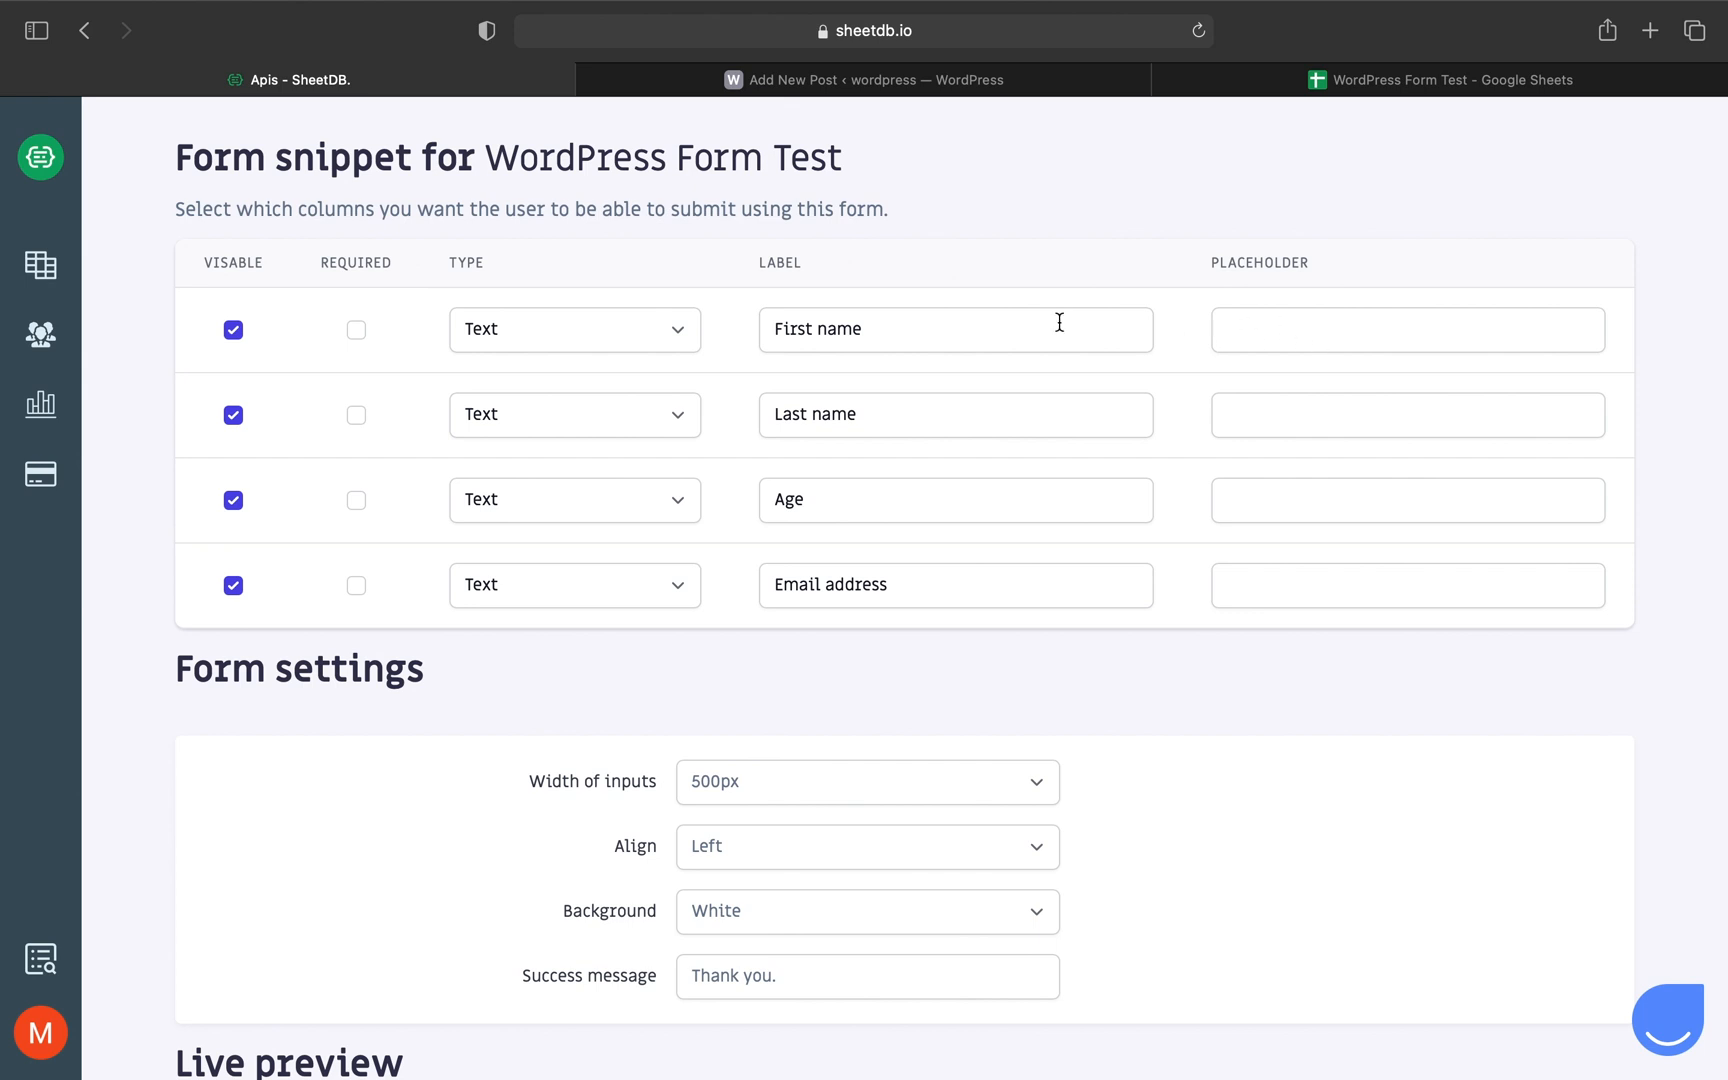
Mark First name and Email address as required fields
left_click(356, 330)
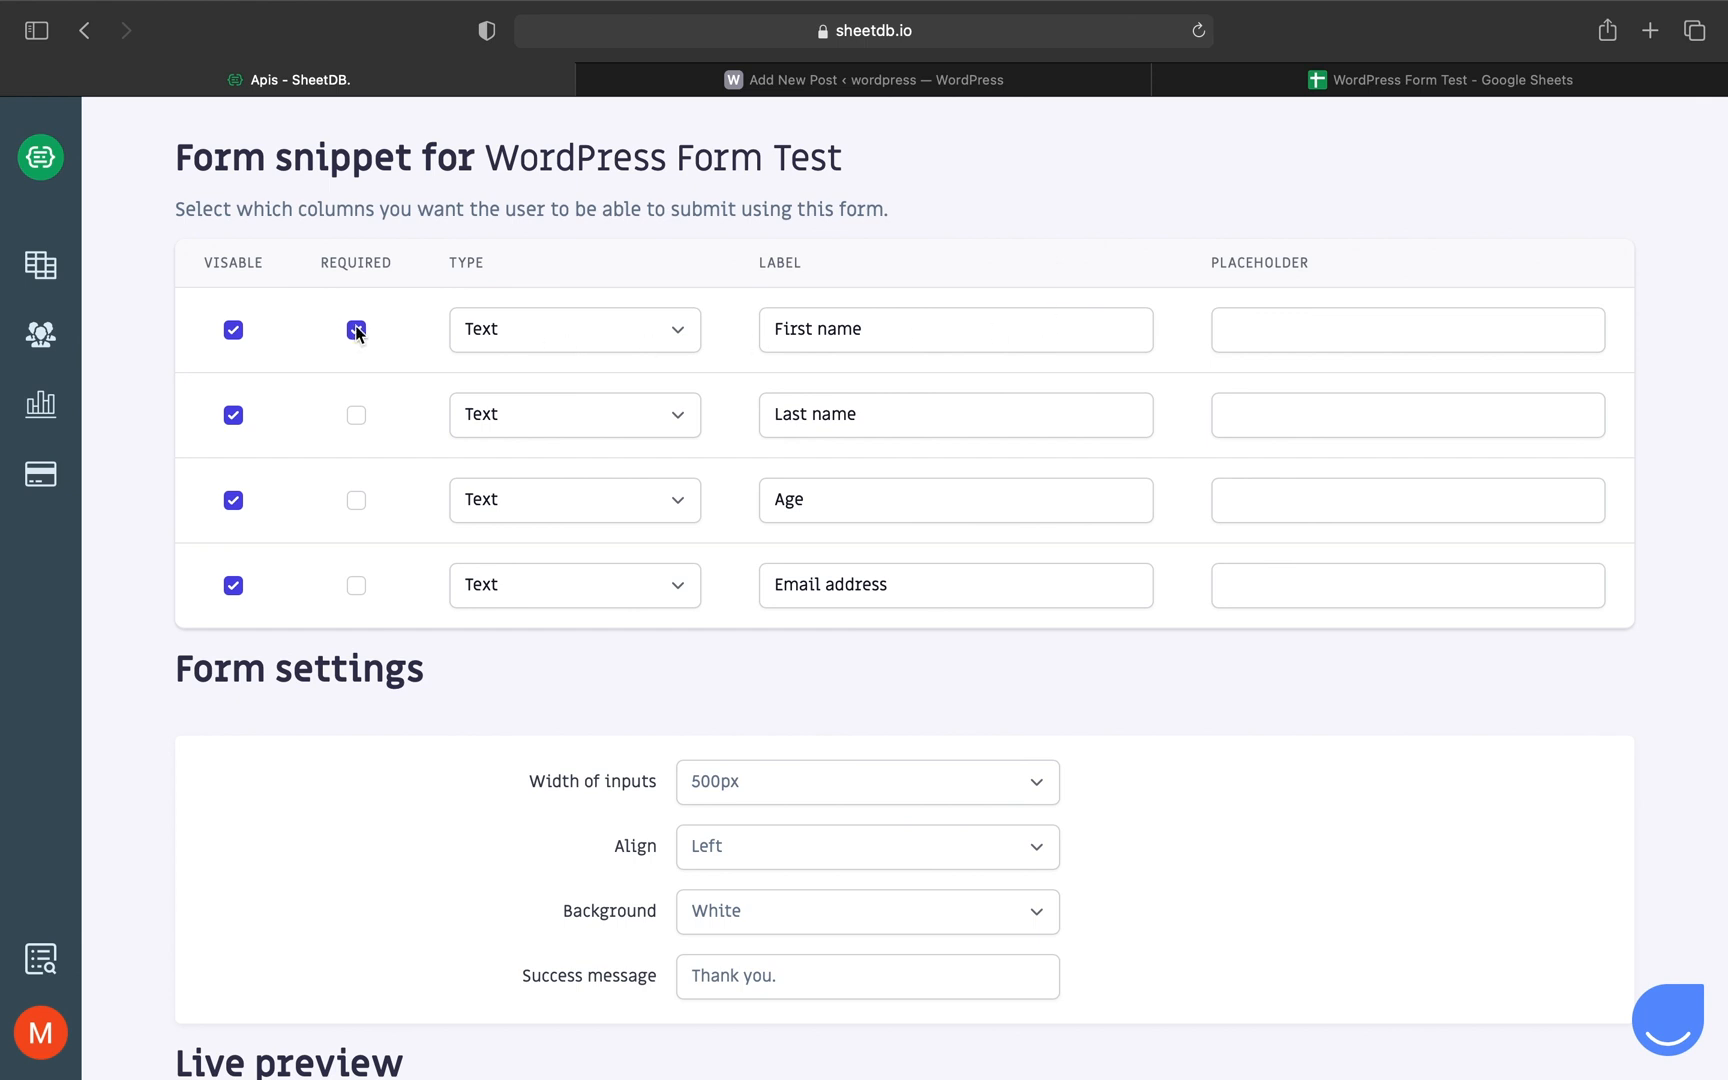
left_click(356, 330)
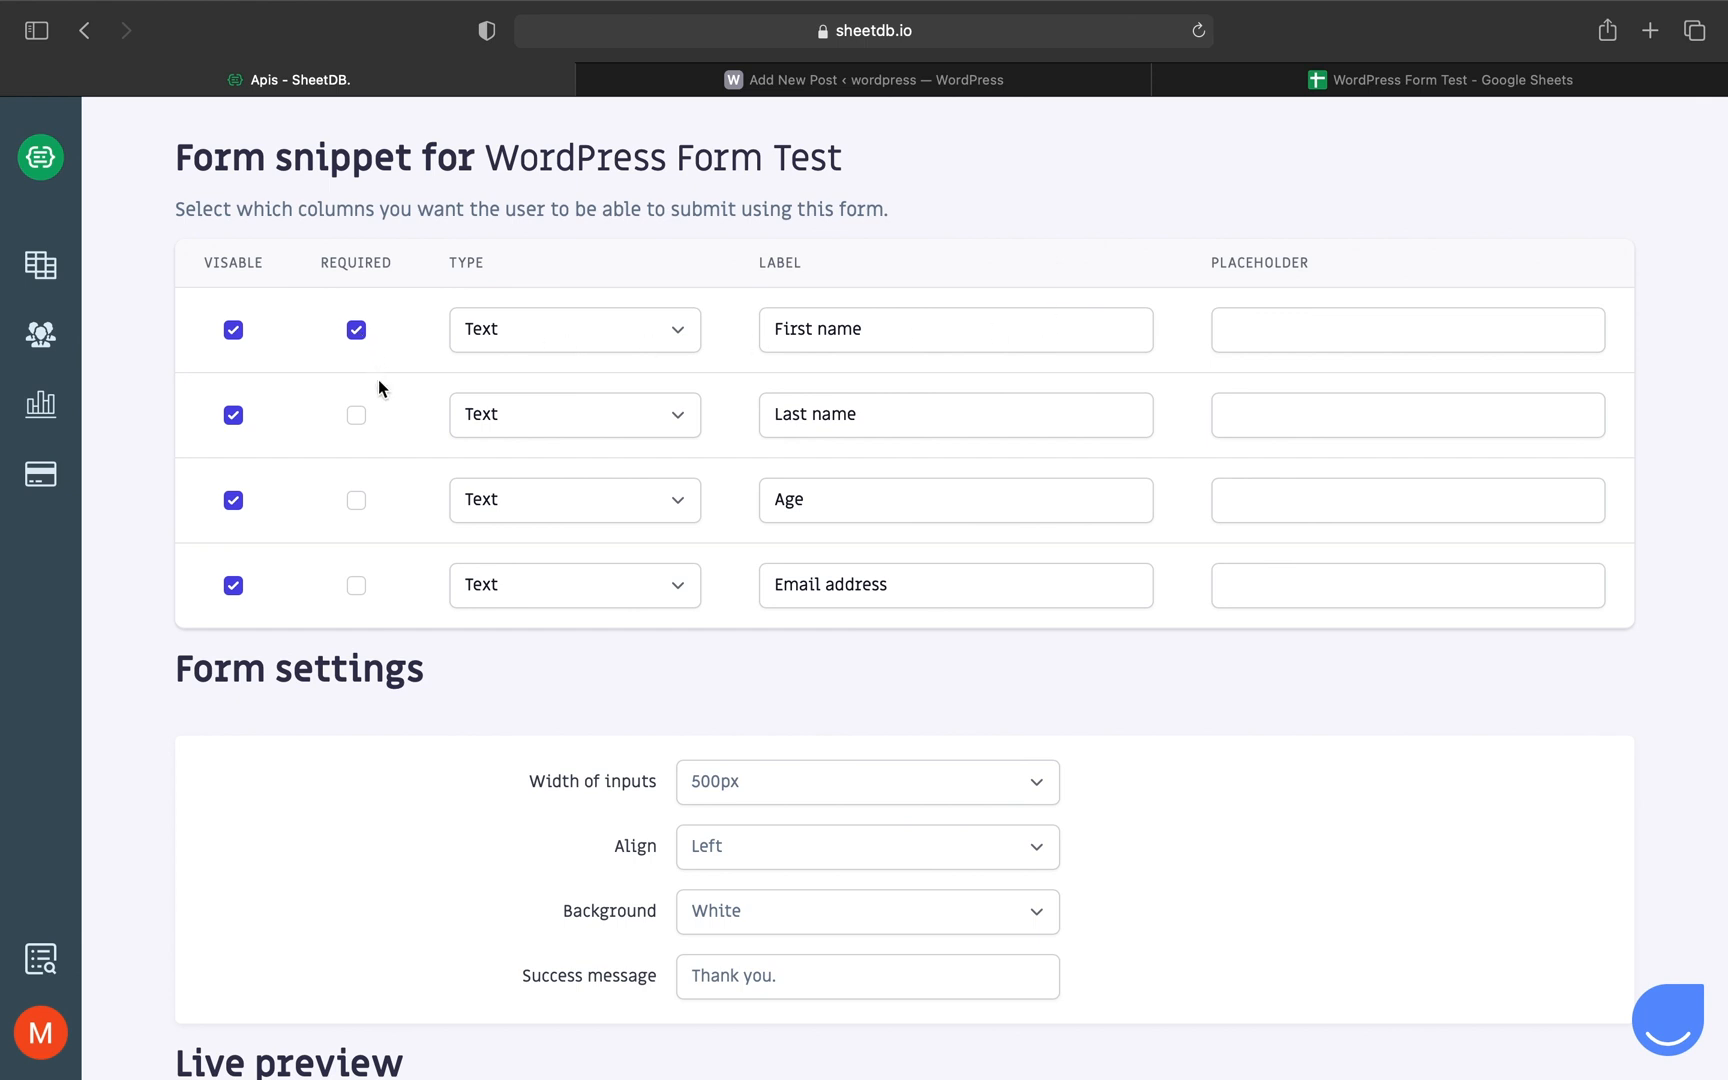
left_click(356, 585)
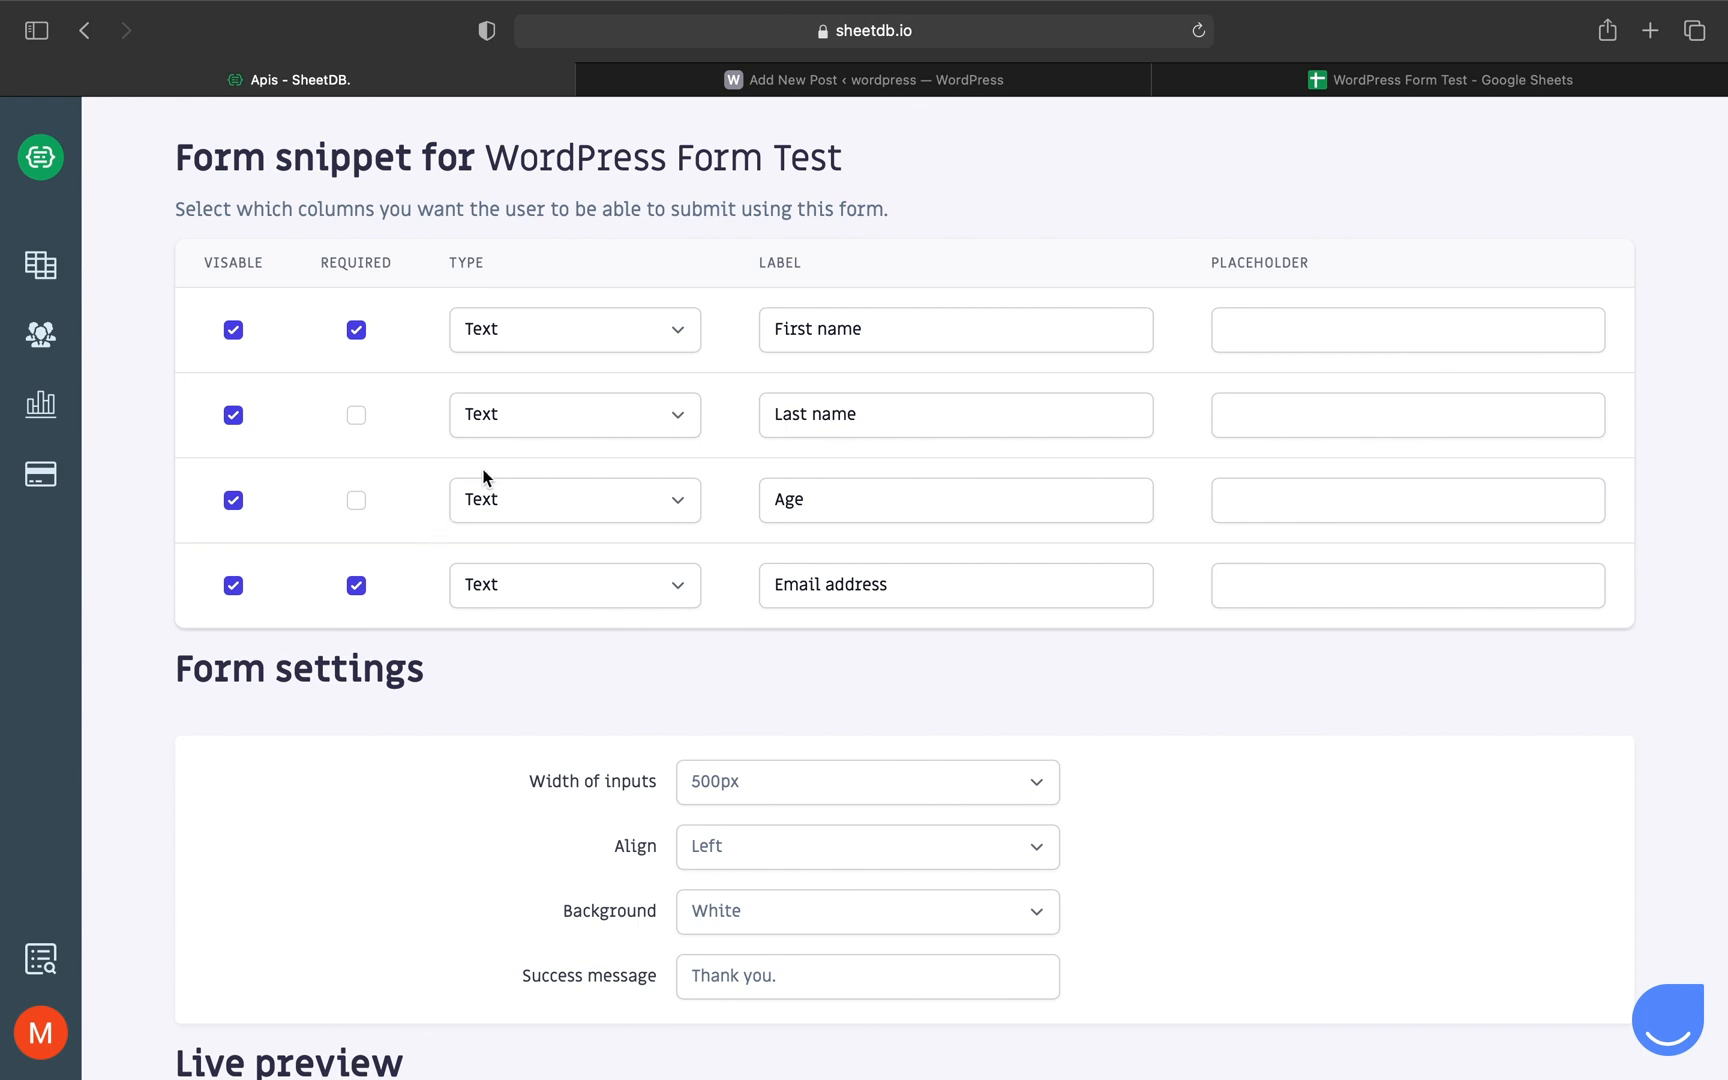
mouse_move(561, 503)
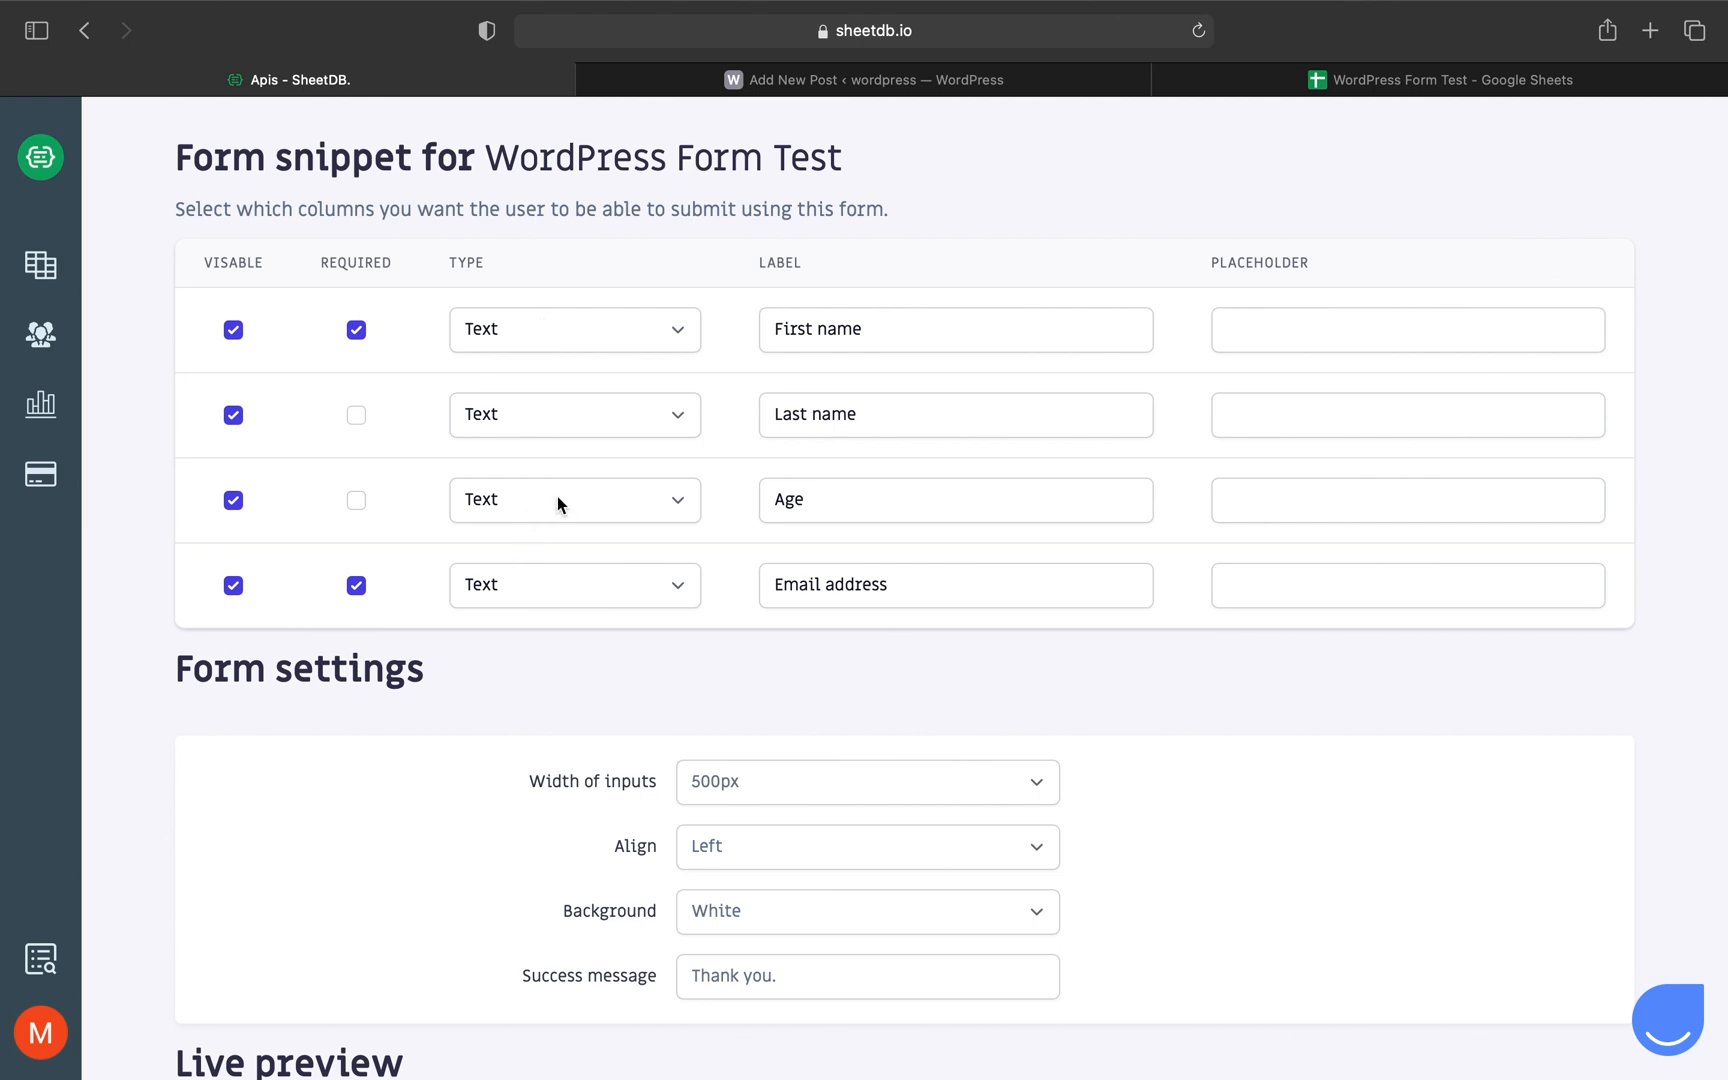
Change the Age field's type to Dropdown
left_click(575, 500)
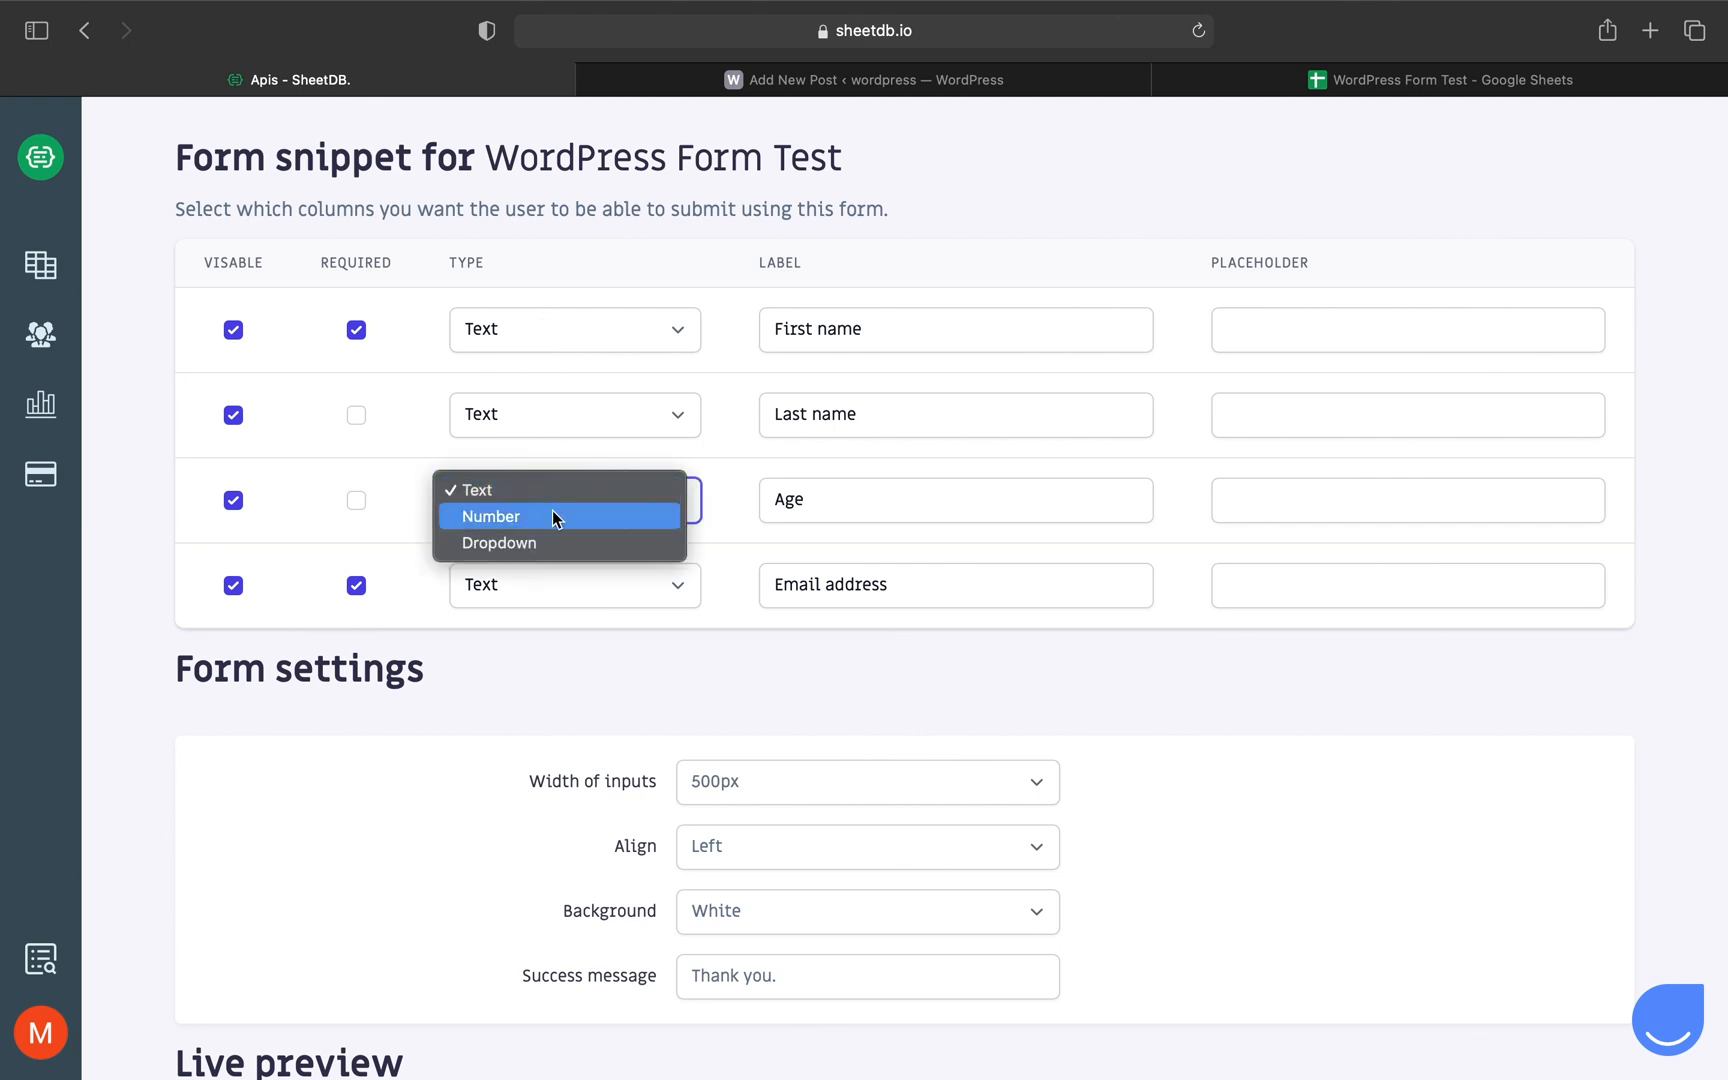
left_click(491, 516)
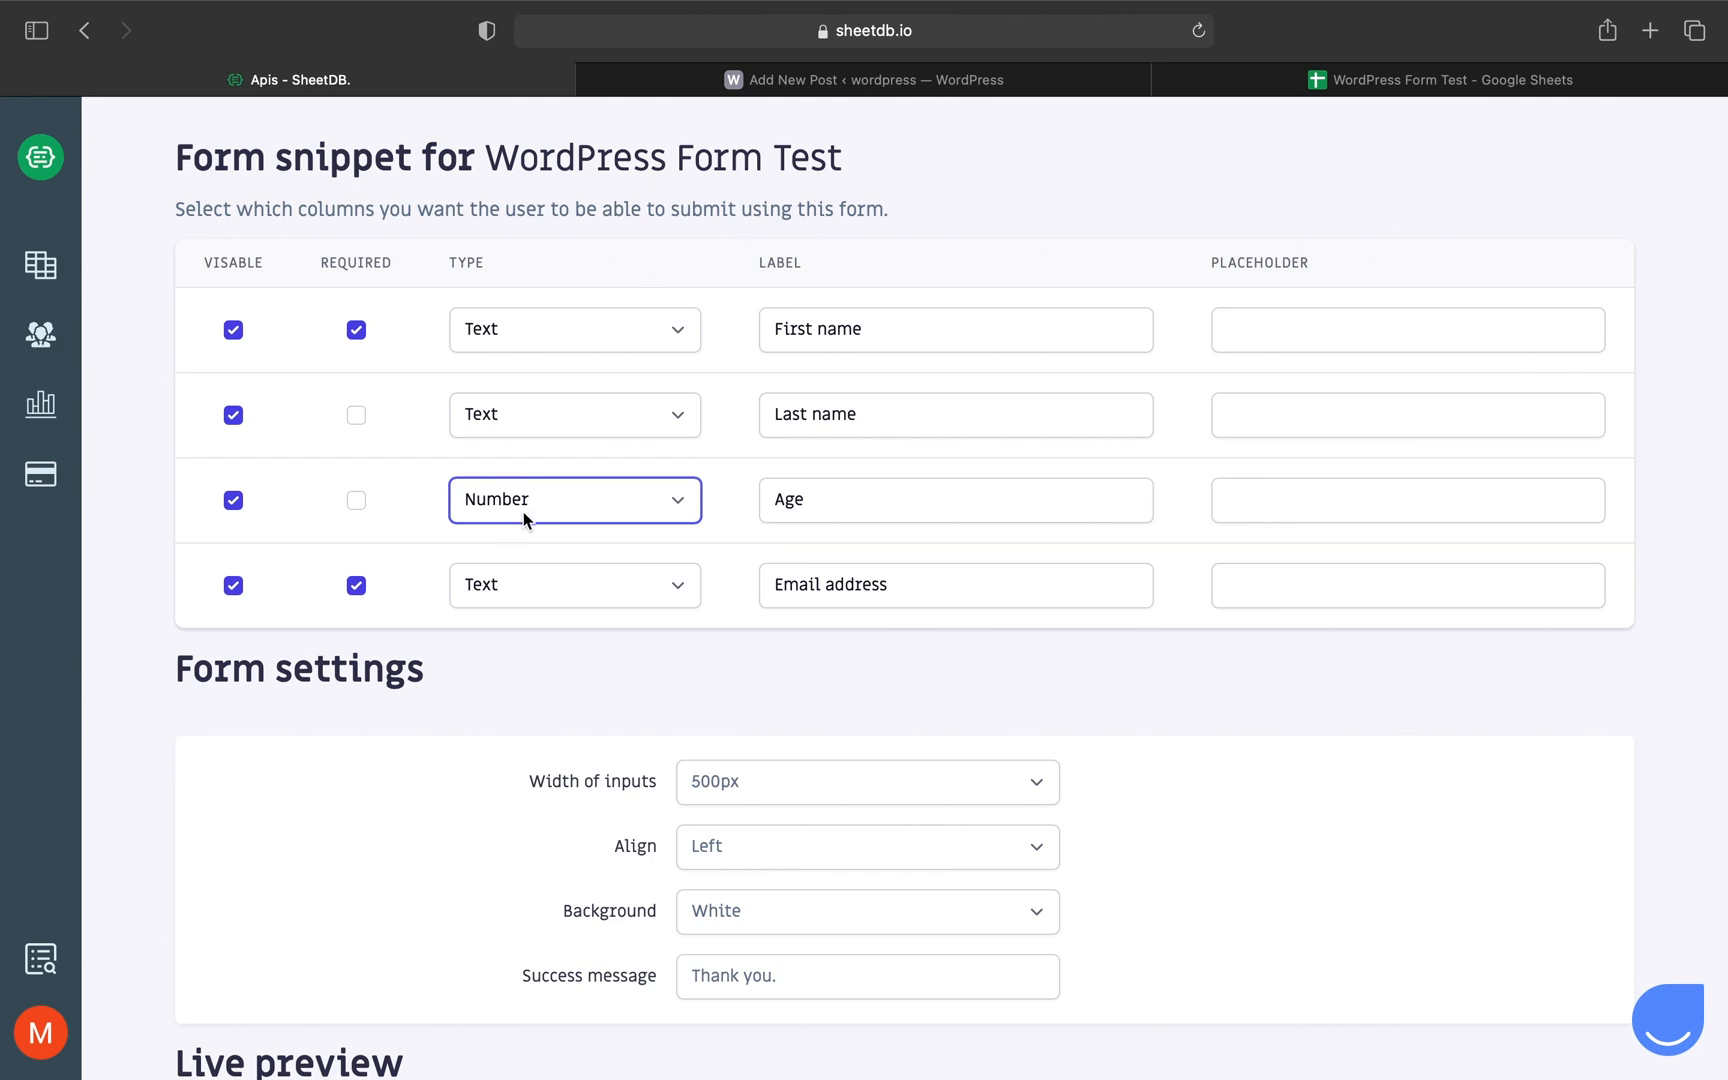
mouse_move(556, 532)
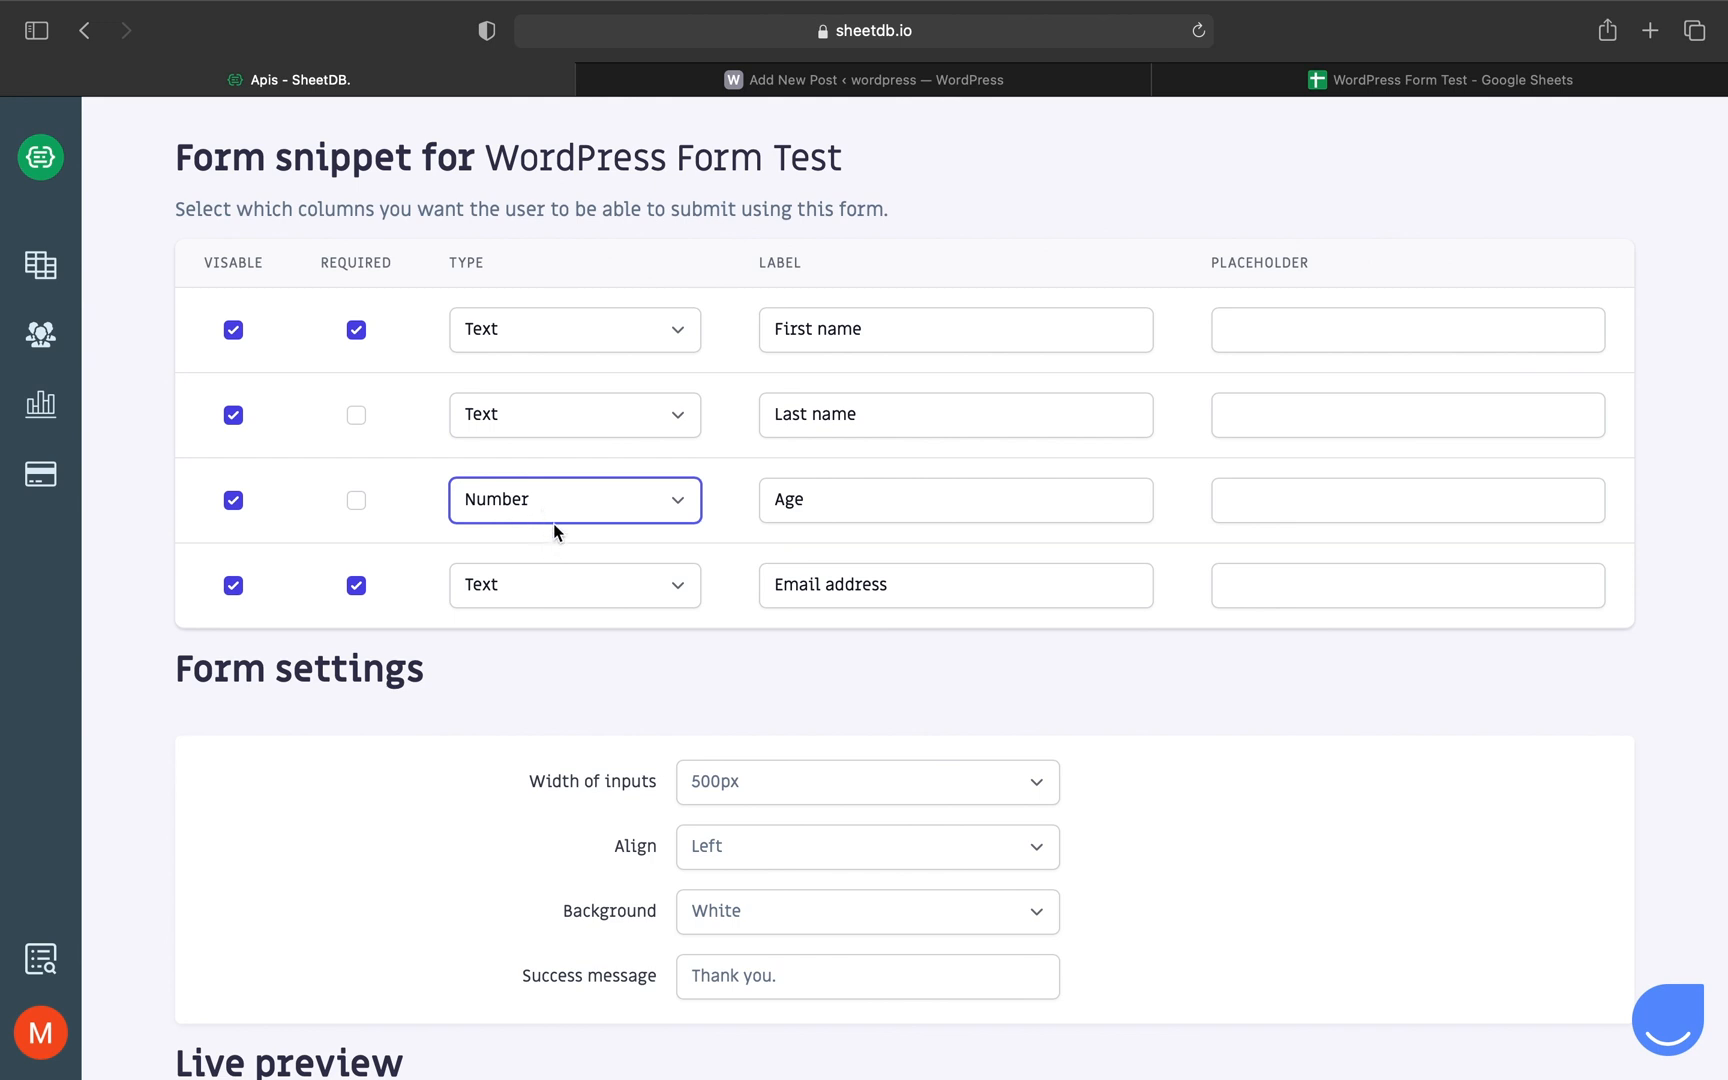
left_click(574, 500)
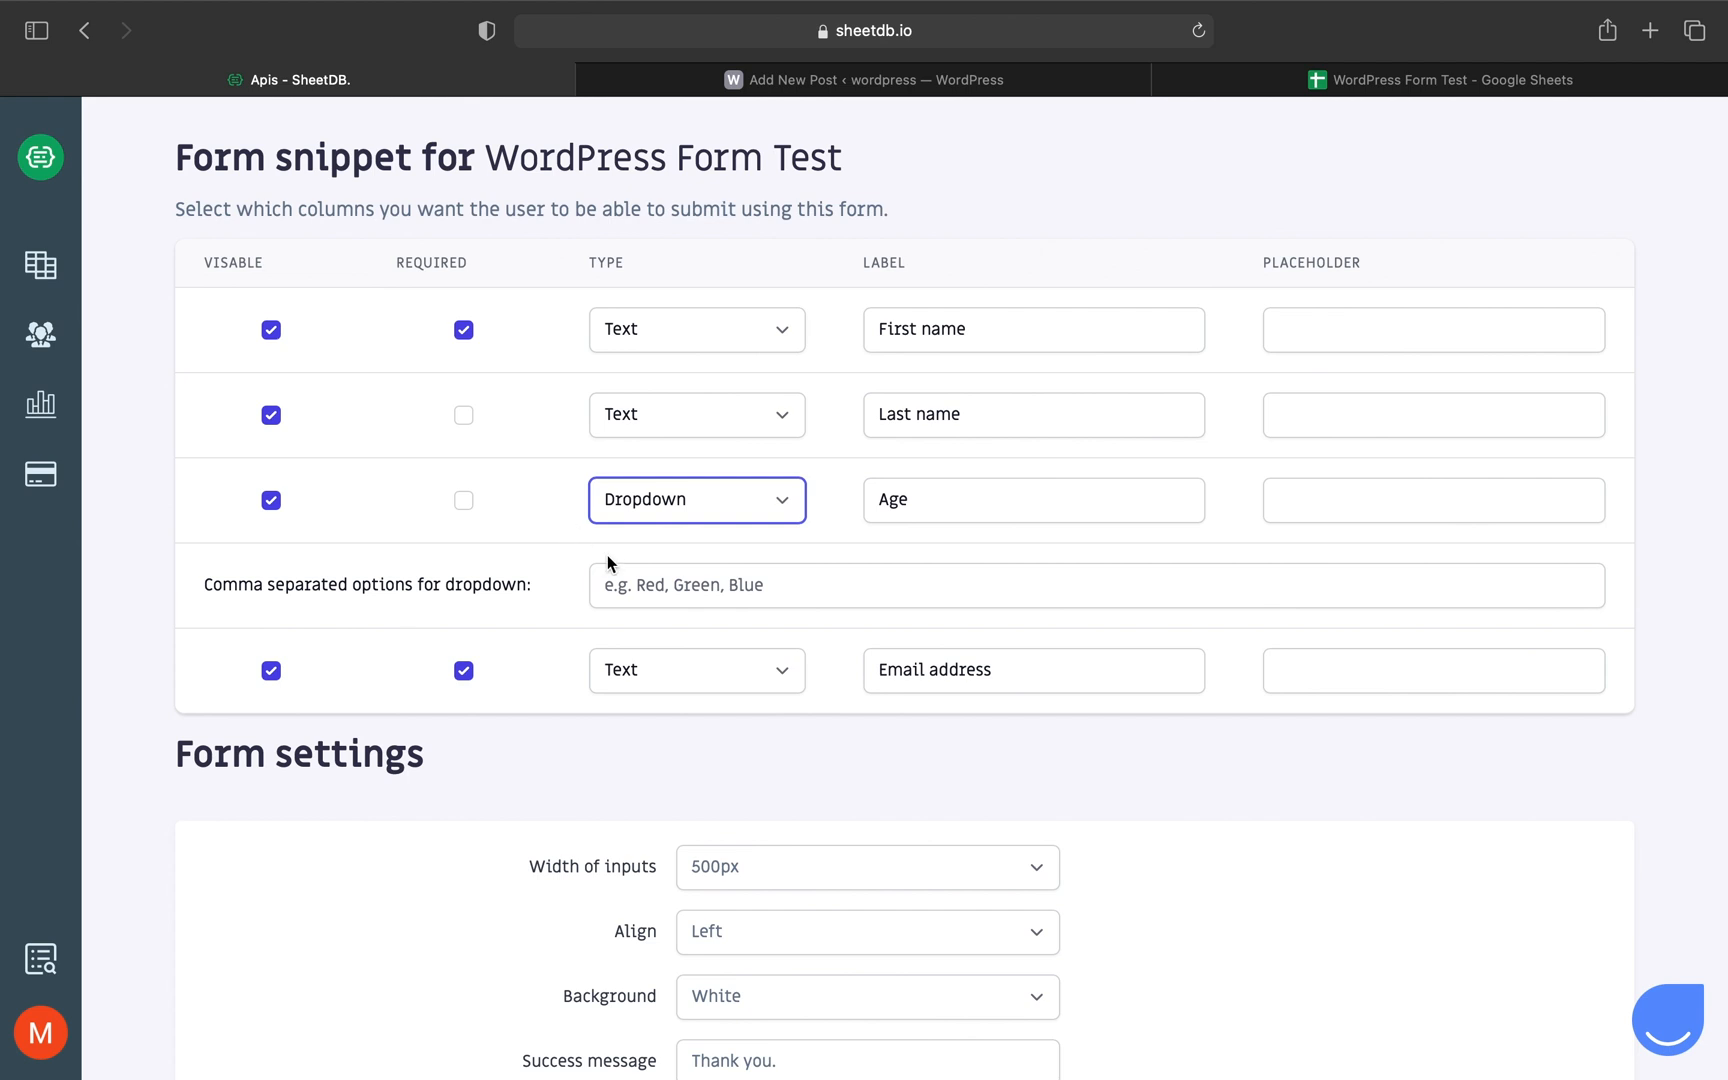
scroll("down", 3)
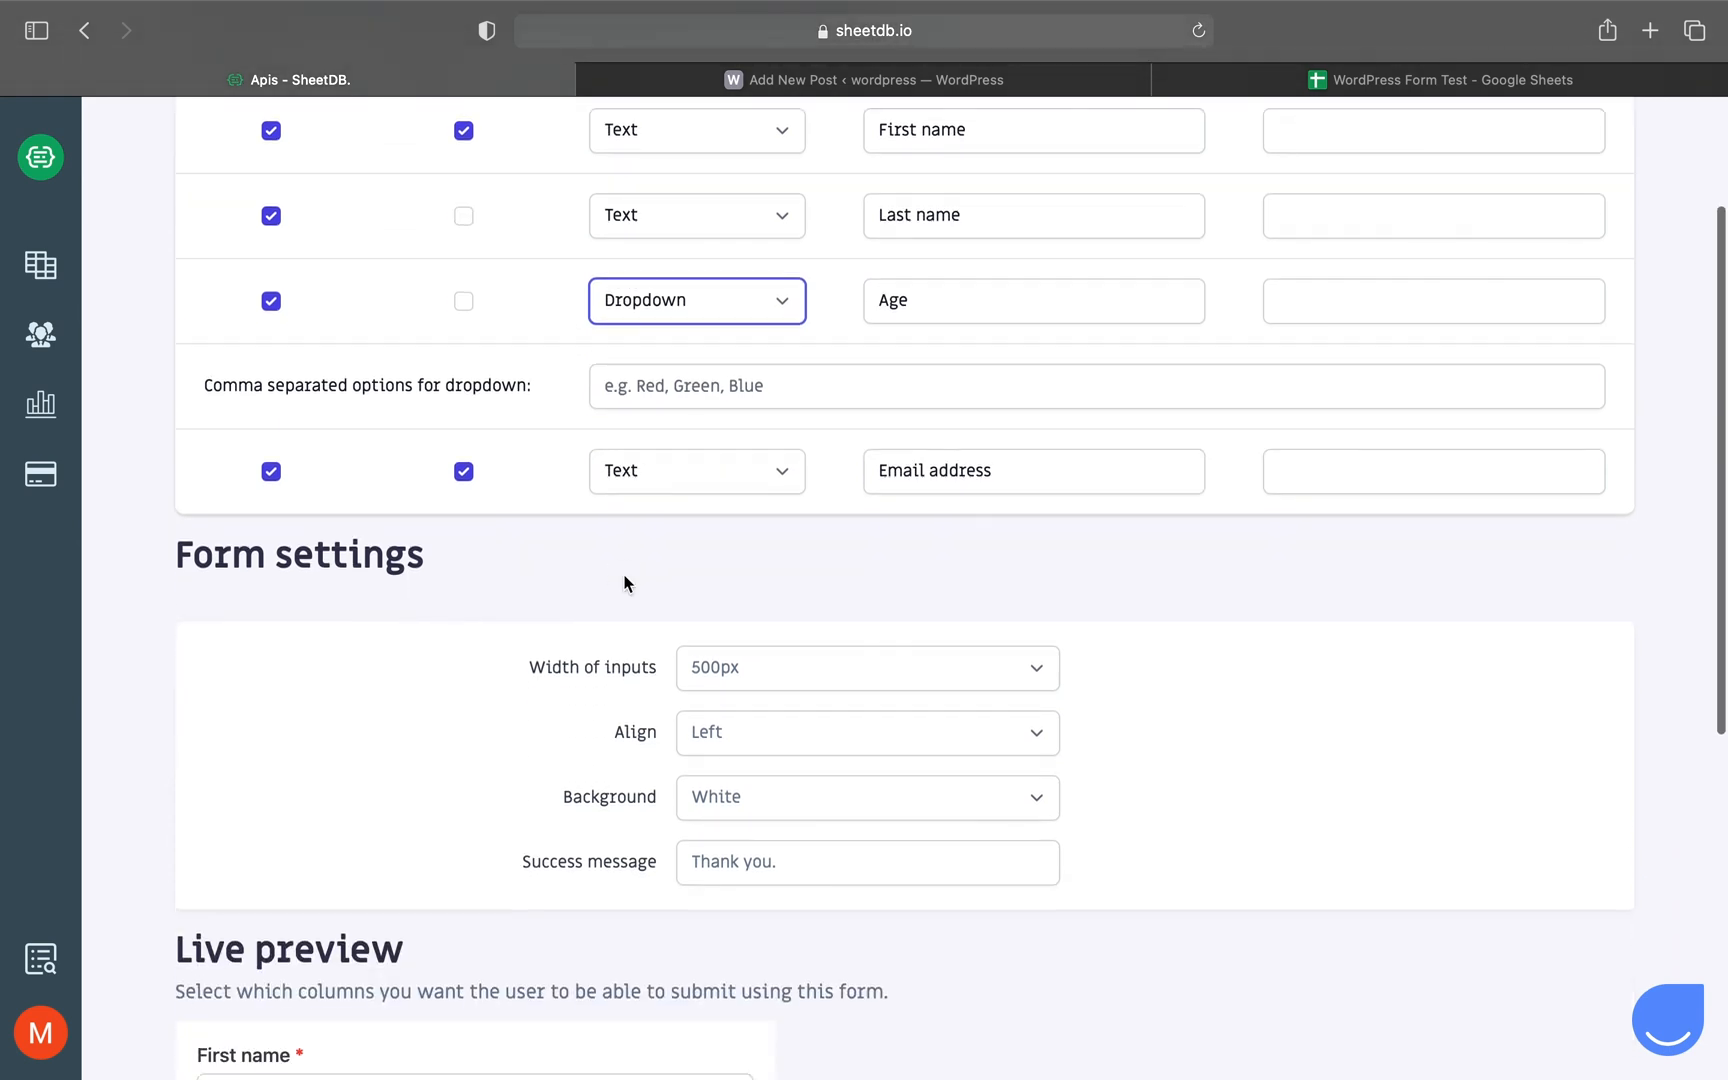
scroll("down", 3)
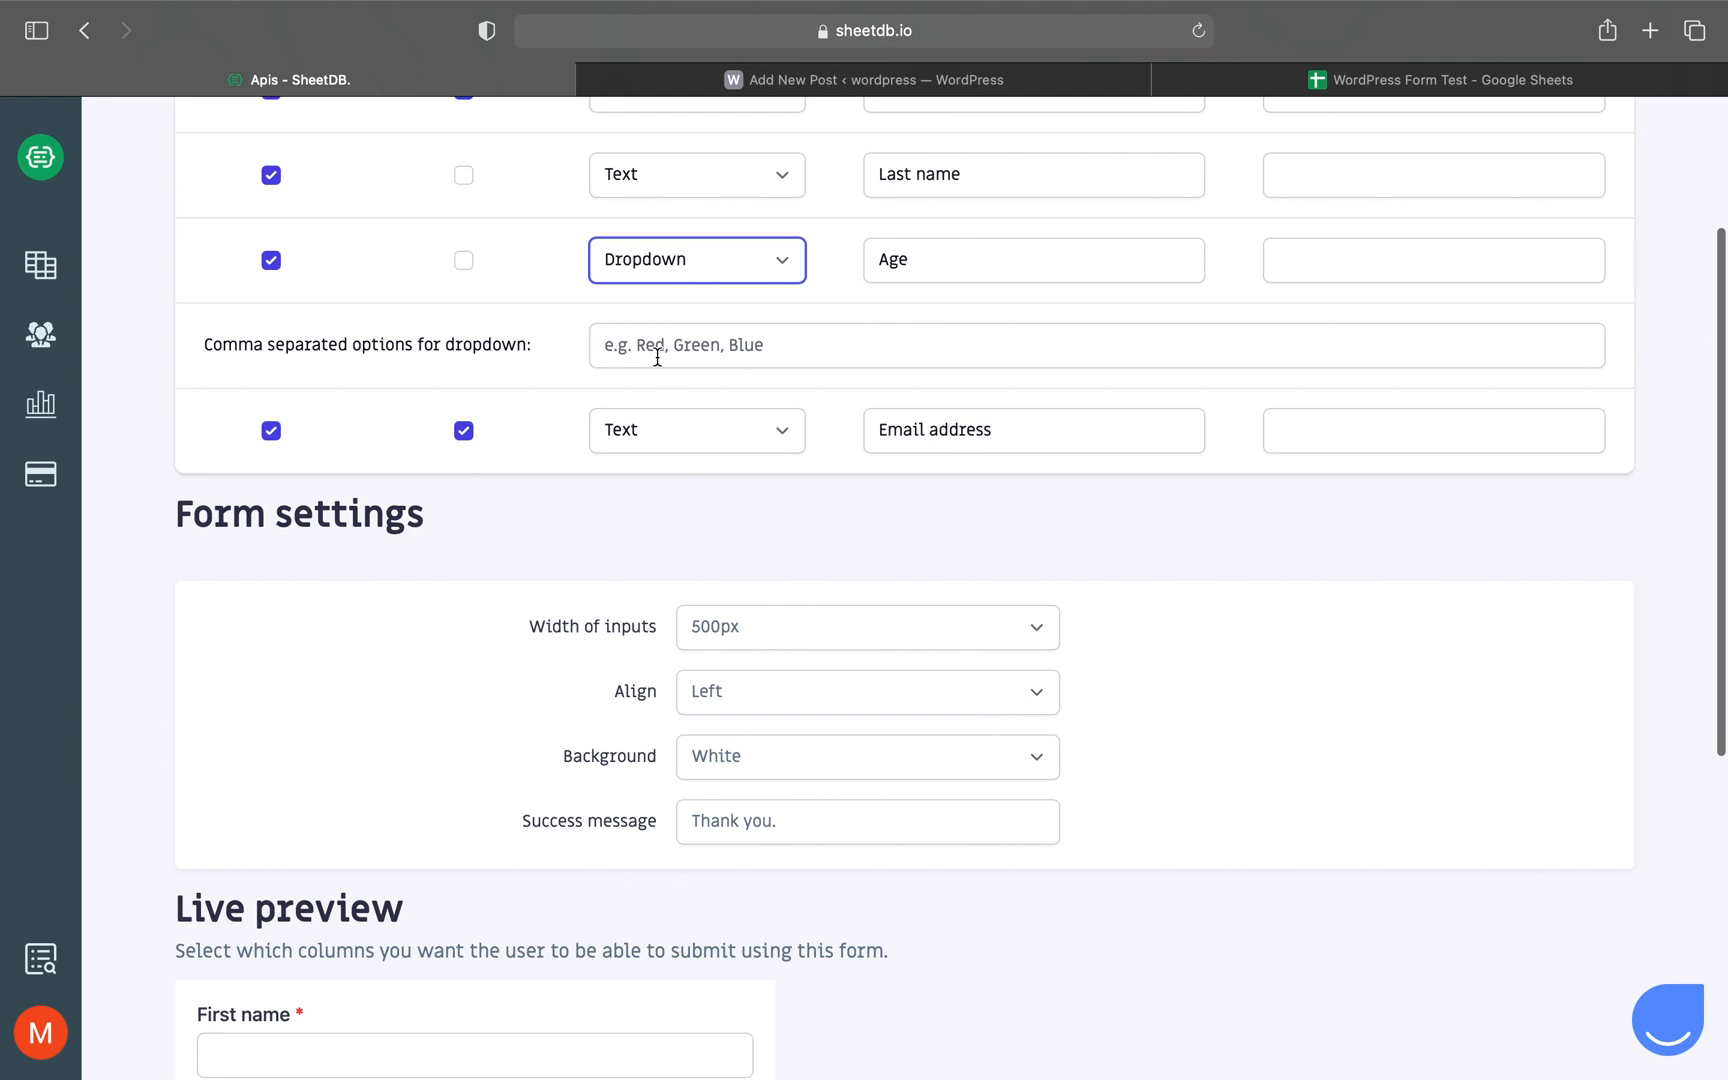
Enter '<18, 18-30, 30+' as the Age dropdown's comma-separated options
left_click(1096, 344)
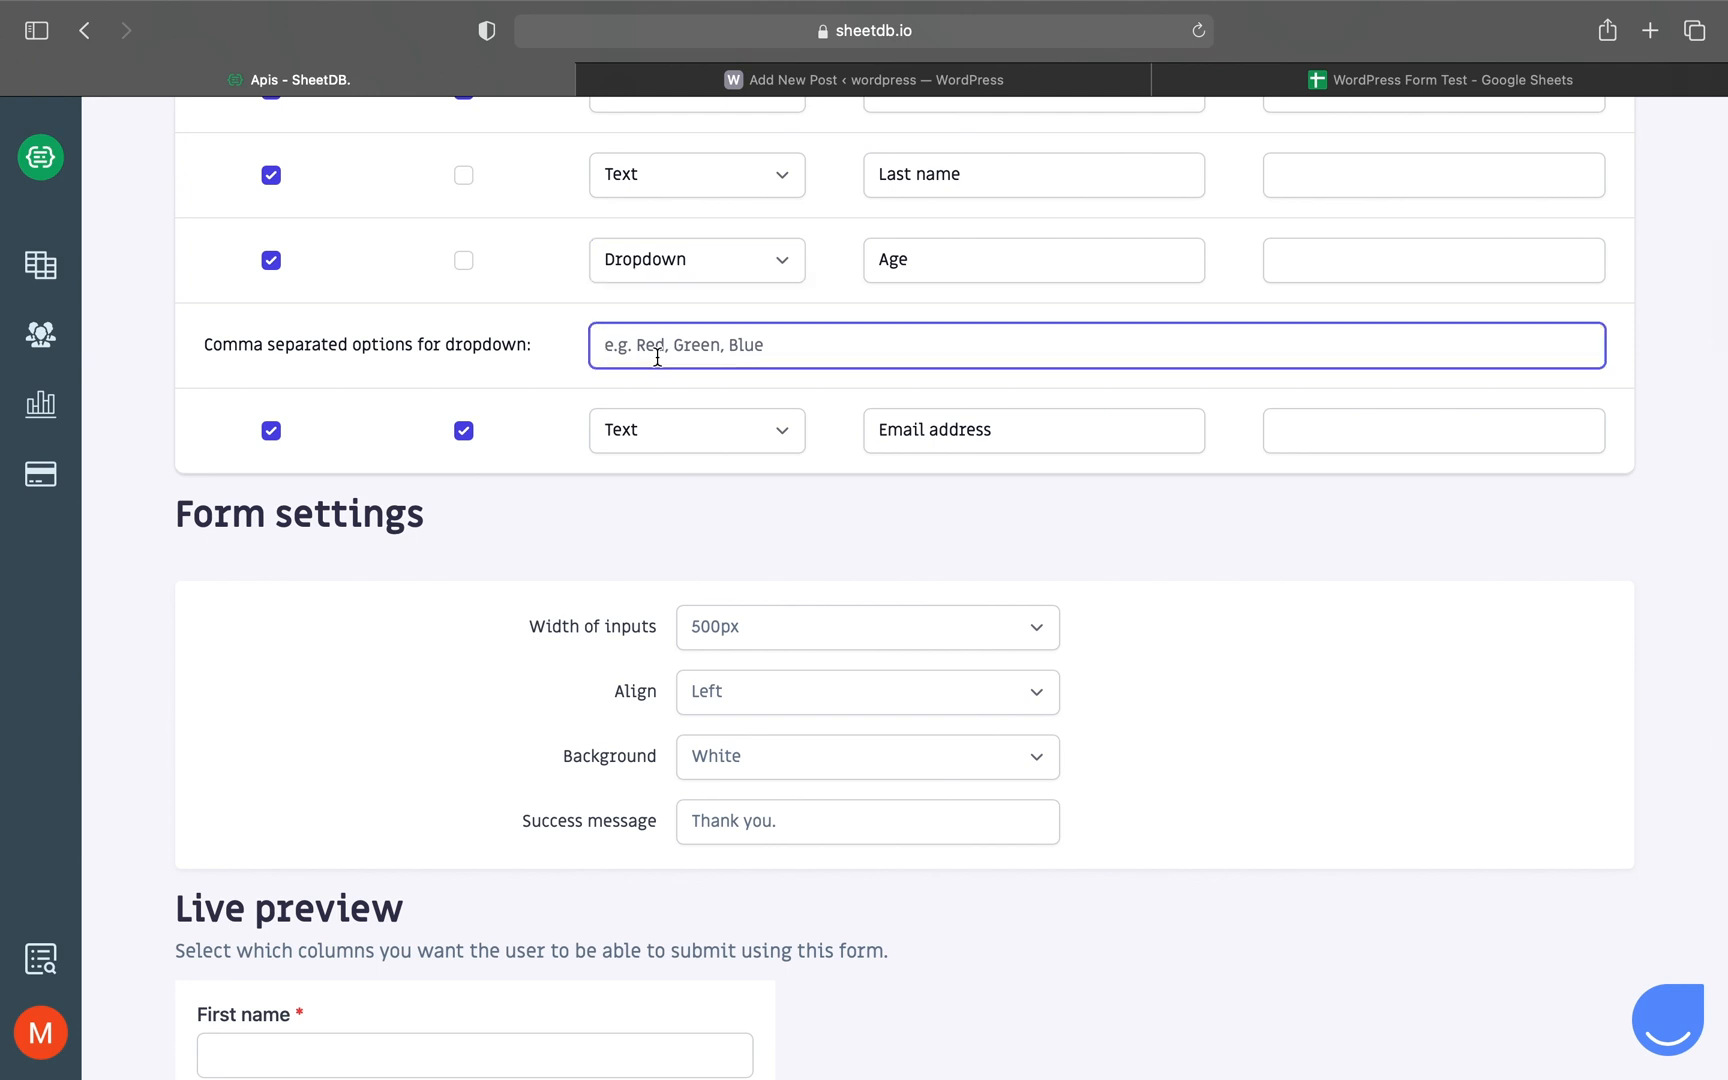
type("<18")
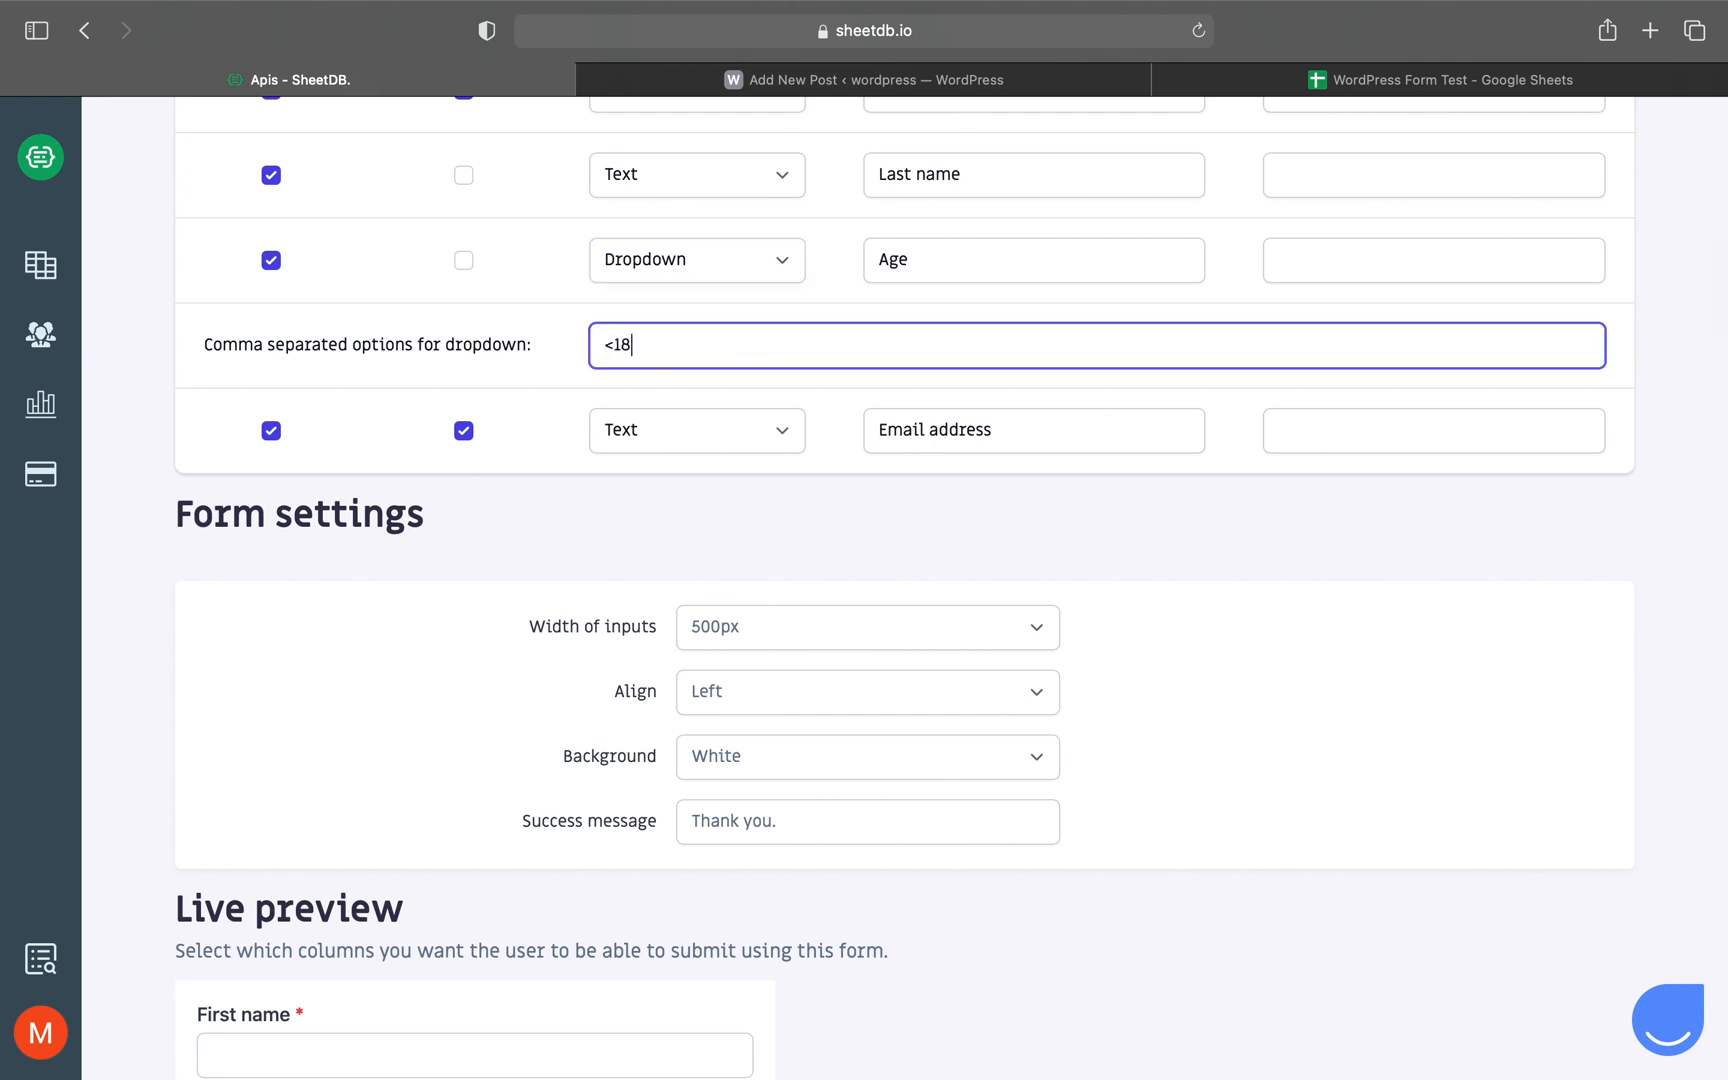
type("\", \"")
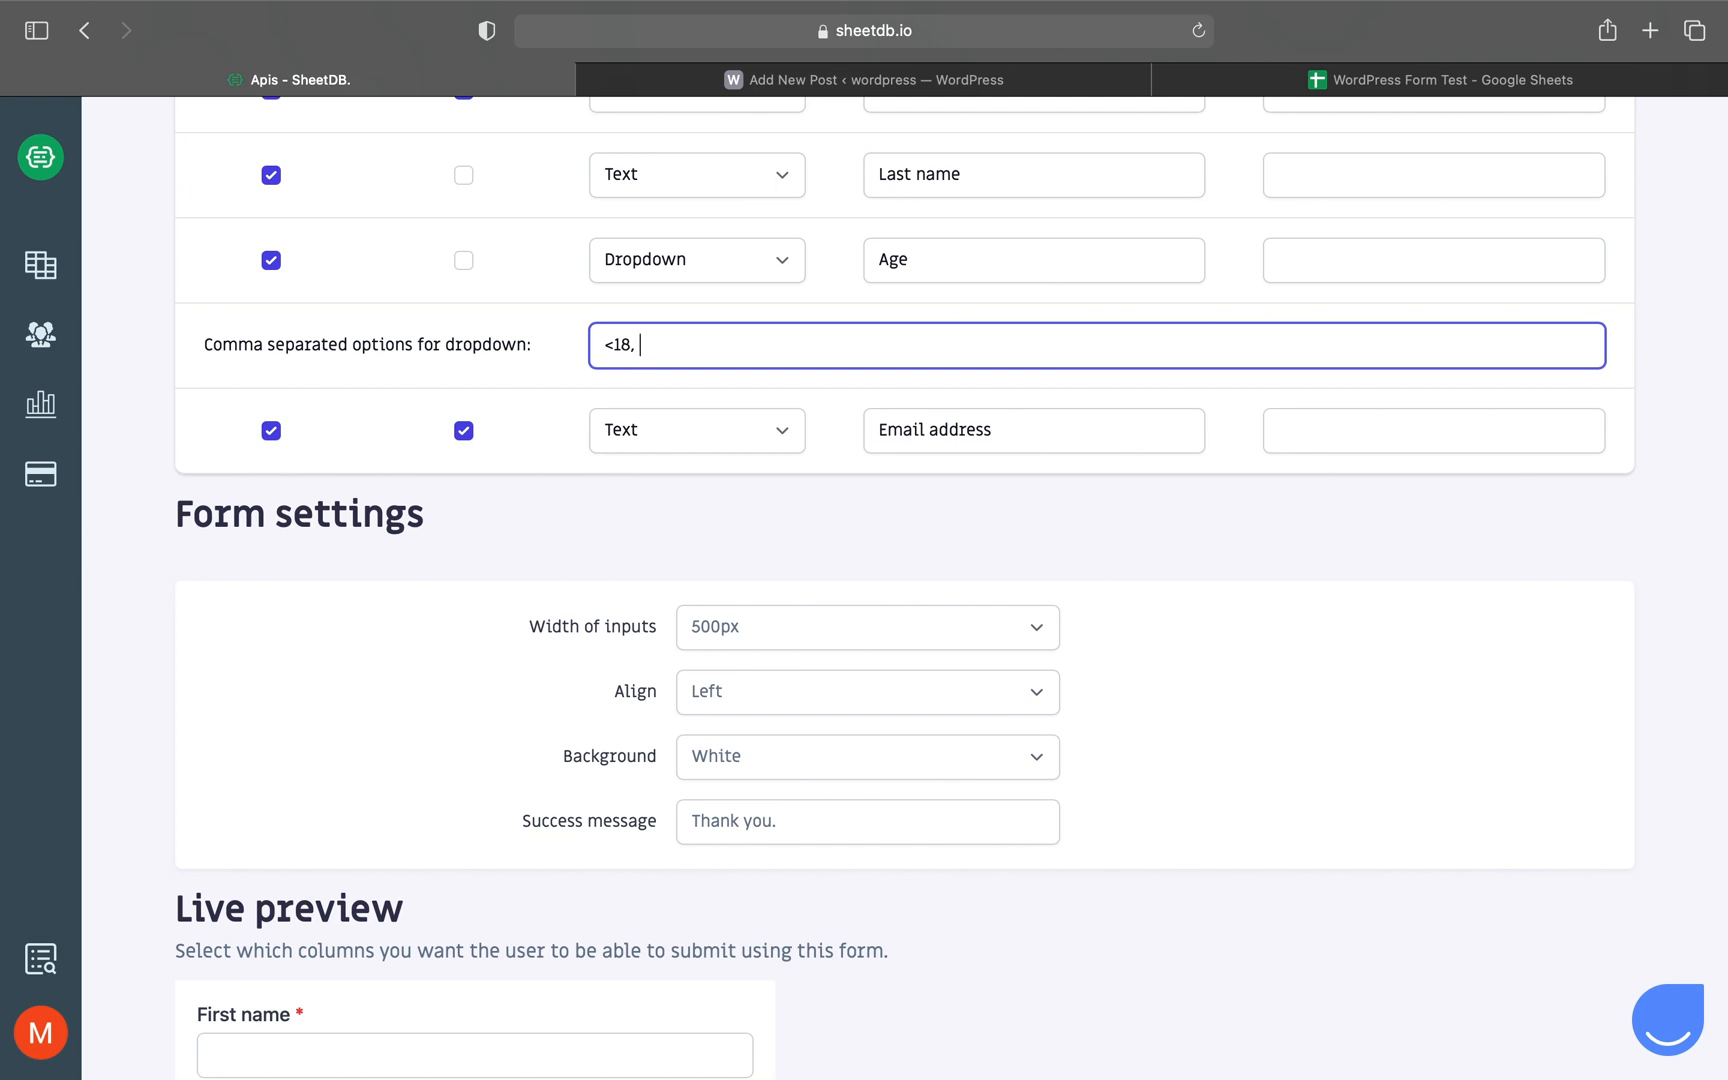
type("18-")
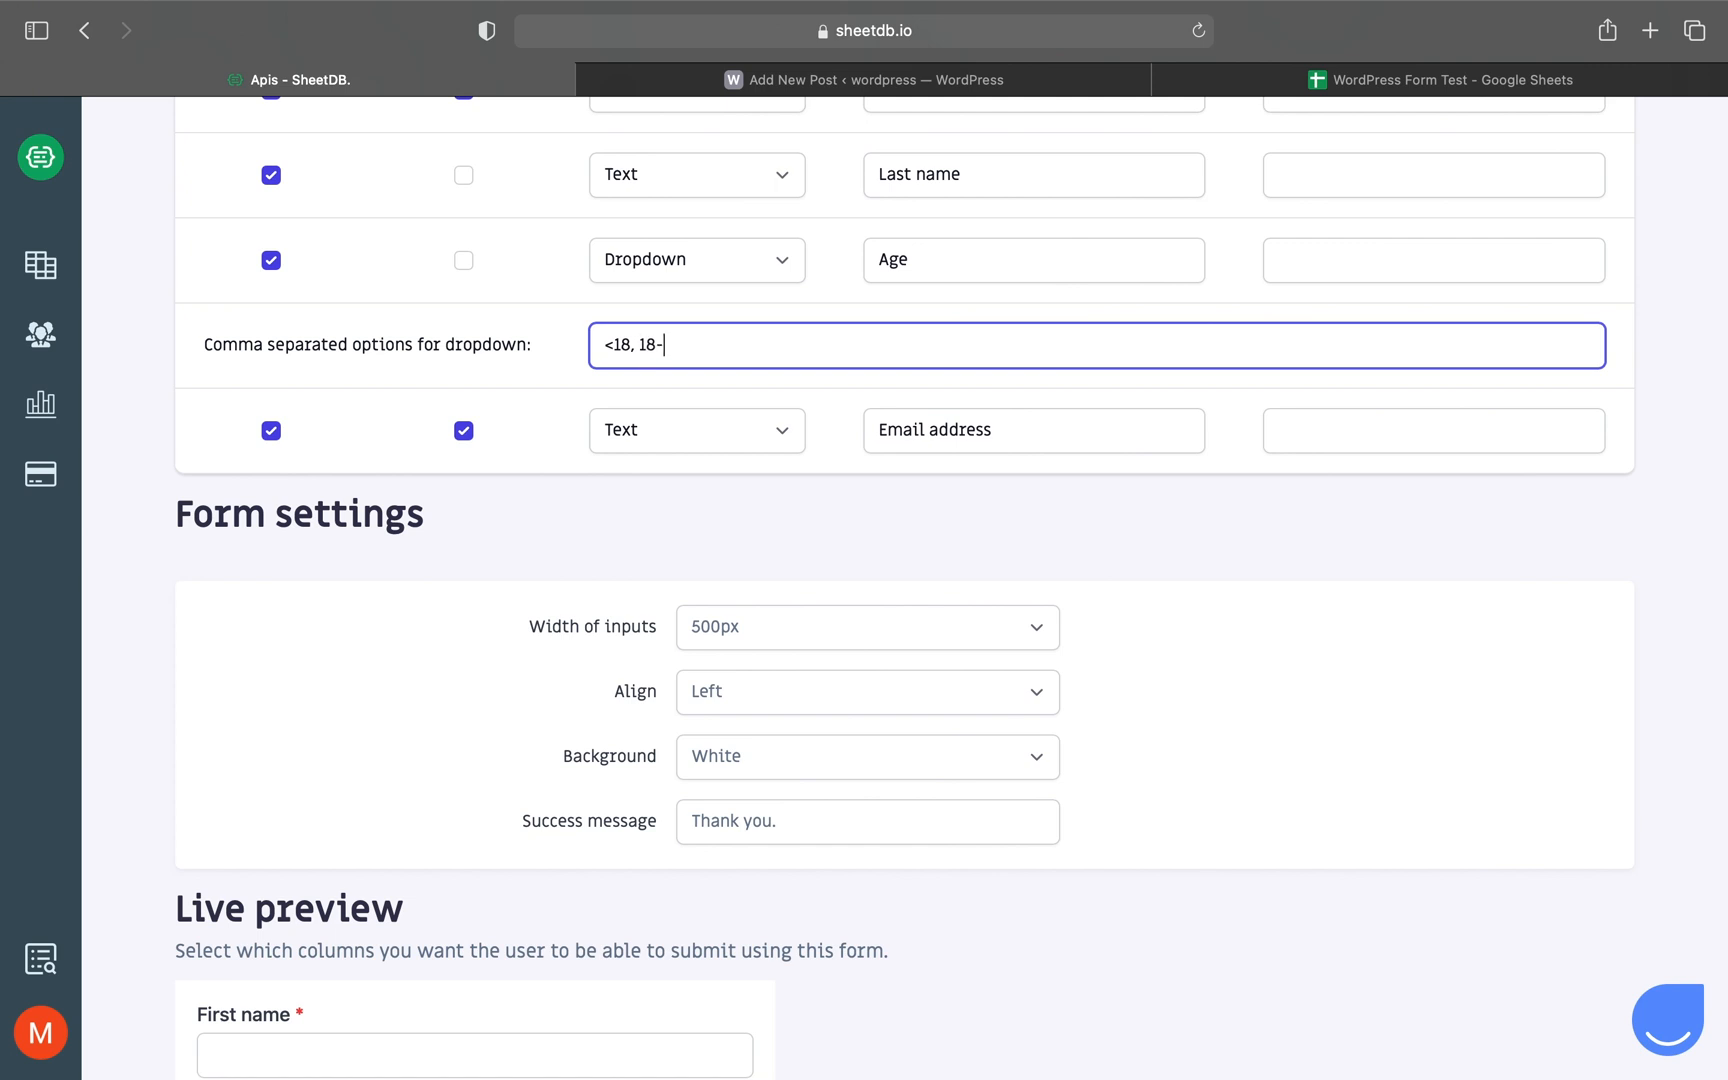
type("30,")
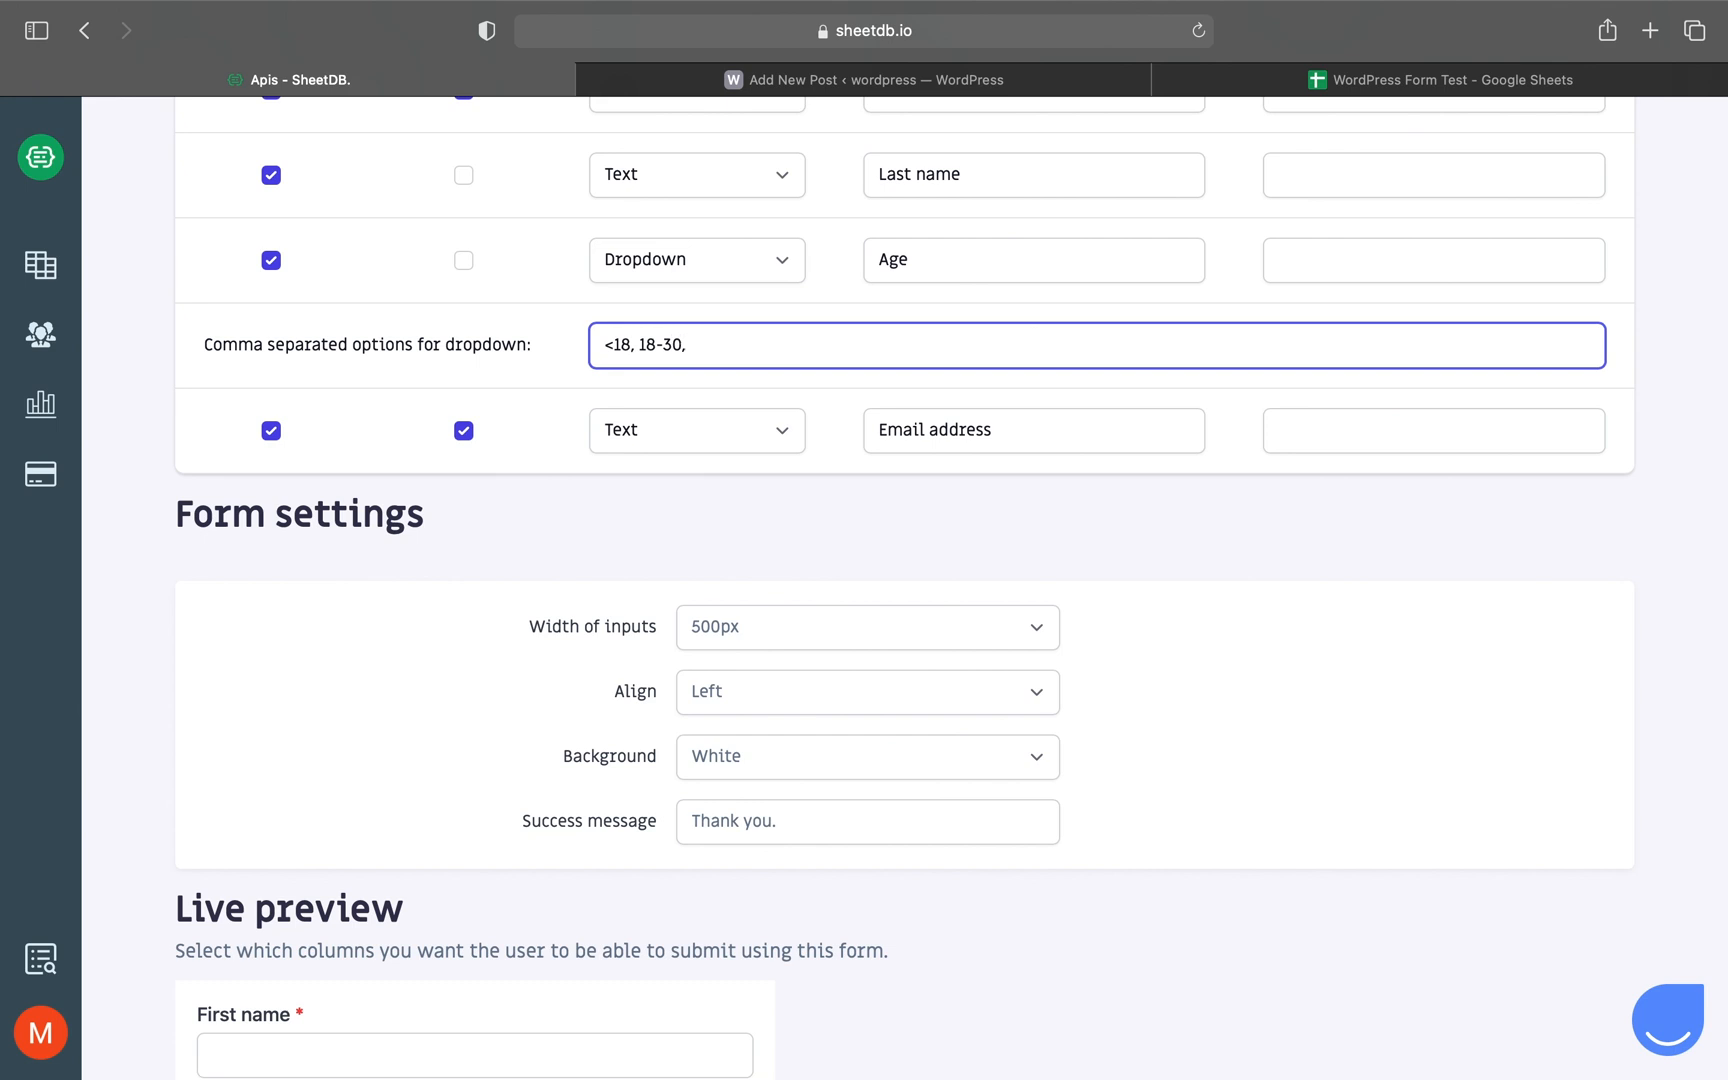
type("30+")
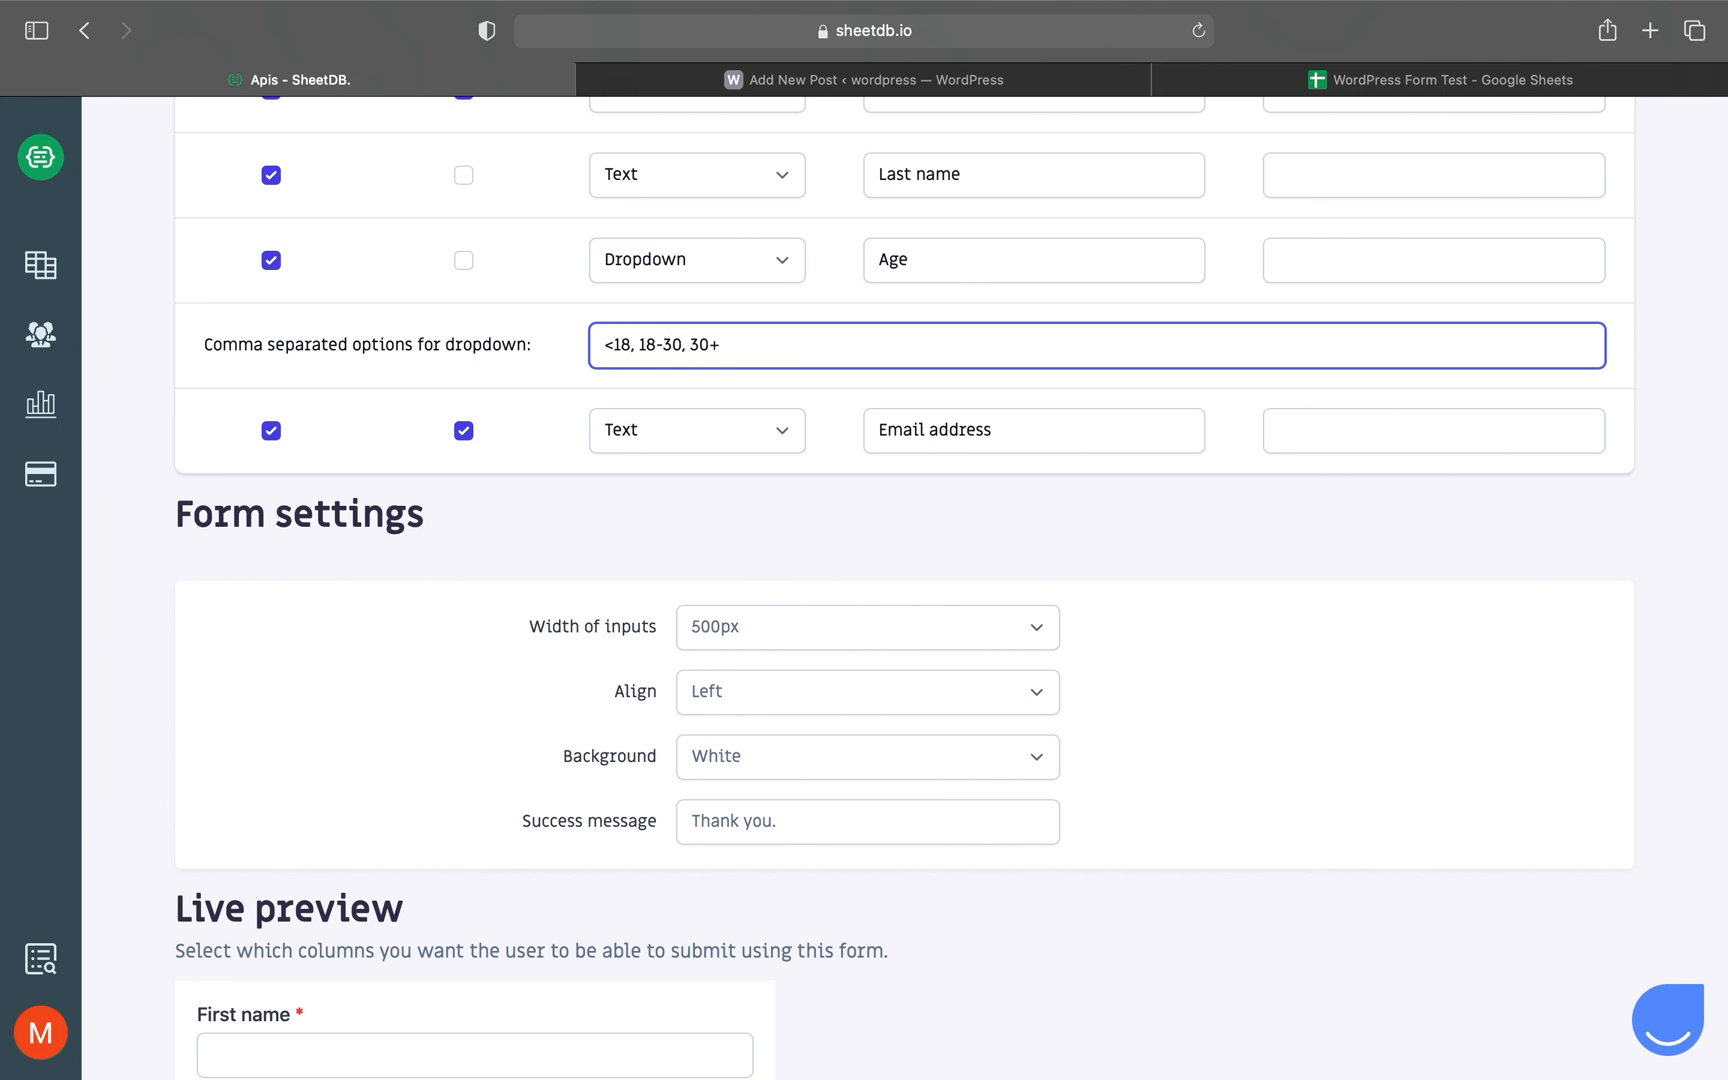
mouse_move(594, 460)
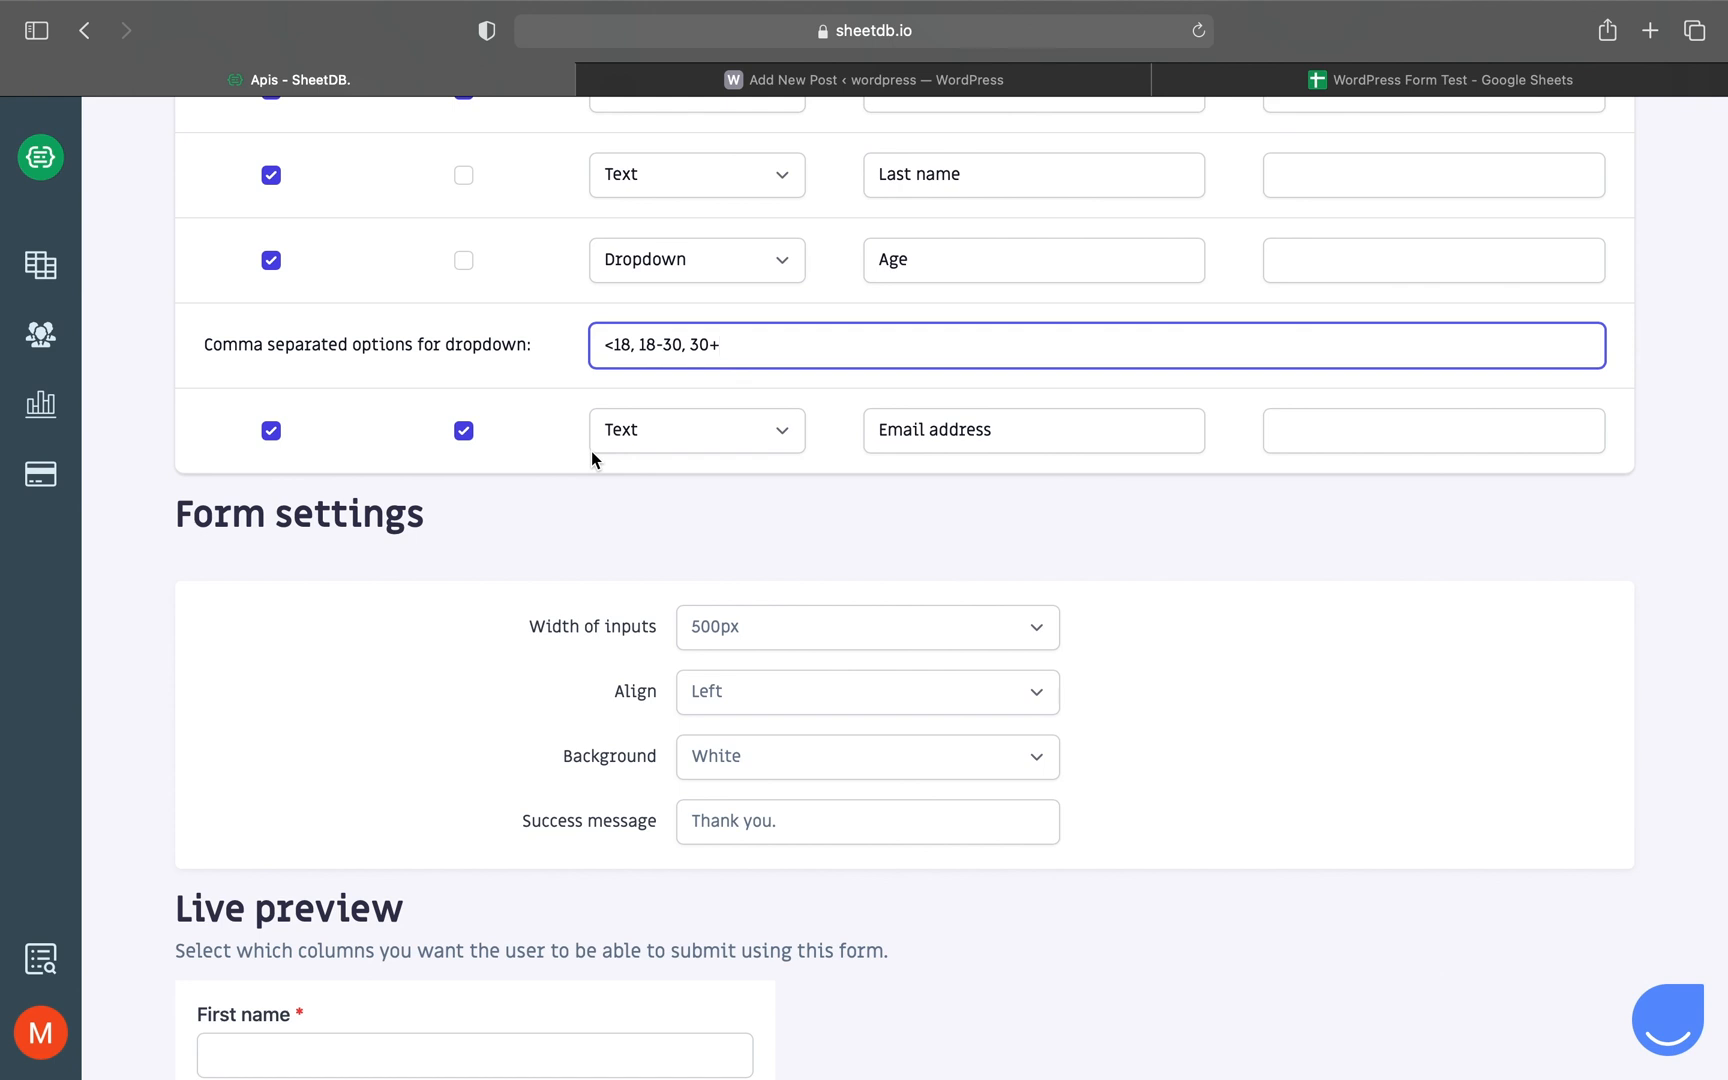
mouse_move(606, 499)
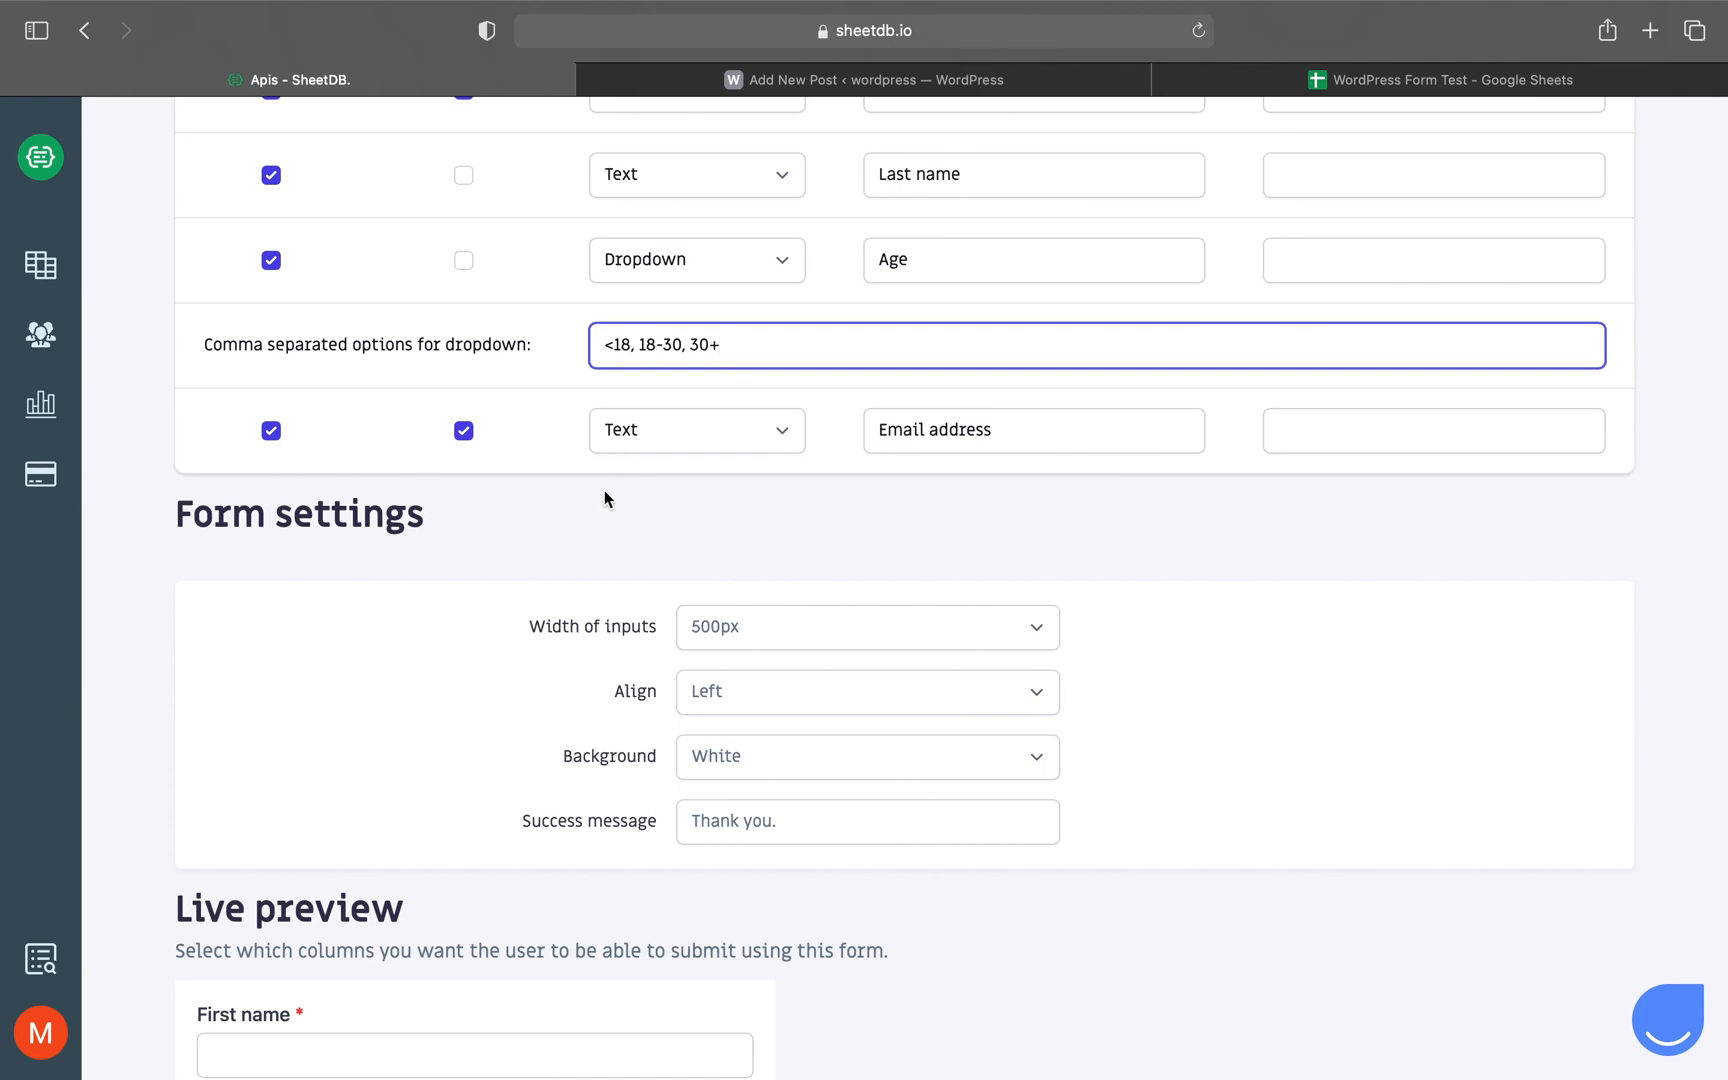
scroll("down", 3)
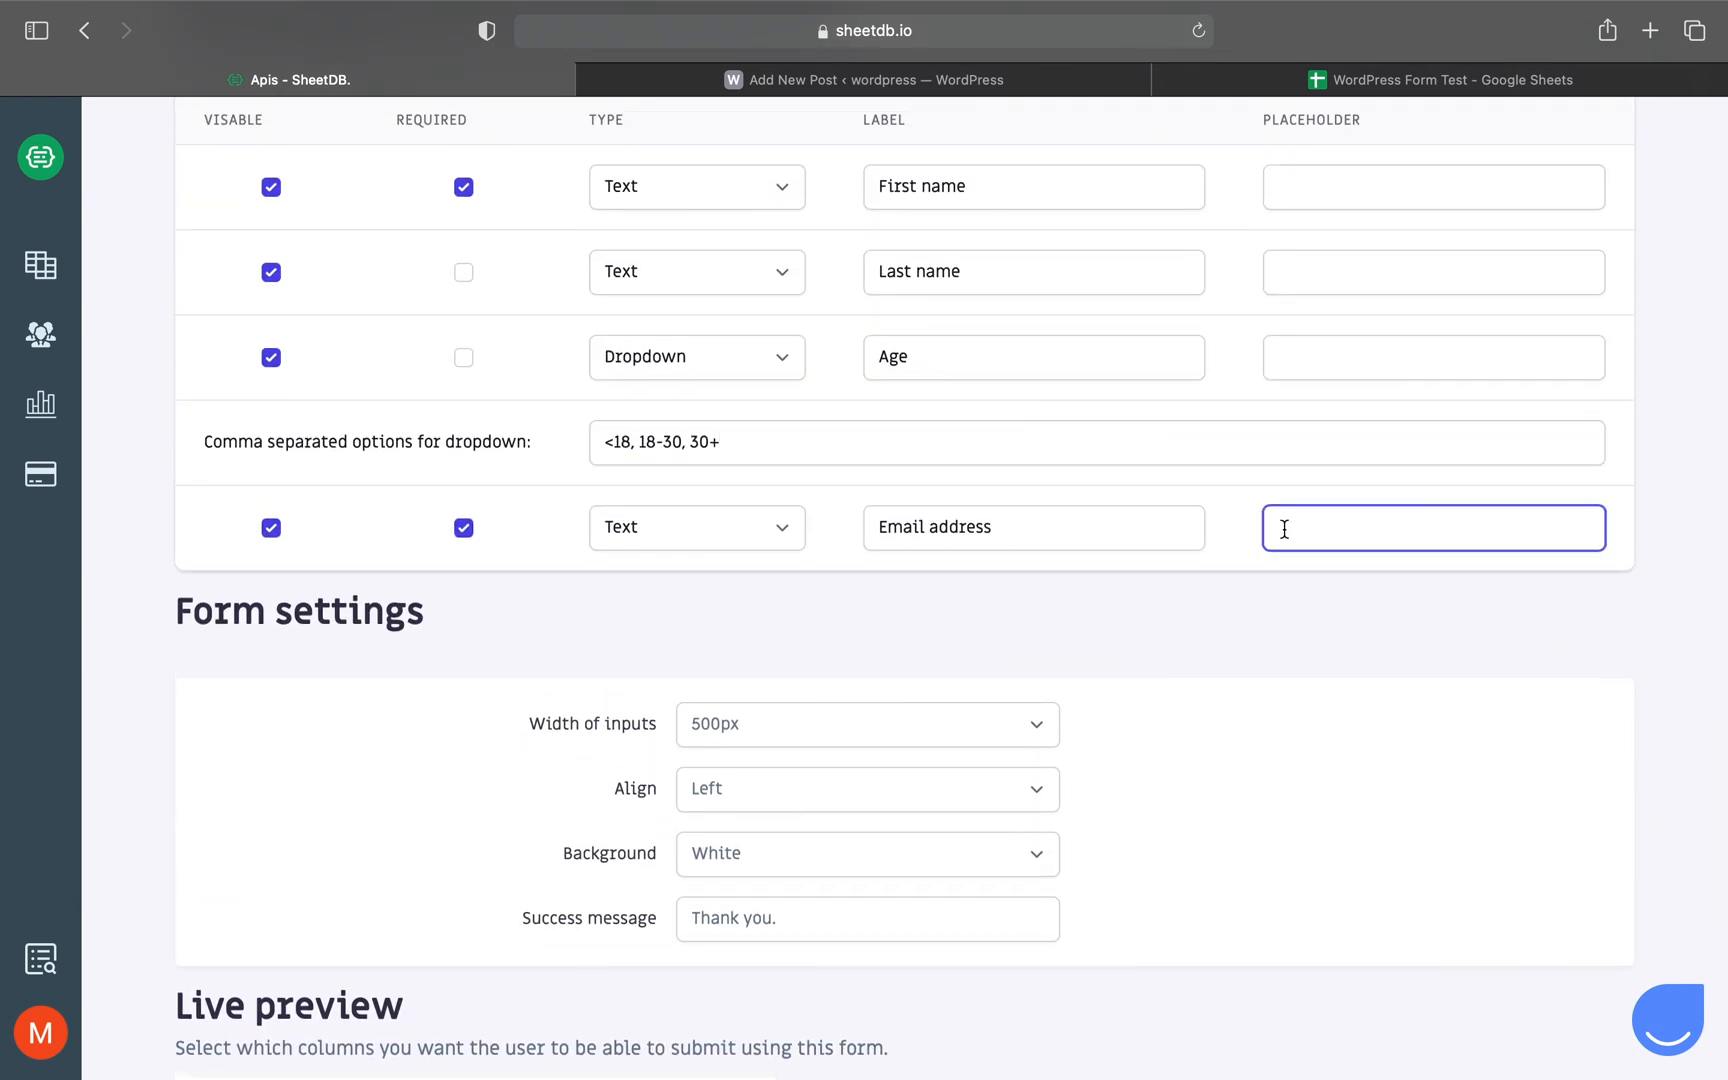
type("name@do")
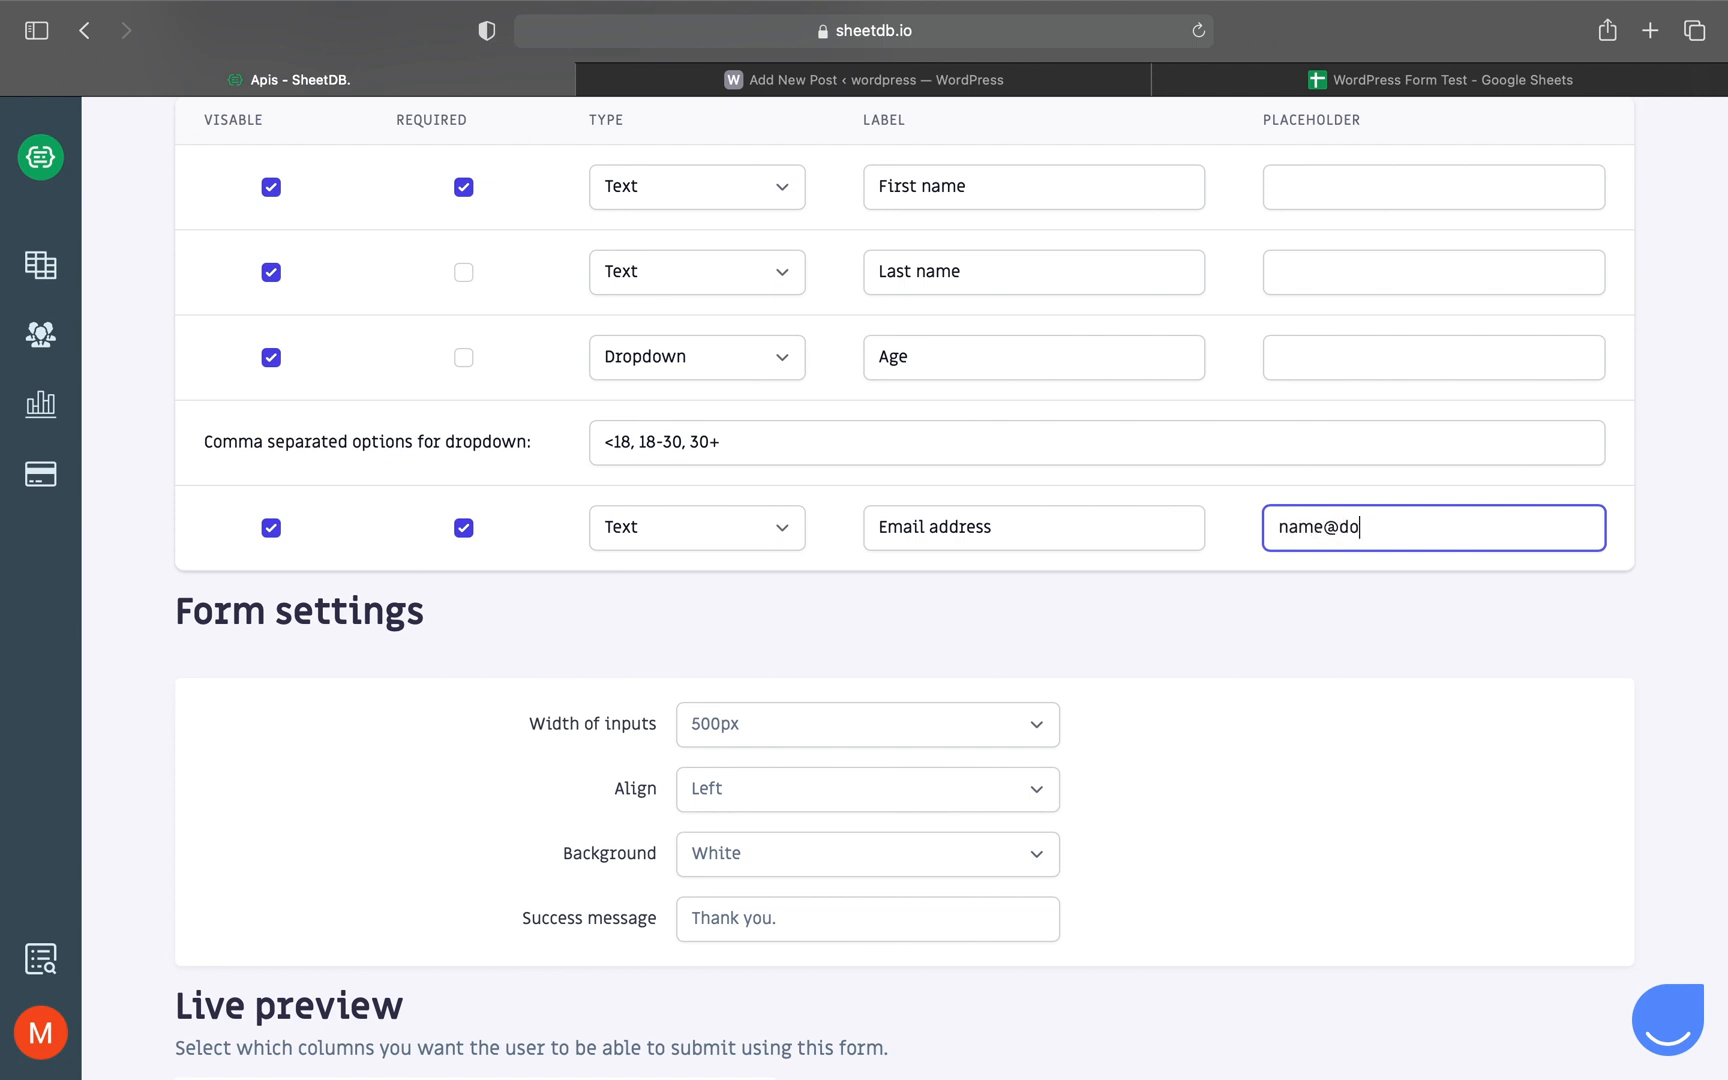
type("main.com")
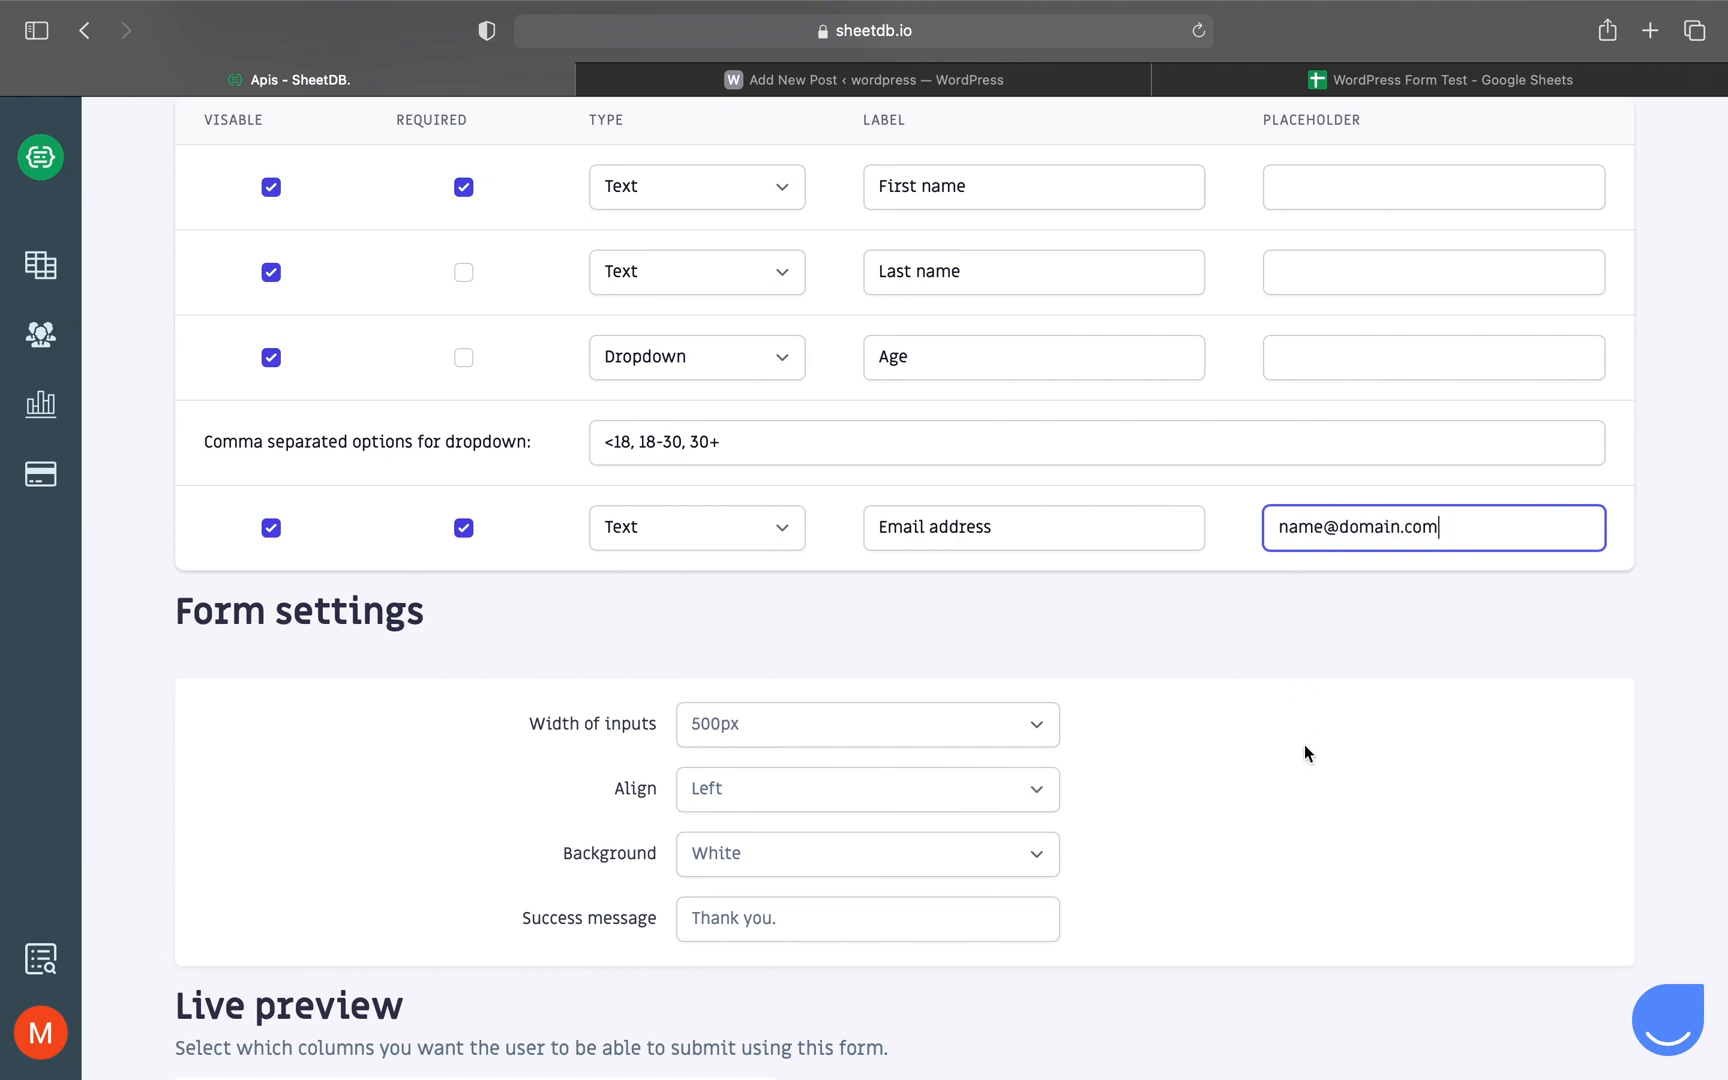
scroll("down", 3)
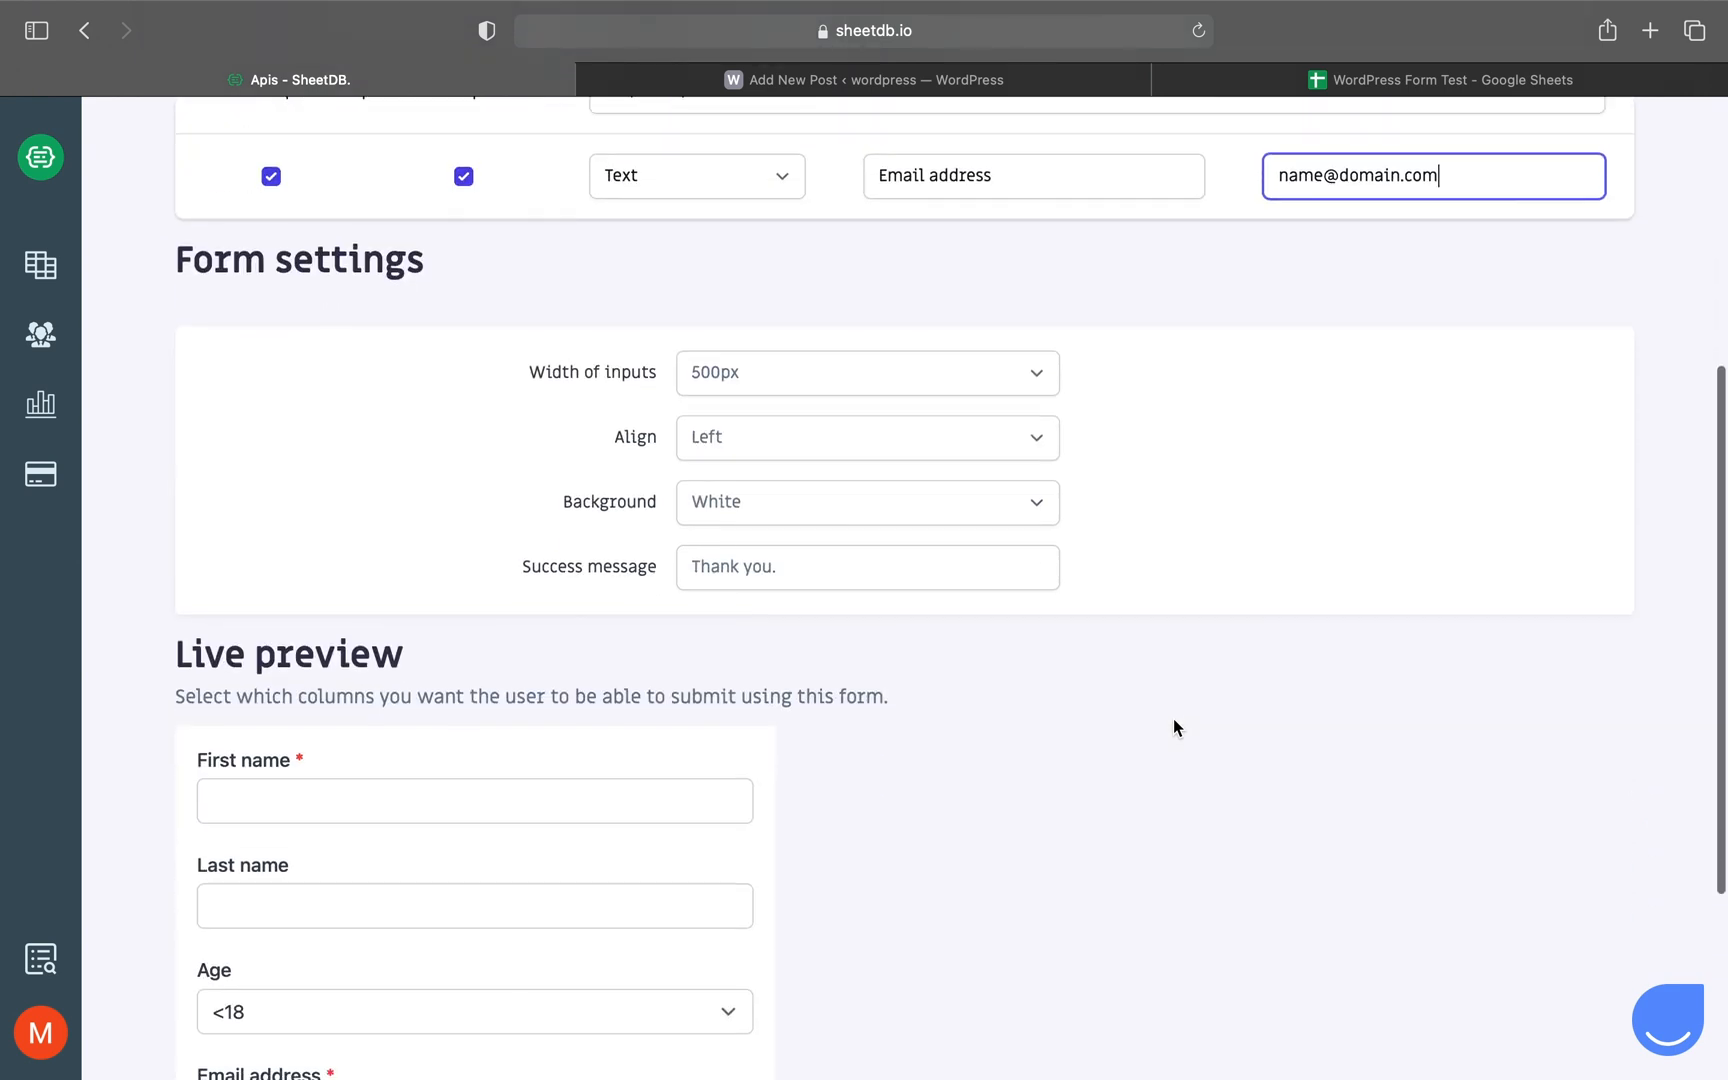
scroll("down", 3)
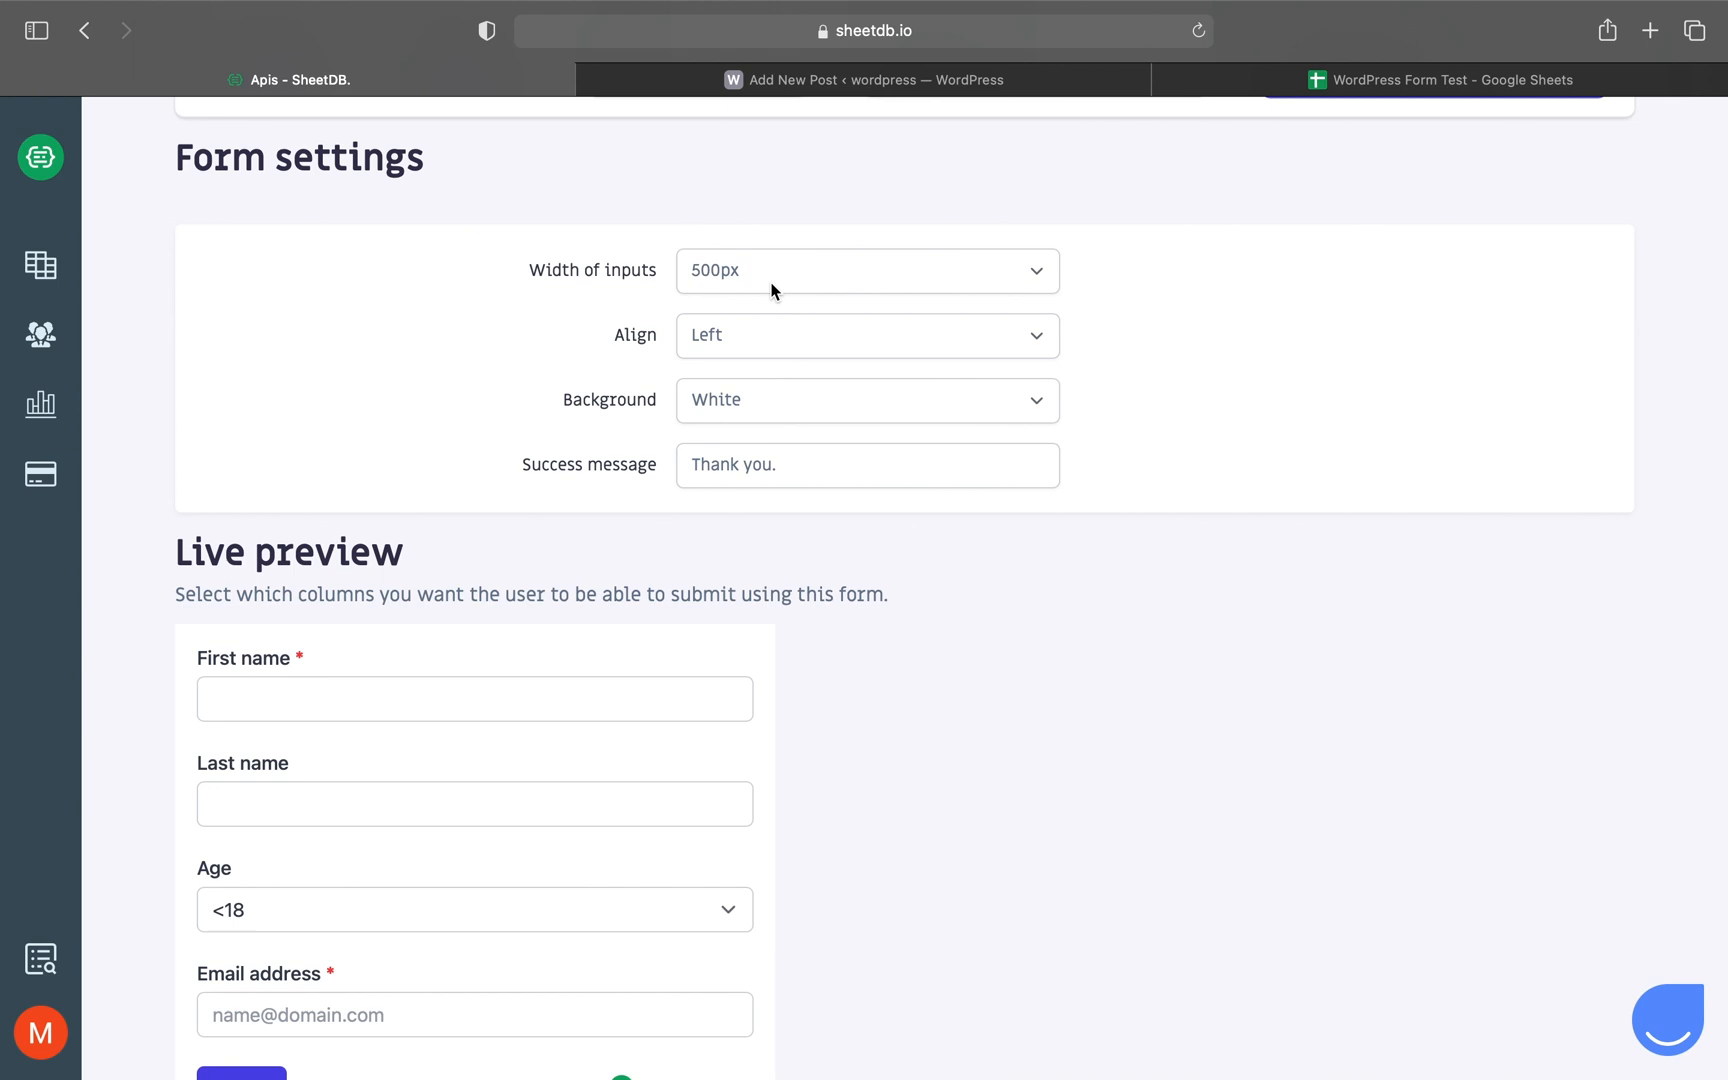
Set inputs to 500px wide, centre the form and make its background transparent
left_click(867, 271)
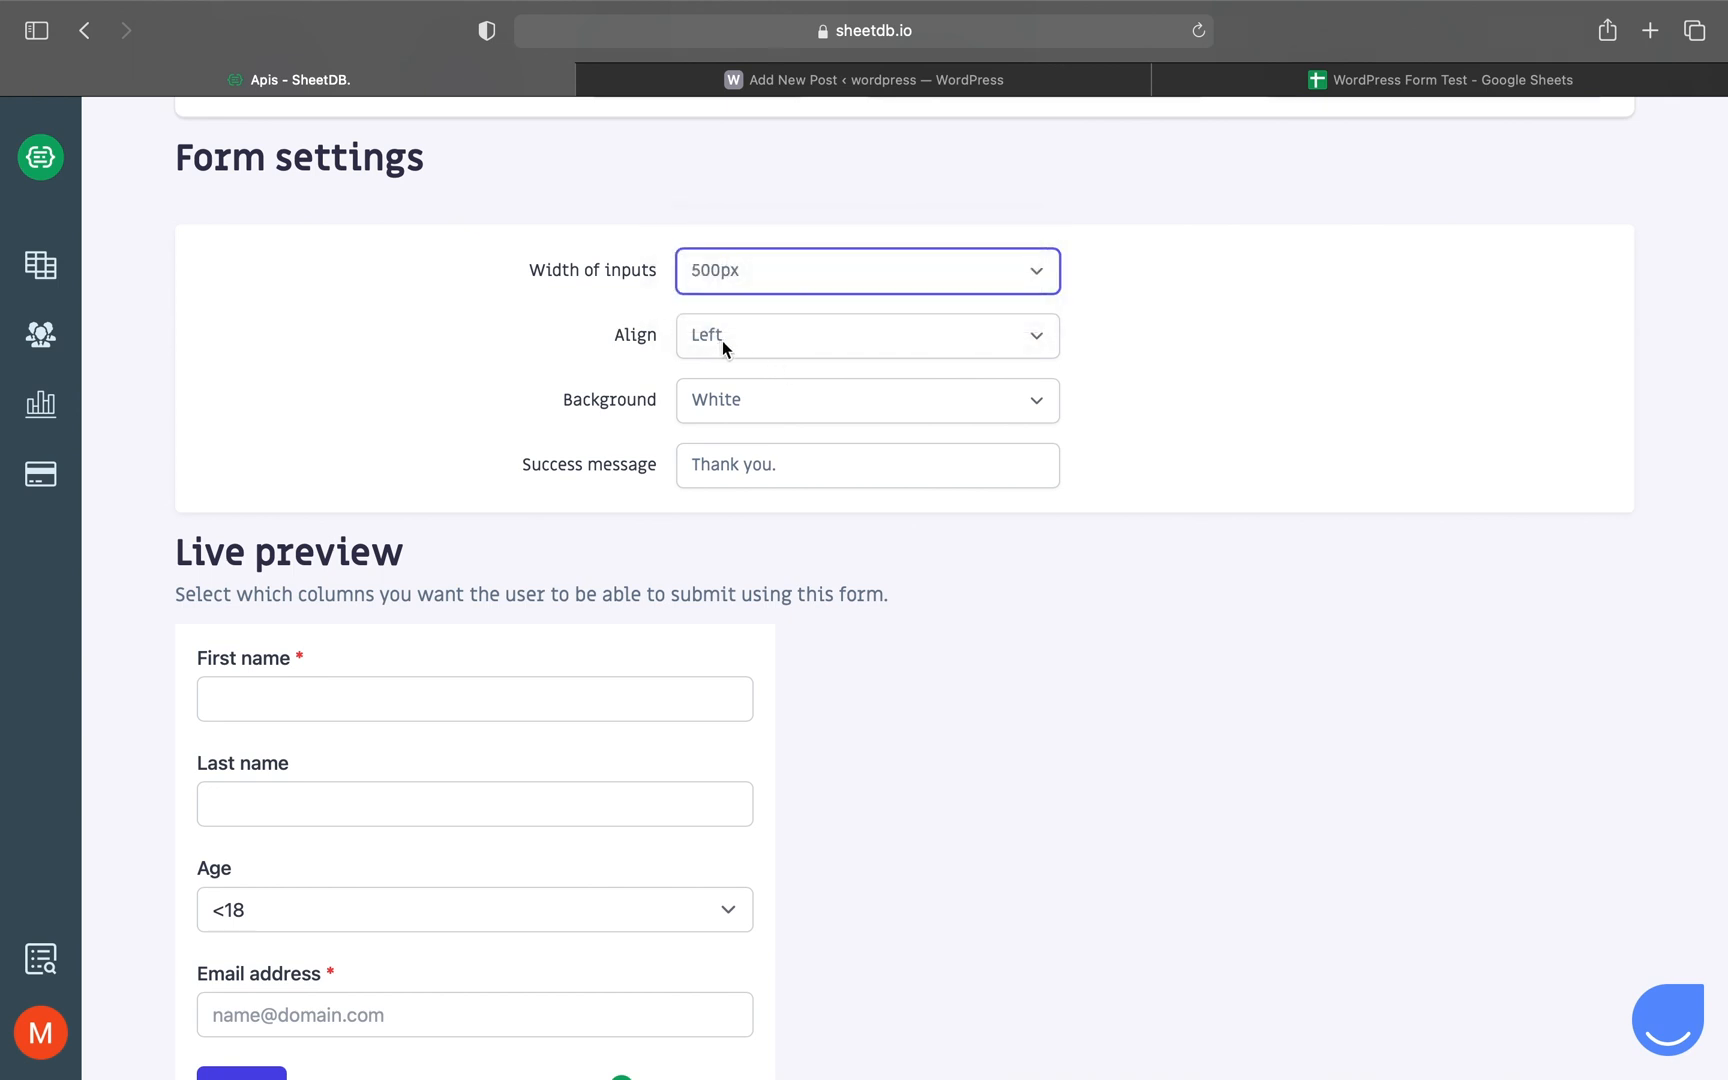
left_click(866, 336)
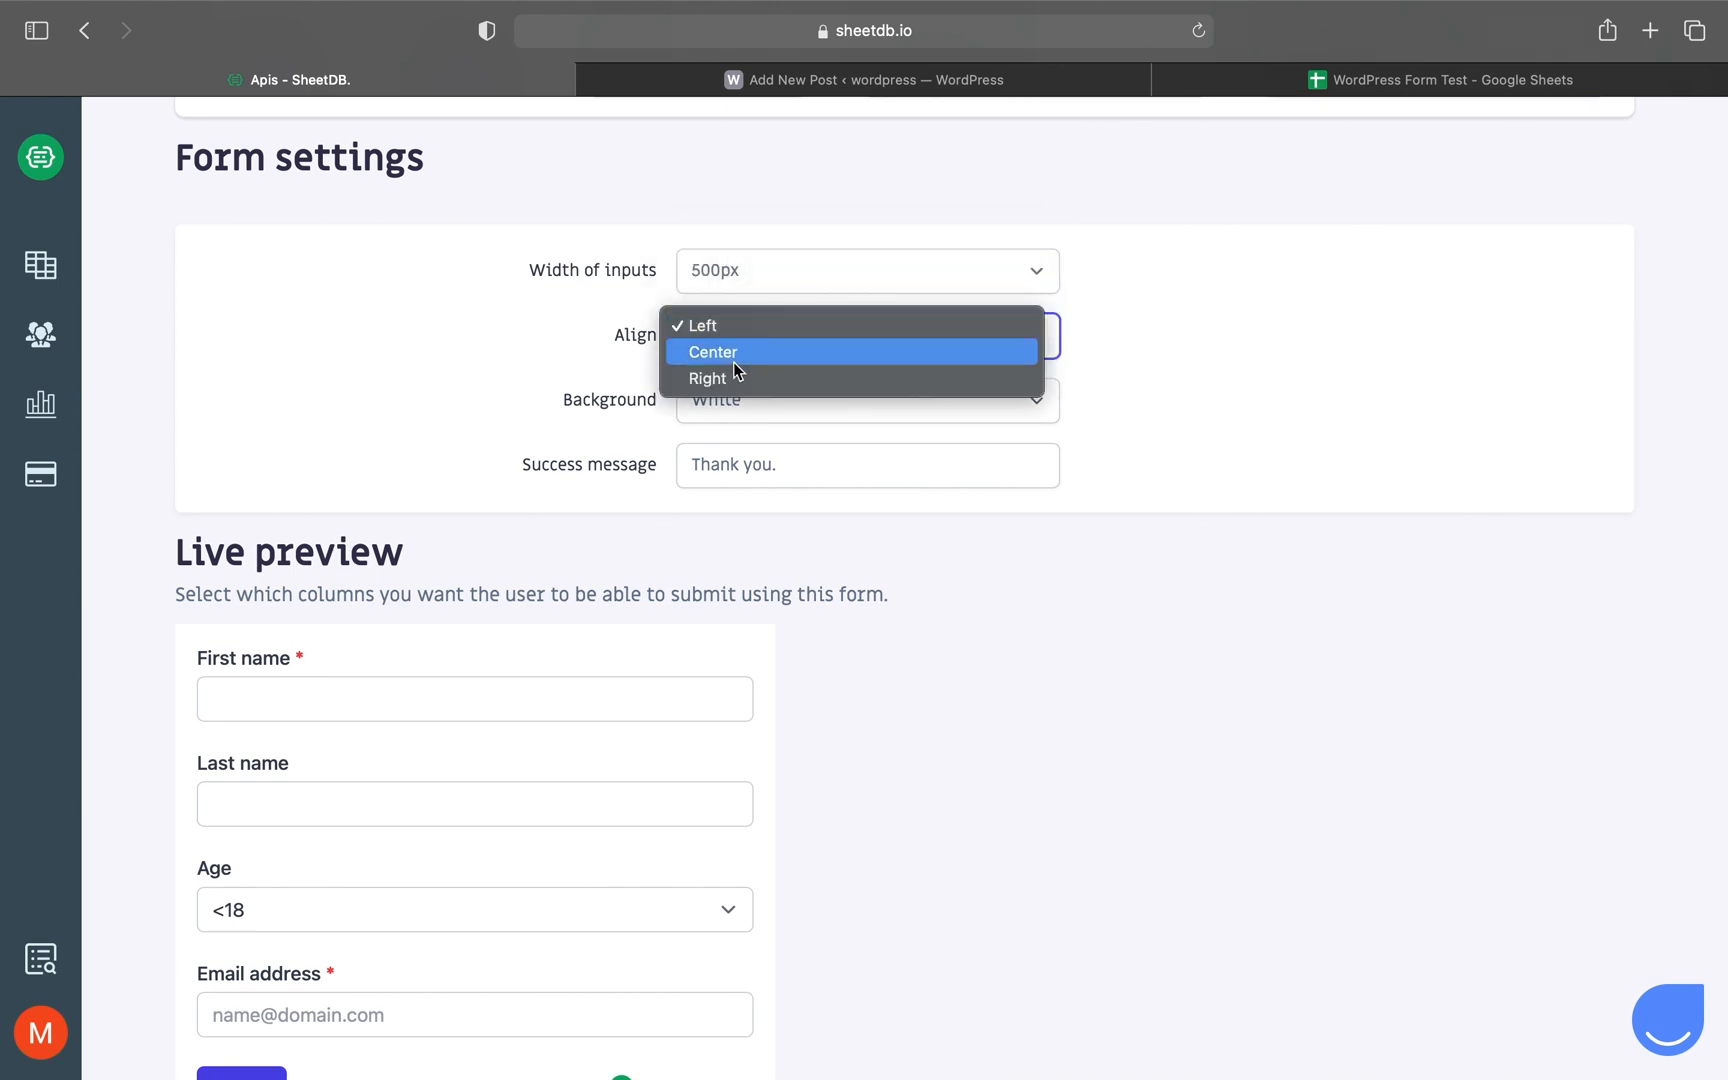
left_click(713, 351)
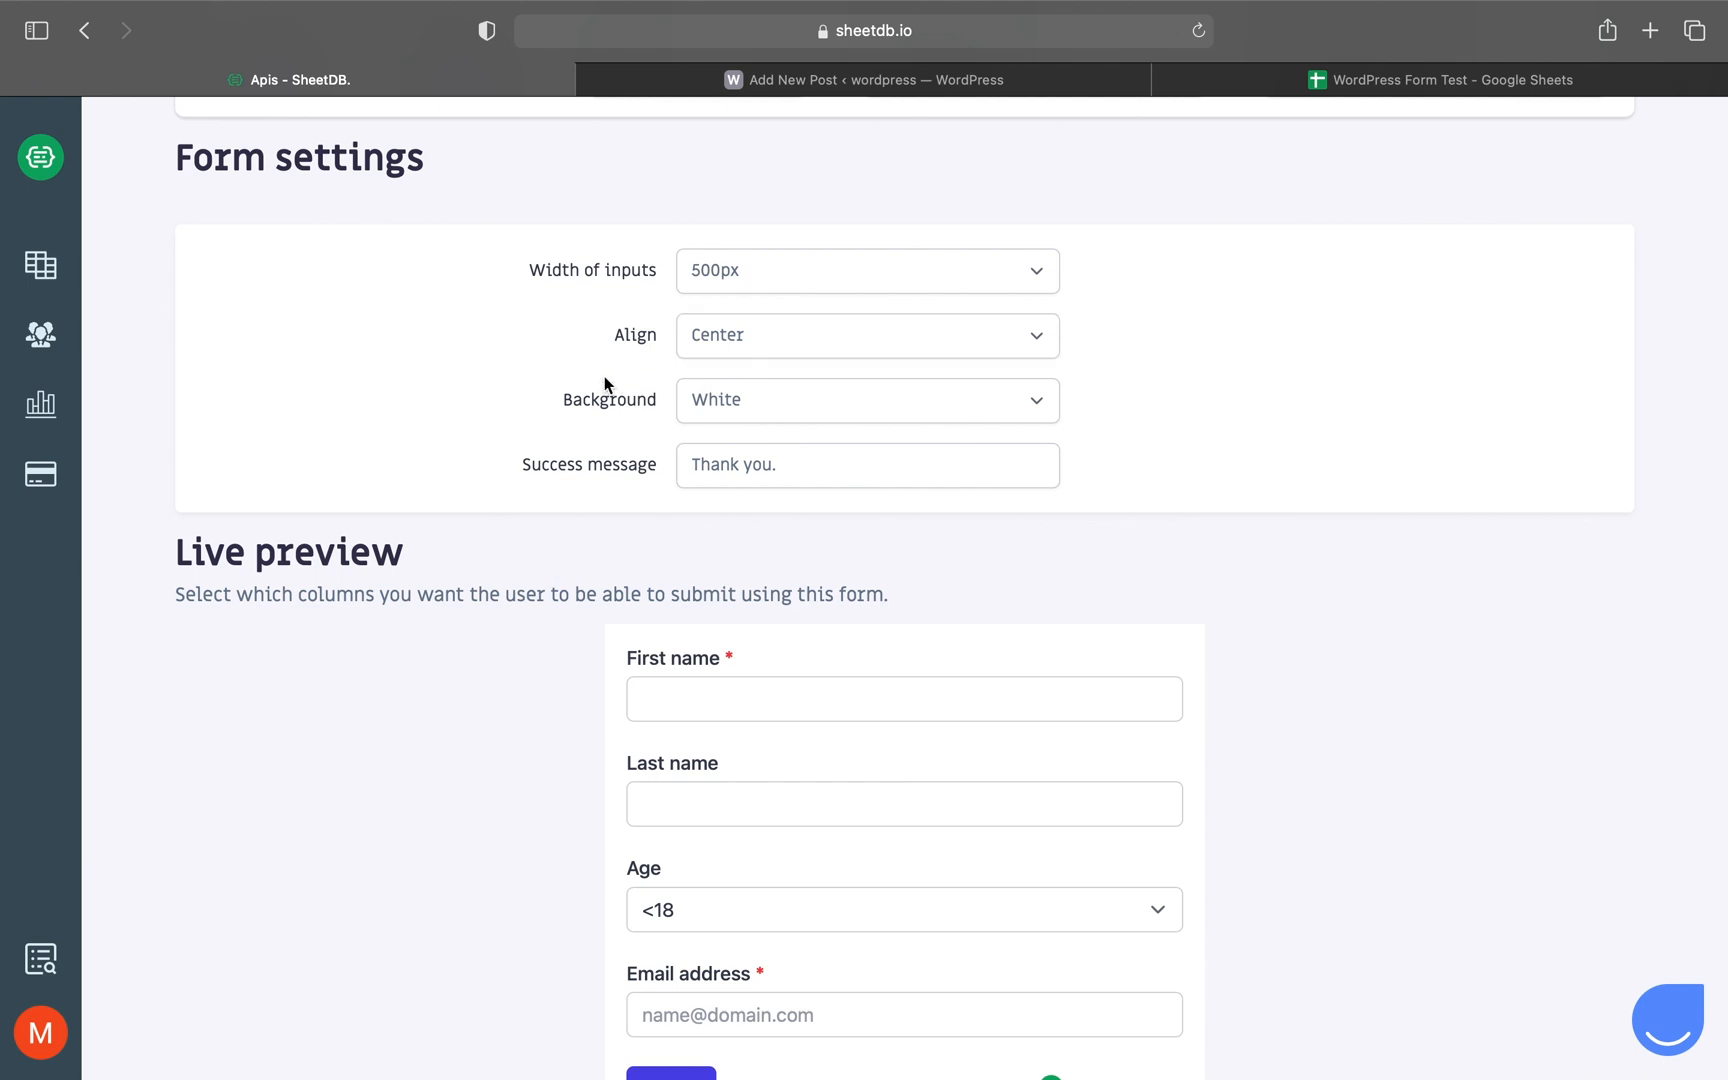
scroll("down", 3)
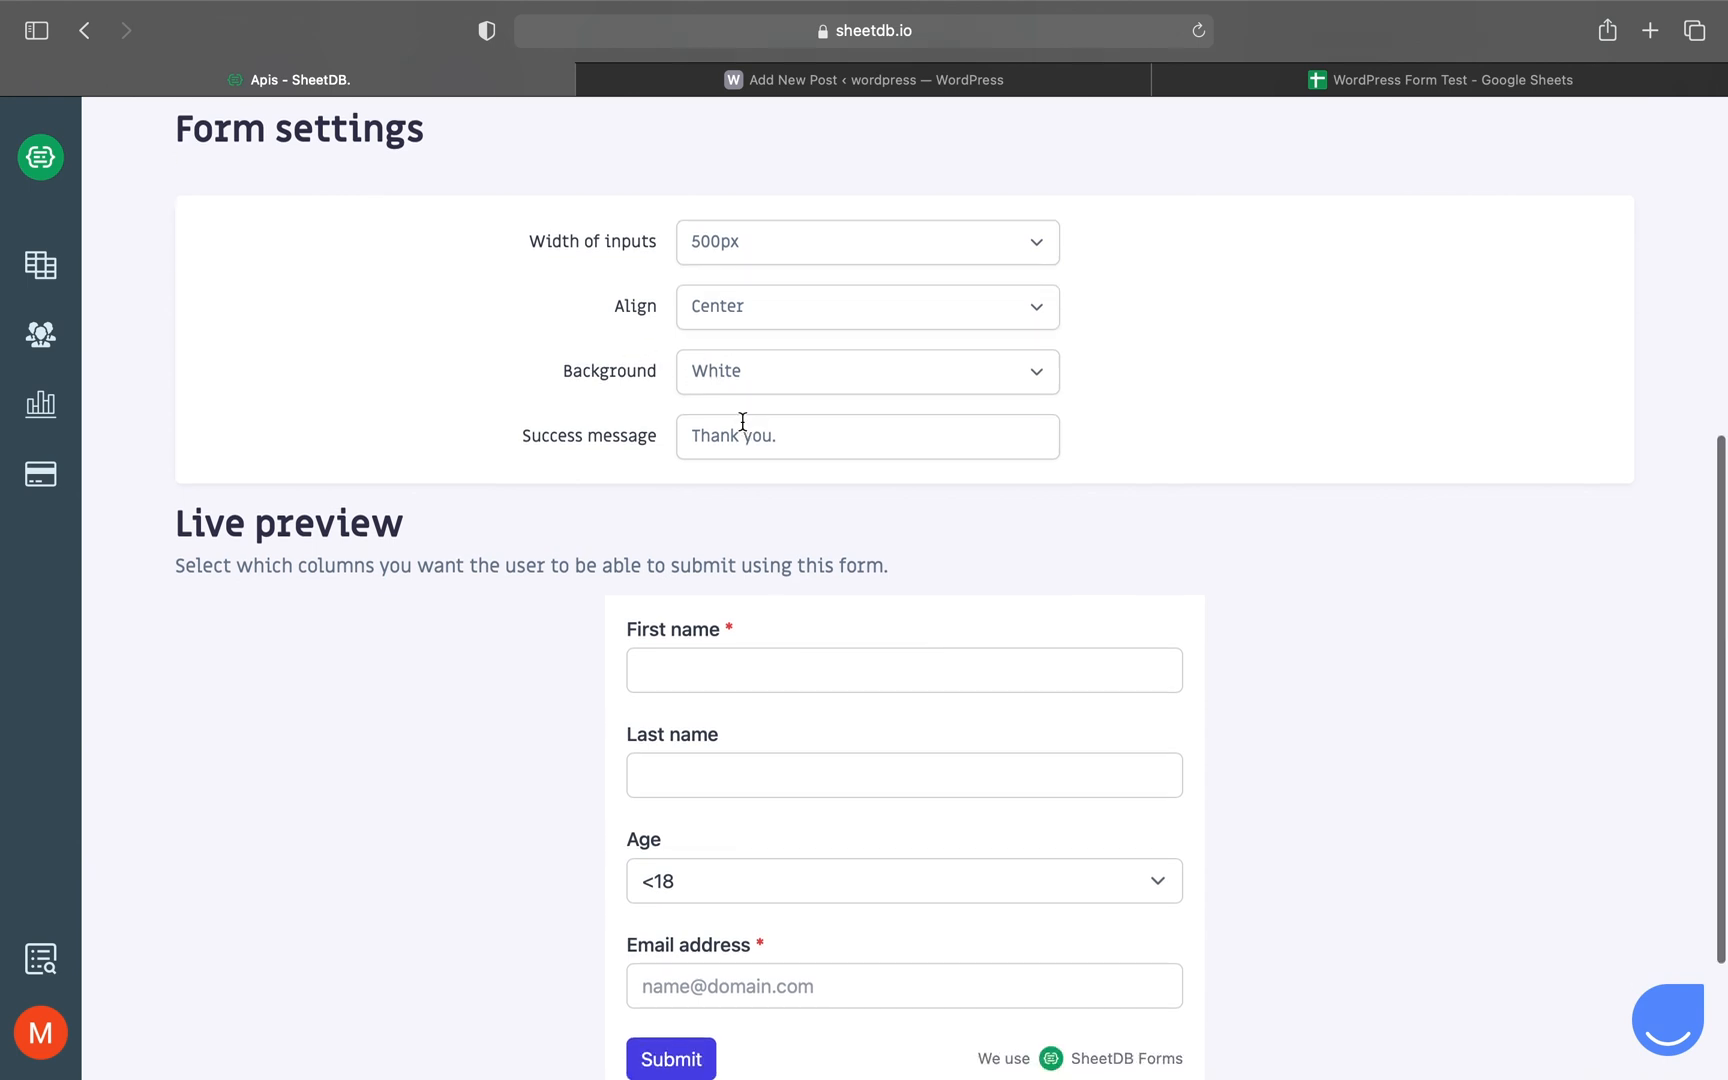
left_click(867, 371)
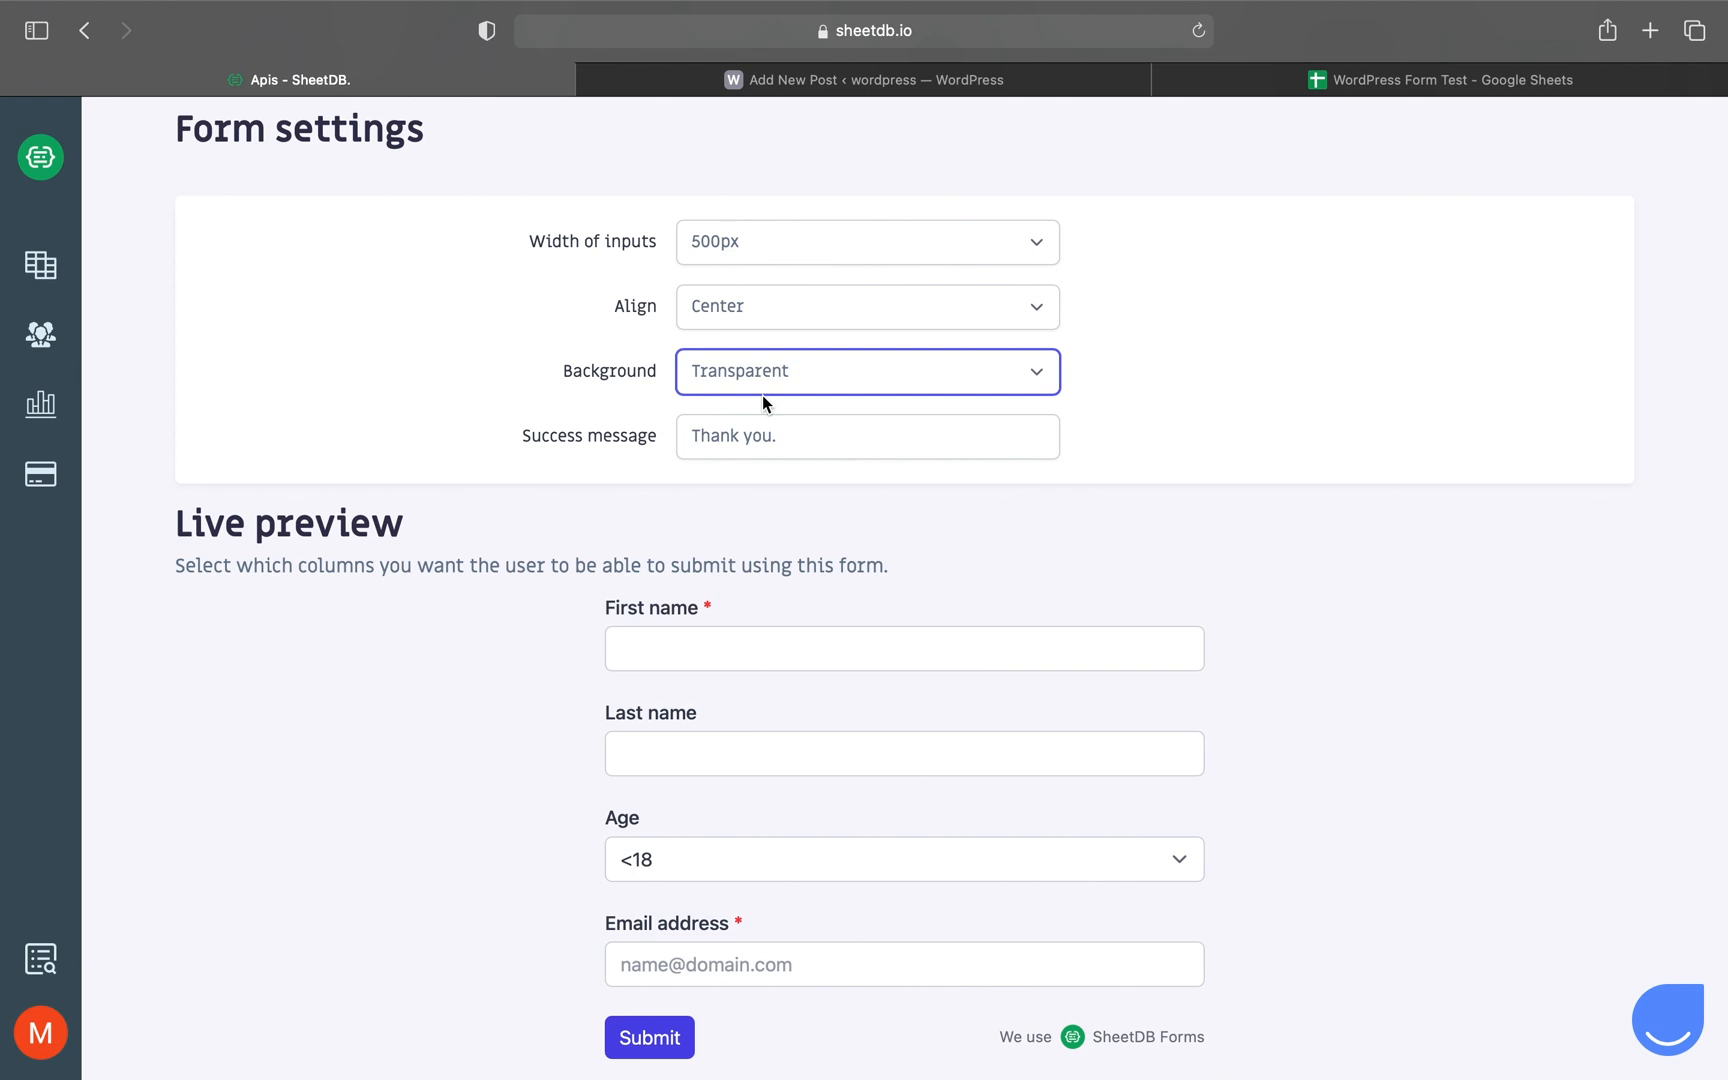
Set the success message to 'Thanks for submitting your data'
left_click(868, 436)
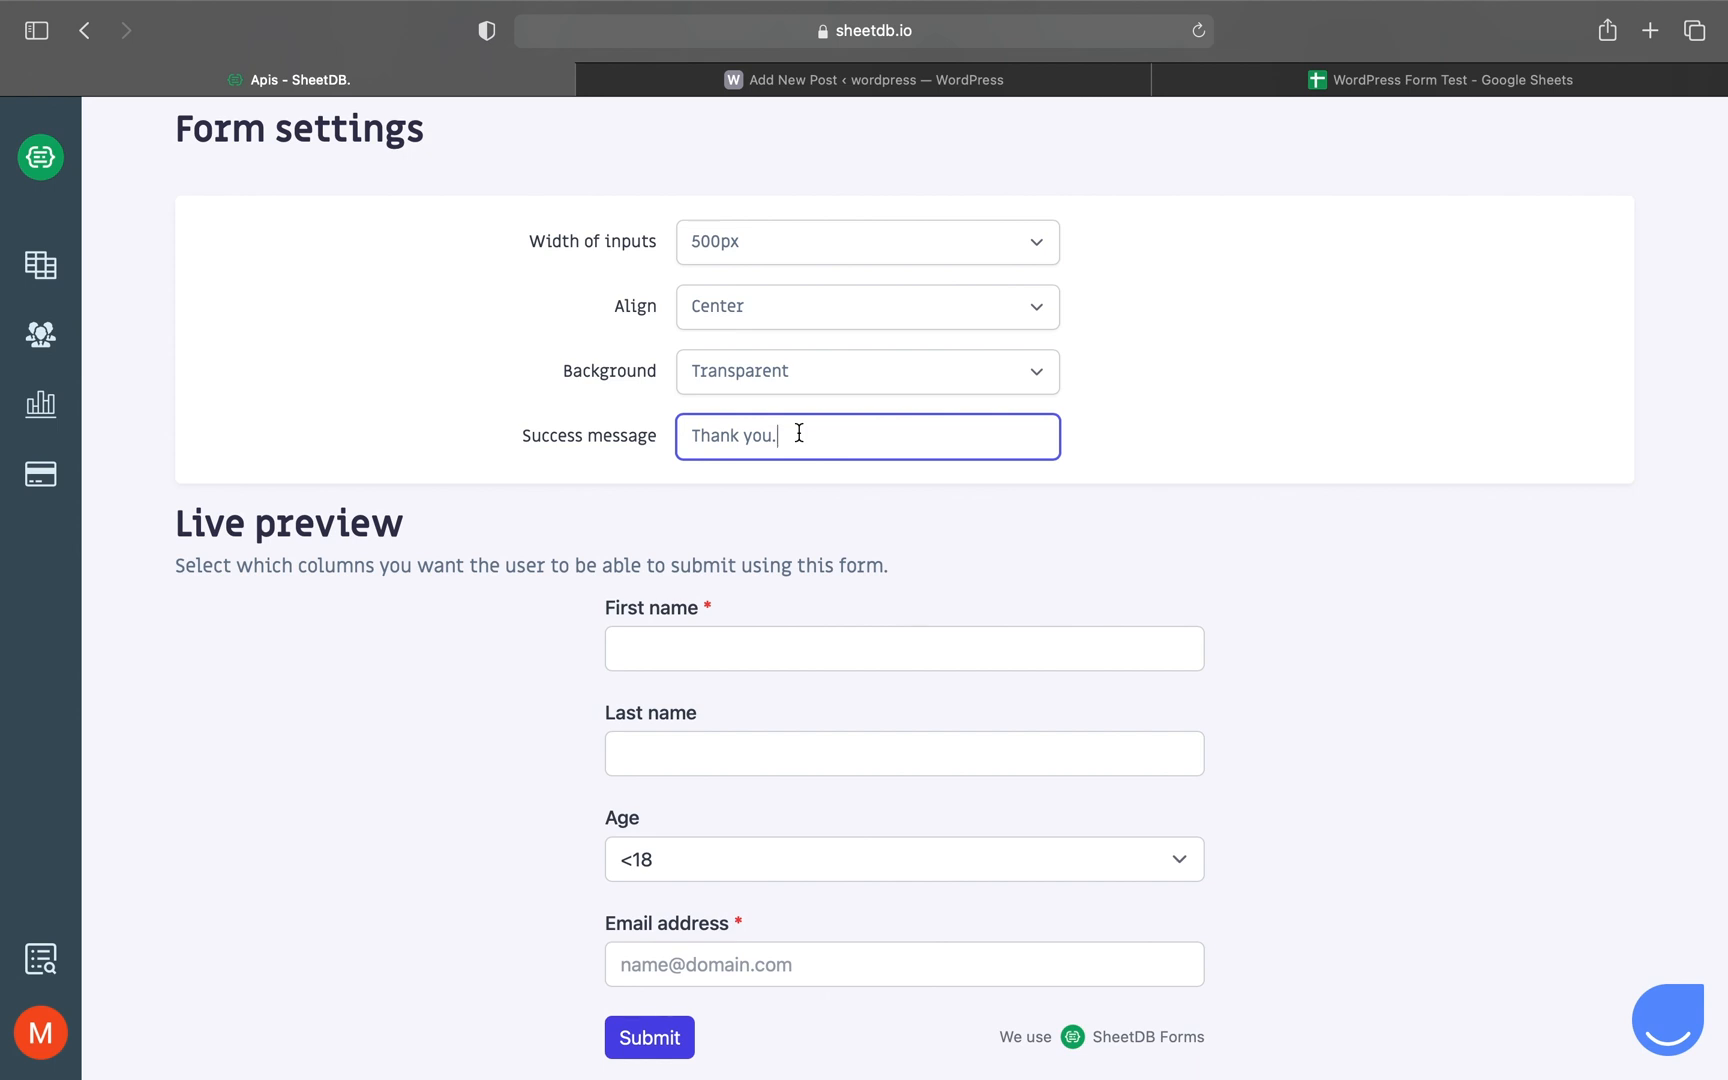
type("Thanks")
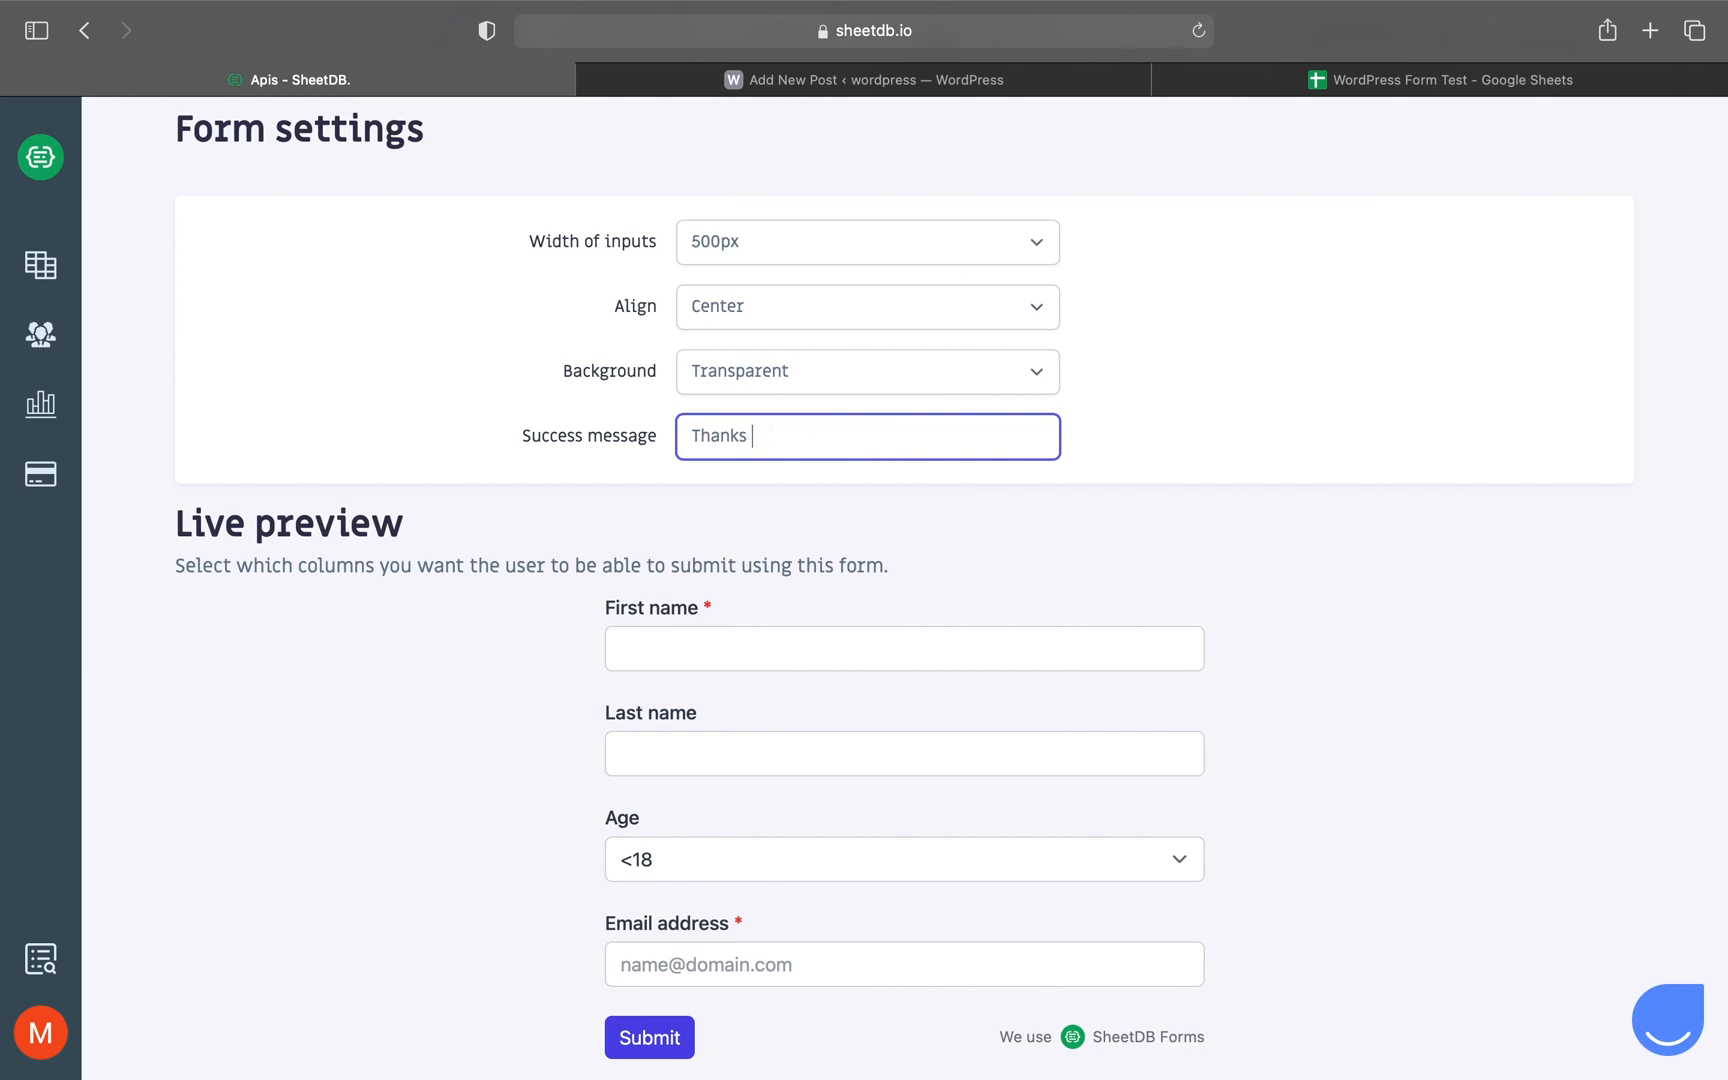
type("for submiti")
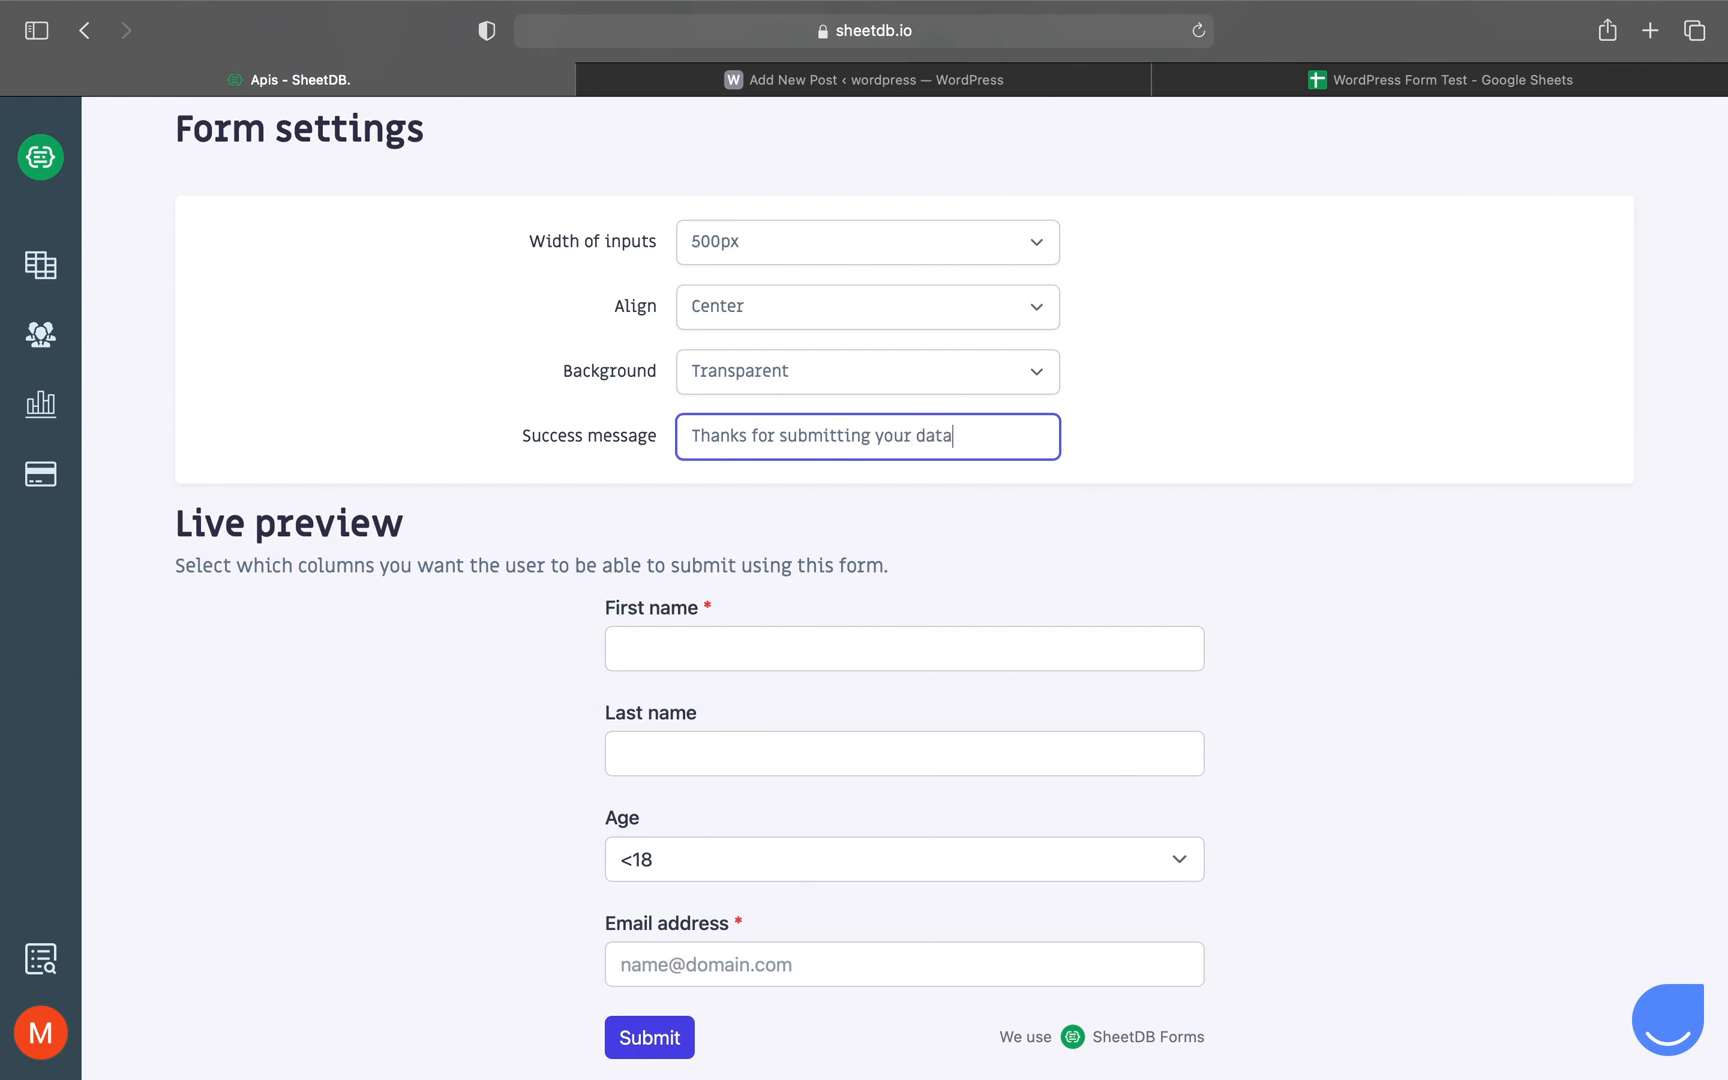
mouse_move(821, 538)
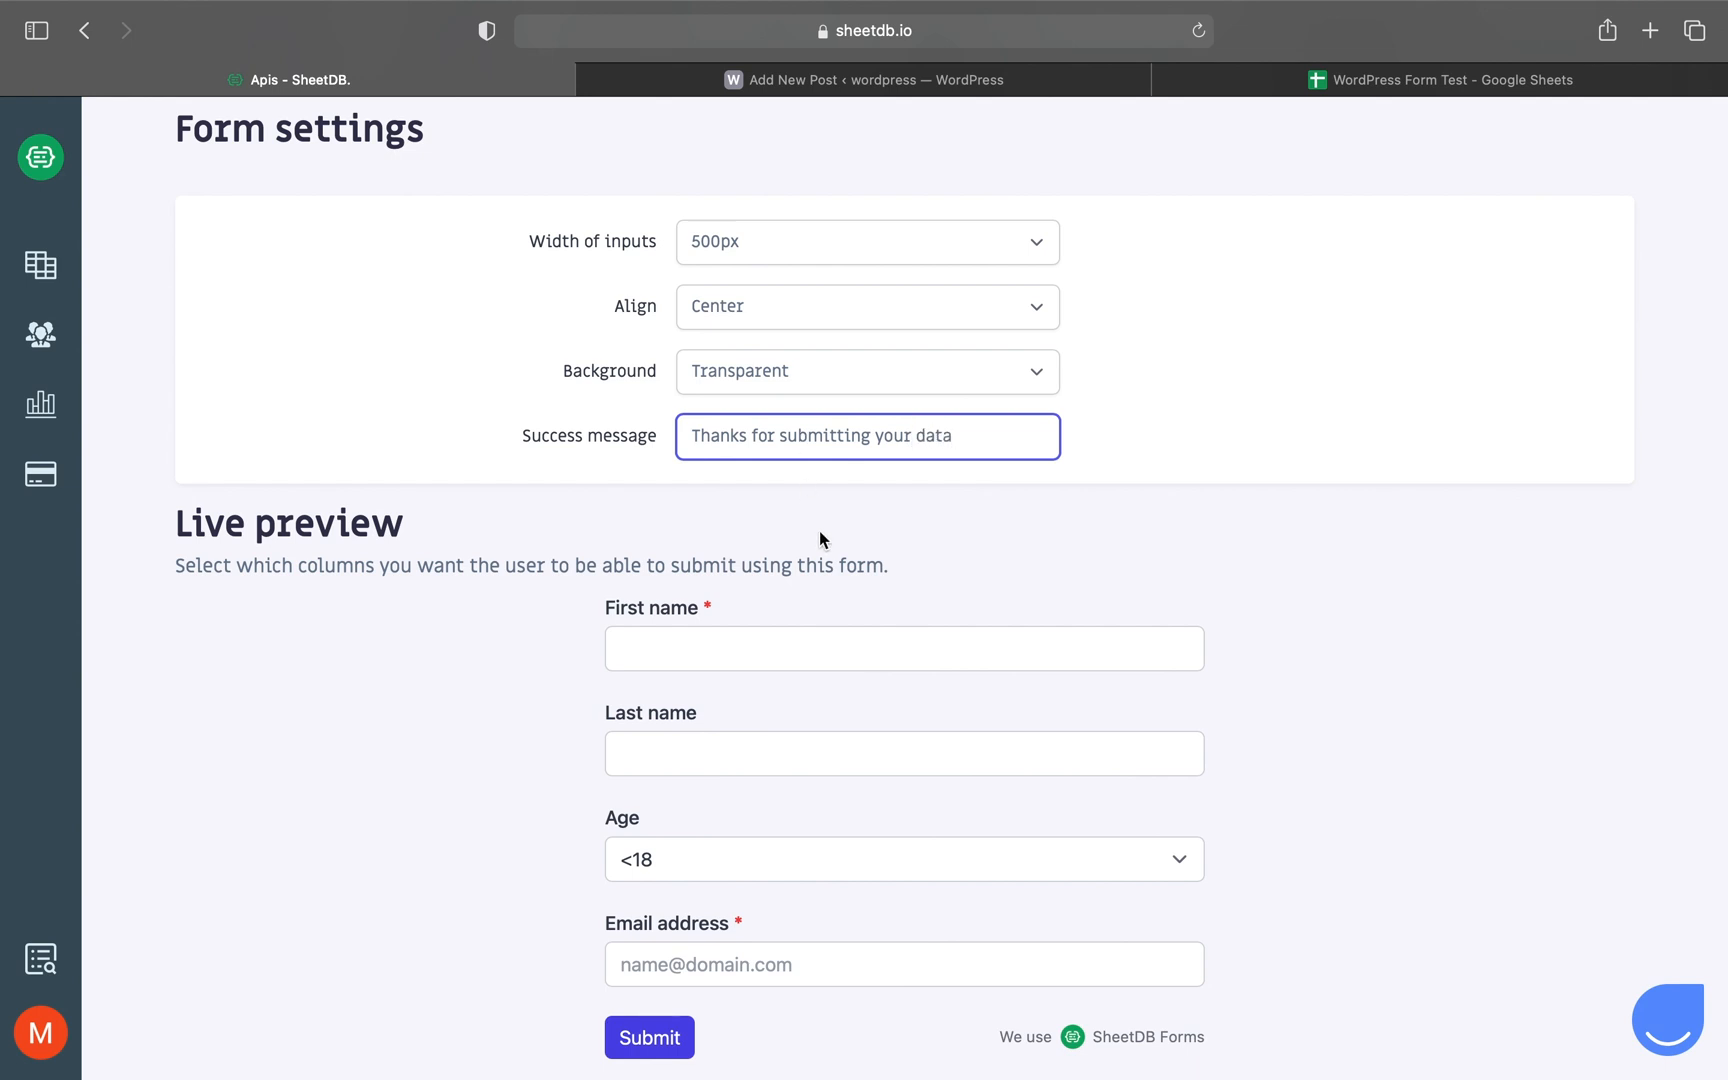
scroll("down", 3)
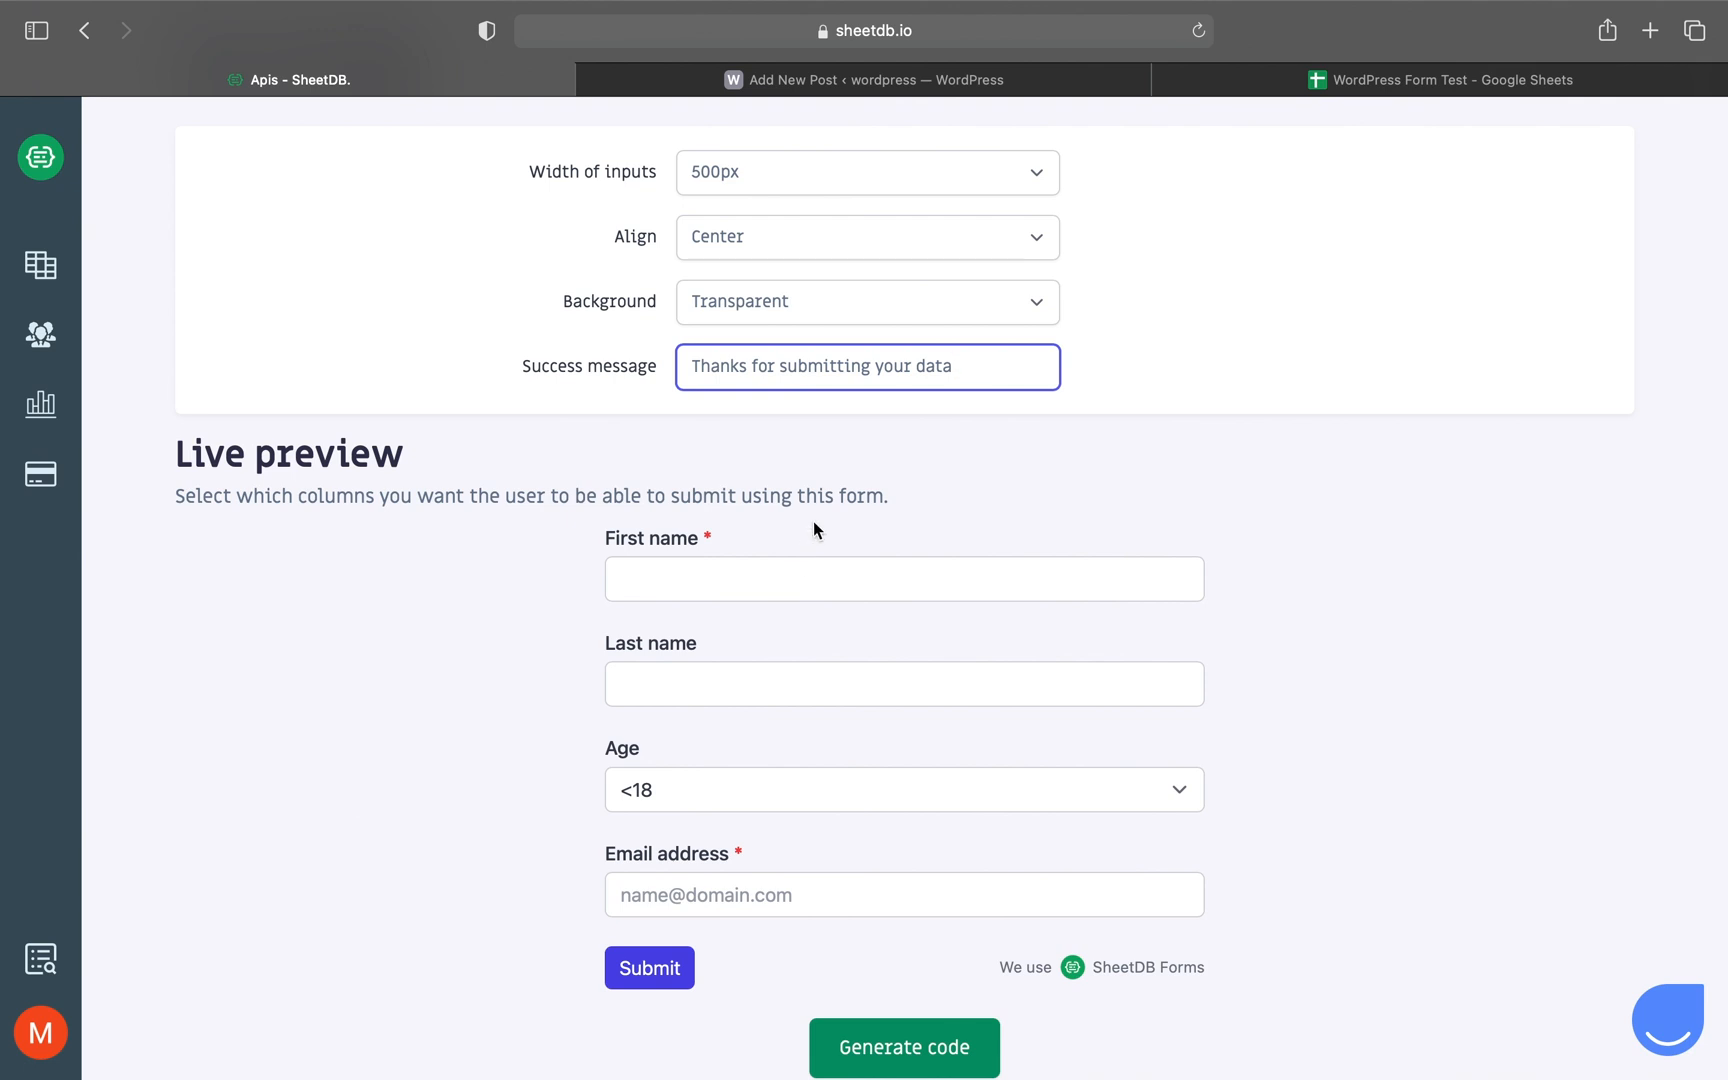
scroll("down", 3)
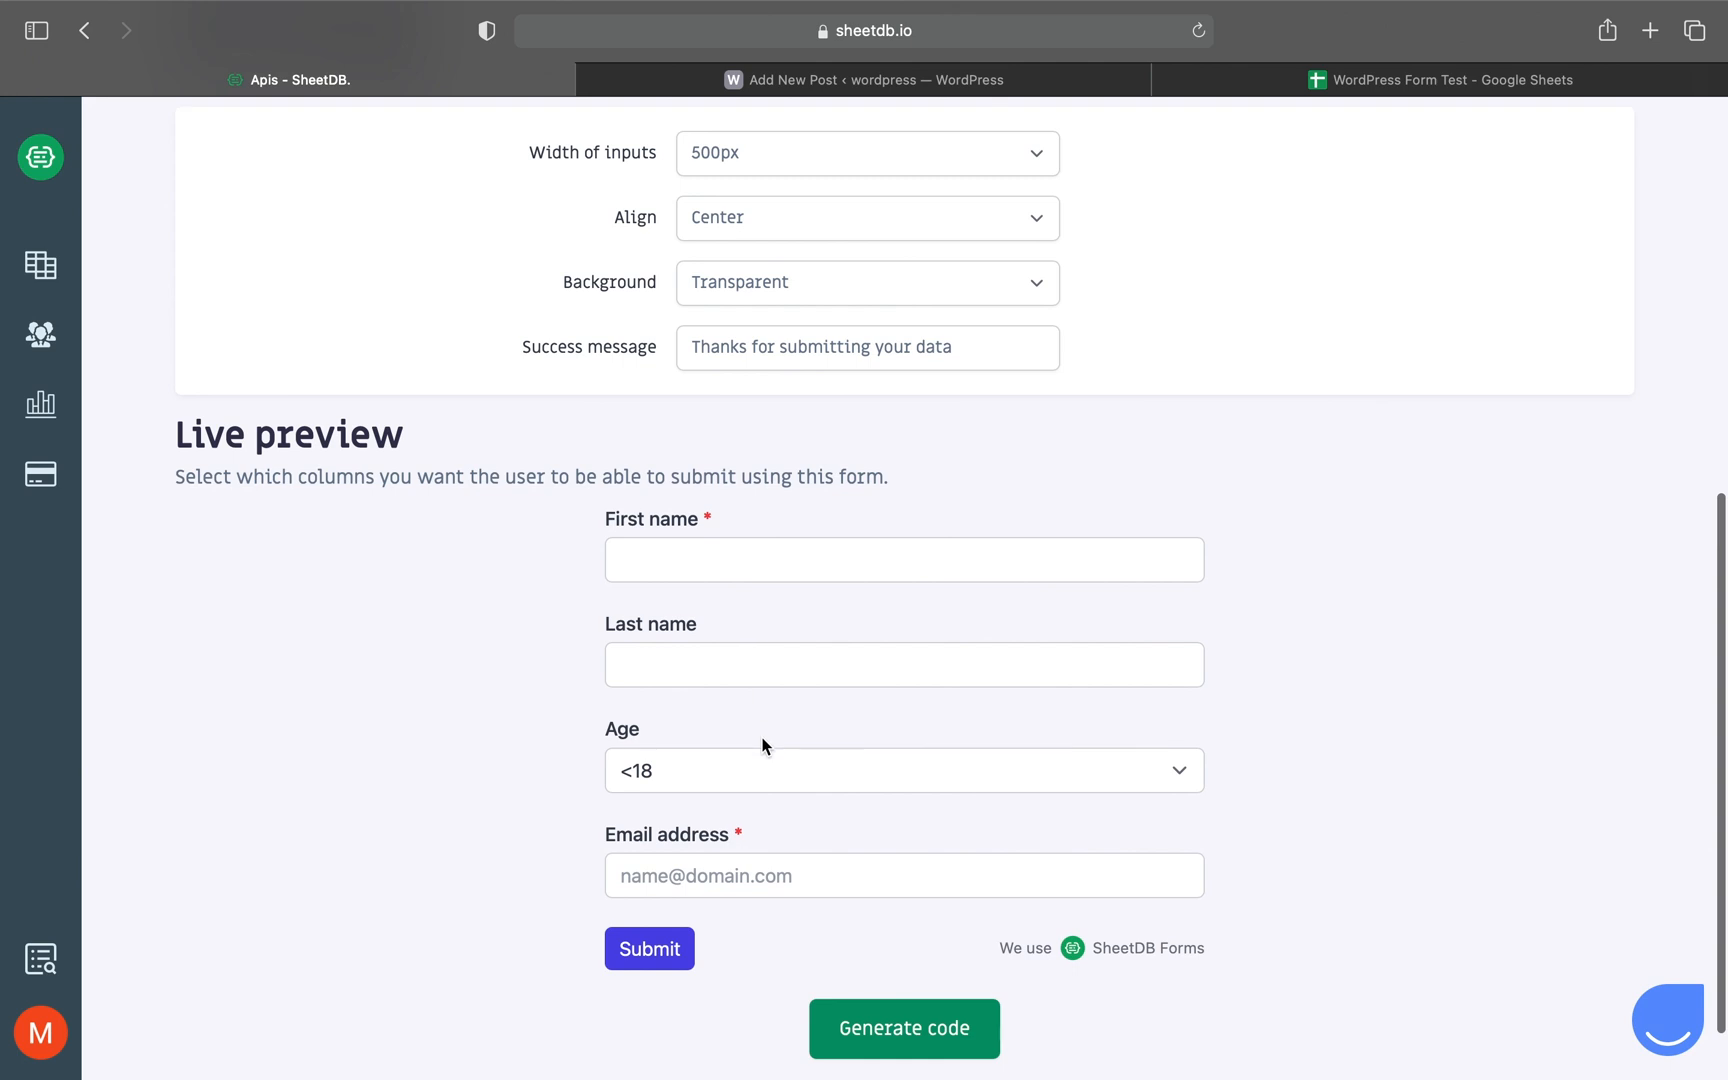
mouse_move(698, 861)
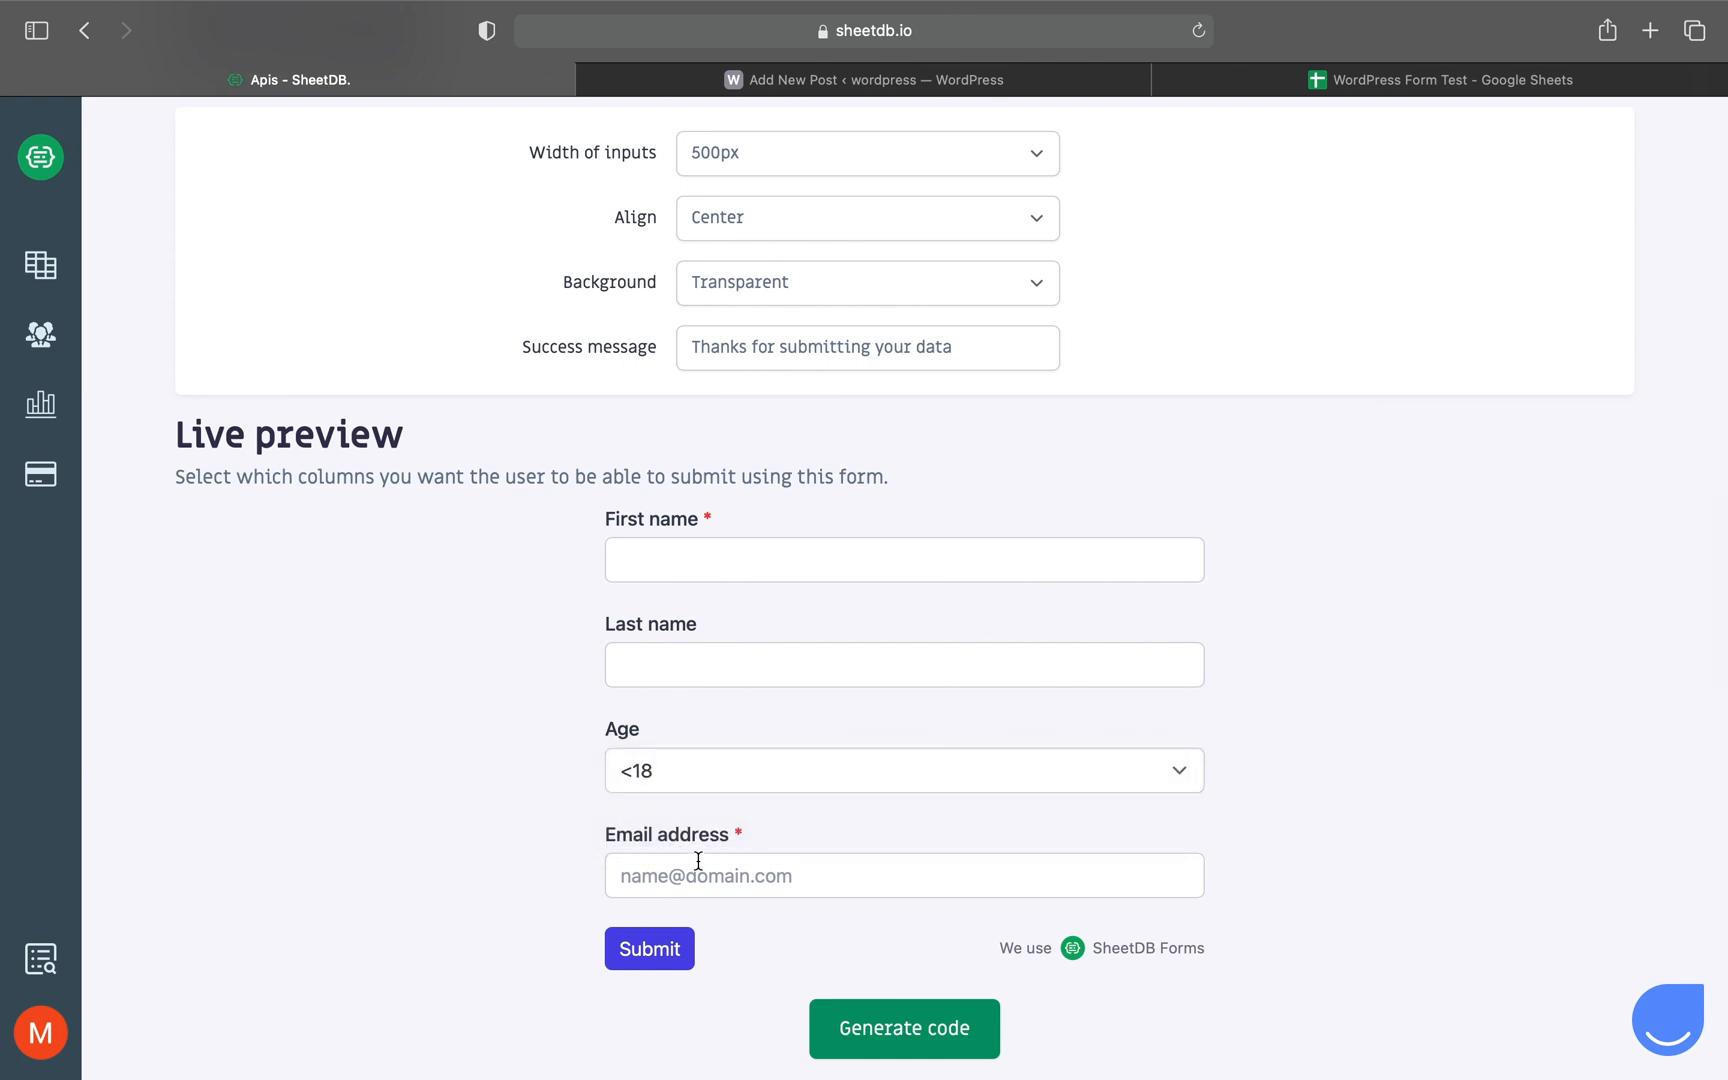
mouse_move(746, 623)
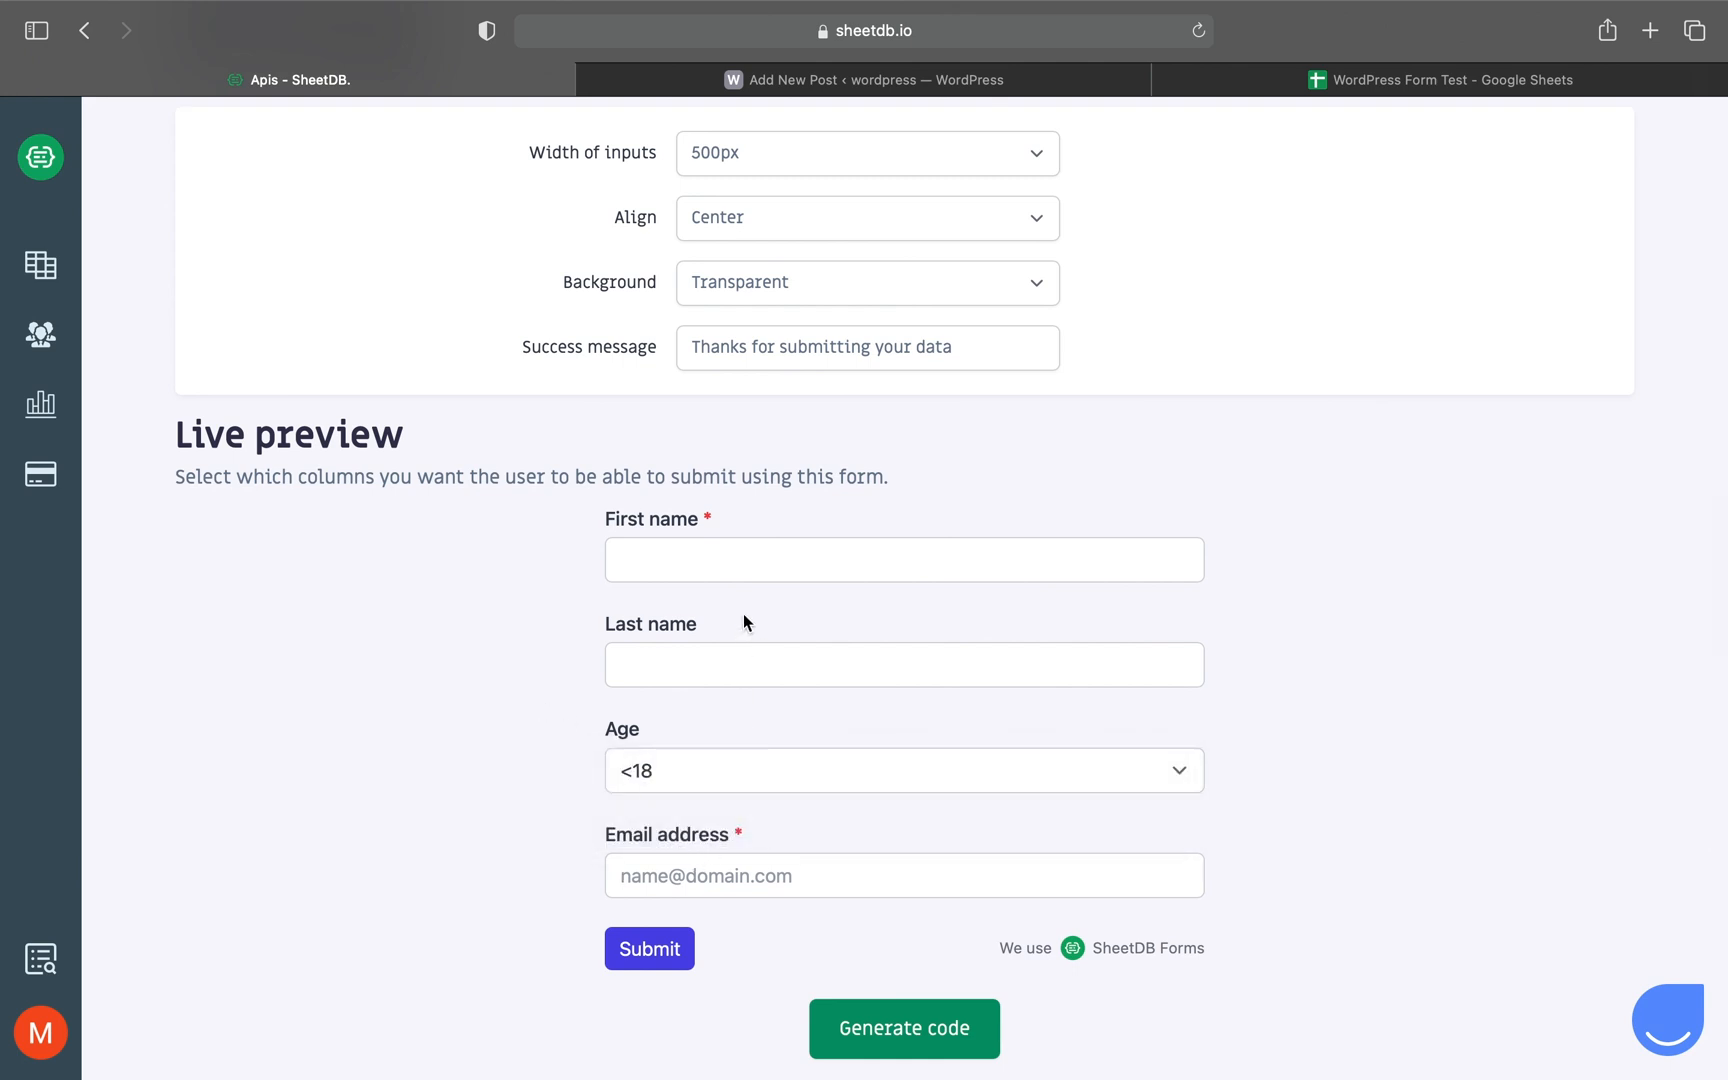
left_click(904, 559)
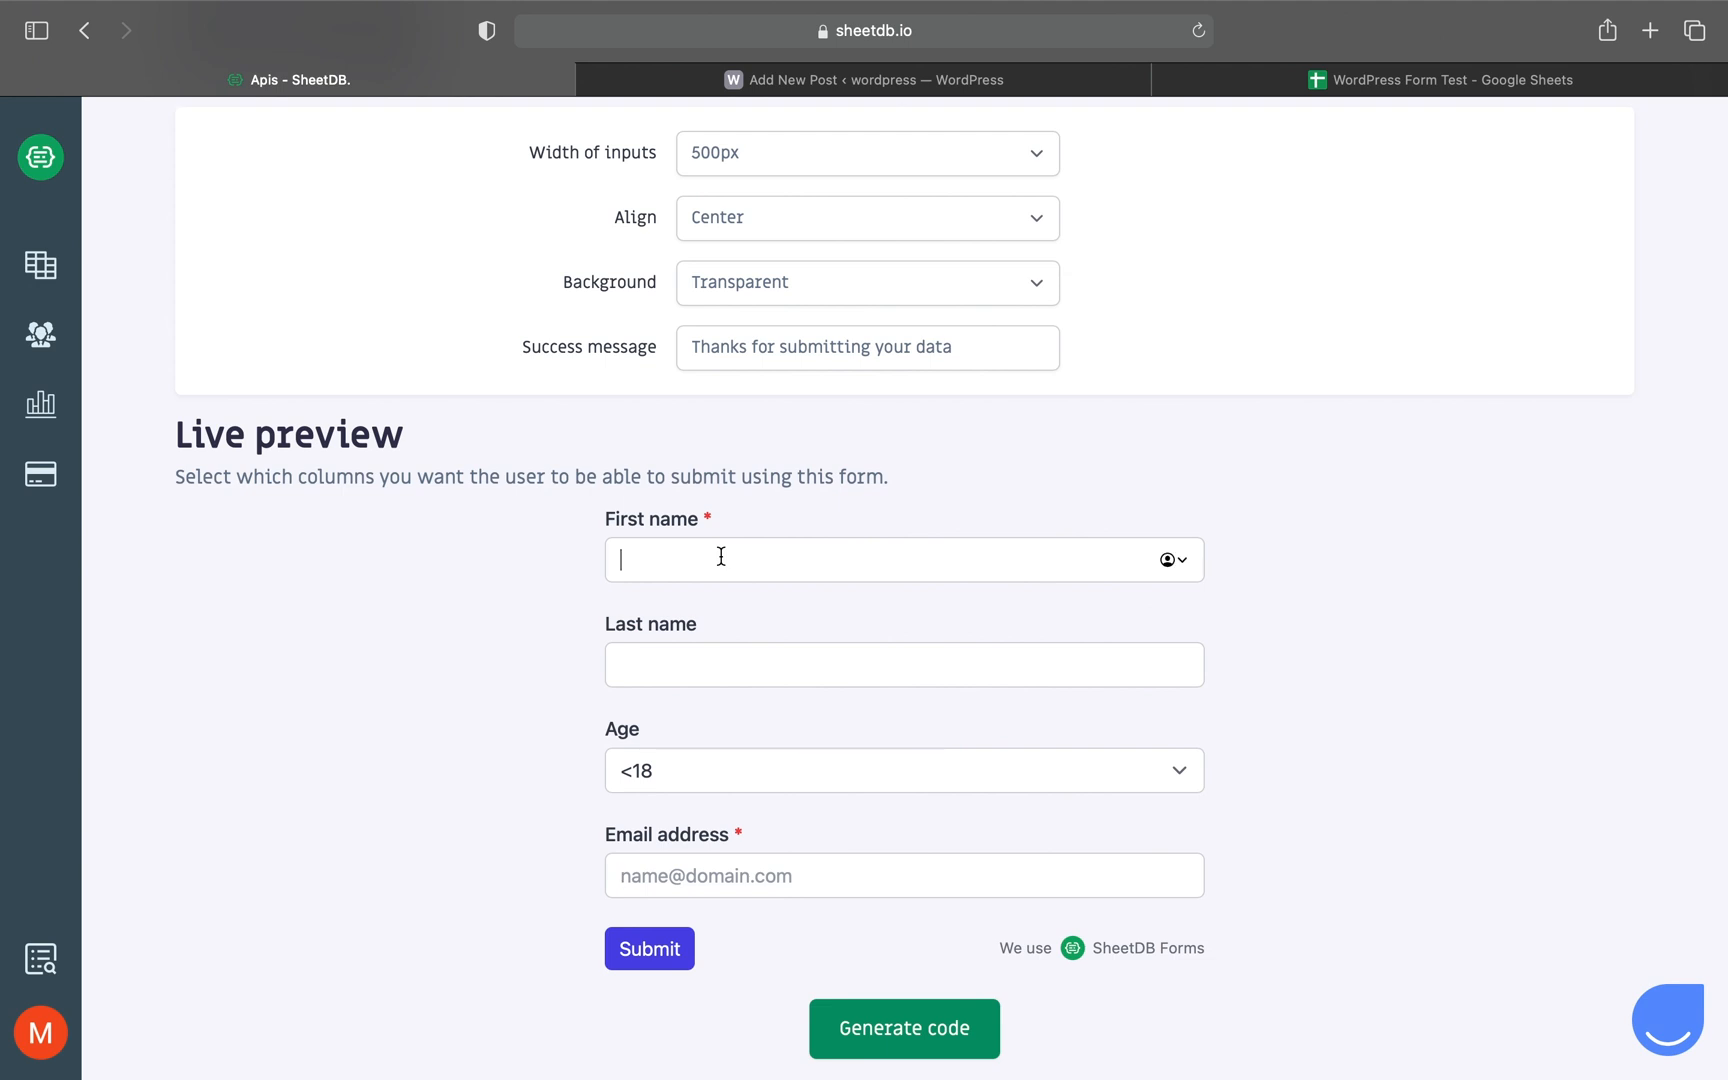
type("Miko")
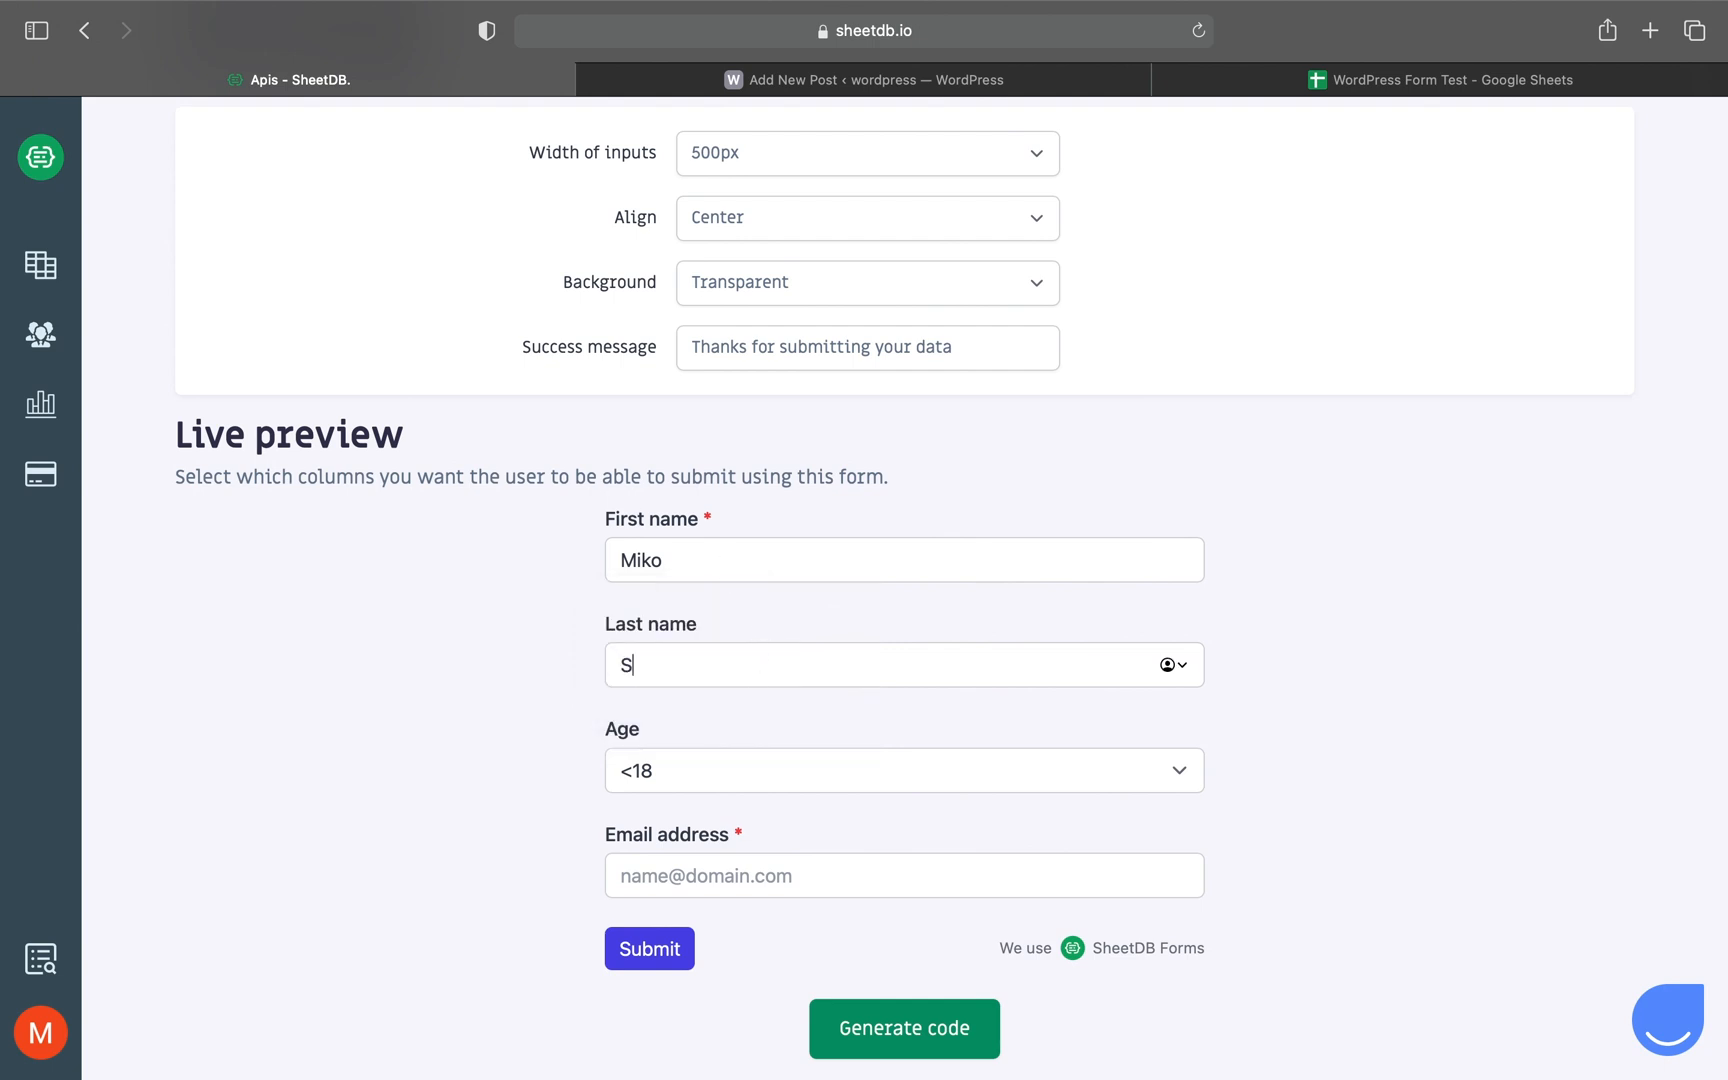
type("heetDB")
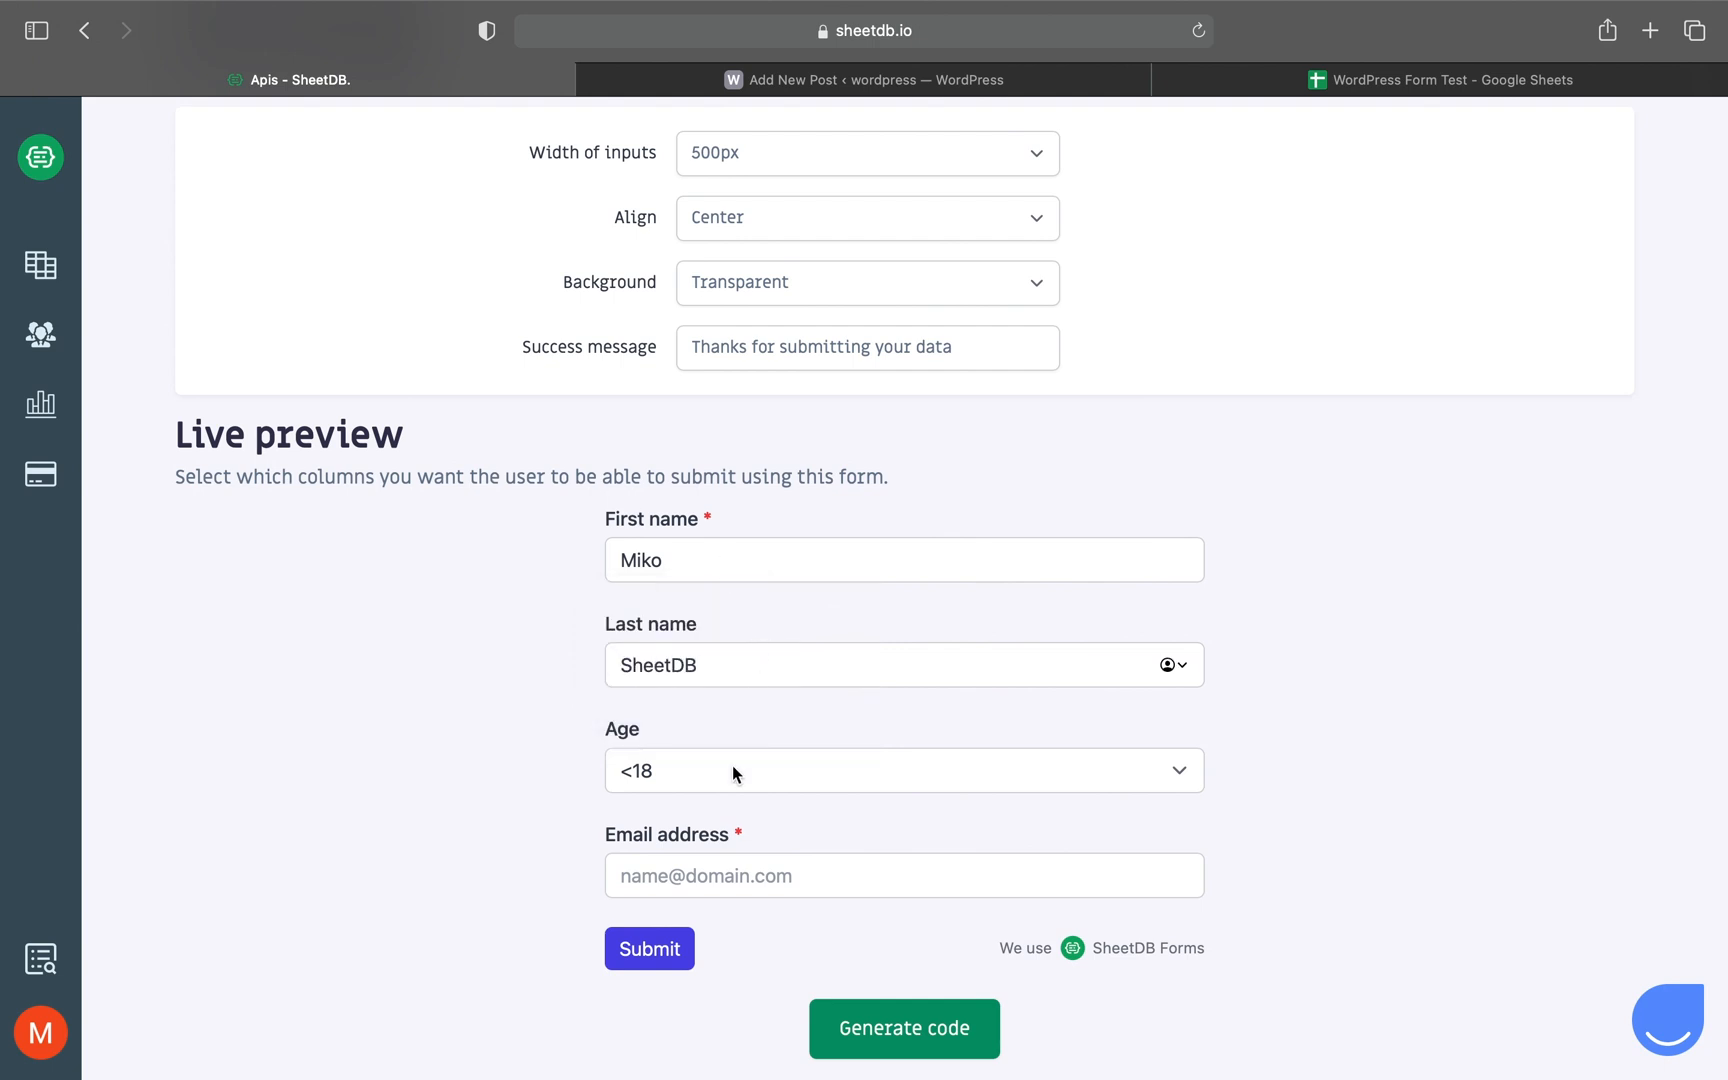
left_click(904, 770)
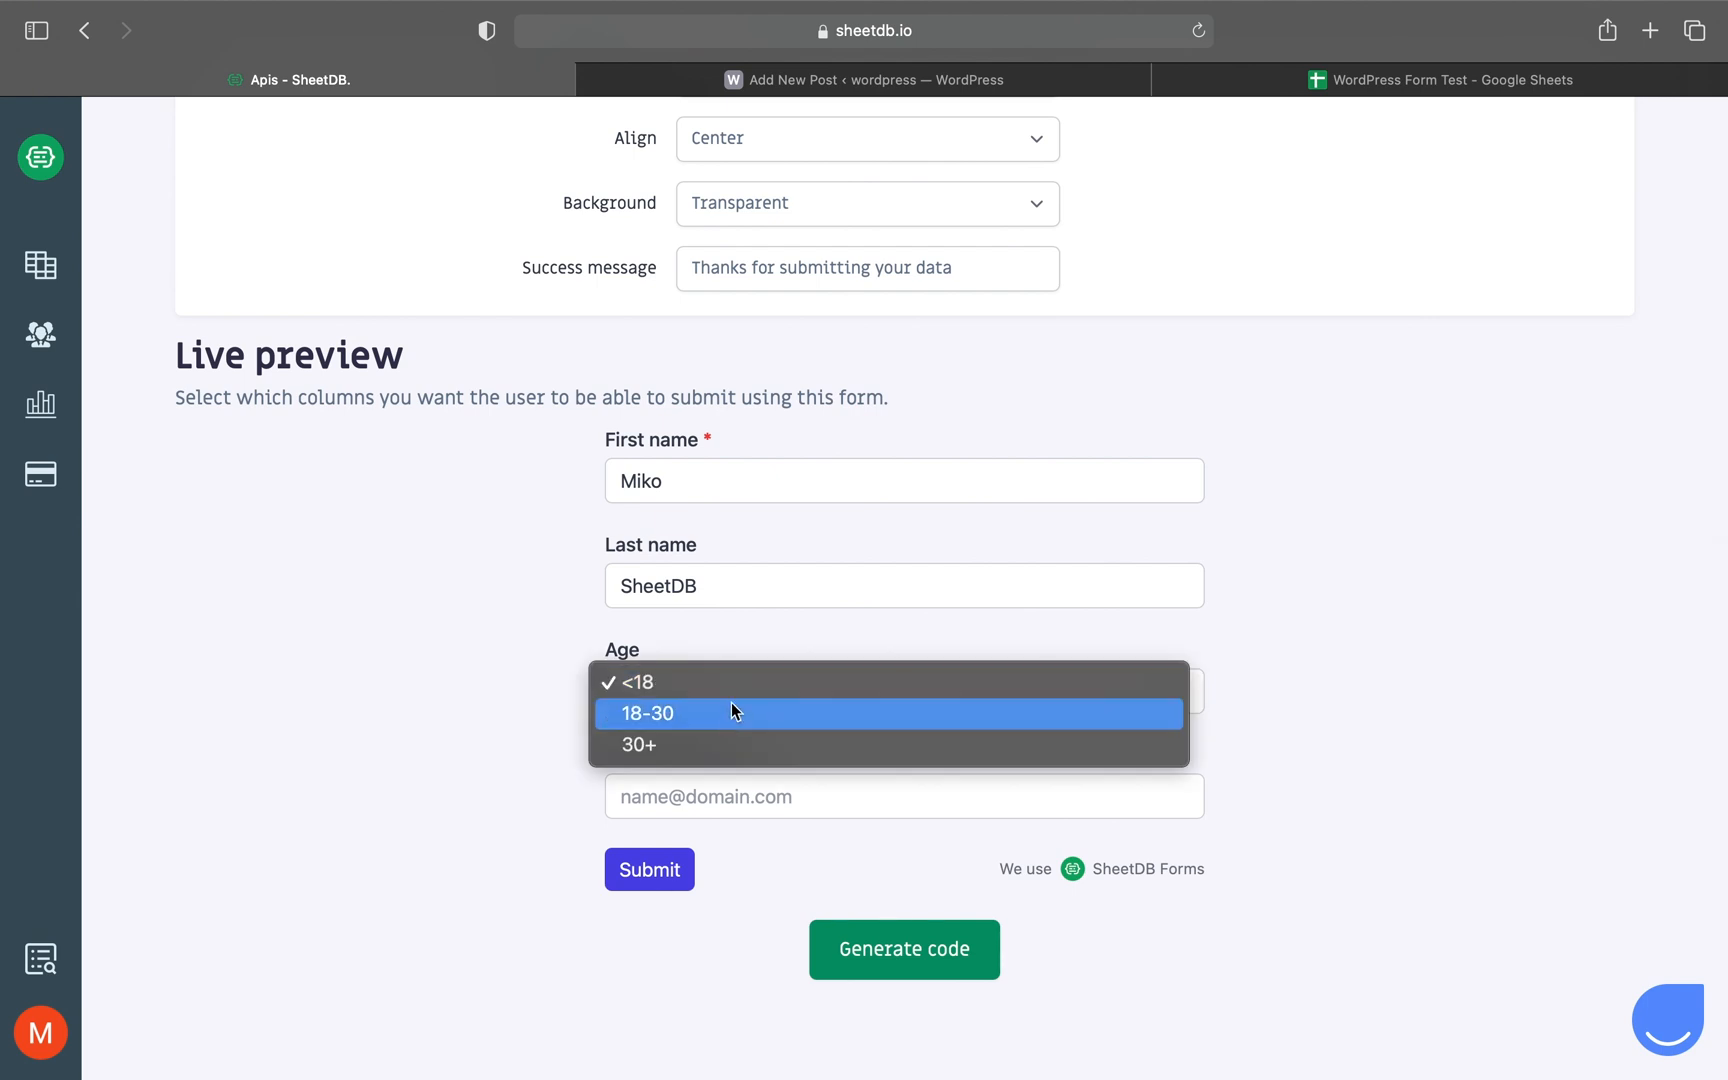
left_click(637, 745)
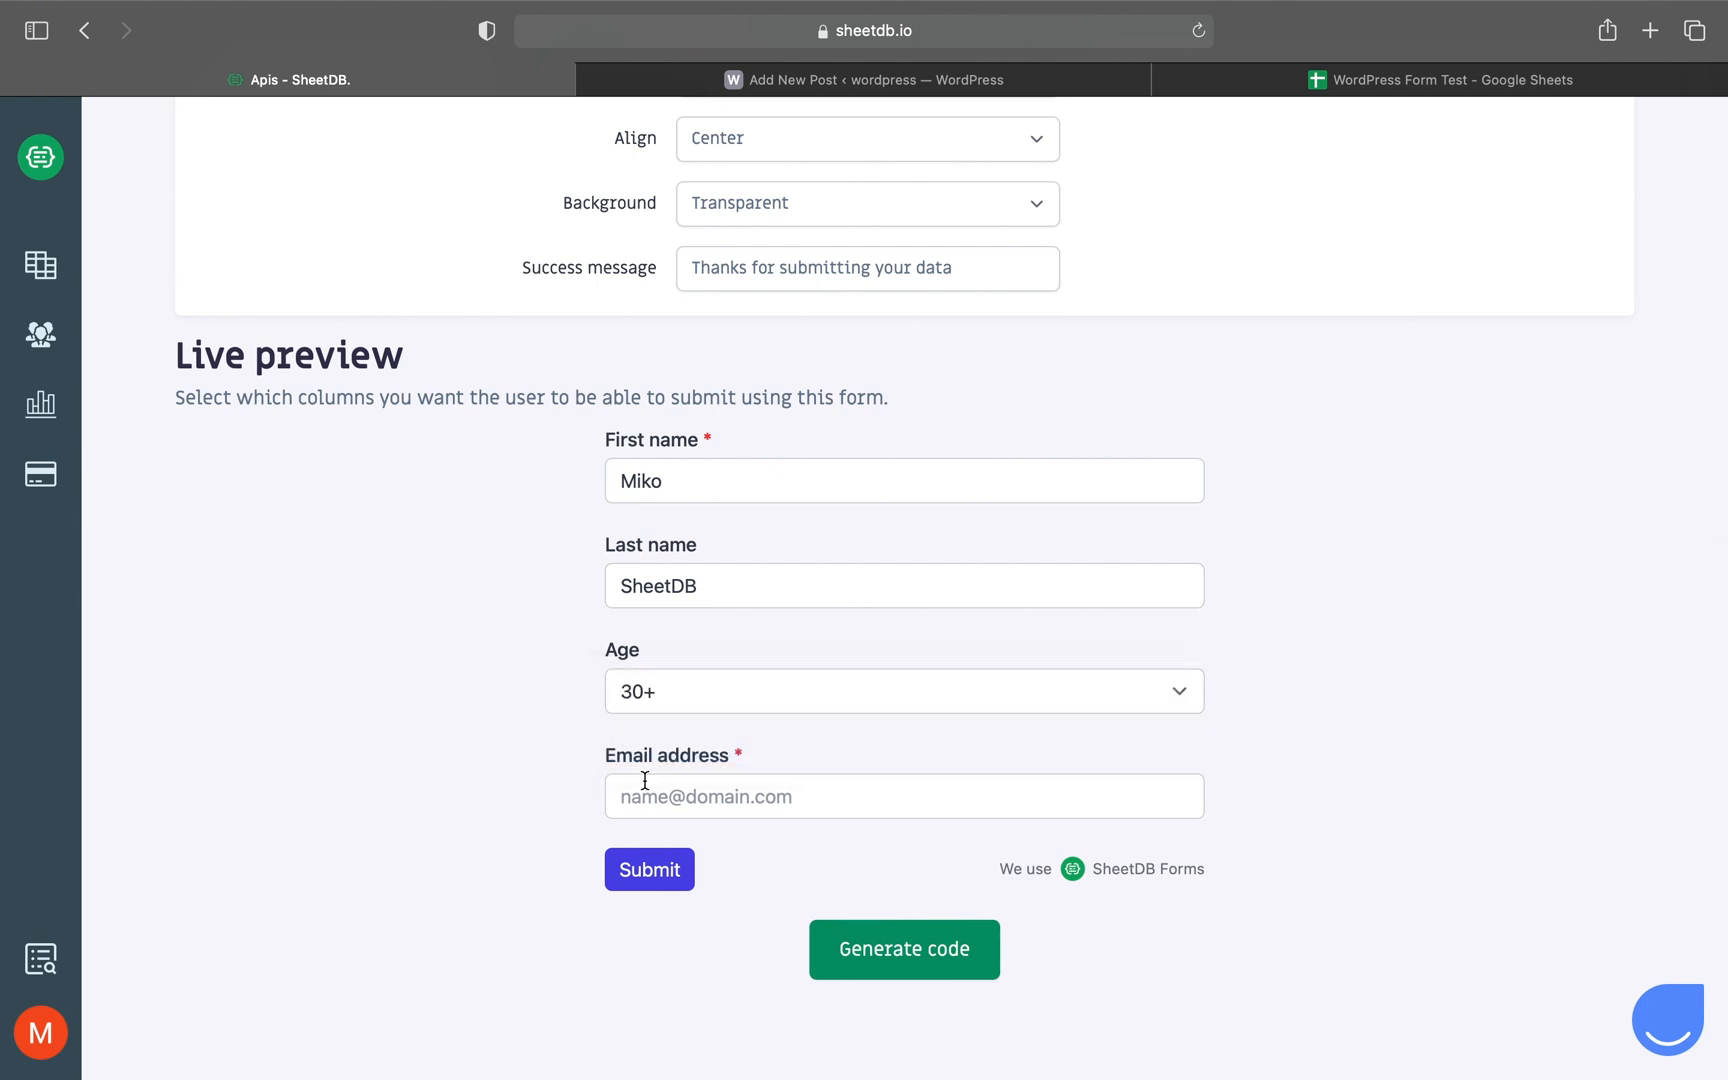
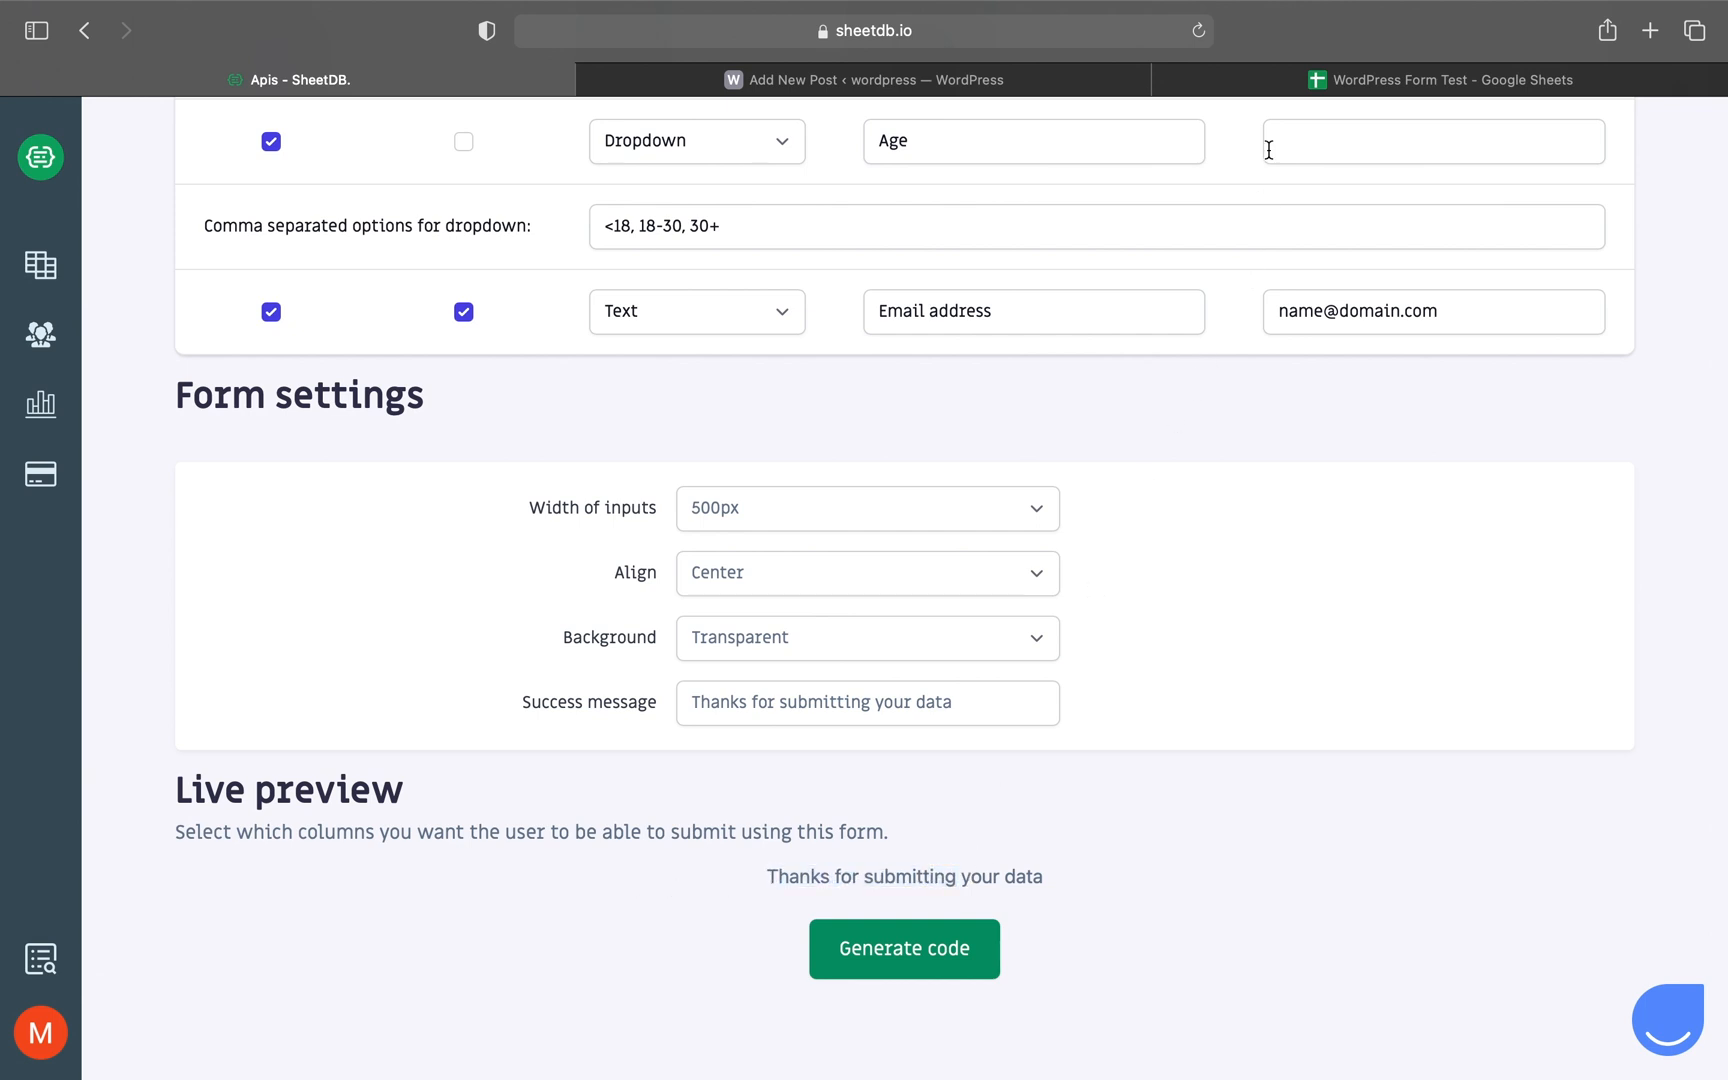
left_click(1442, 80)
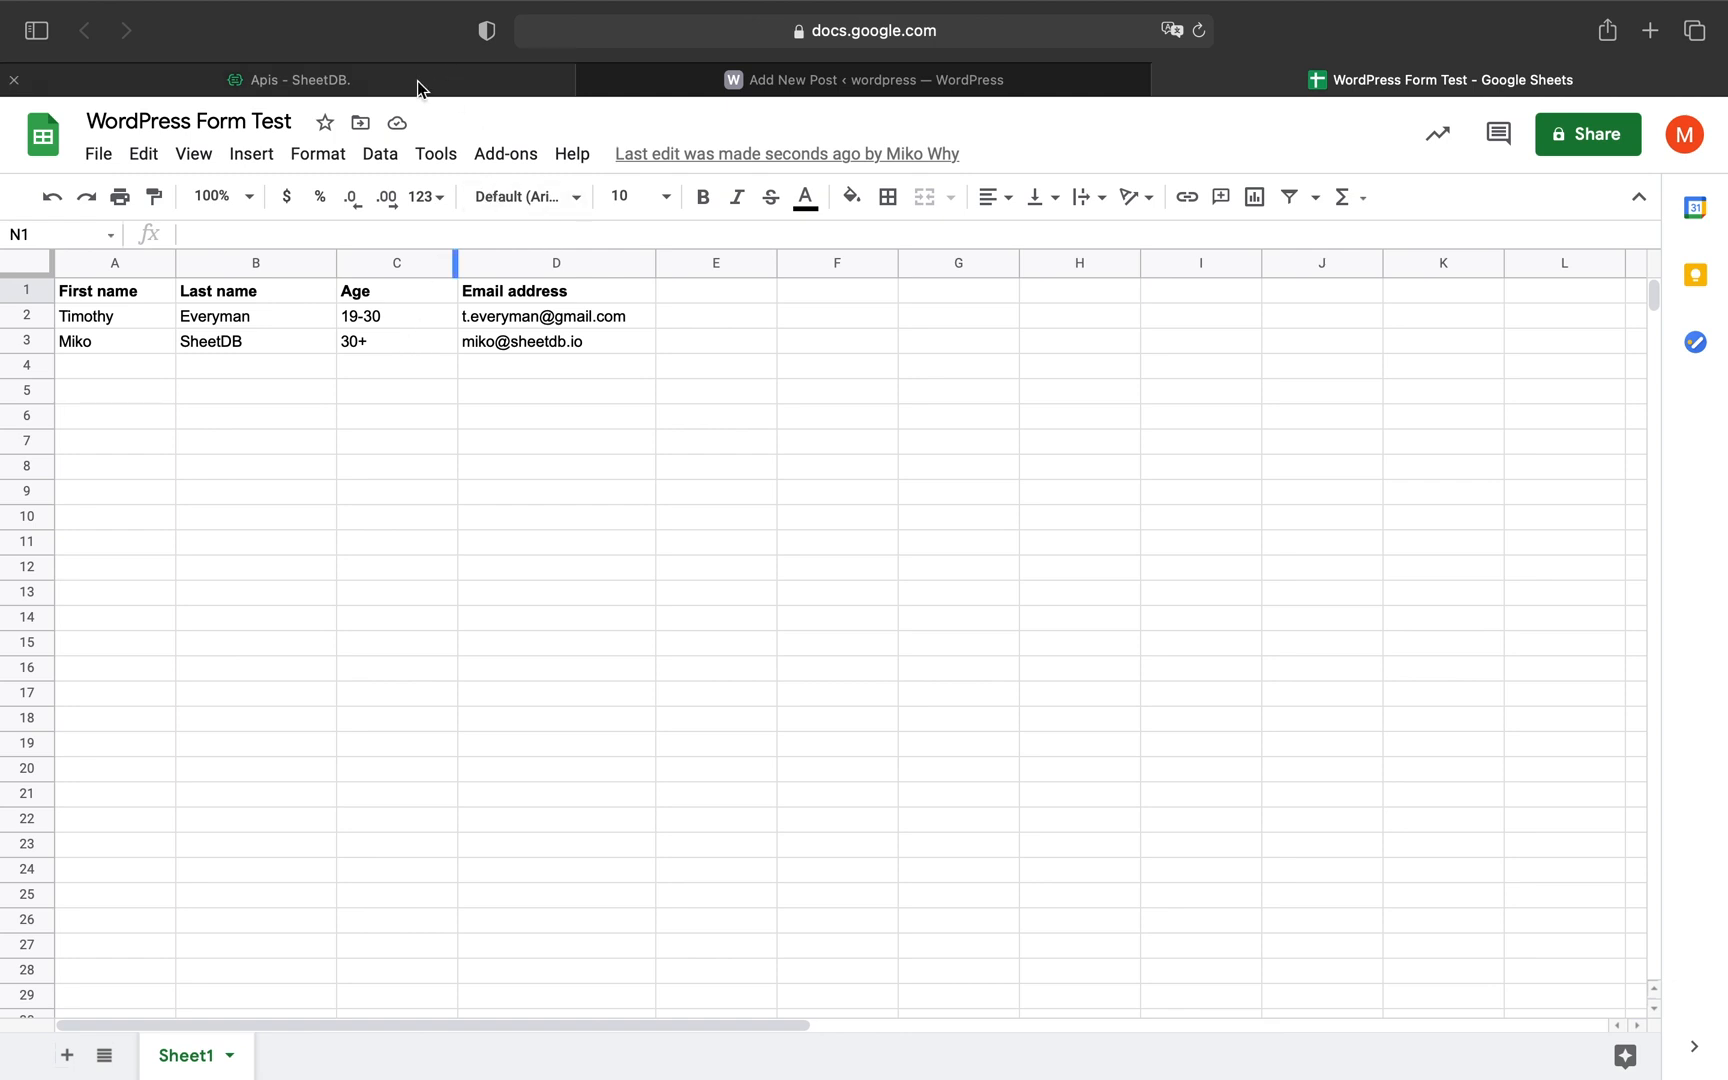
Confirm the test entry in sheet row 3, then return to the SheetDB form builder
left_click(290, 79)
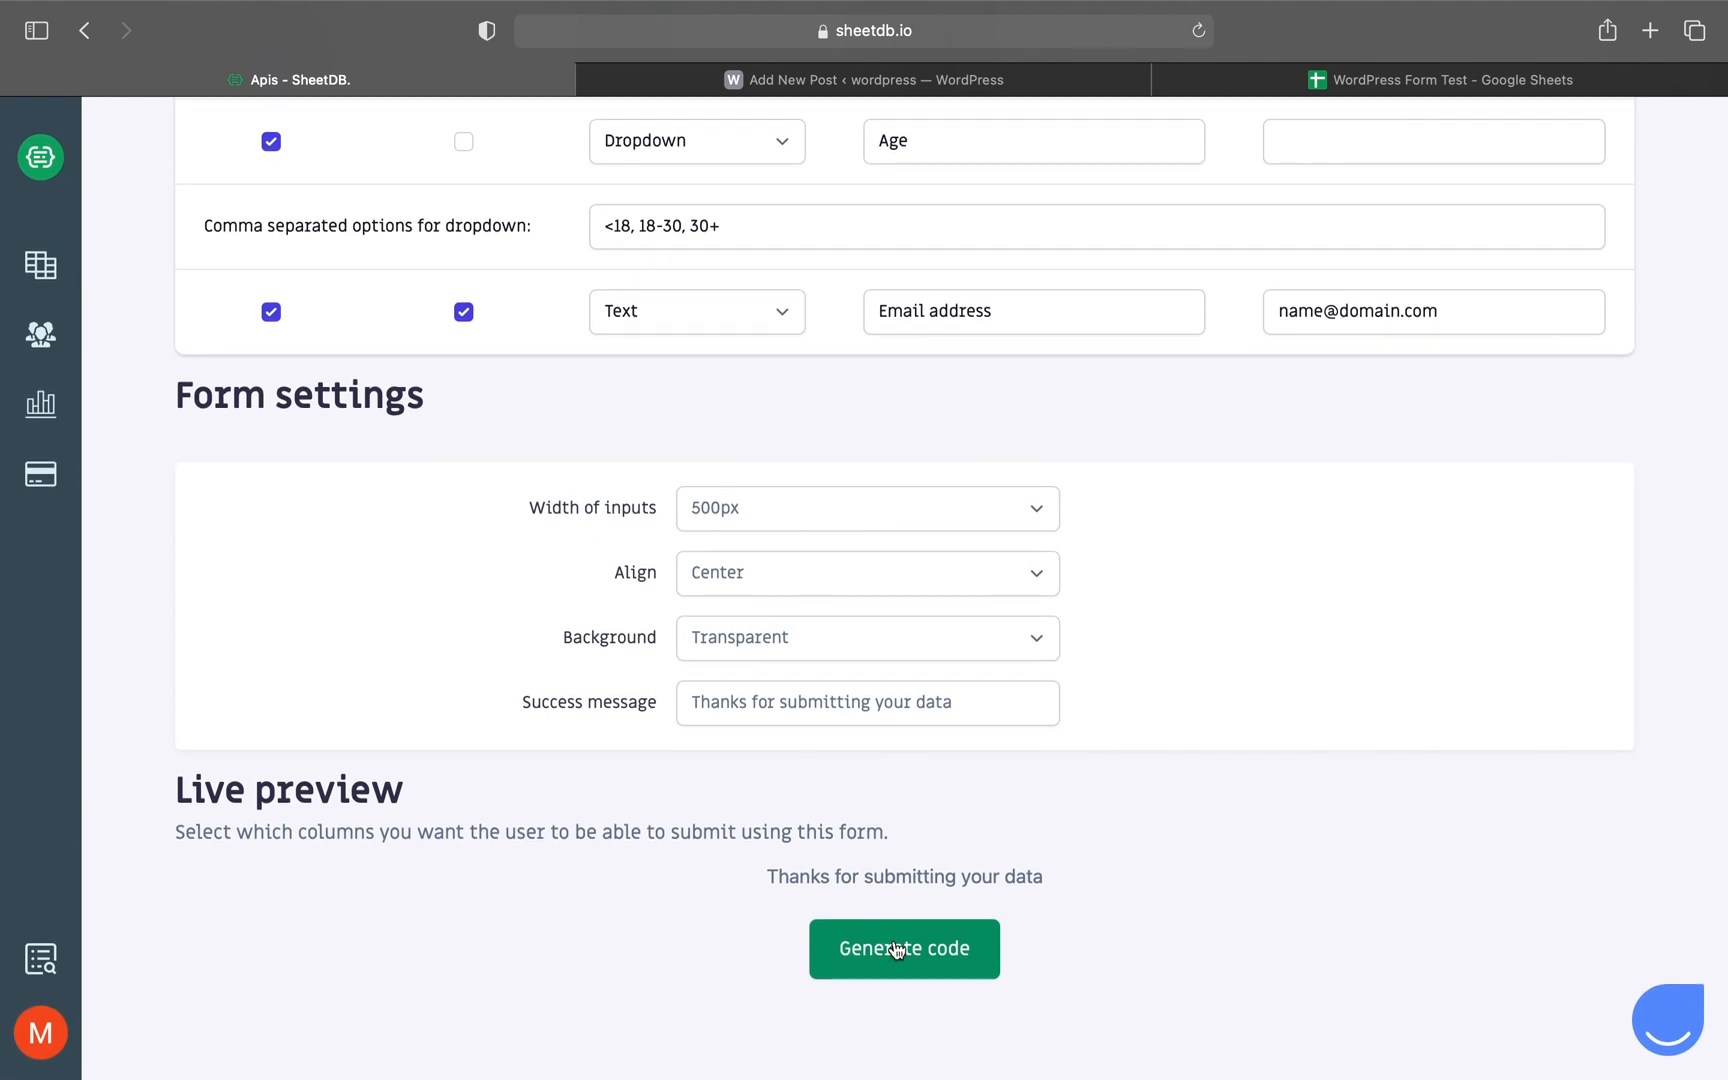
Generate the form's embed code and copy its HTML script tag
left_click(904, 949)
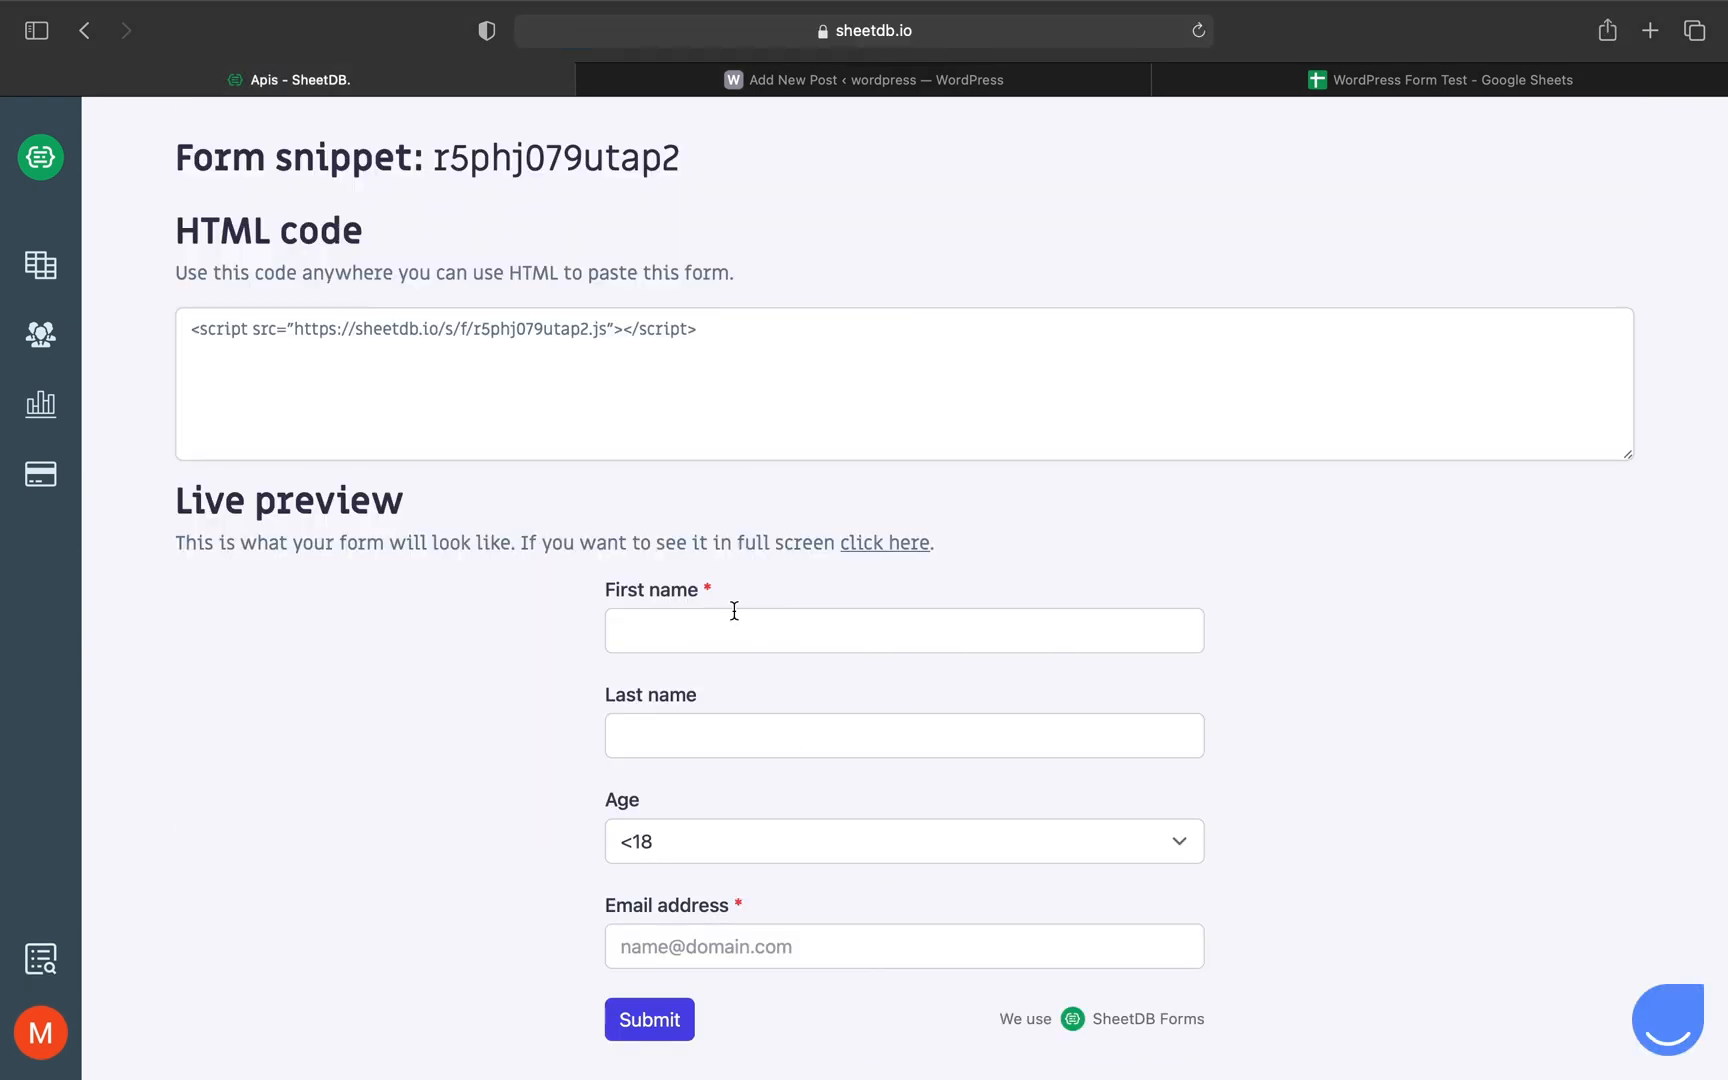
left_click(565, 385)
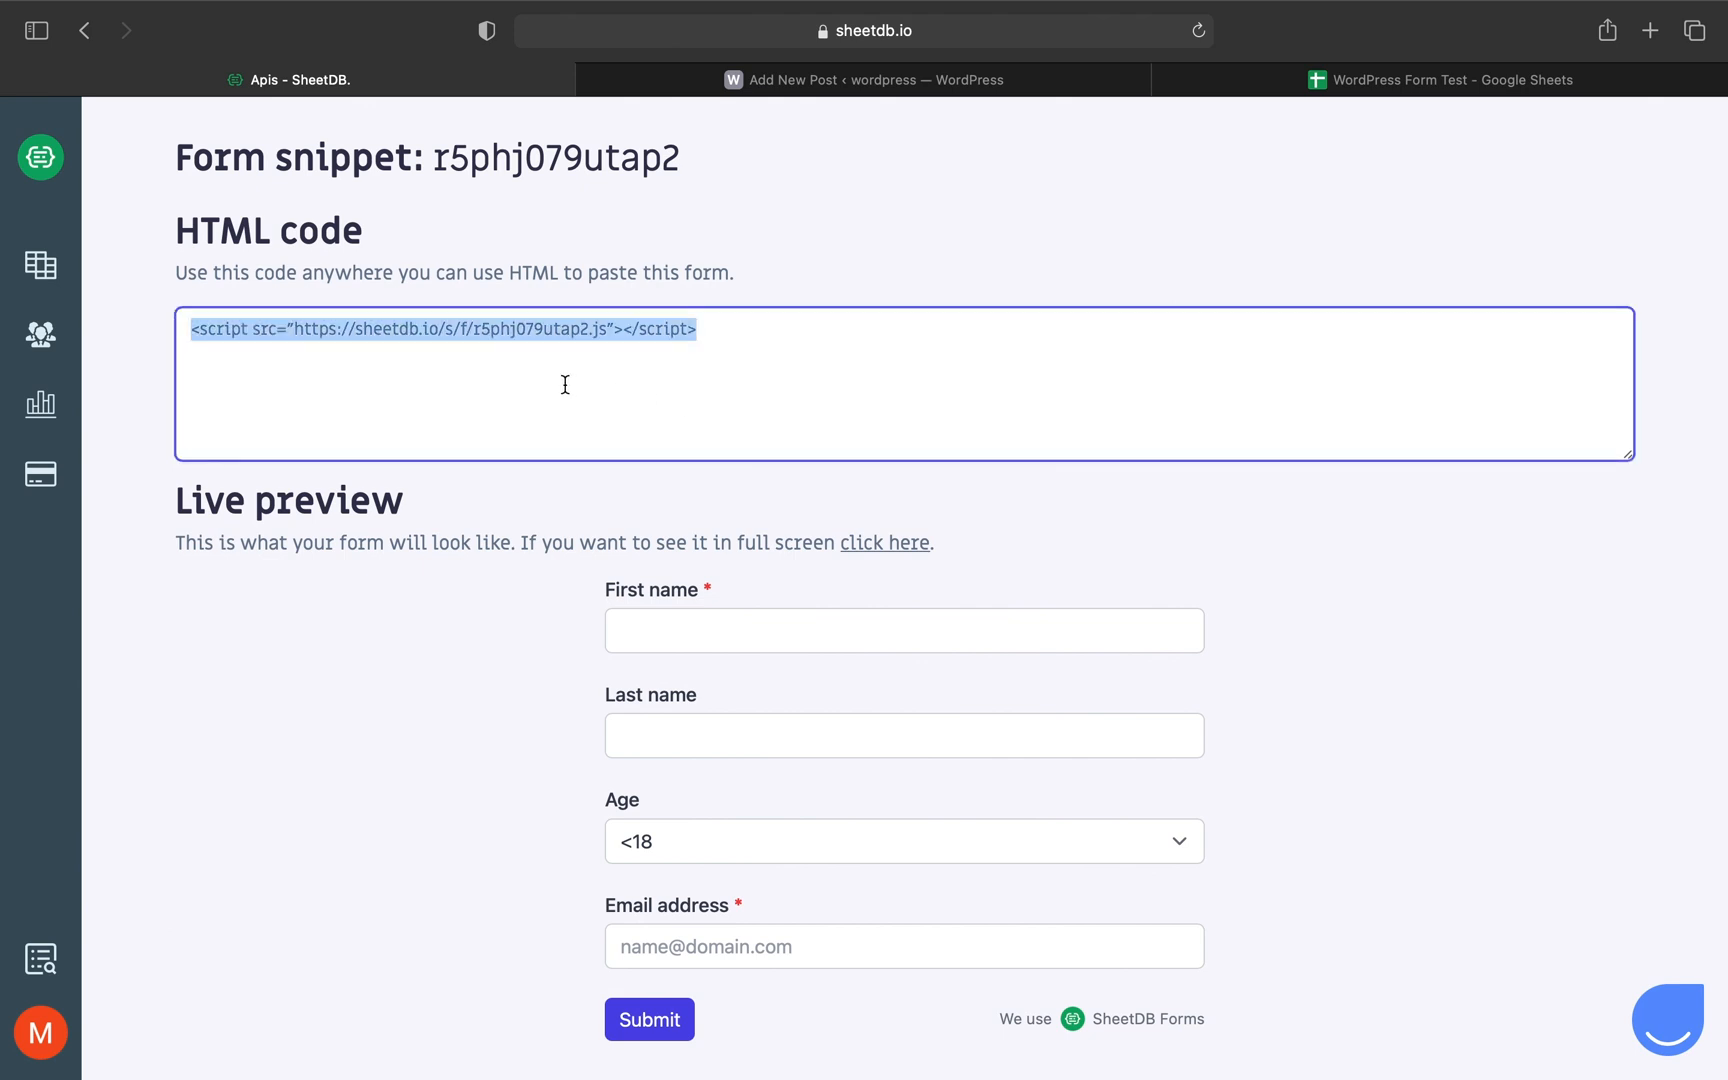
left_click(865, 80)
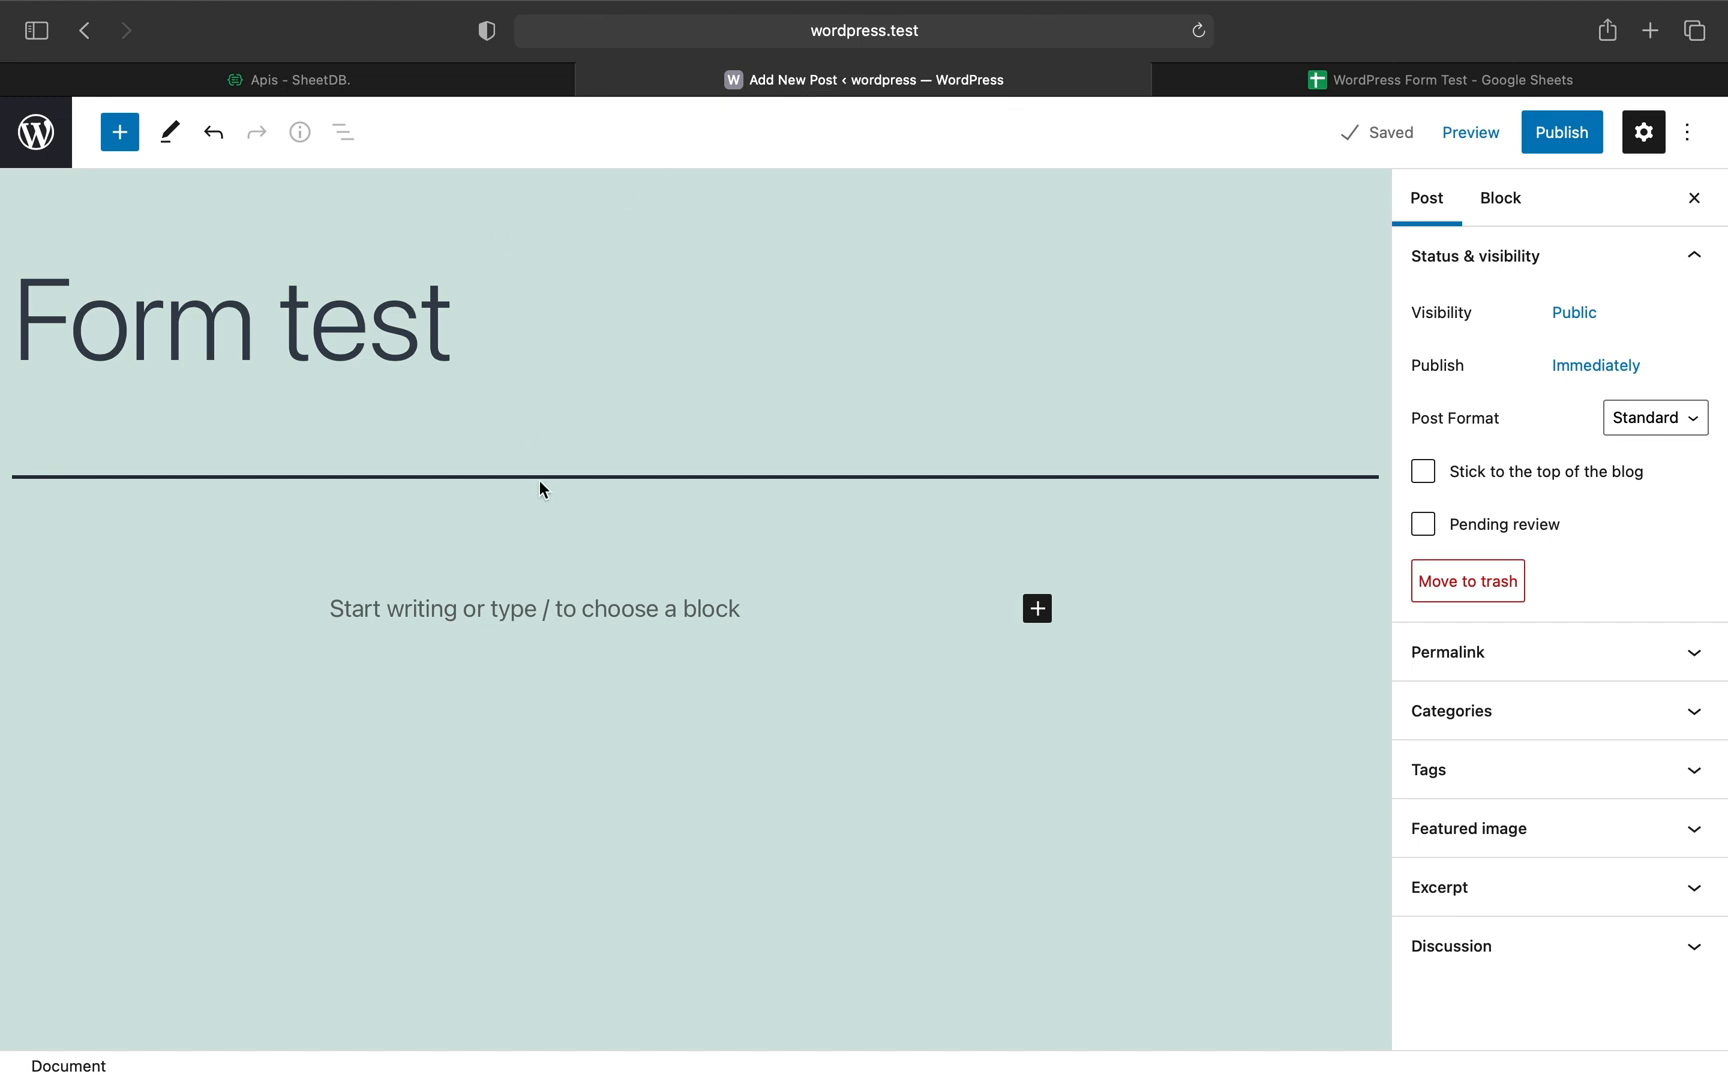
mouse_move(539, 568)
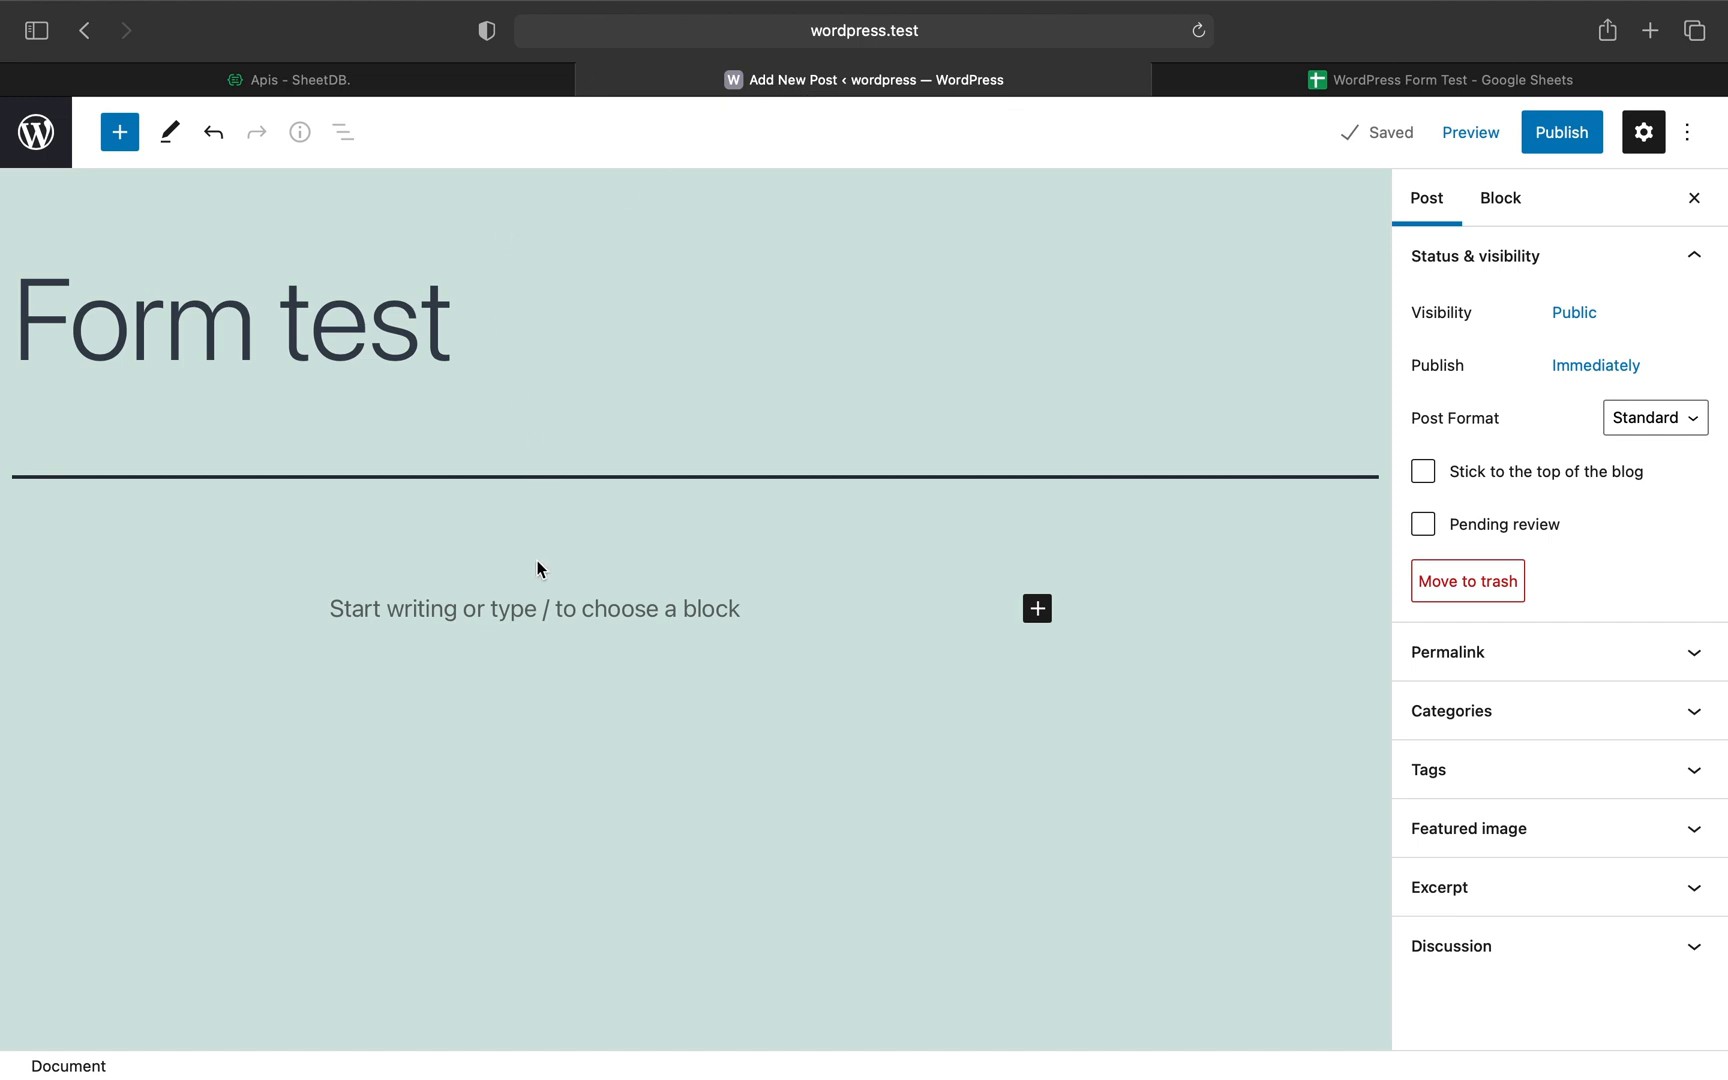
Add a Shortcode block containing the SheetDB script tag (r5phj079utap2.js) to the post
left_click(1037, 608)
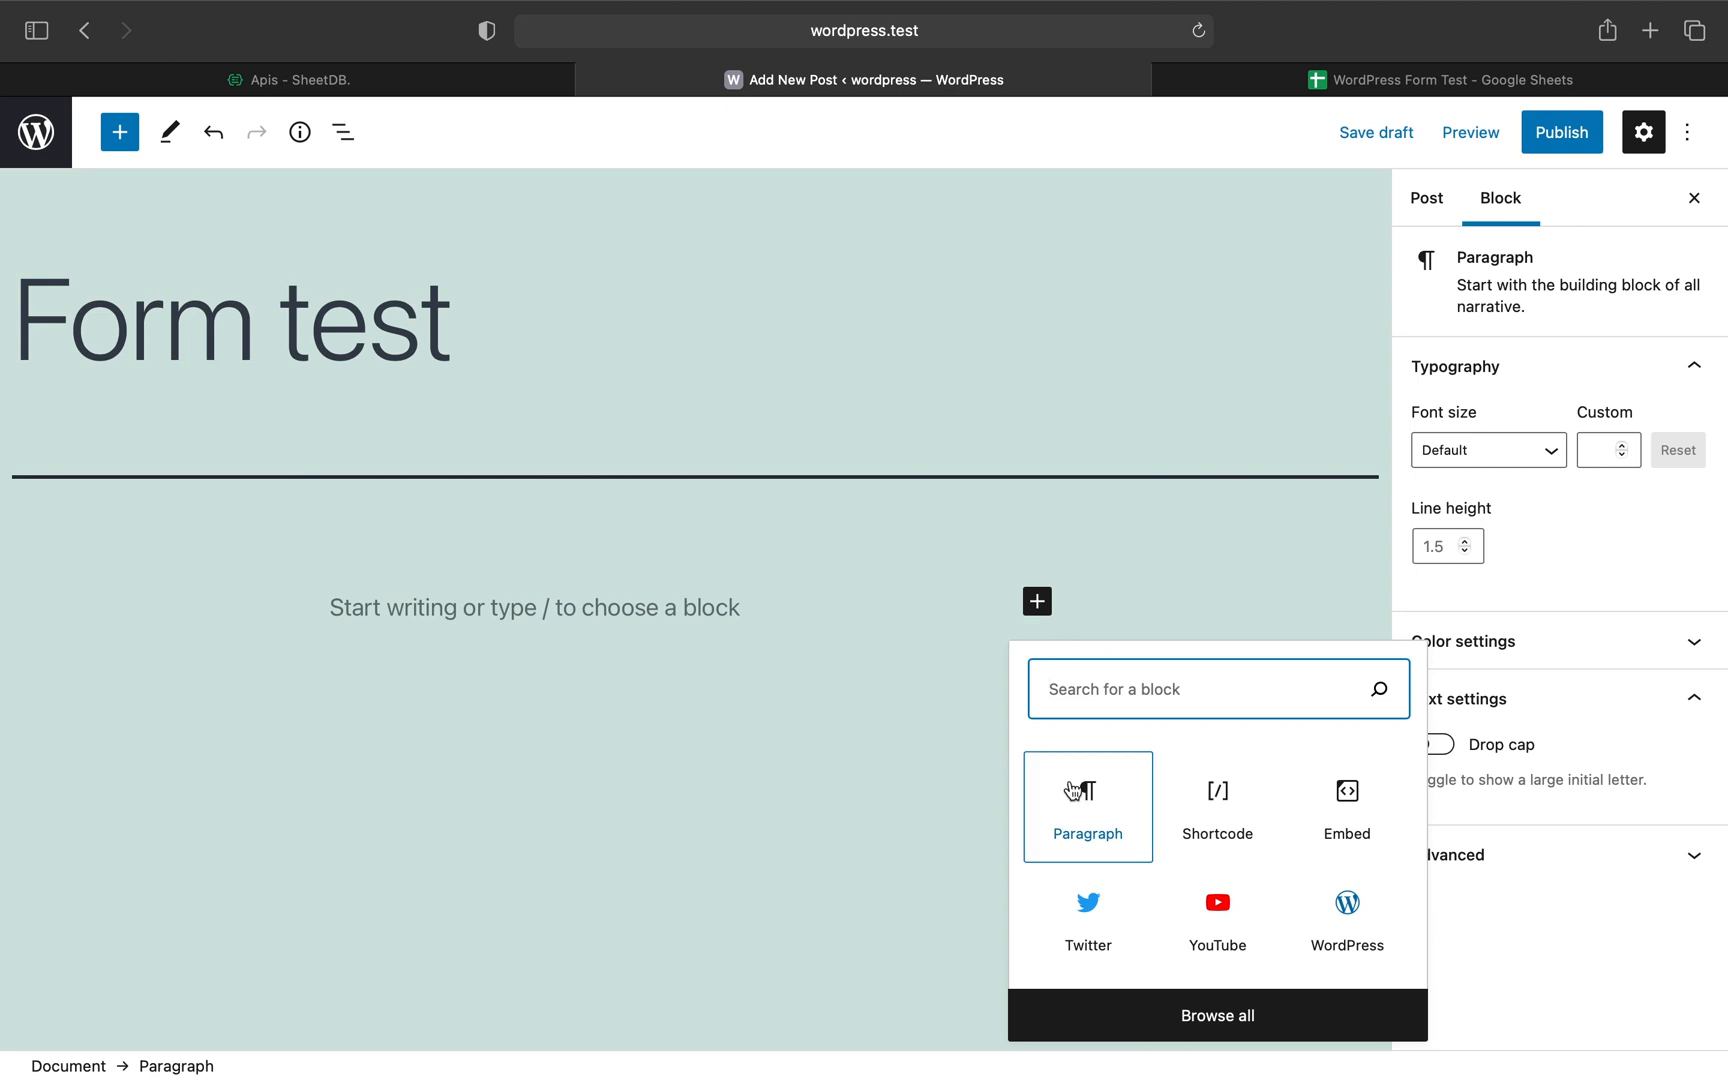
left_click(1218, 804)
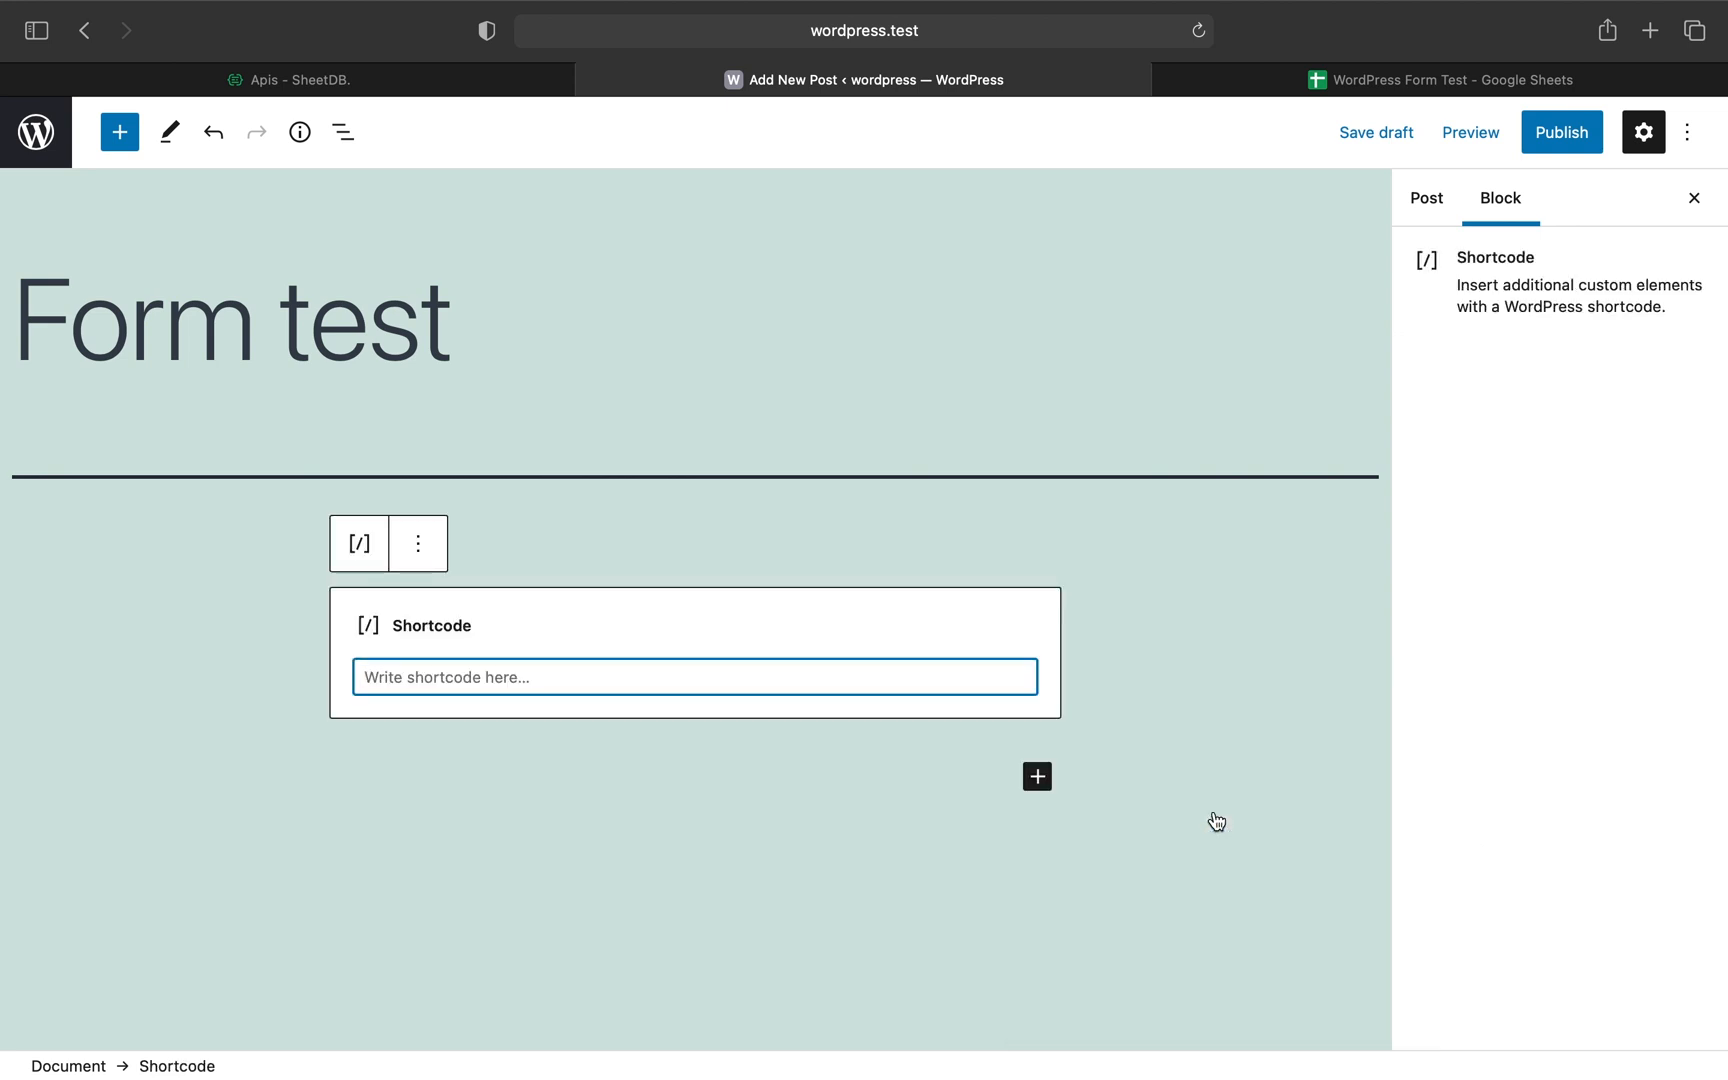
mouse_move(1076, 796)
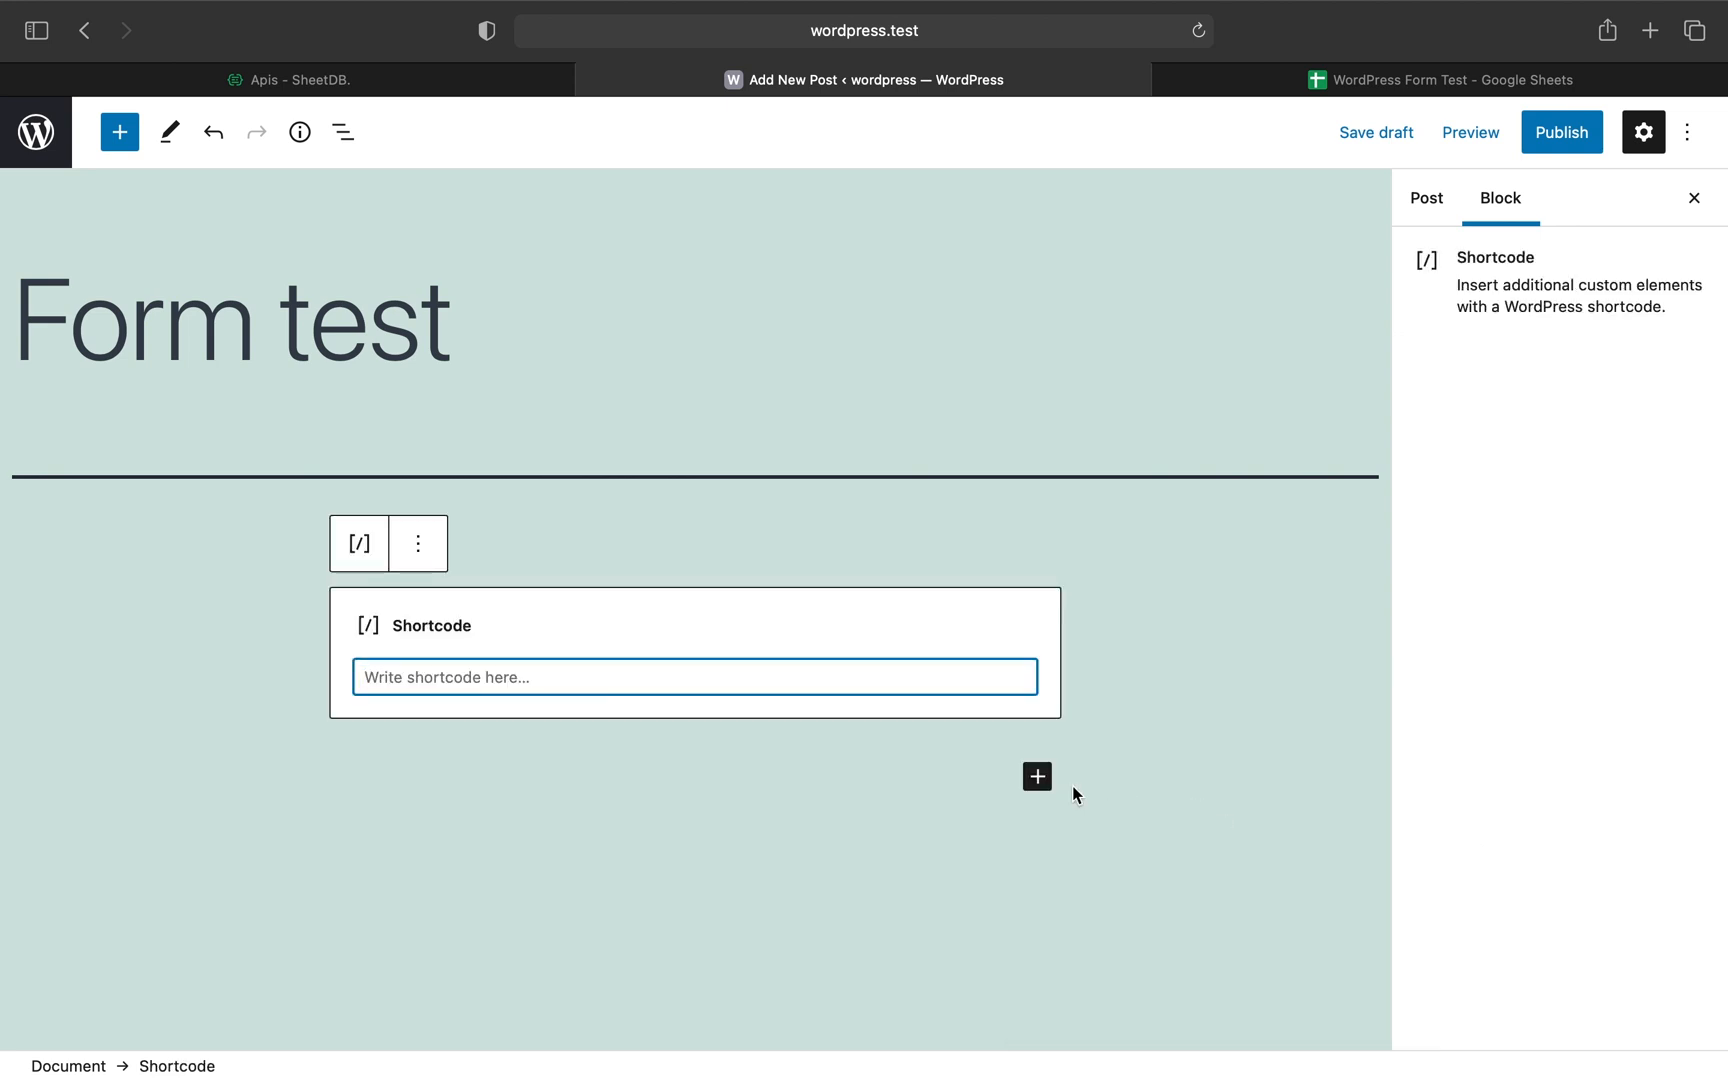
type("<script src=\"https://sheetdb.io/s/f/r5phj079utap2.js\"></script>")
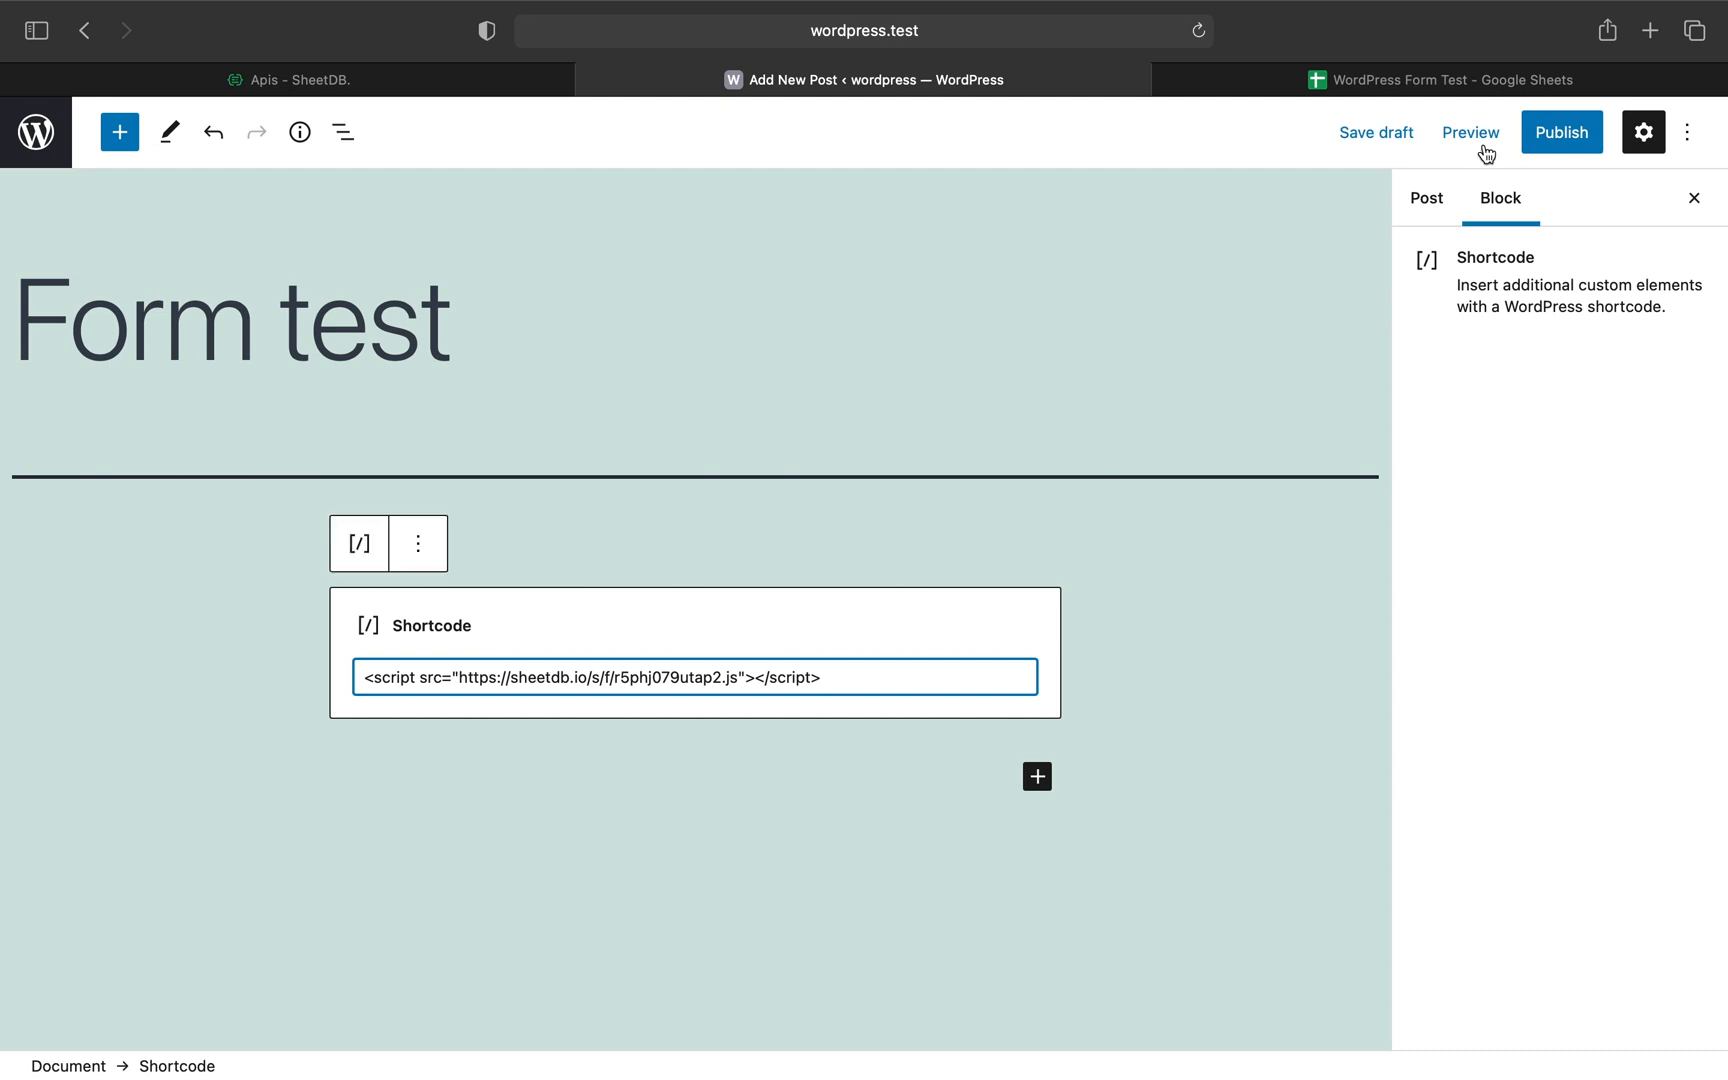
Publish the Form test post and view the live page
left_click(1561, 131)
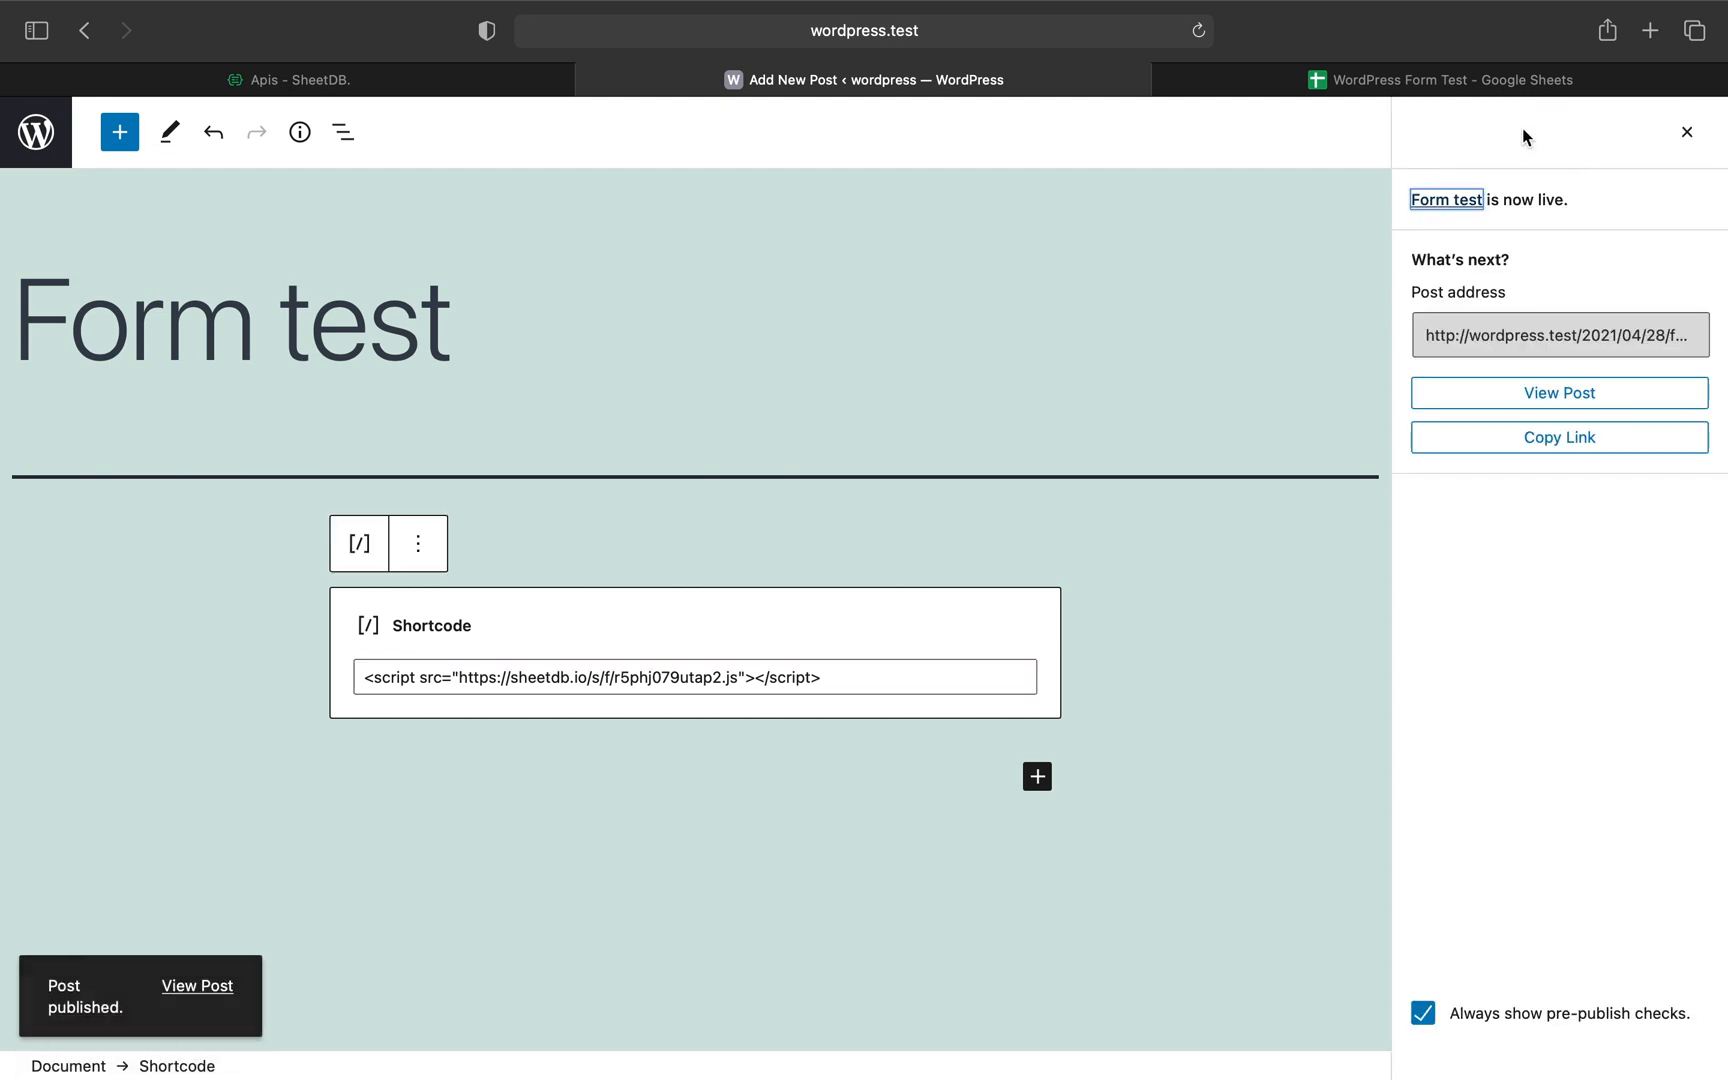
left_click(197, 983)
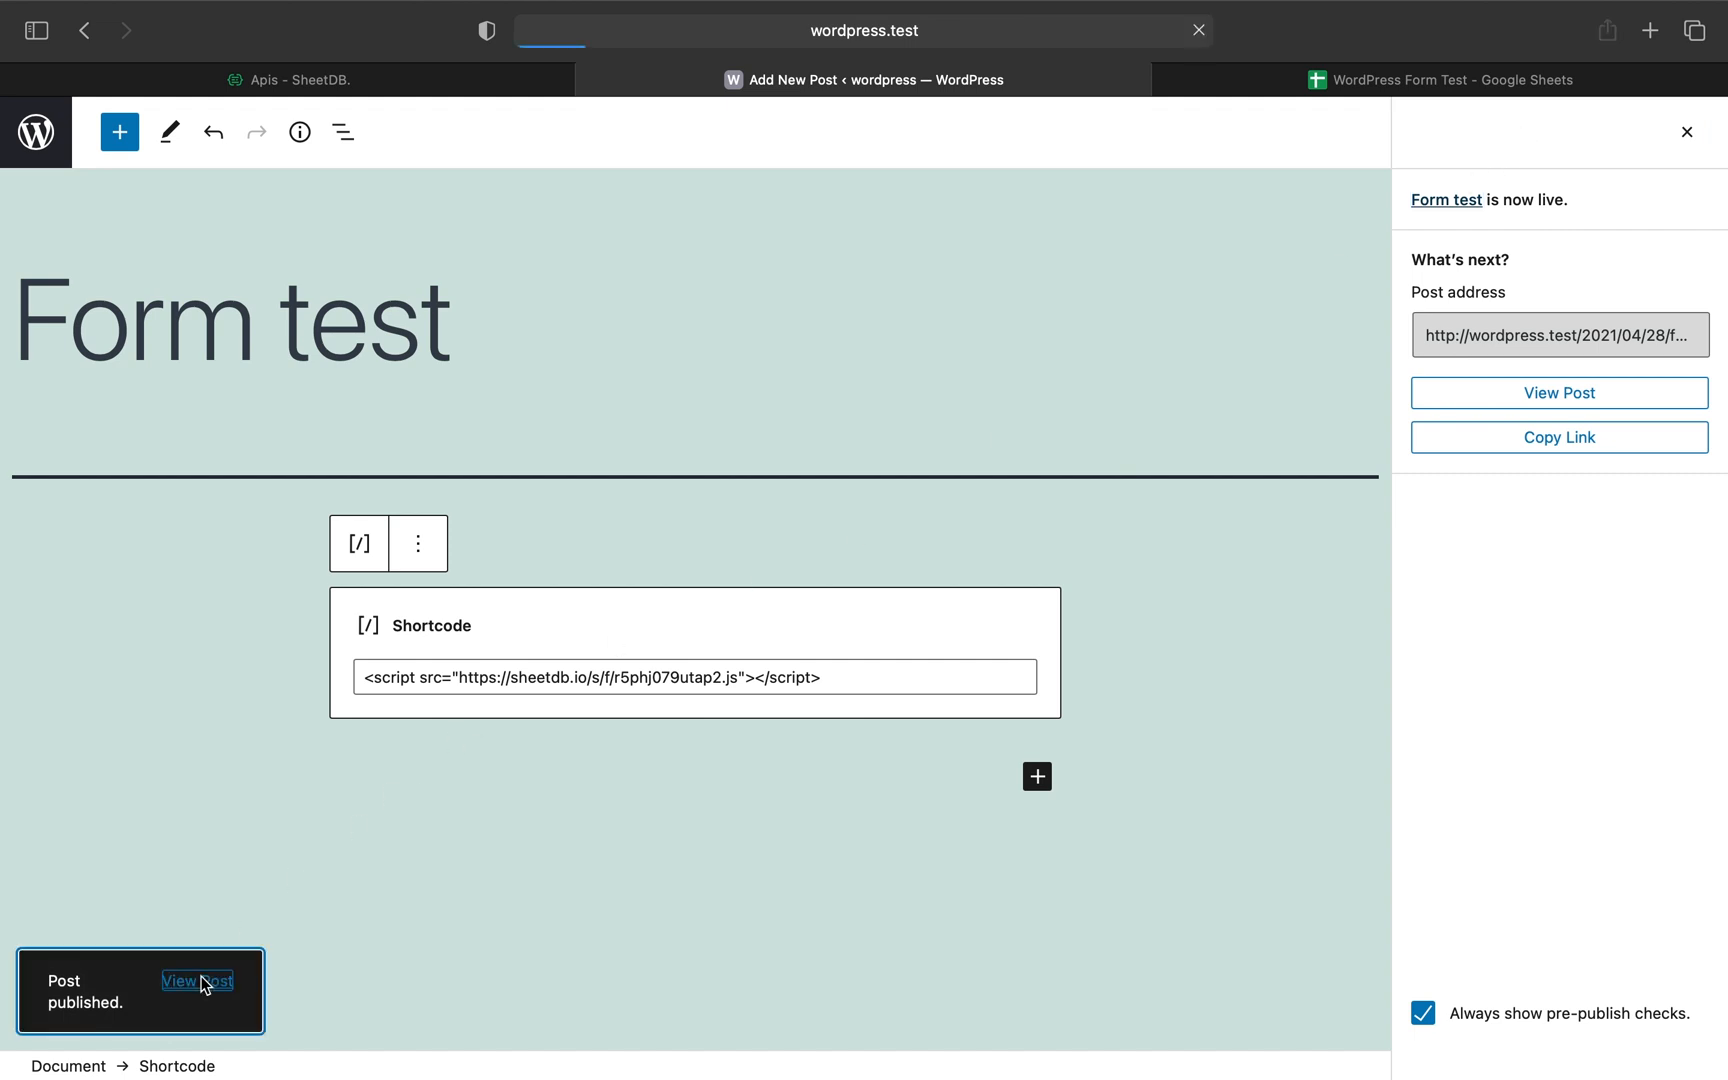
left_click(196, 981)
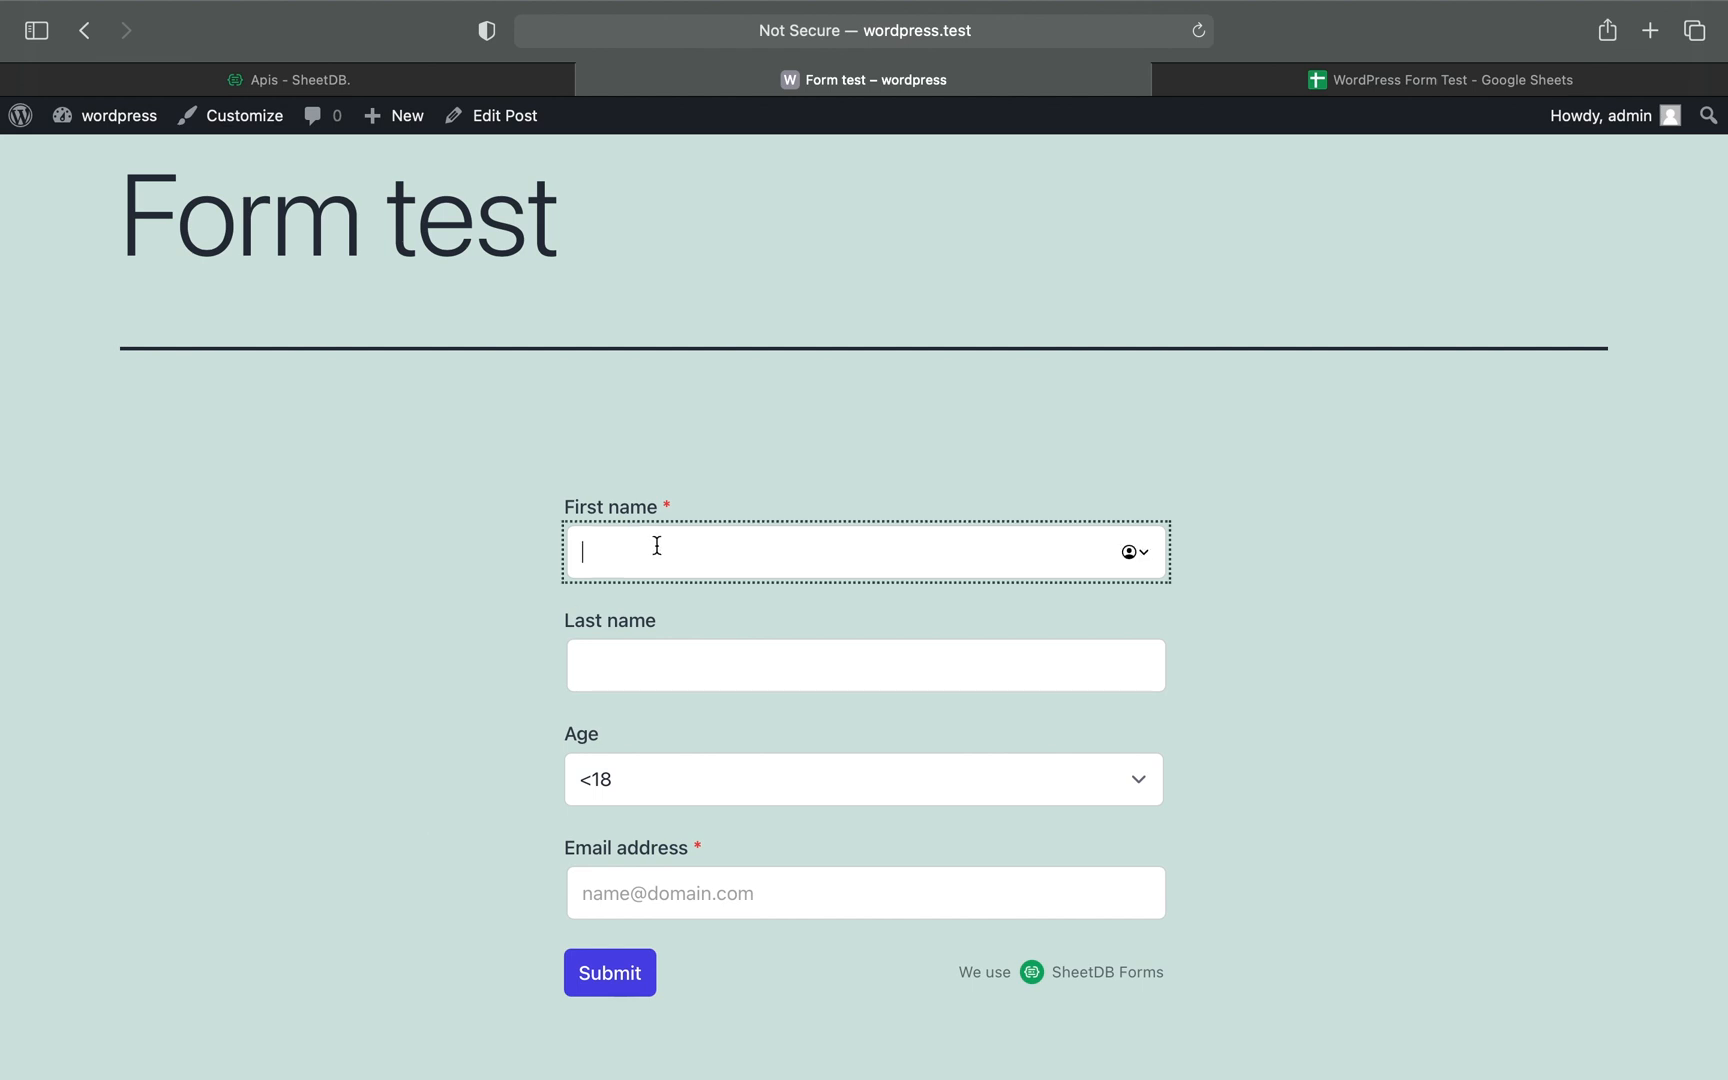
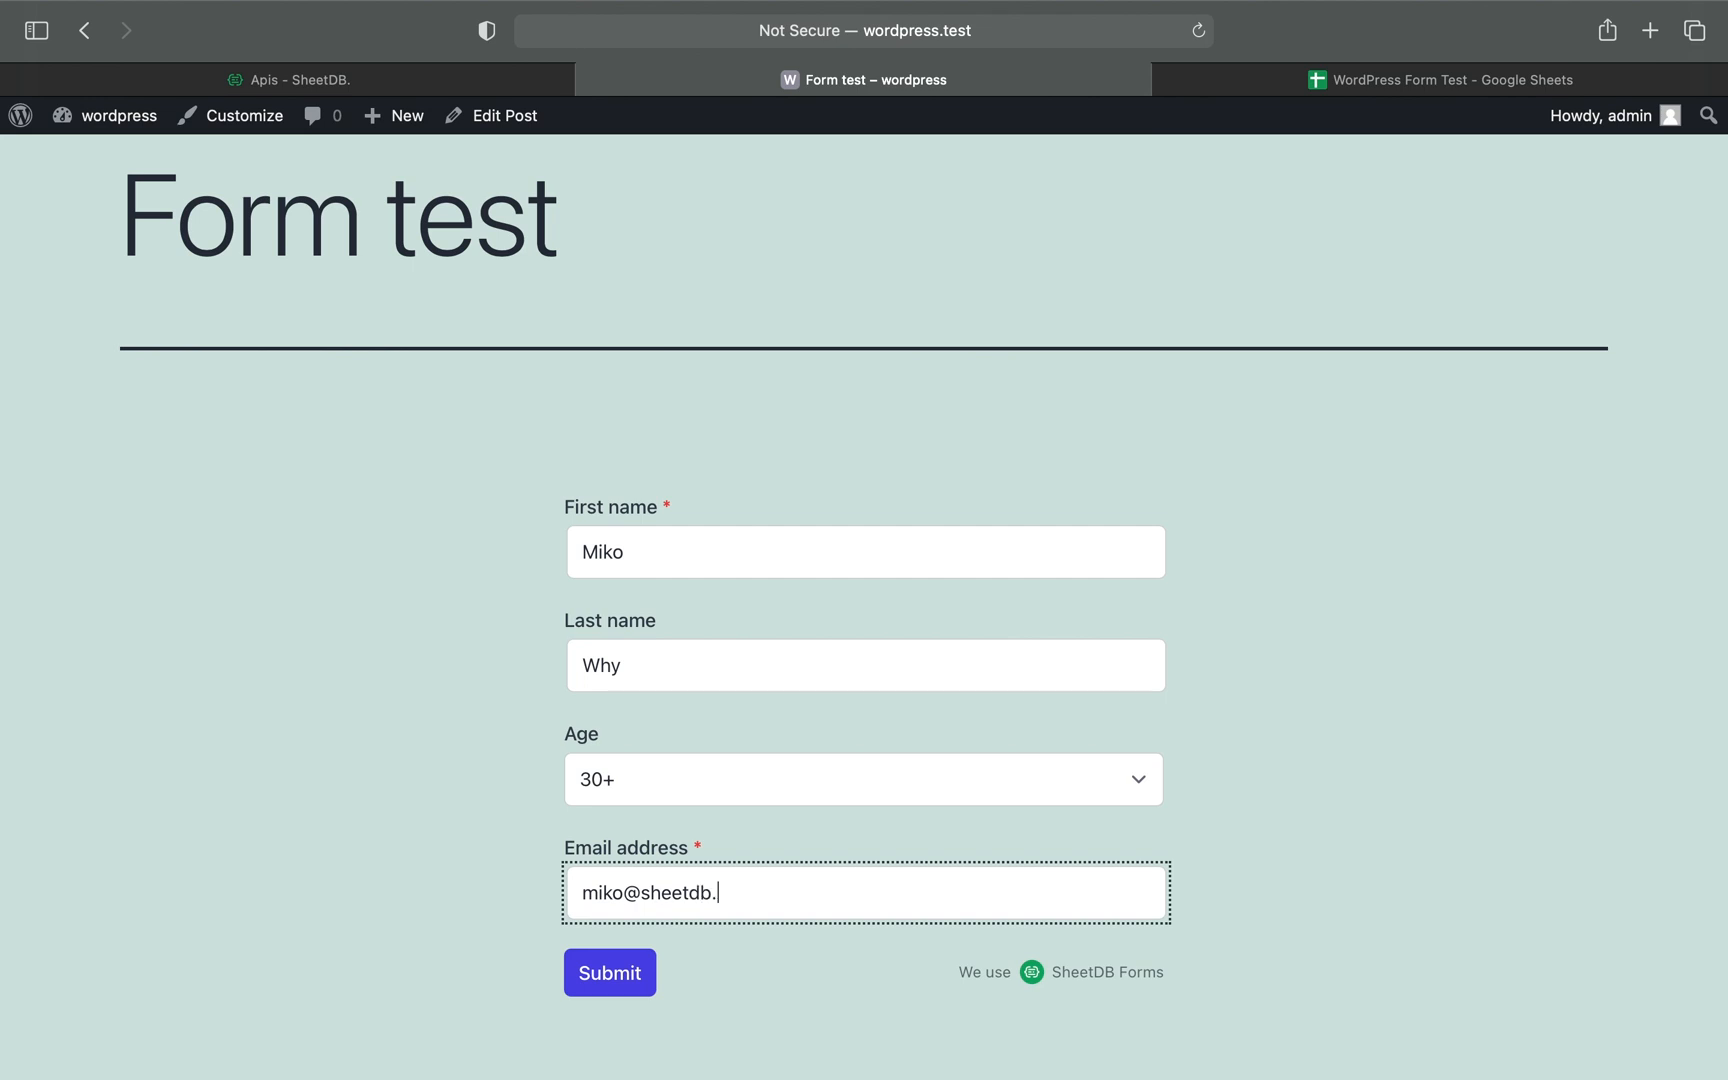
left_click(609, 972)
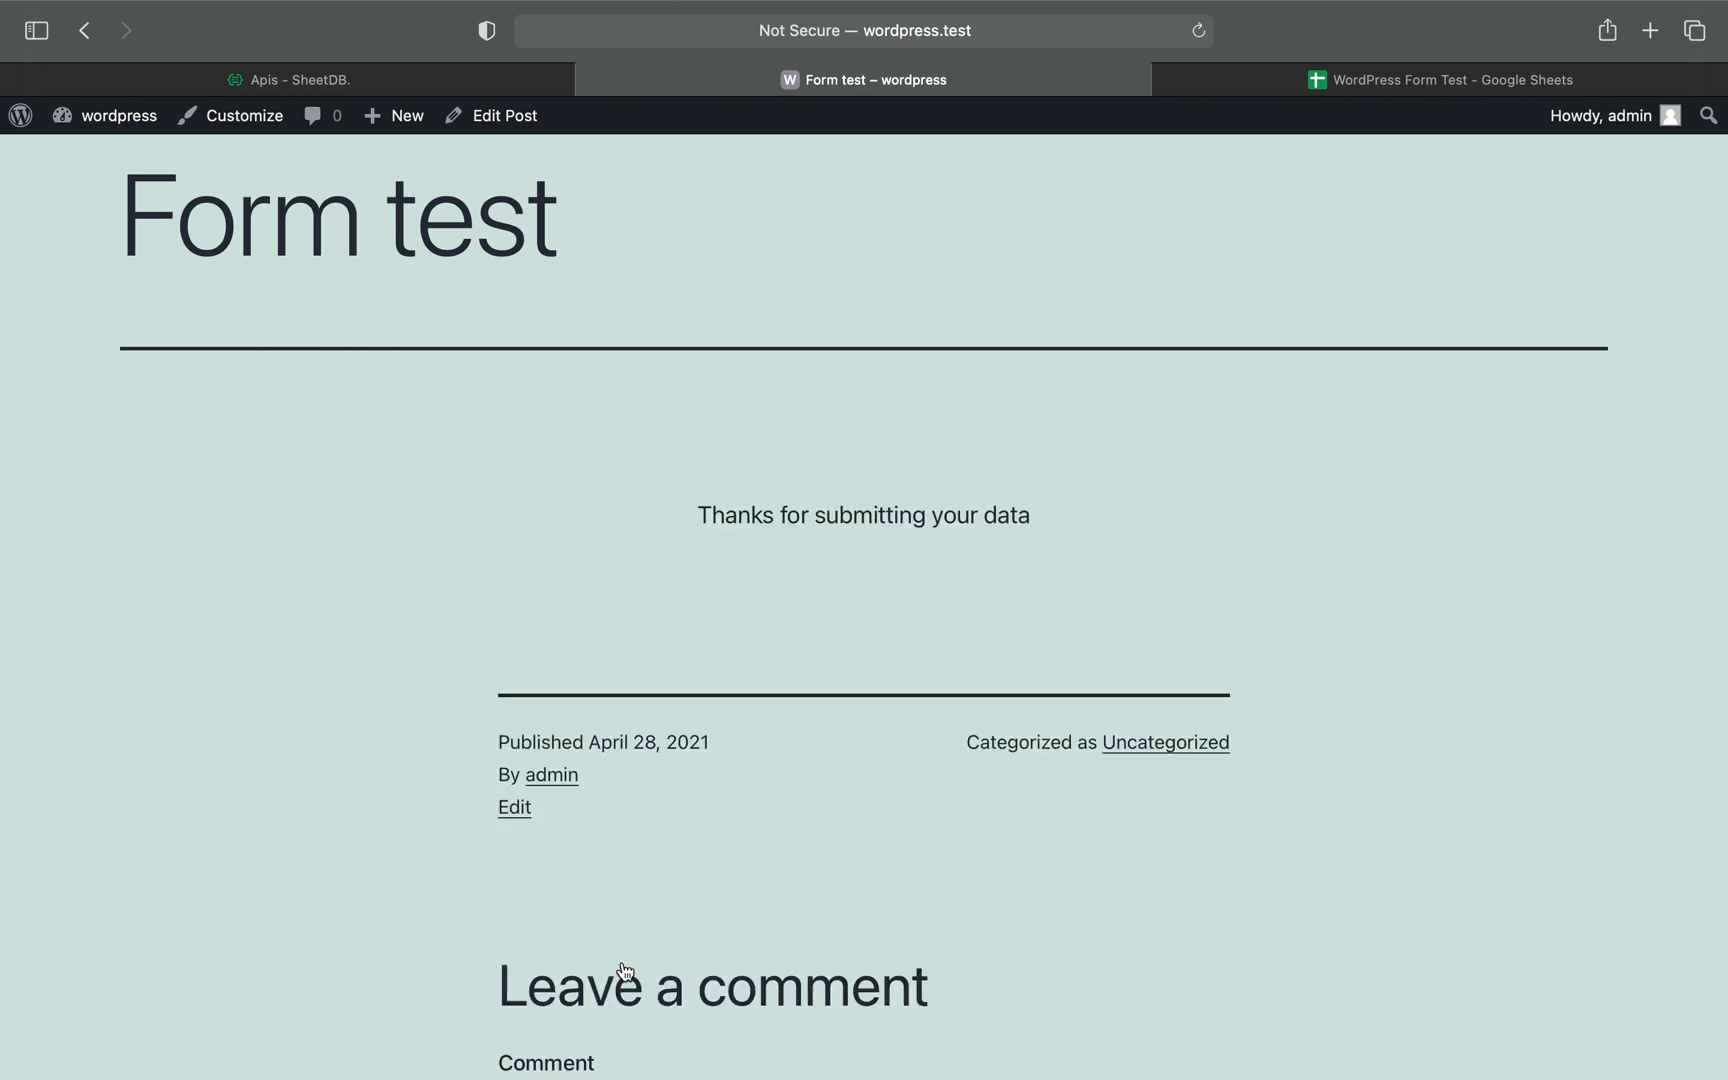
left_click(1448, 80)
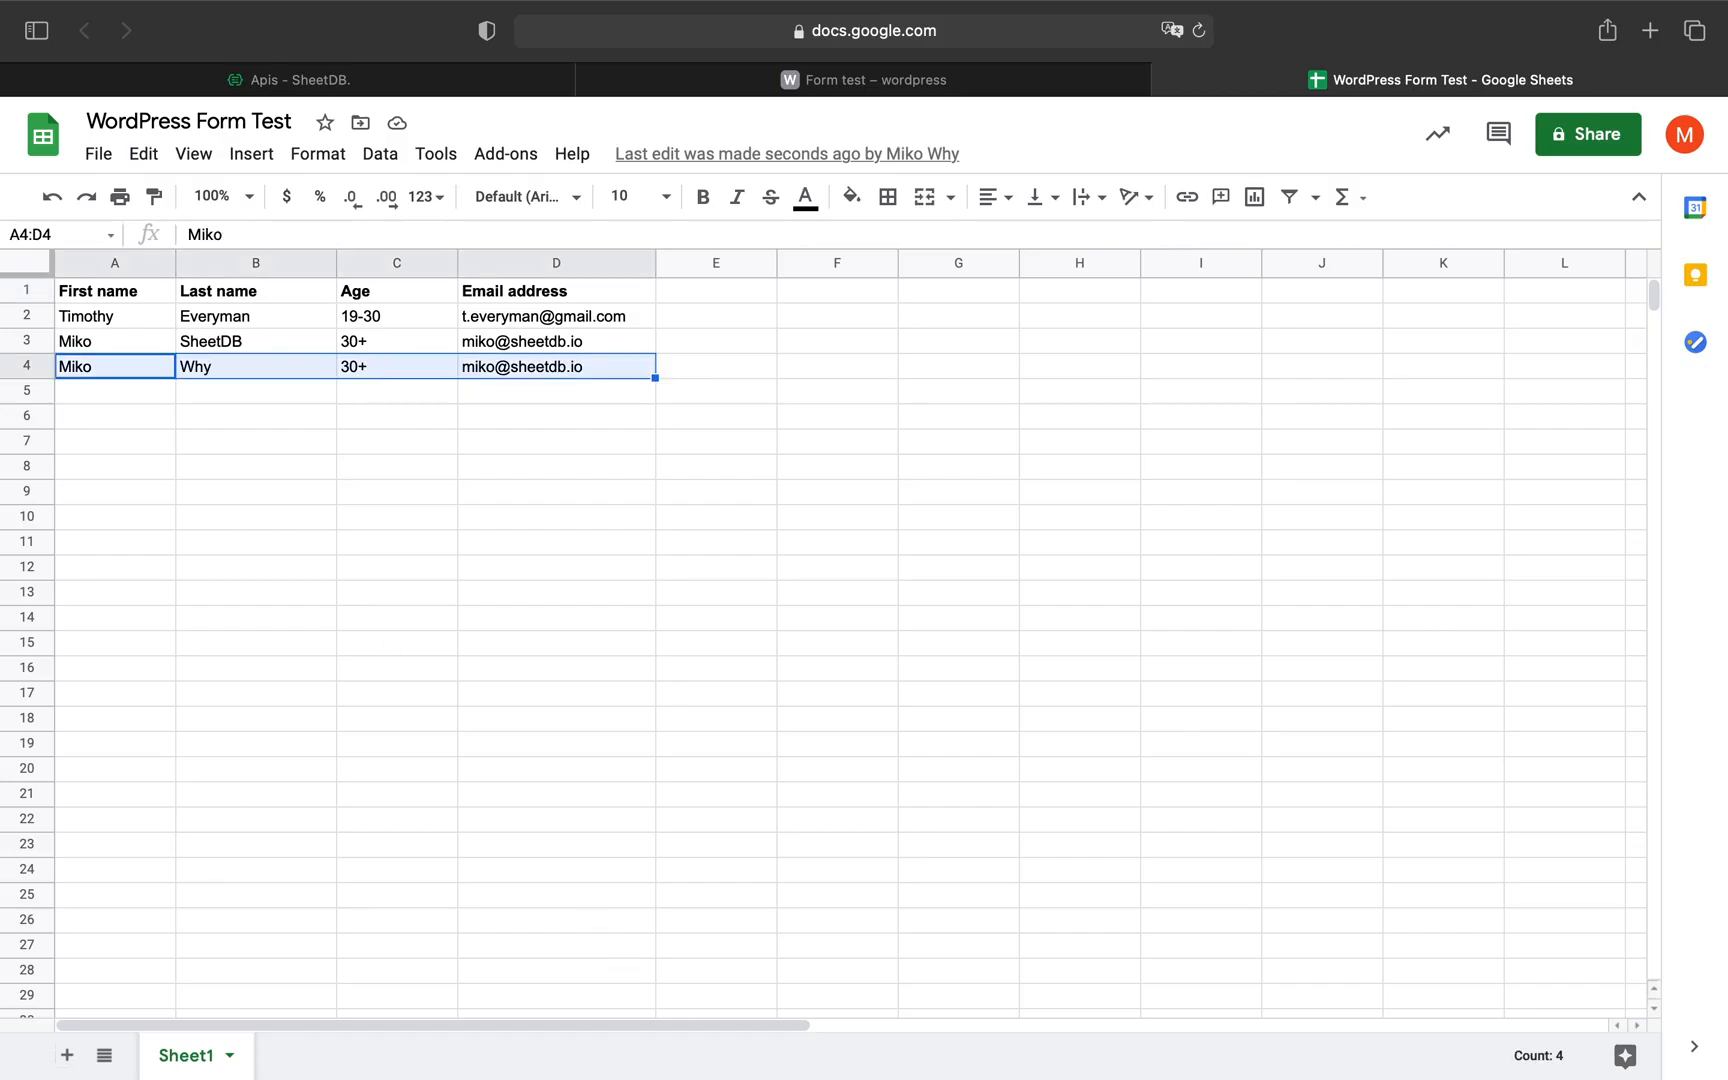
left_click(114, 391)
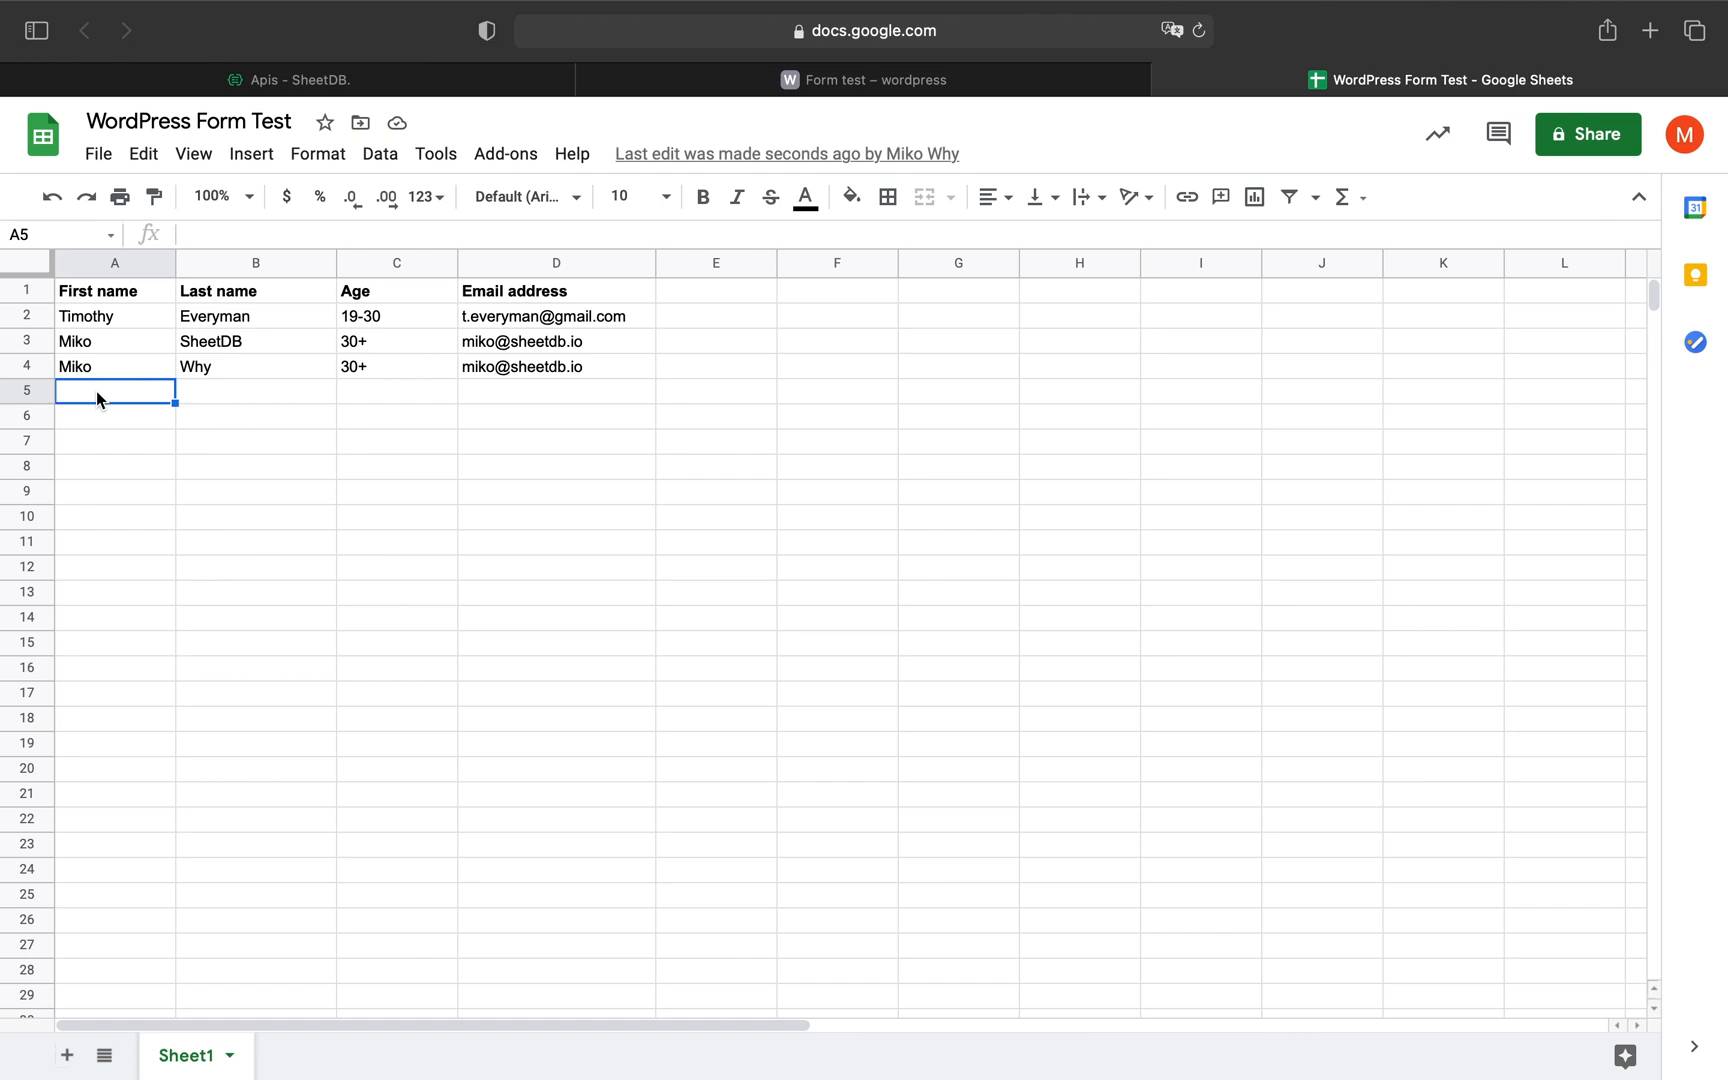
left_click(300, 79)
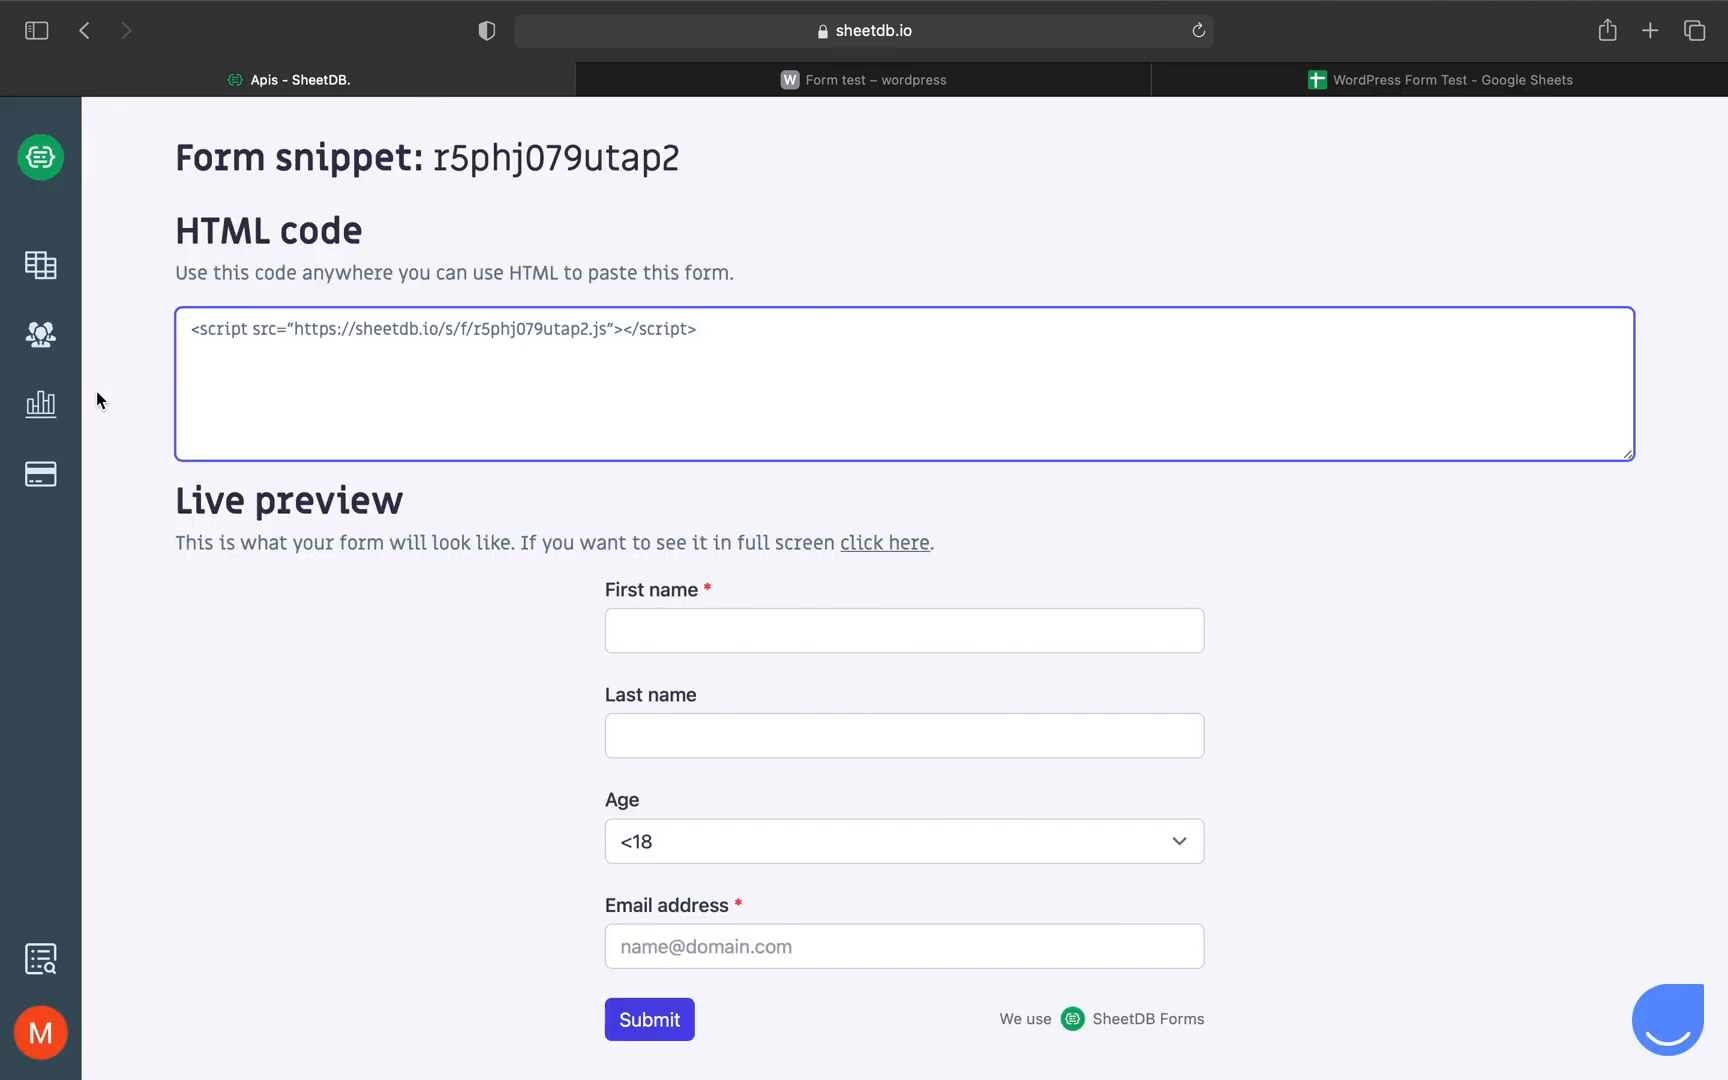